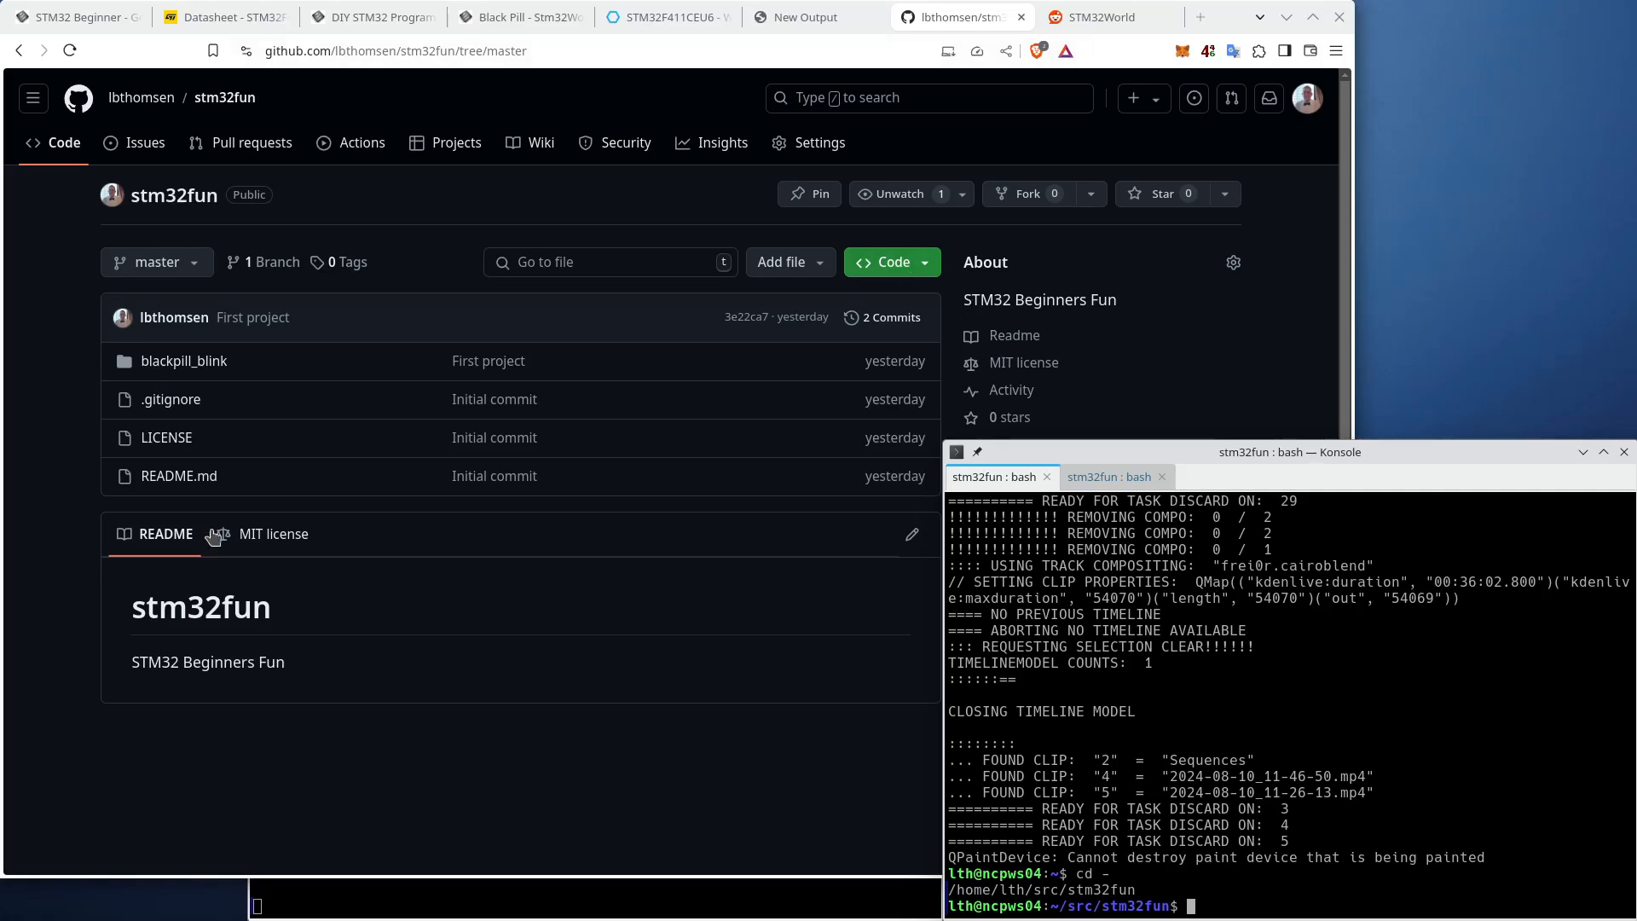
pyautogui.moveTo(754, 778)
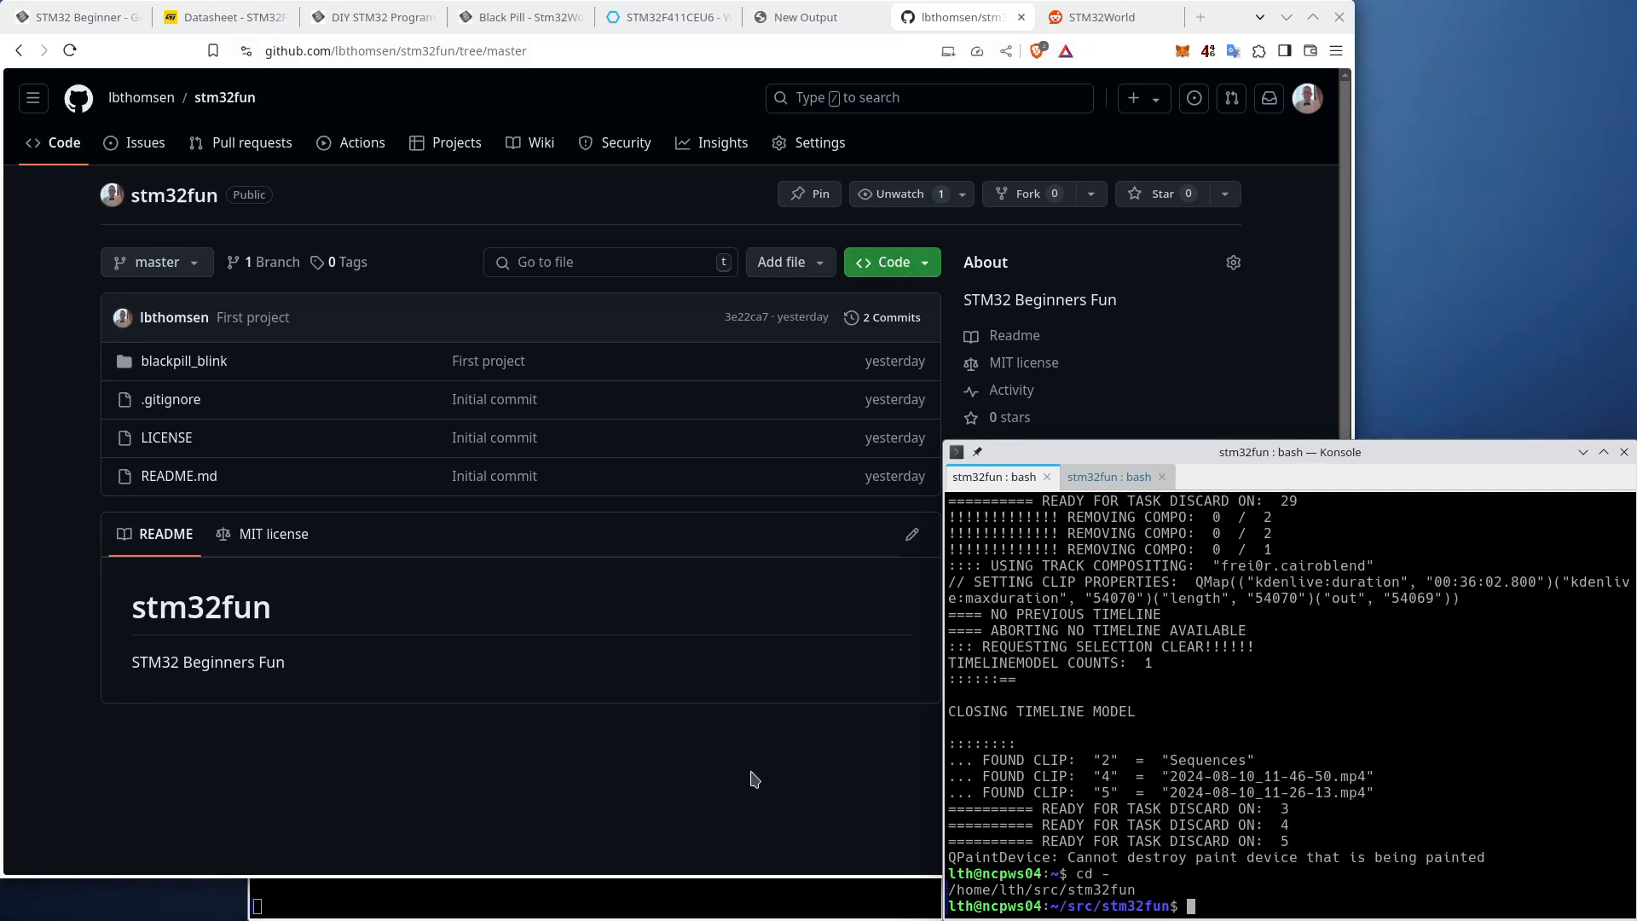
pyautogui.moveTo(1323, 718)
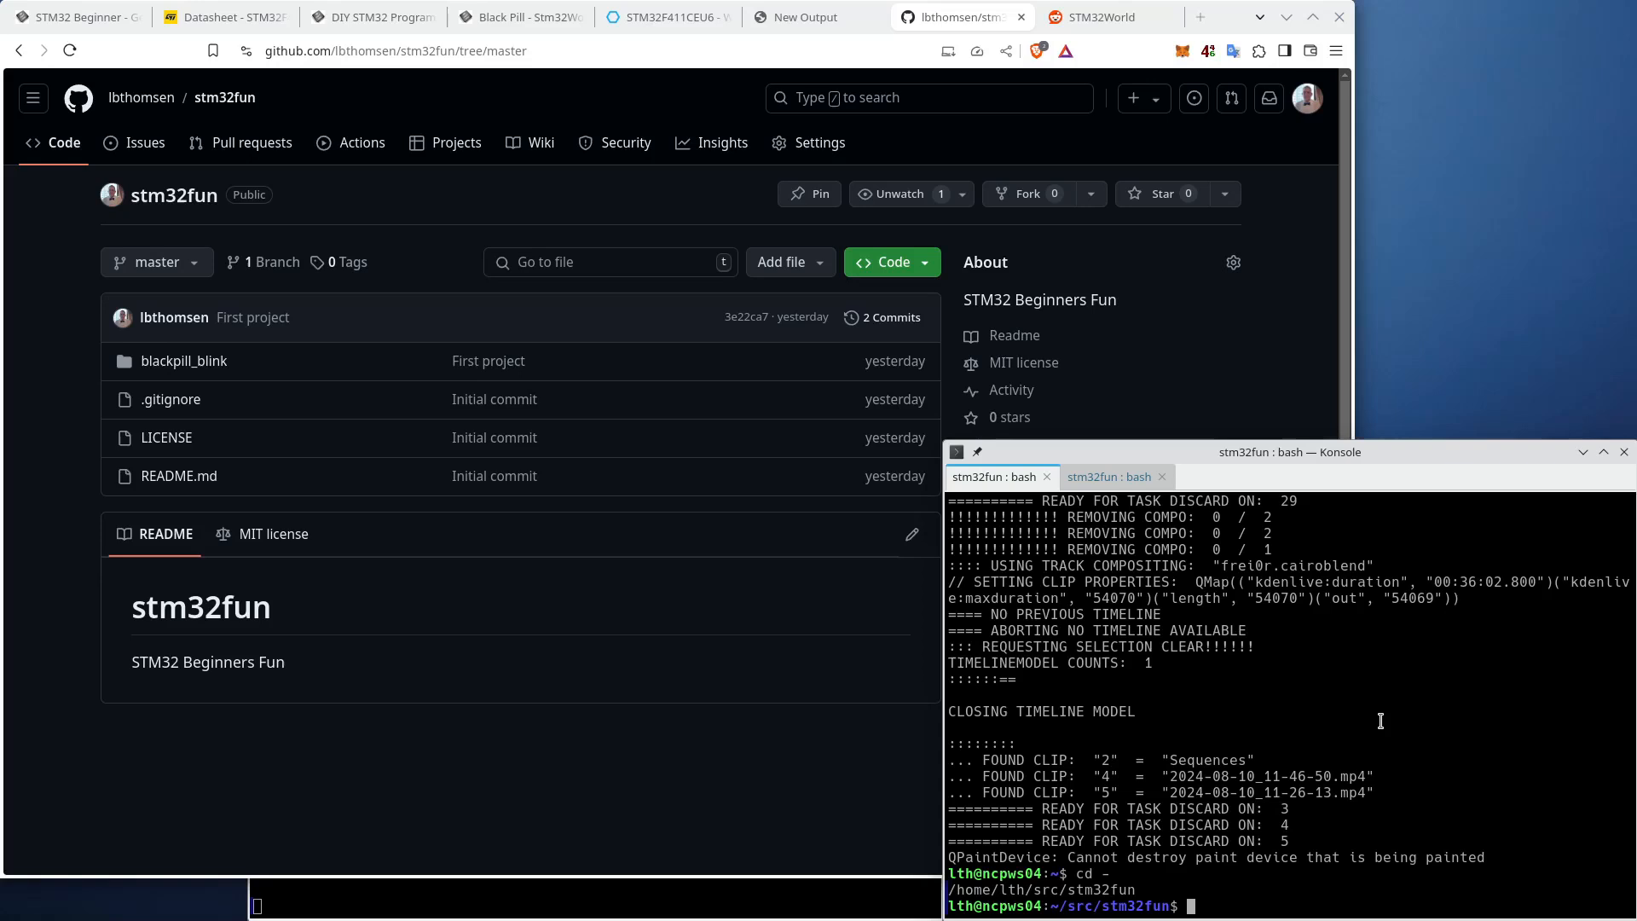
# - Run git pull in the stm32fun repository in Konsole
pyautogui.write('git pu')
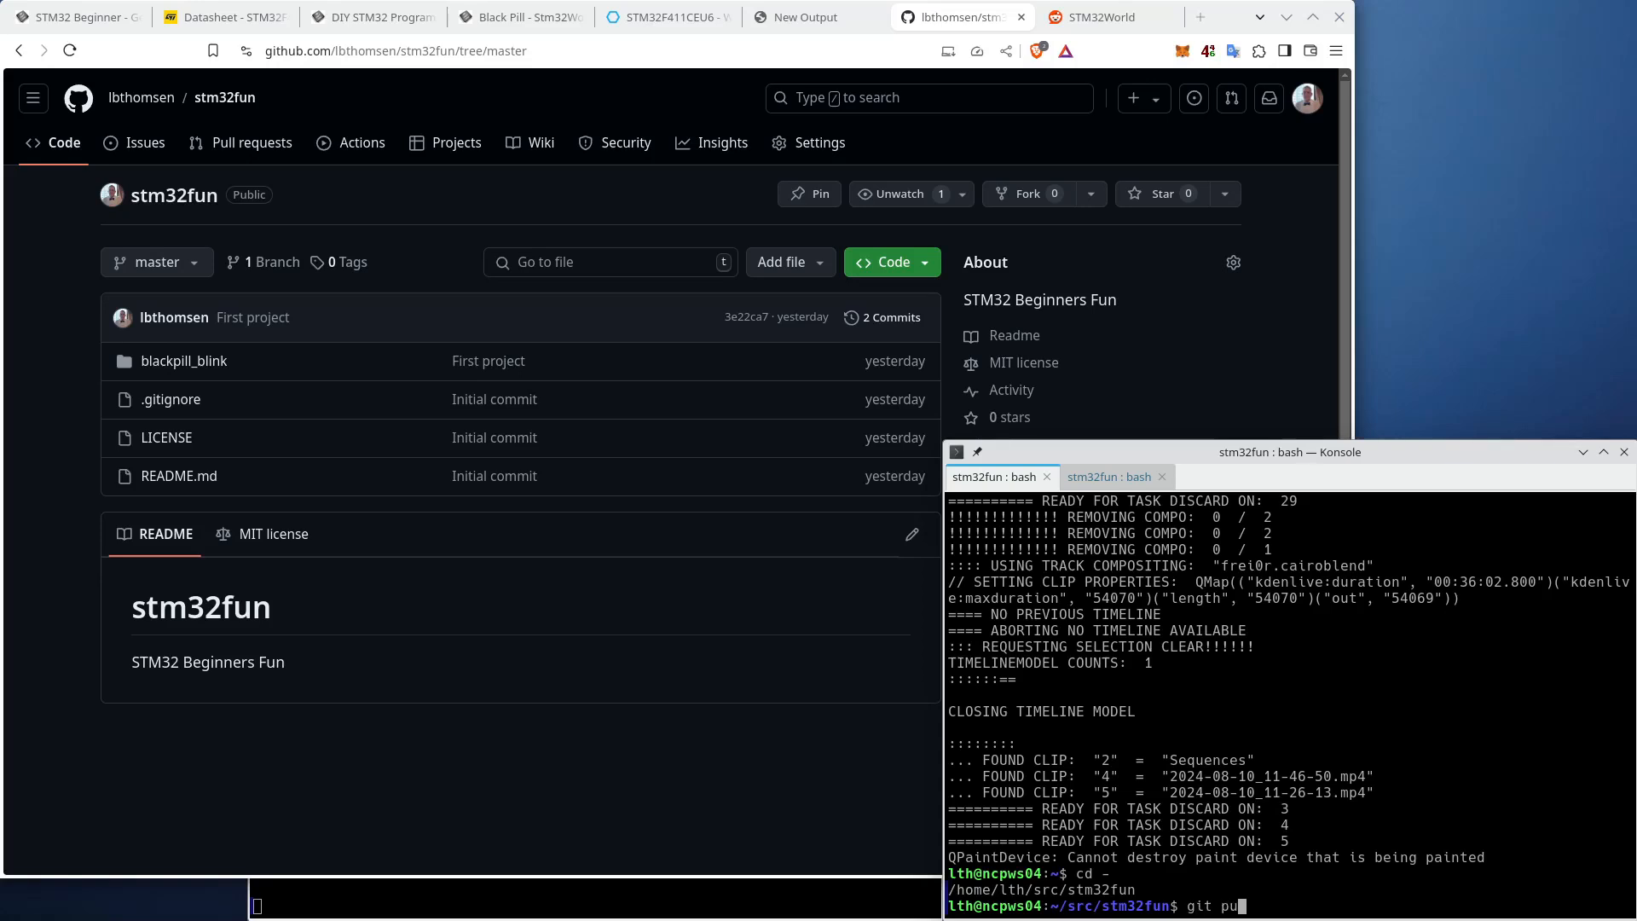
pyautogui.press('Return')
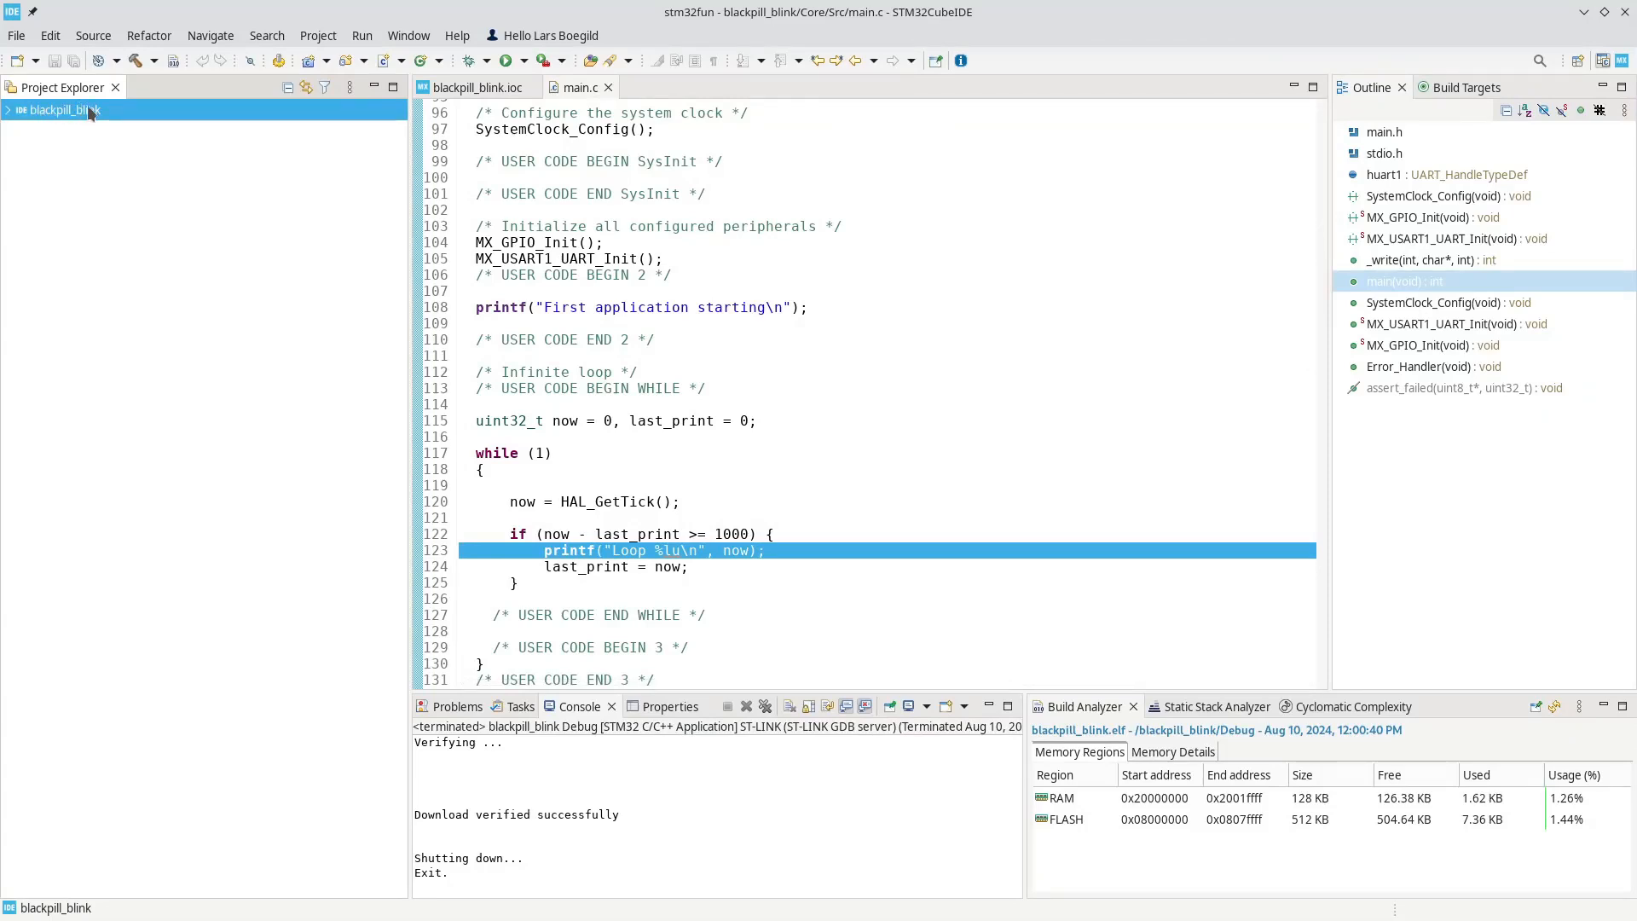
# - Start a new STM32 Project from the File menu
pyautogui.click(16, 34)
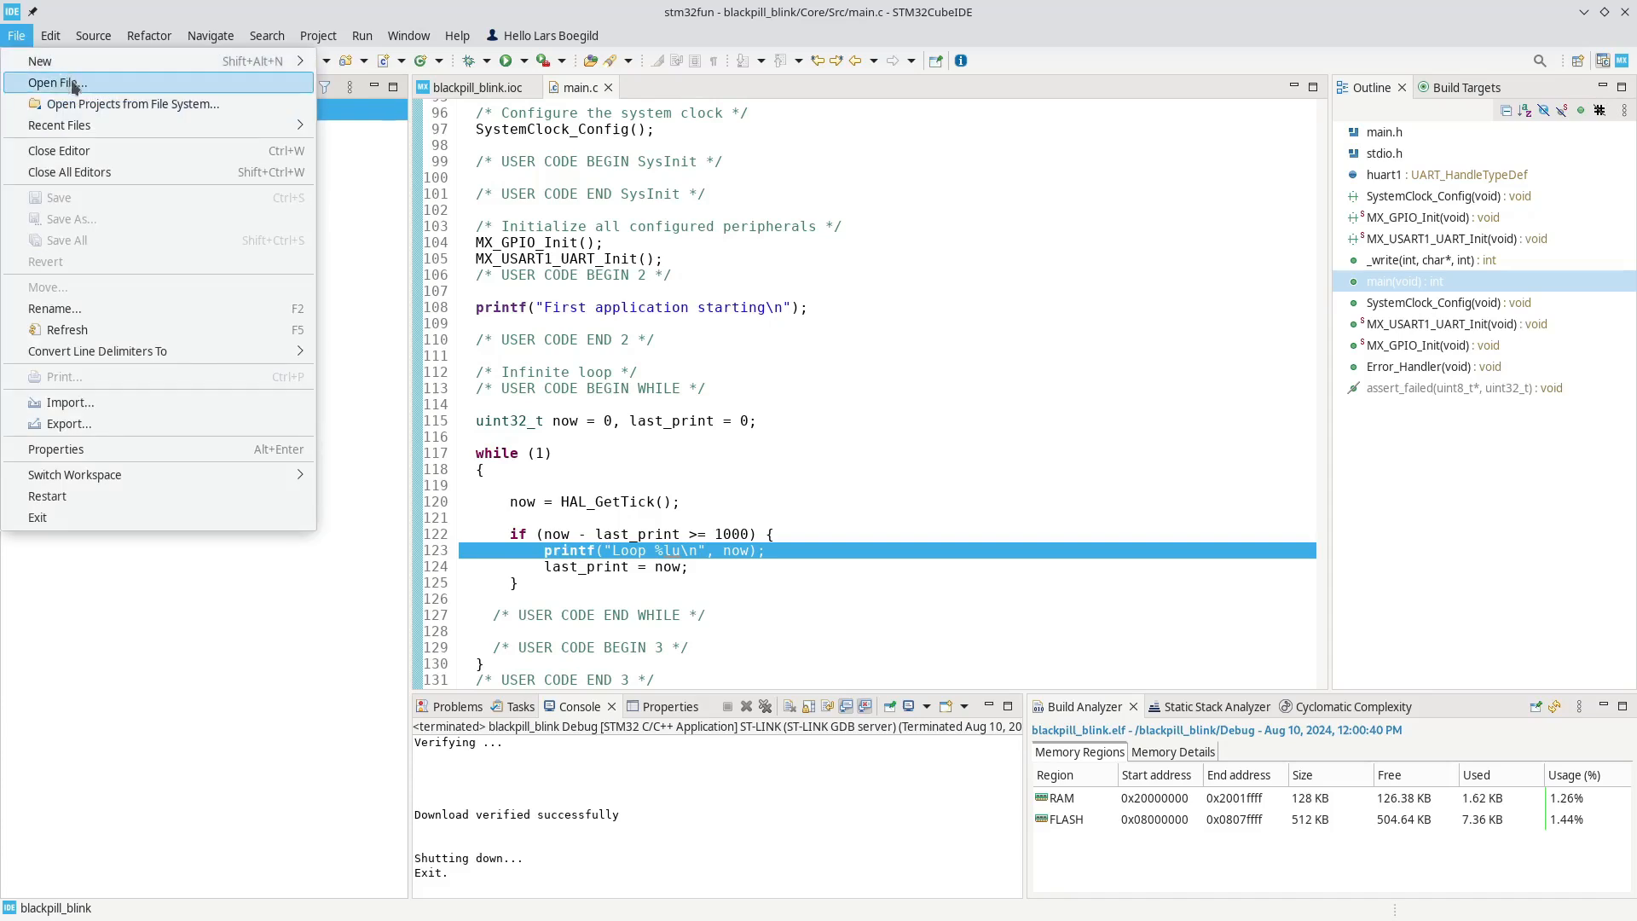
pyautogui.moveTo(162, 103)
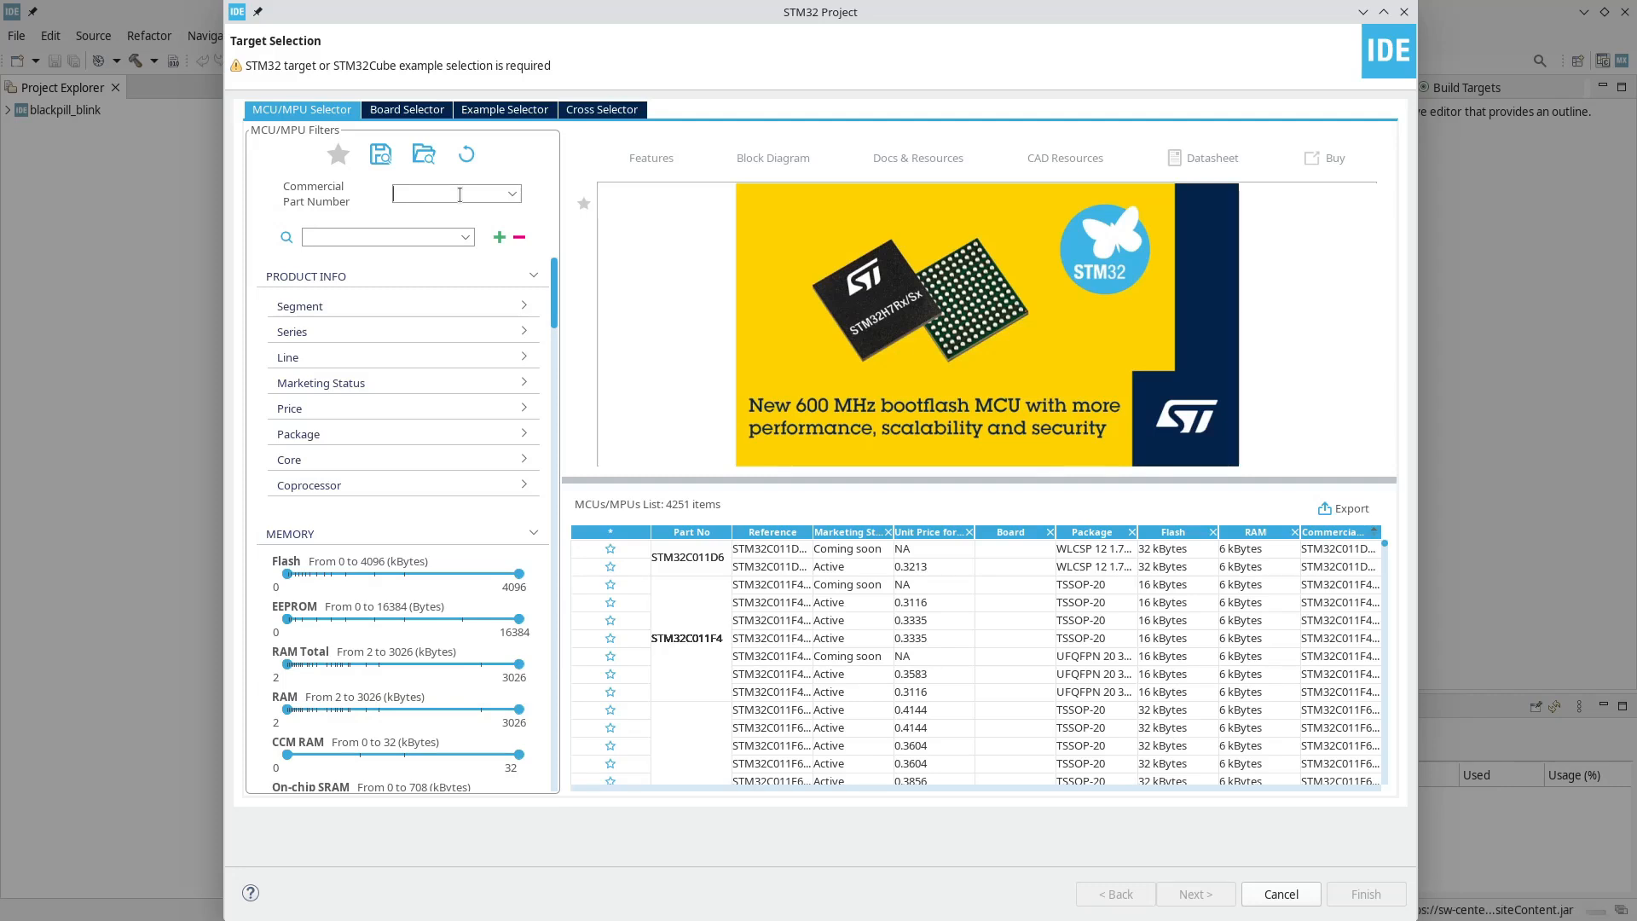
# - Search the MCU Selector for STM32F411CEU6 and select its row in the results
pyautogui.write('ST')
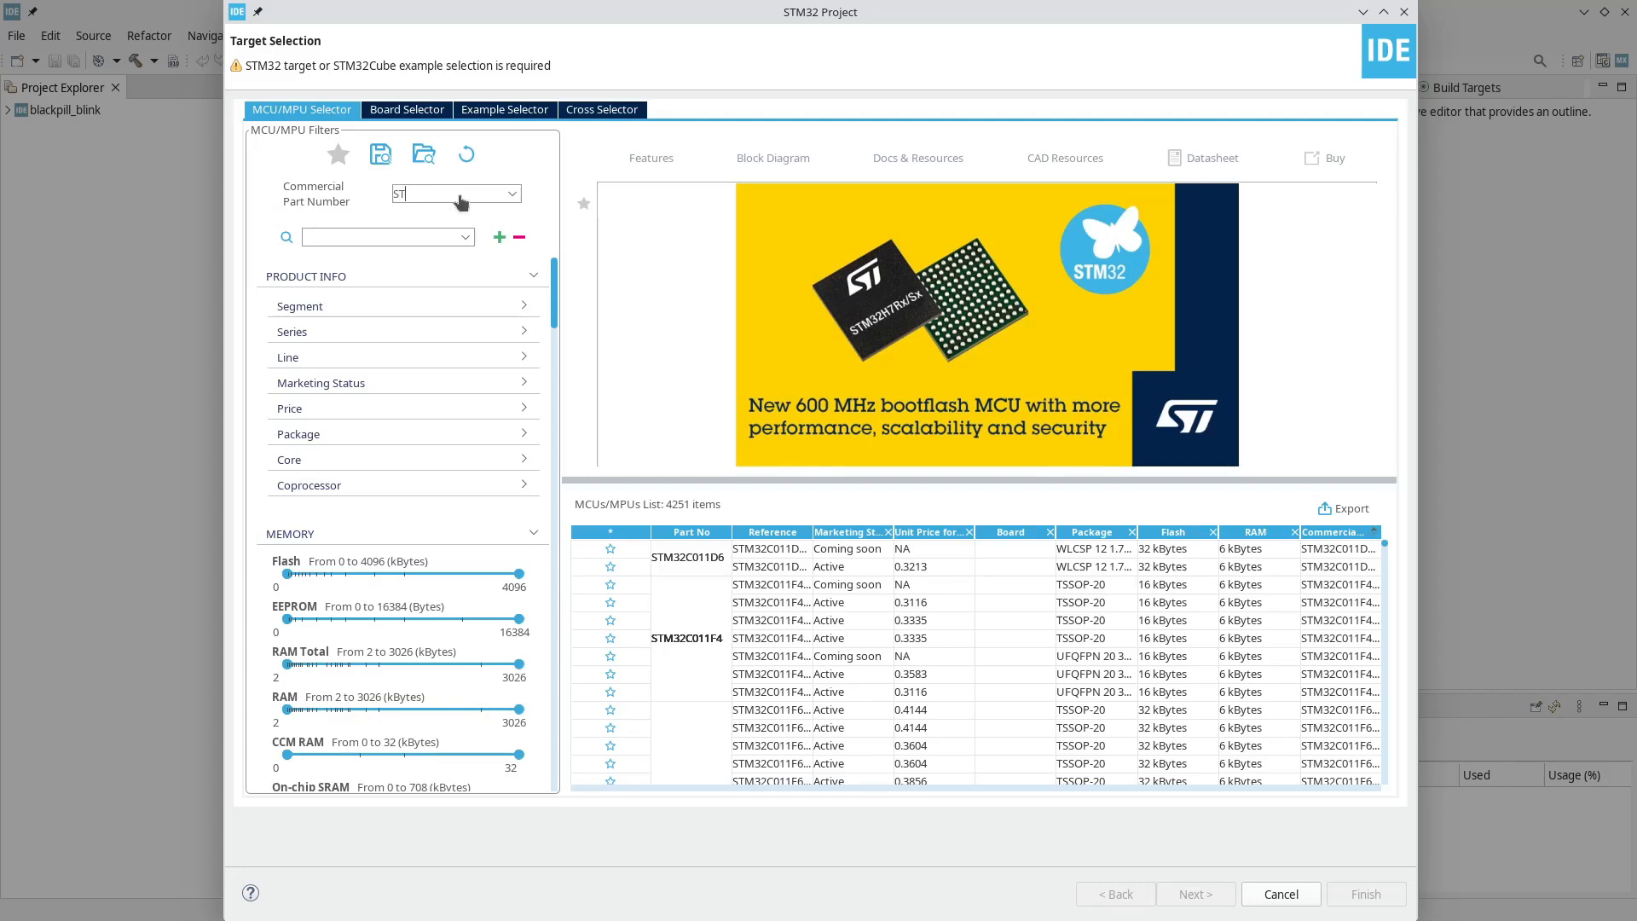
pyautogui.write('M32F411C')
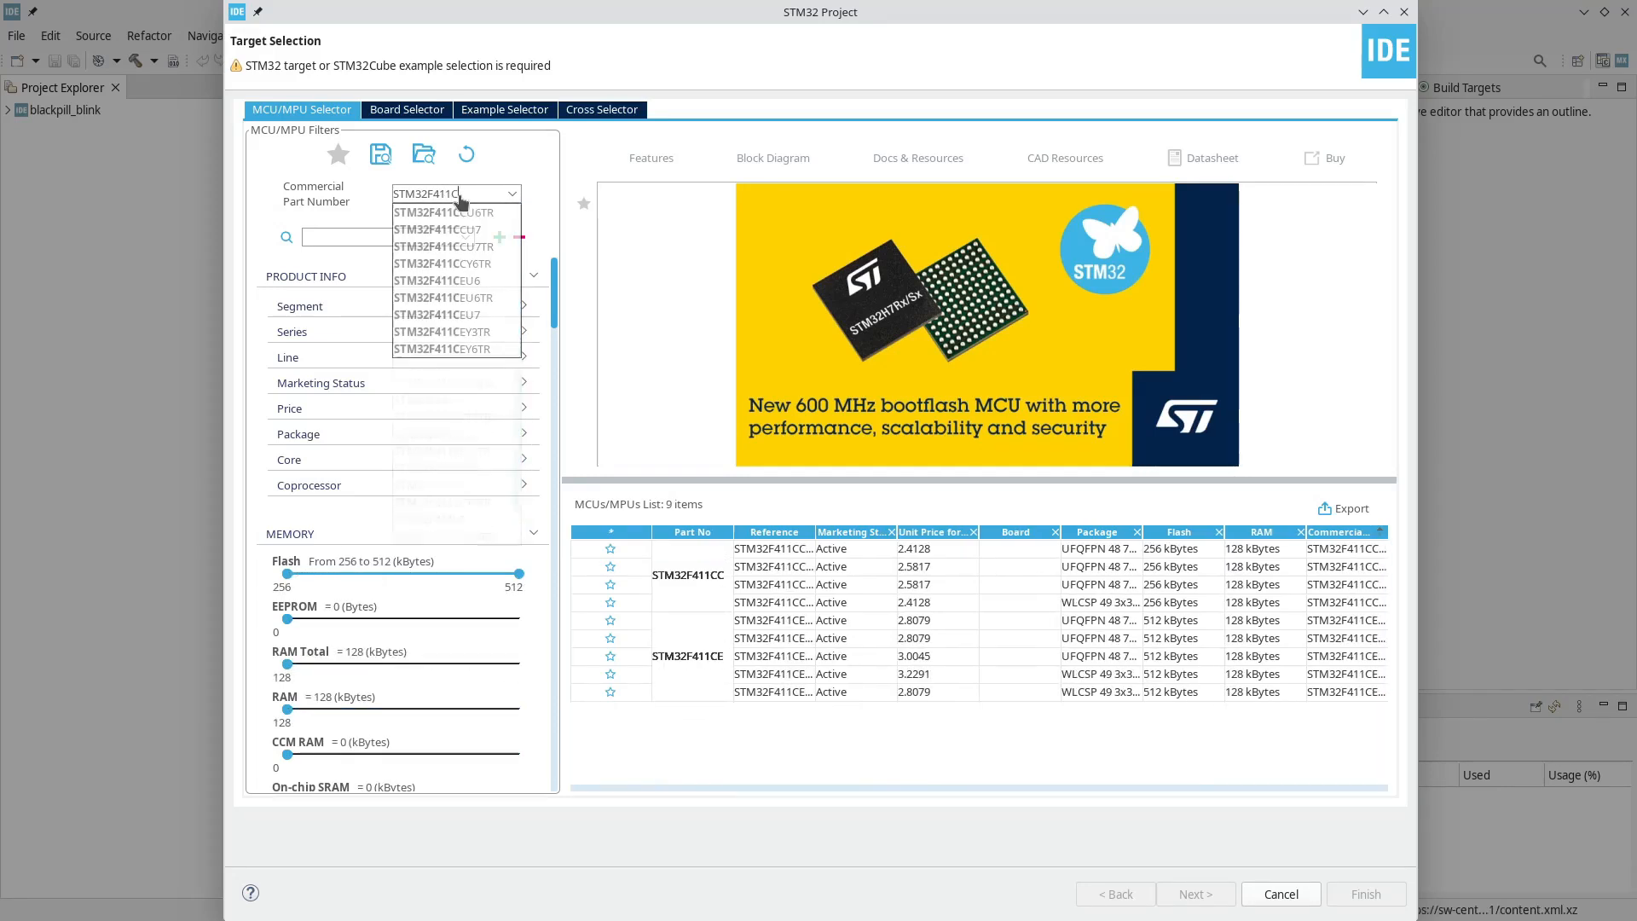
pyautogui.click(443, 297)
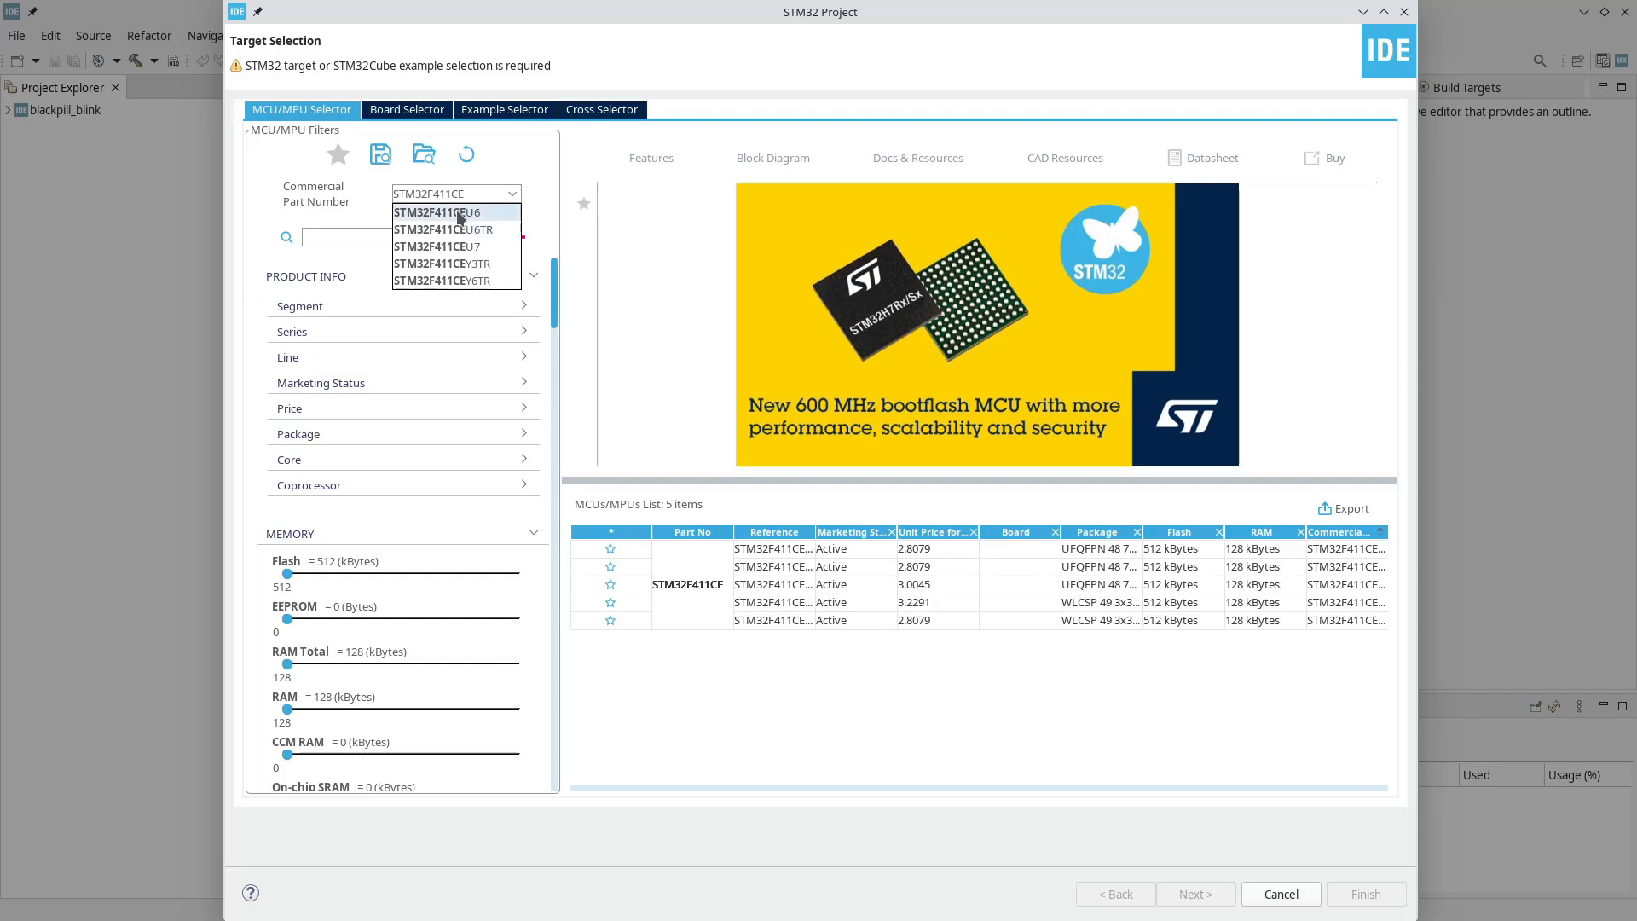
pyautogui.click(438, 213)
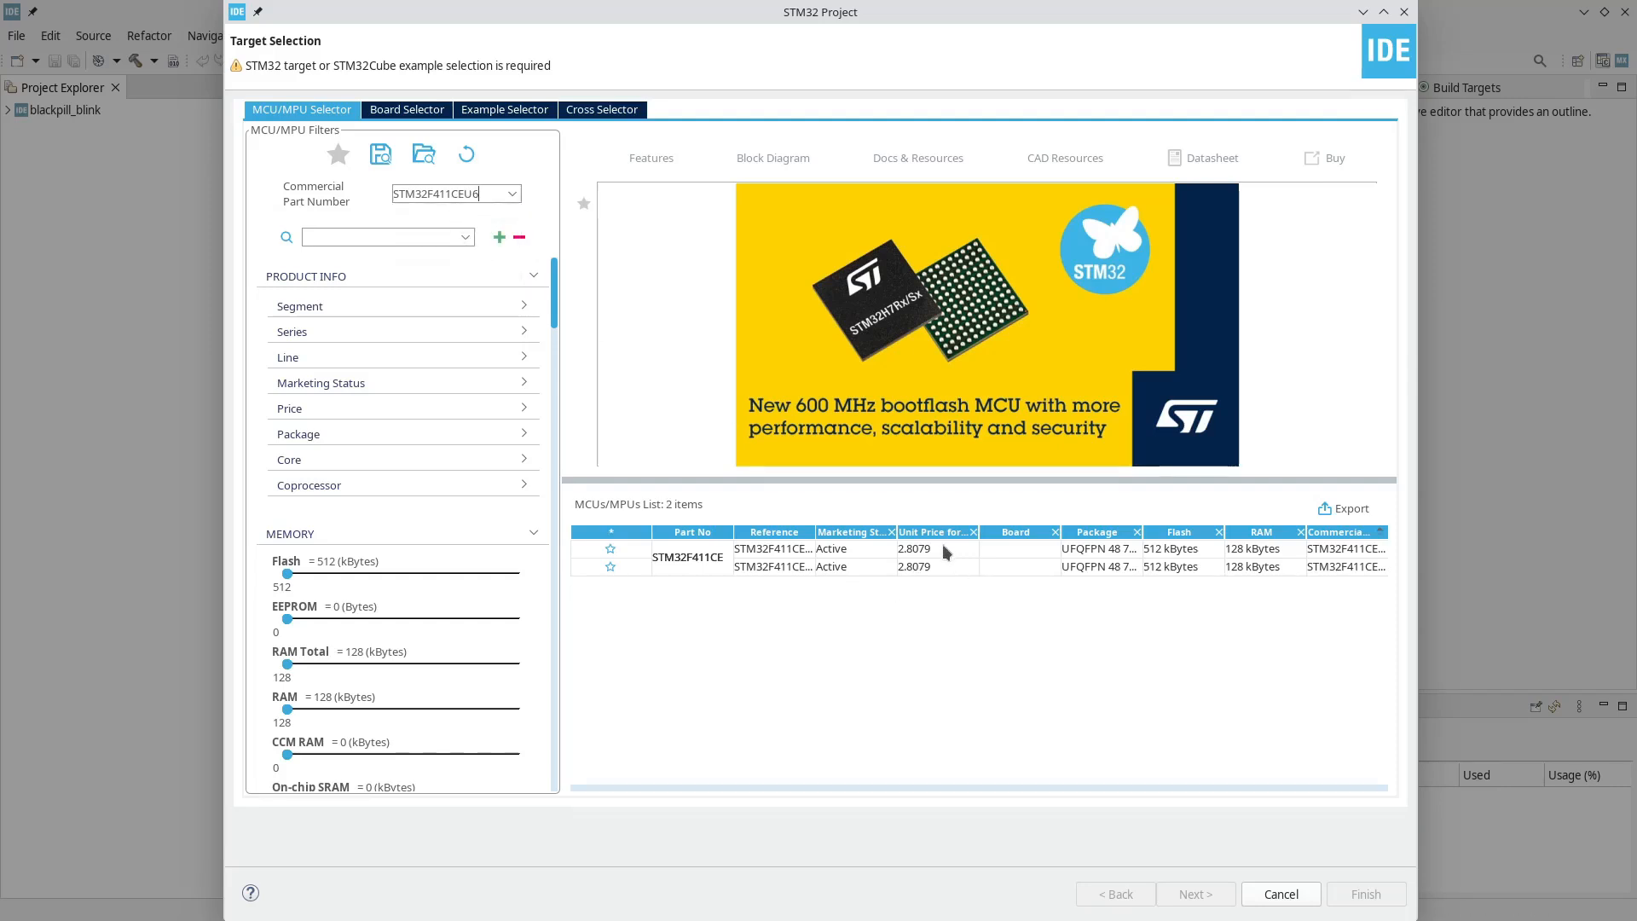
pyautogui.click(689, 548)
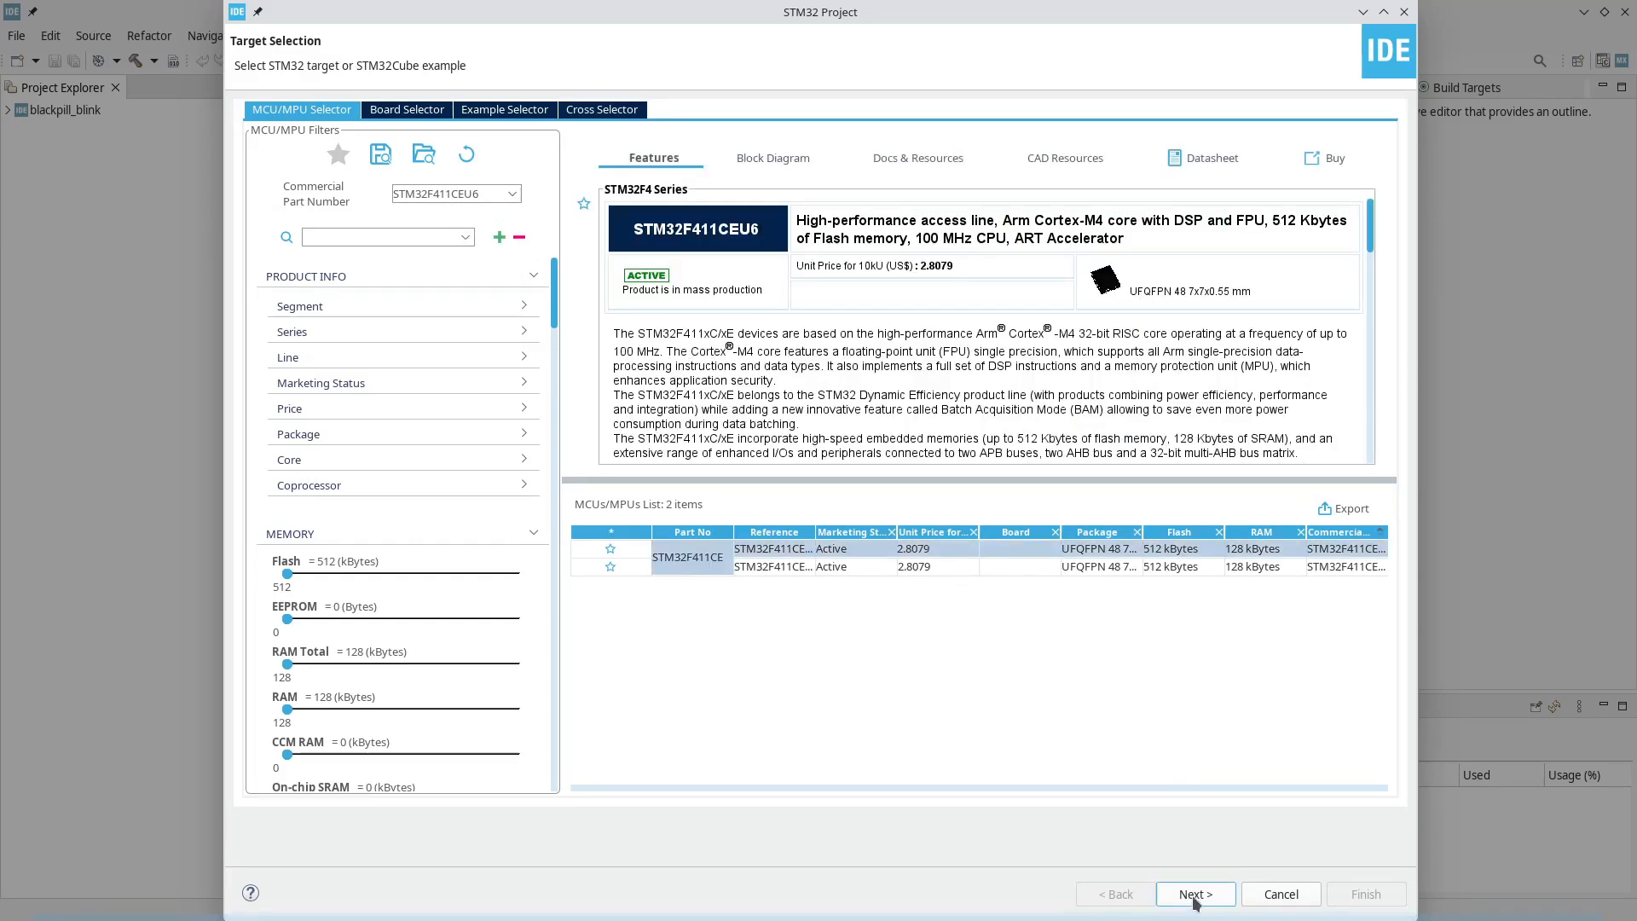
# - Enter blackpill_blink1 as the project name and advance to the STM32Cube FW_F4 firmware page
pyautogui.click(1194, 894)
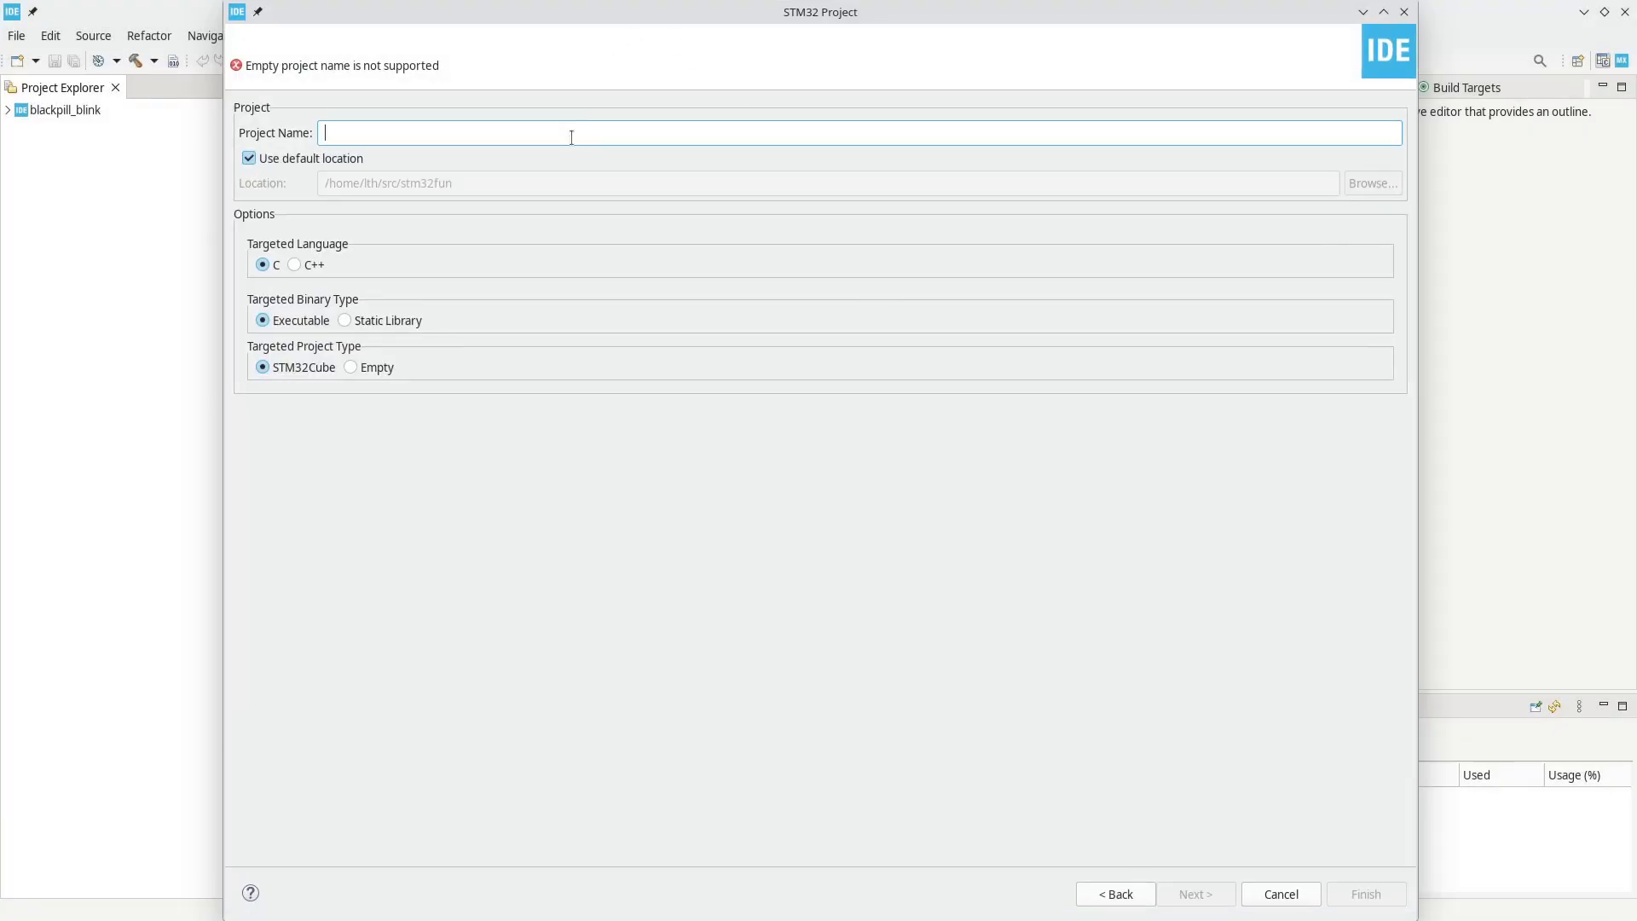
pyautogui.write('blackpill_')
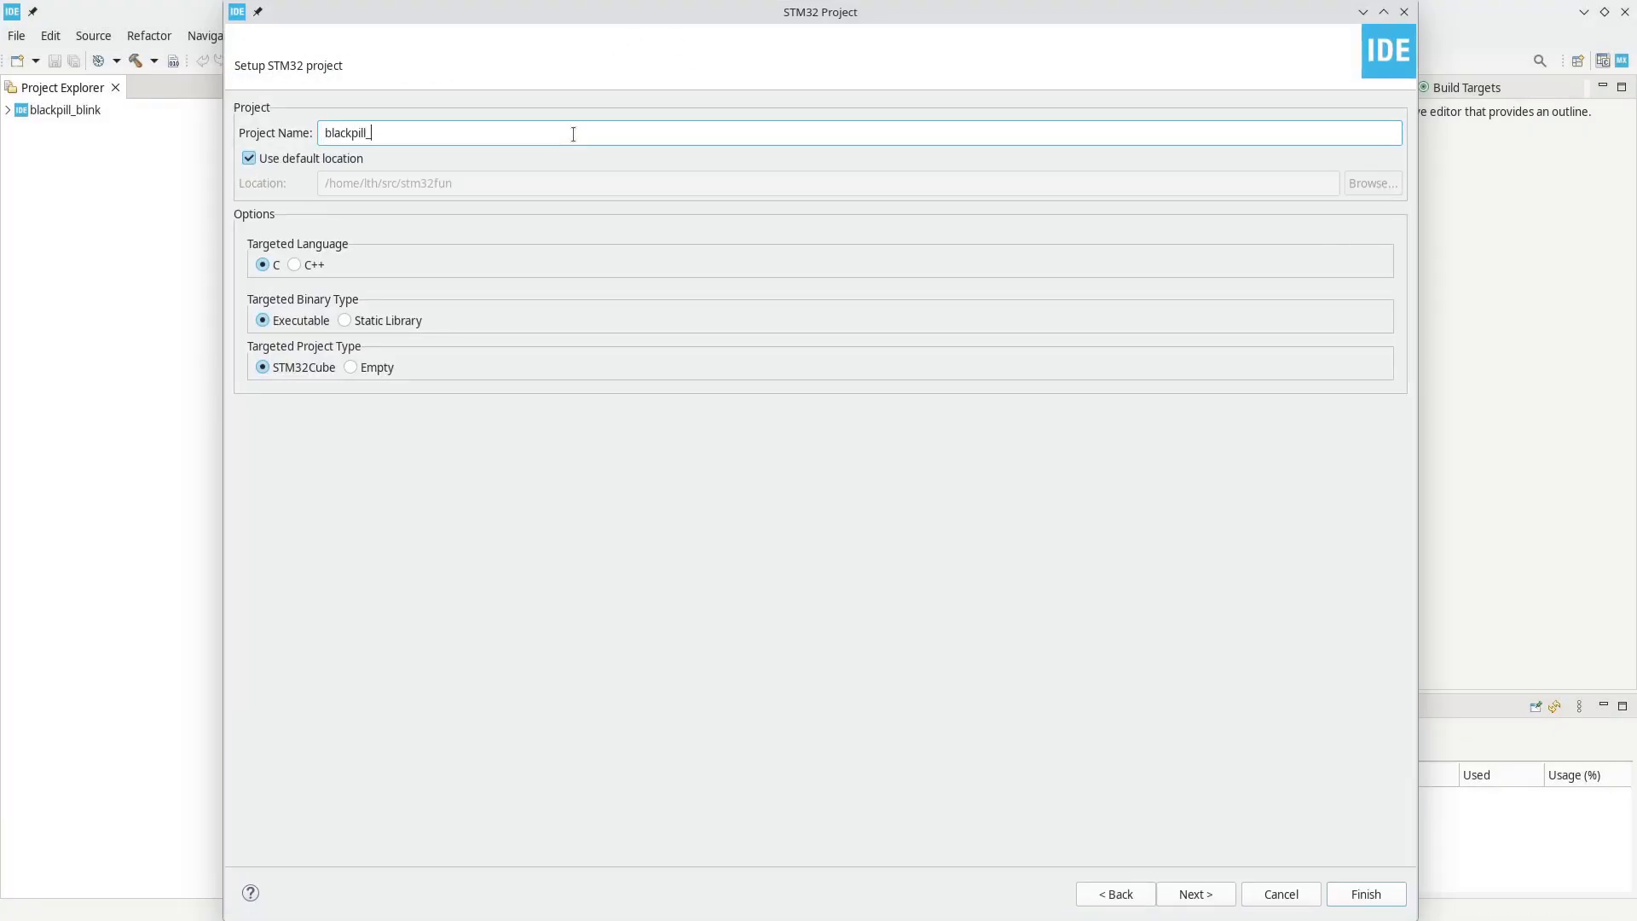
pyautogui.write('blink1')
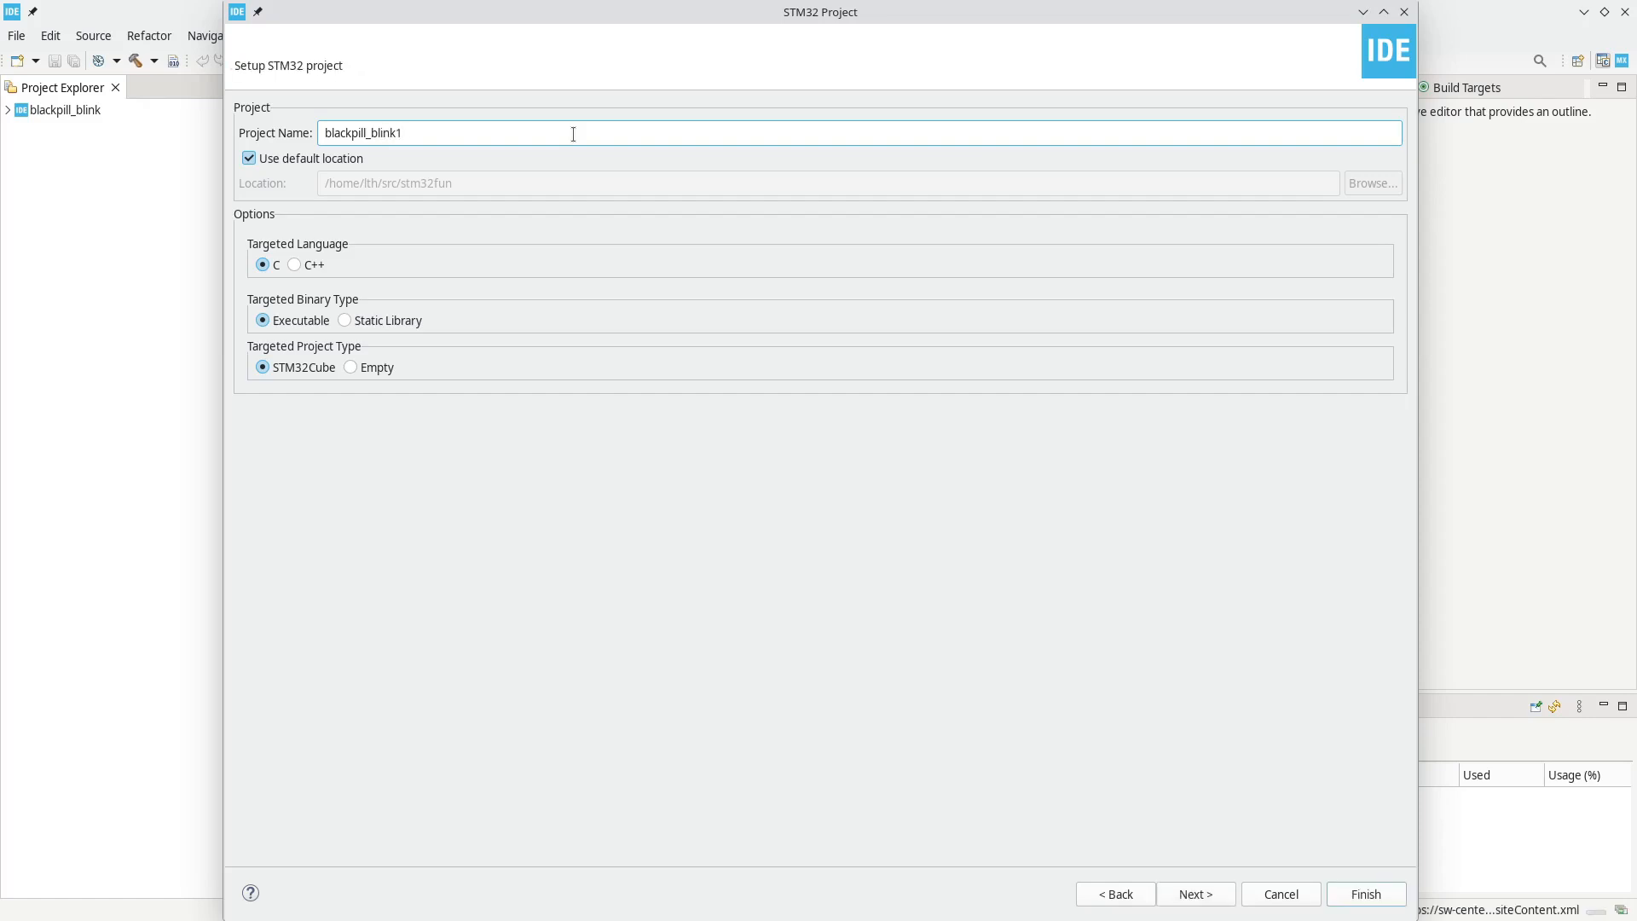
pyautogui.click(1195, 894)
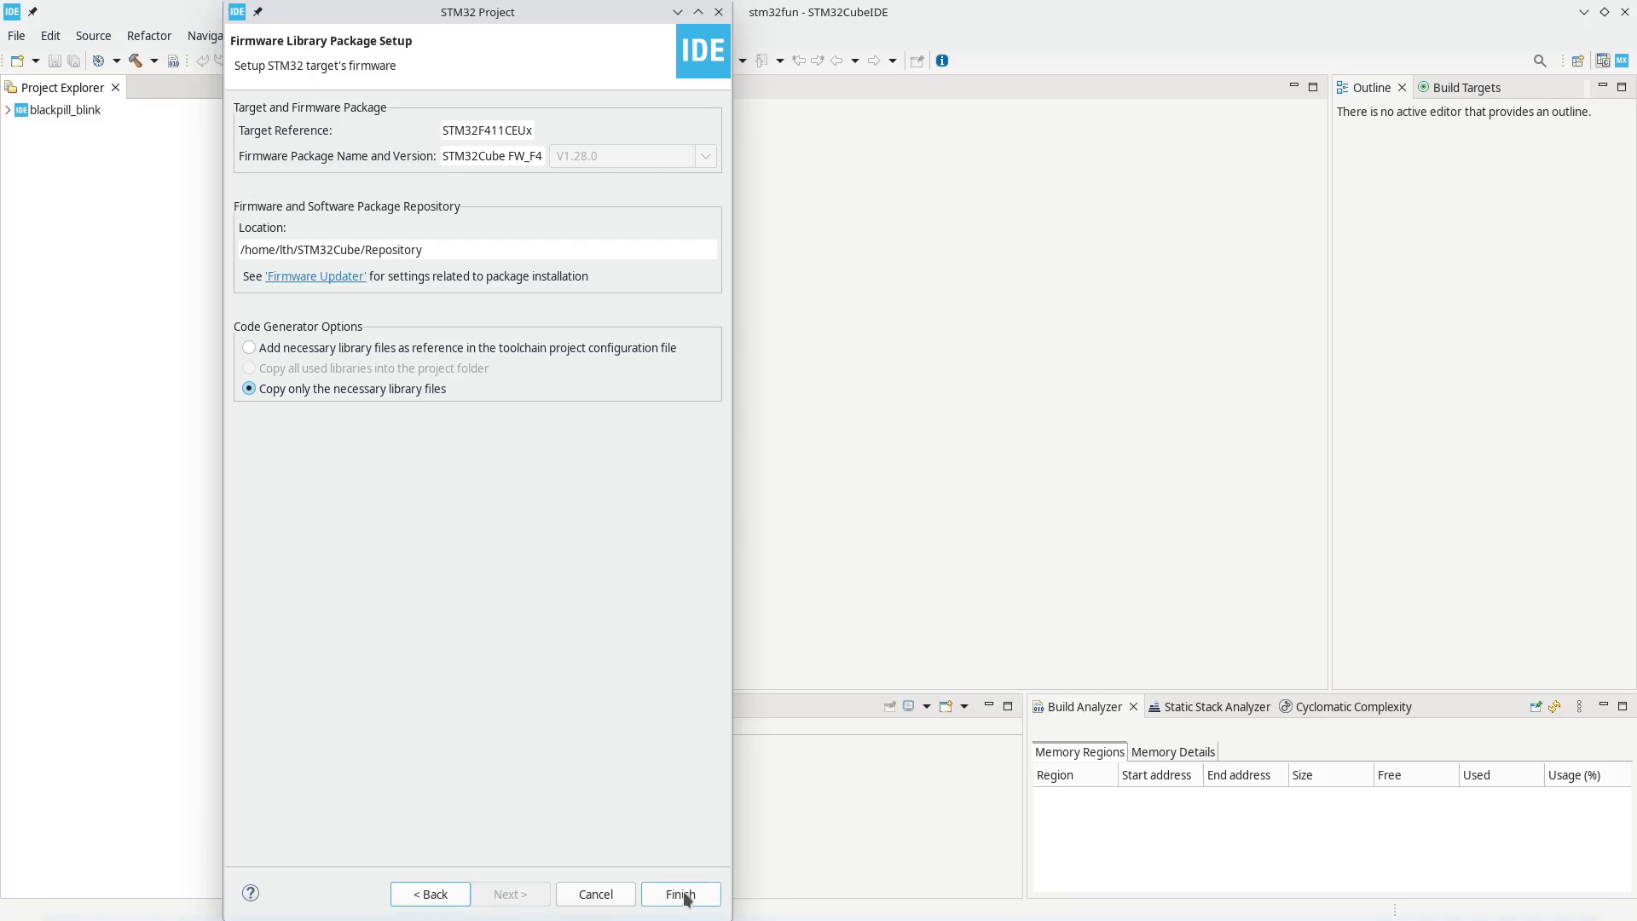
# - Finish the wizard and accept opening the Device Configuration Tool perspective
pyautogui.click(680, 894)
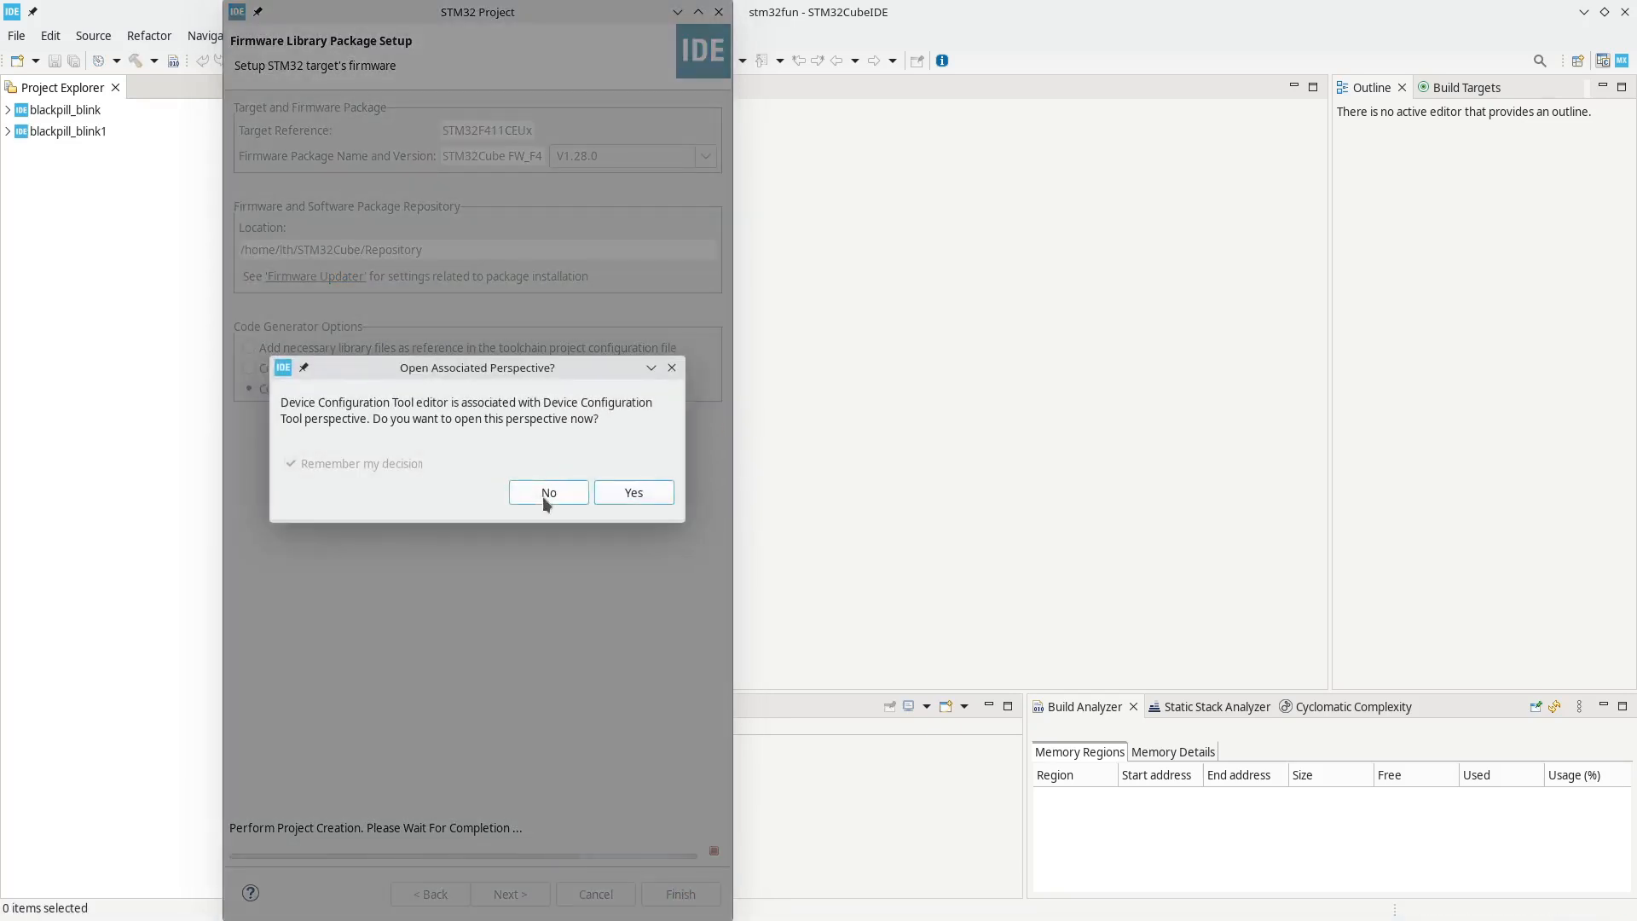
pyautogui.moveTo(632, 493)
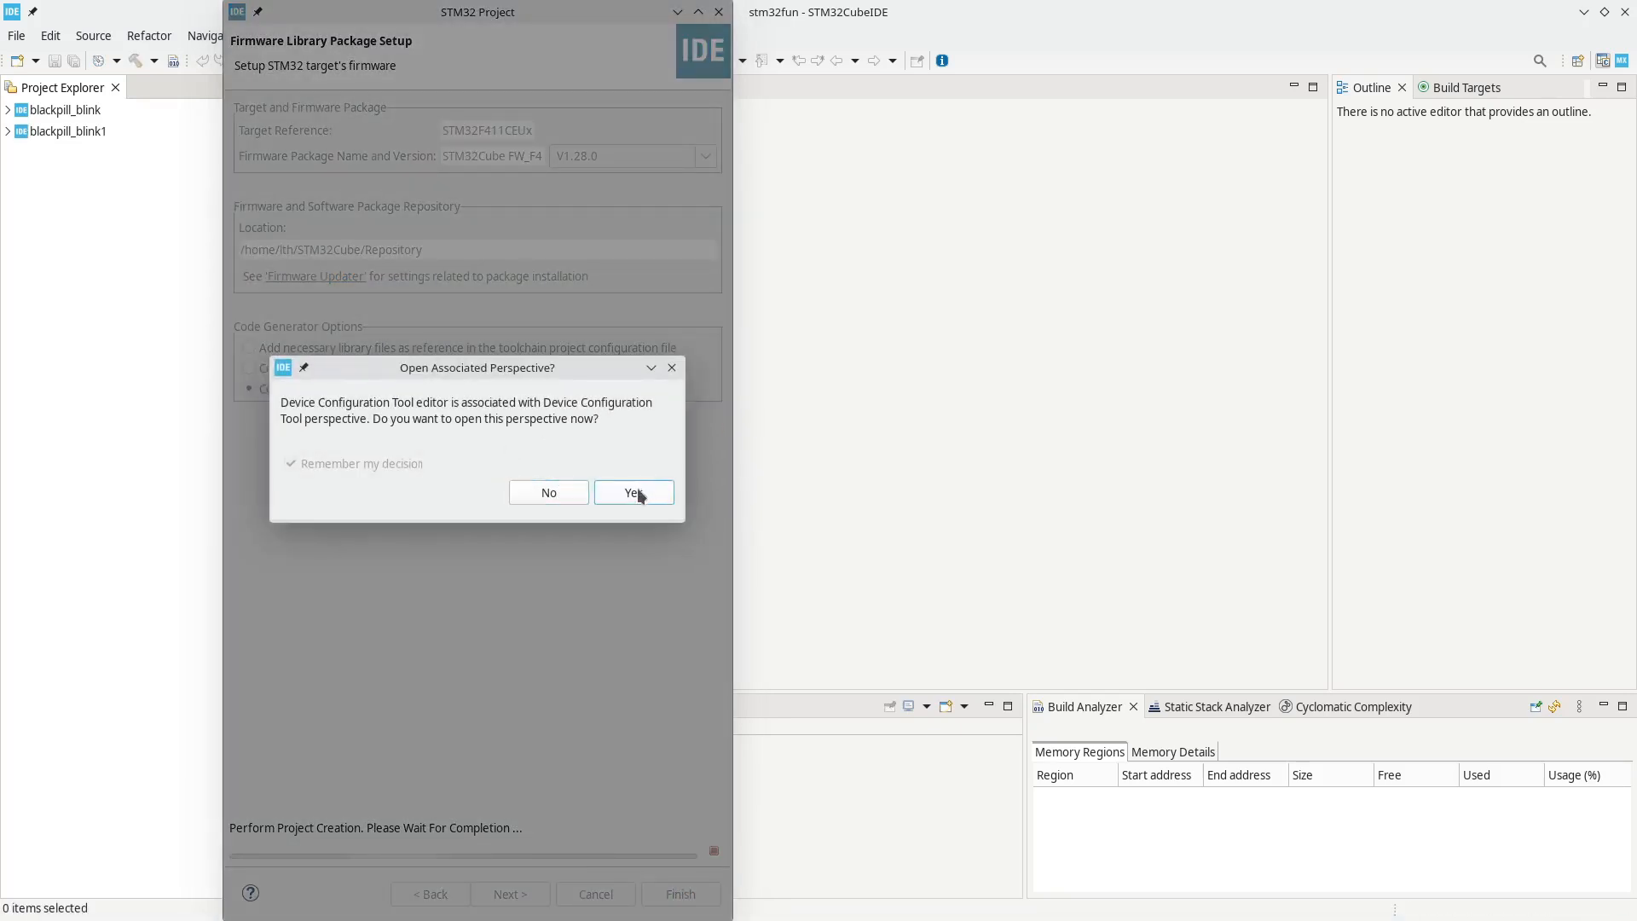
pyautogui.click(634, 492)
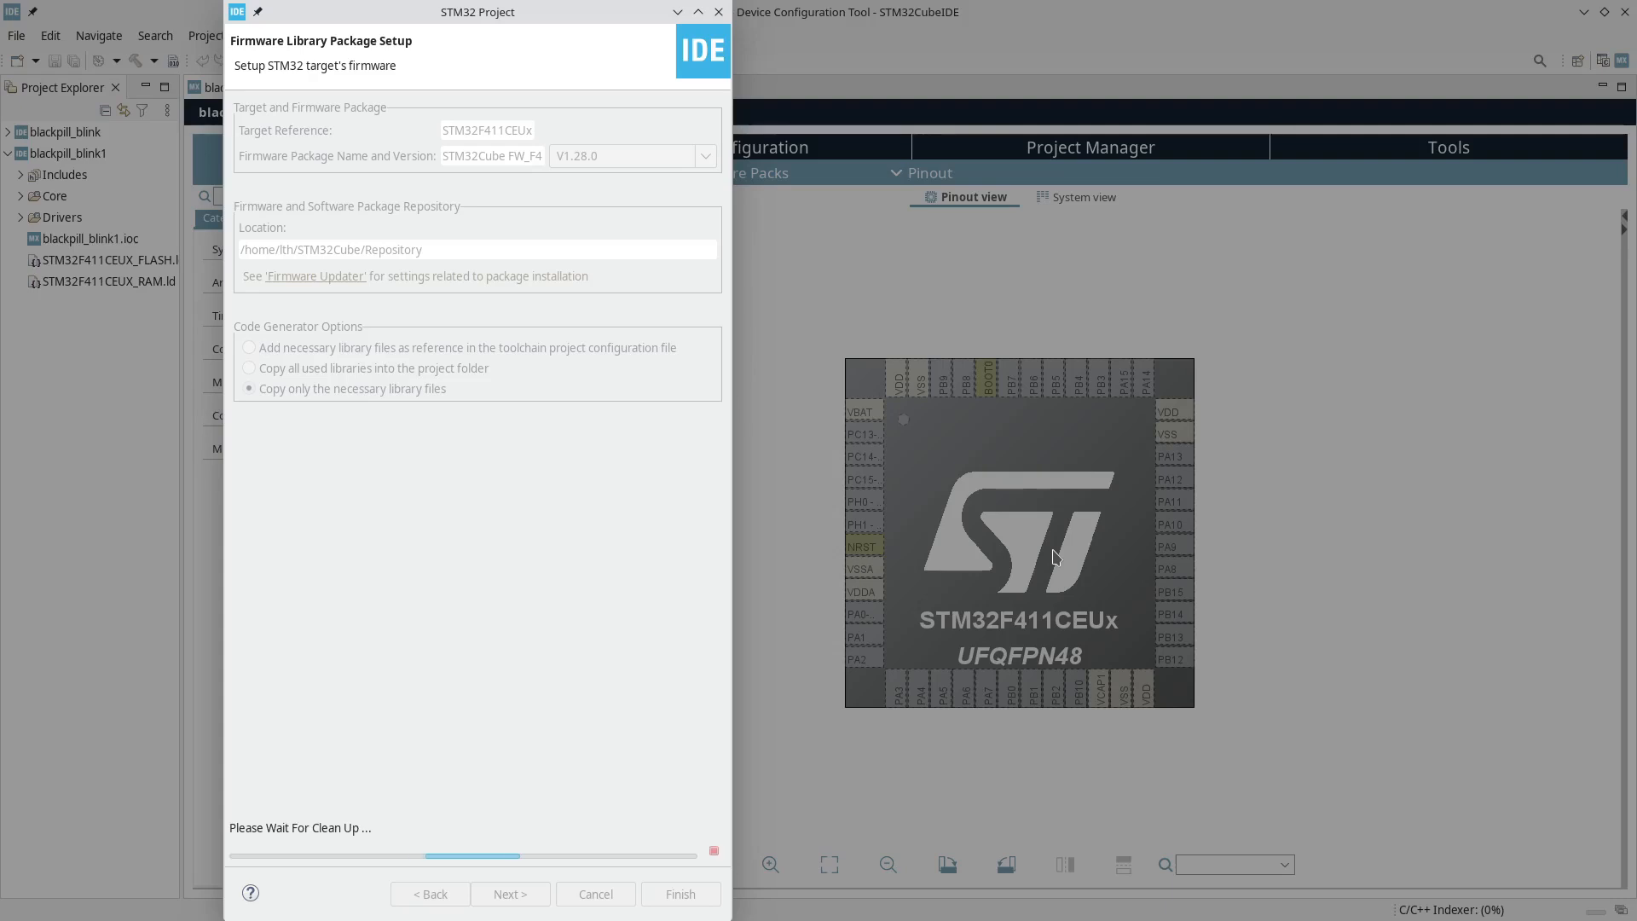
# - Dismiss the closing wizard page, leaving blackpill_blink1.ioc on Pinout & Configuration
pyautogui.click(679, 893)
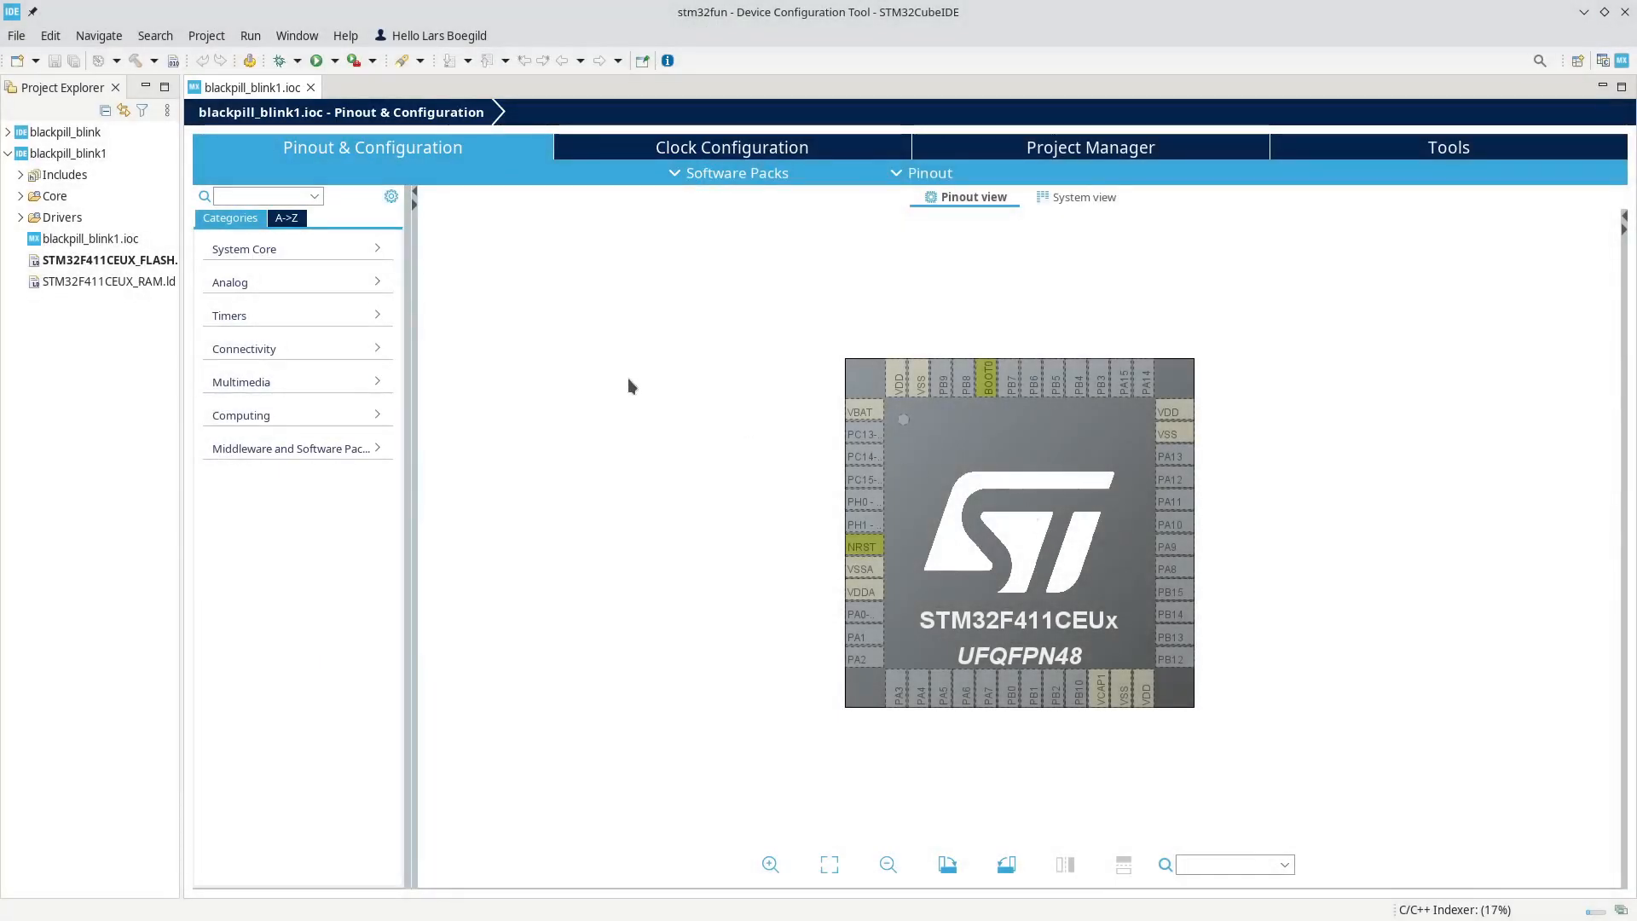
pyautogui.moveTo(627, 380)
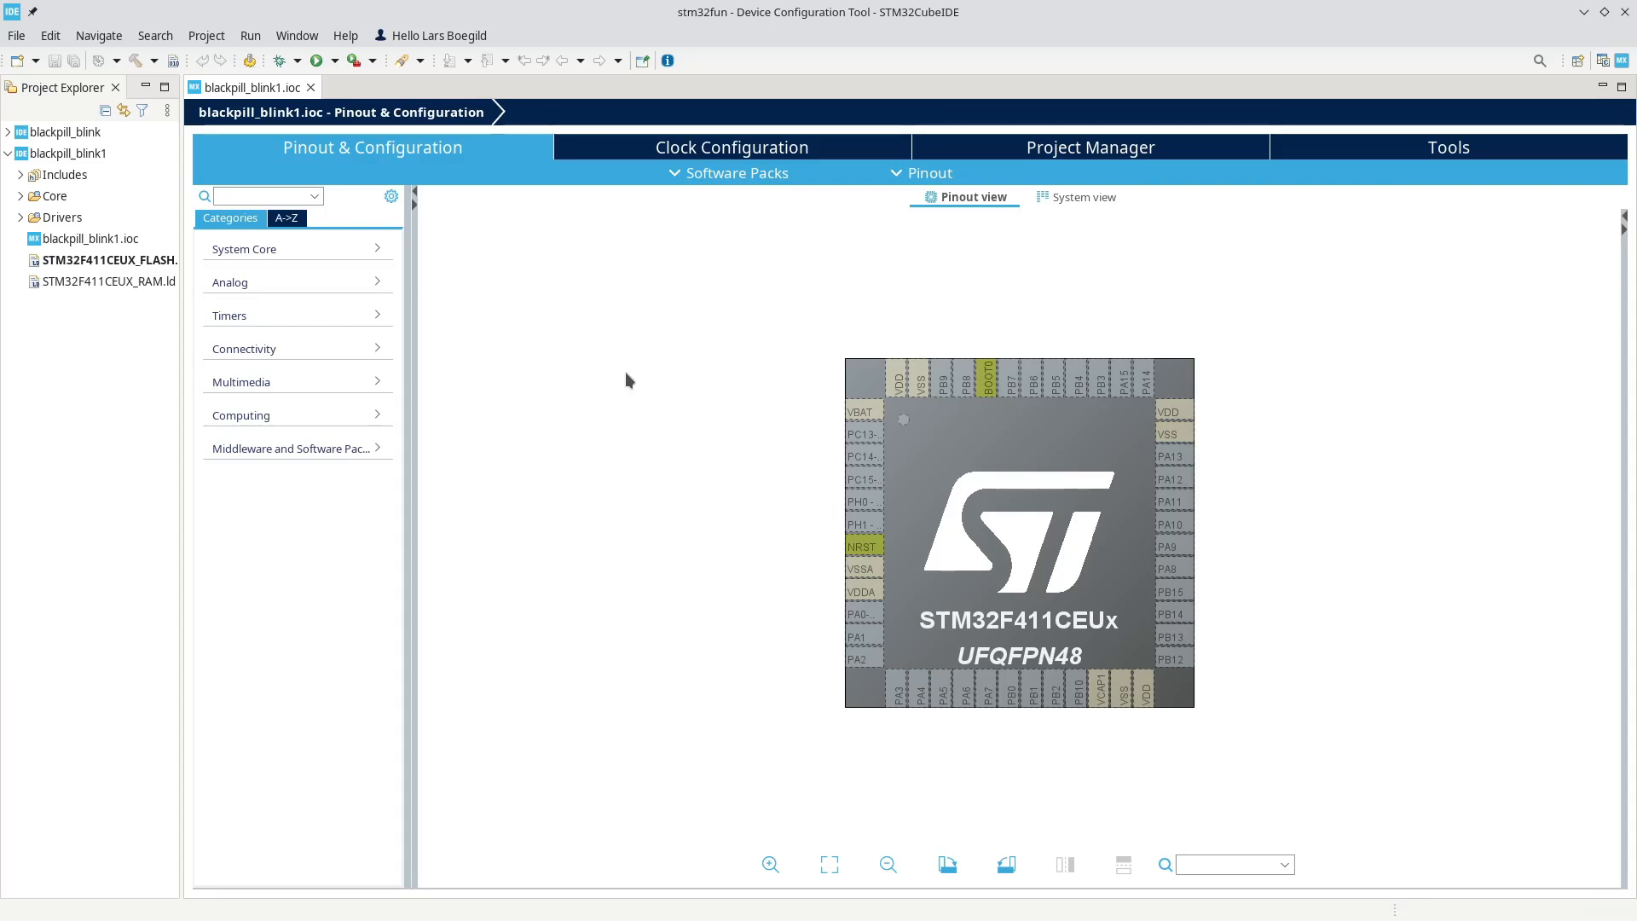
pyautogui.moveTo(917, 504)
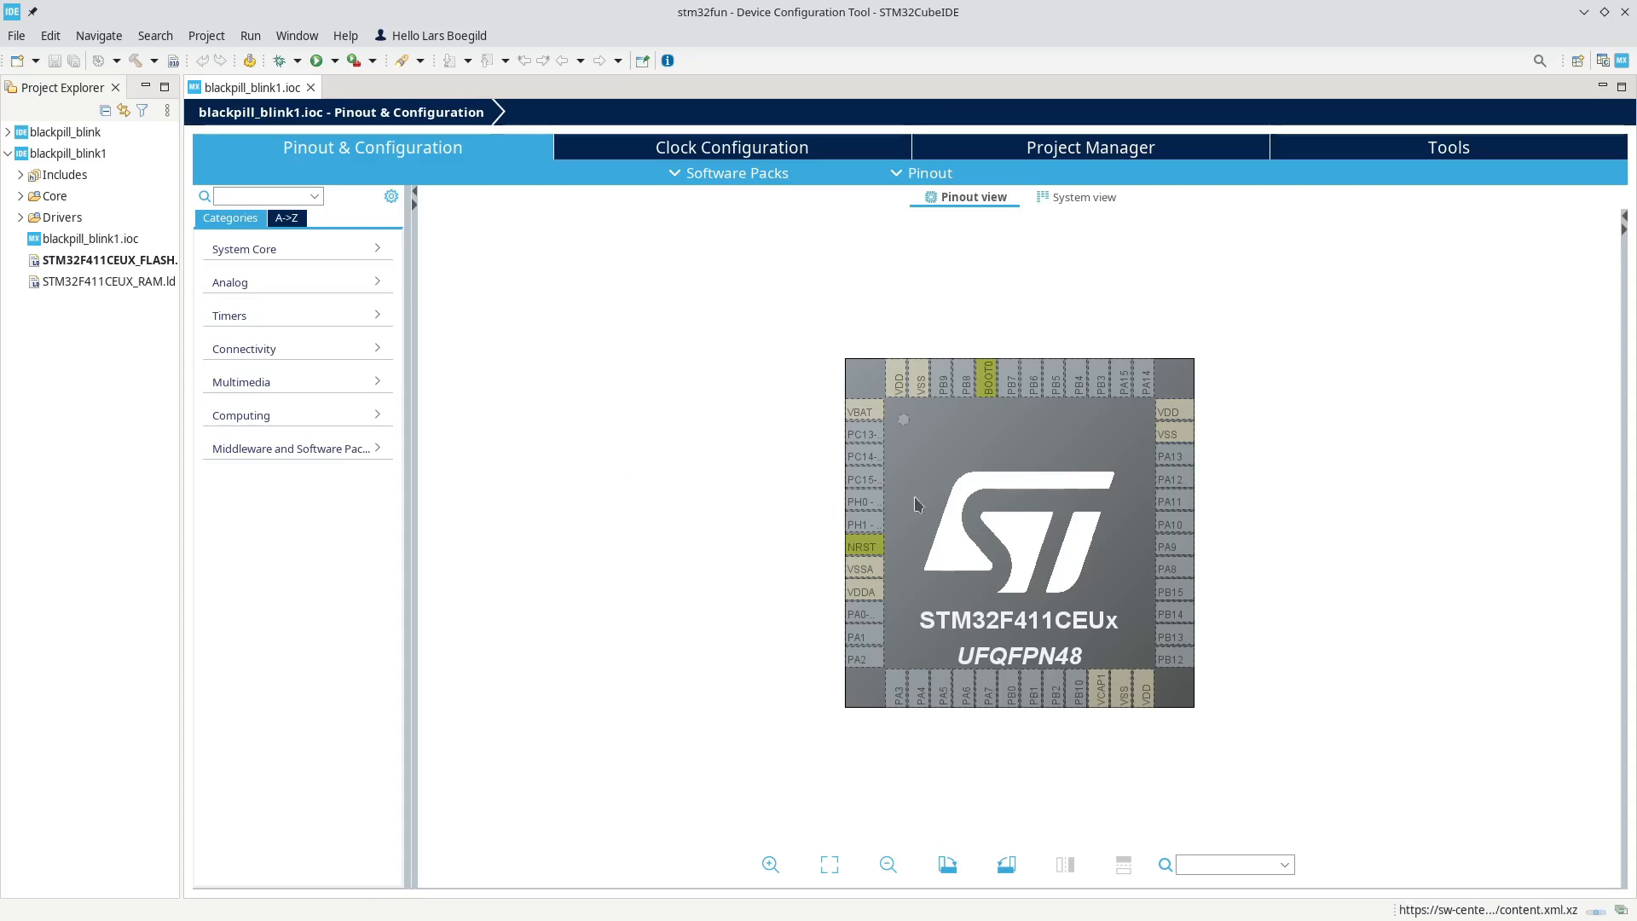
pyautogui.moveTo(759, 681)
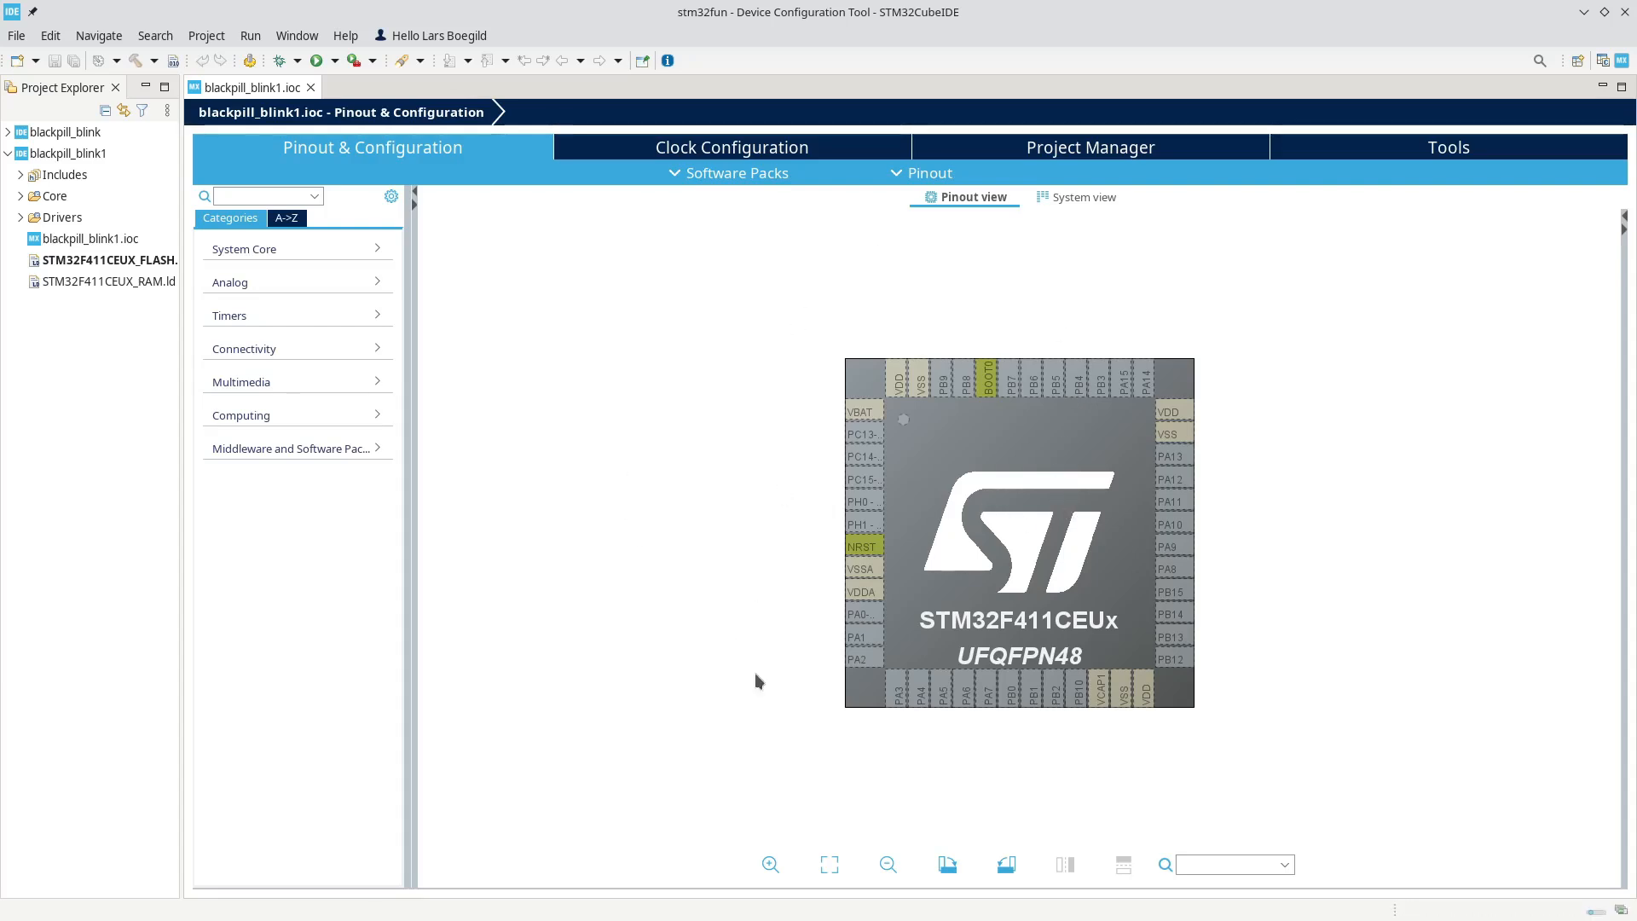
pyautogui.moveTo(1271, 754)
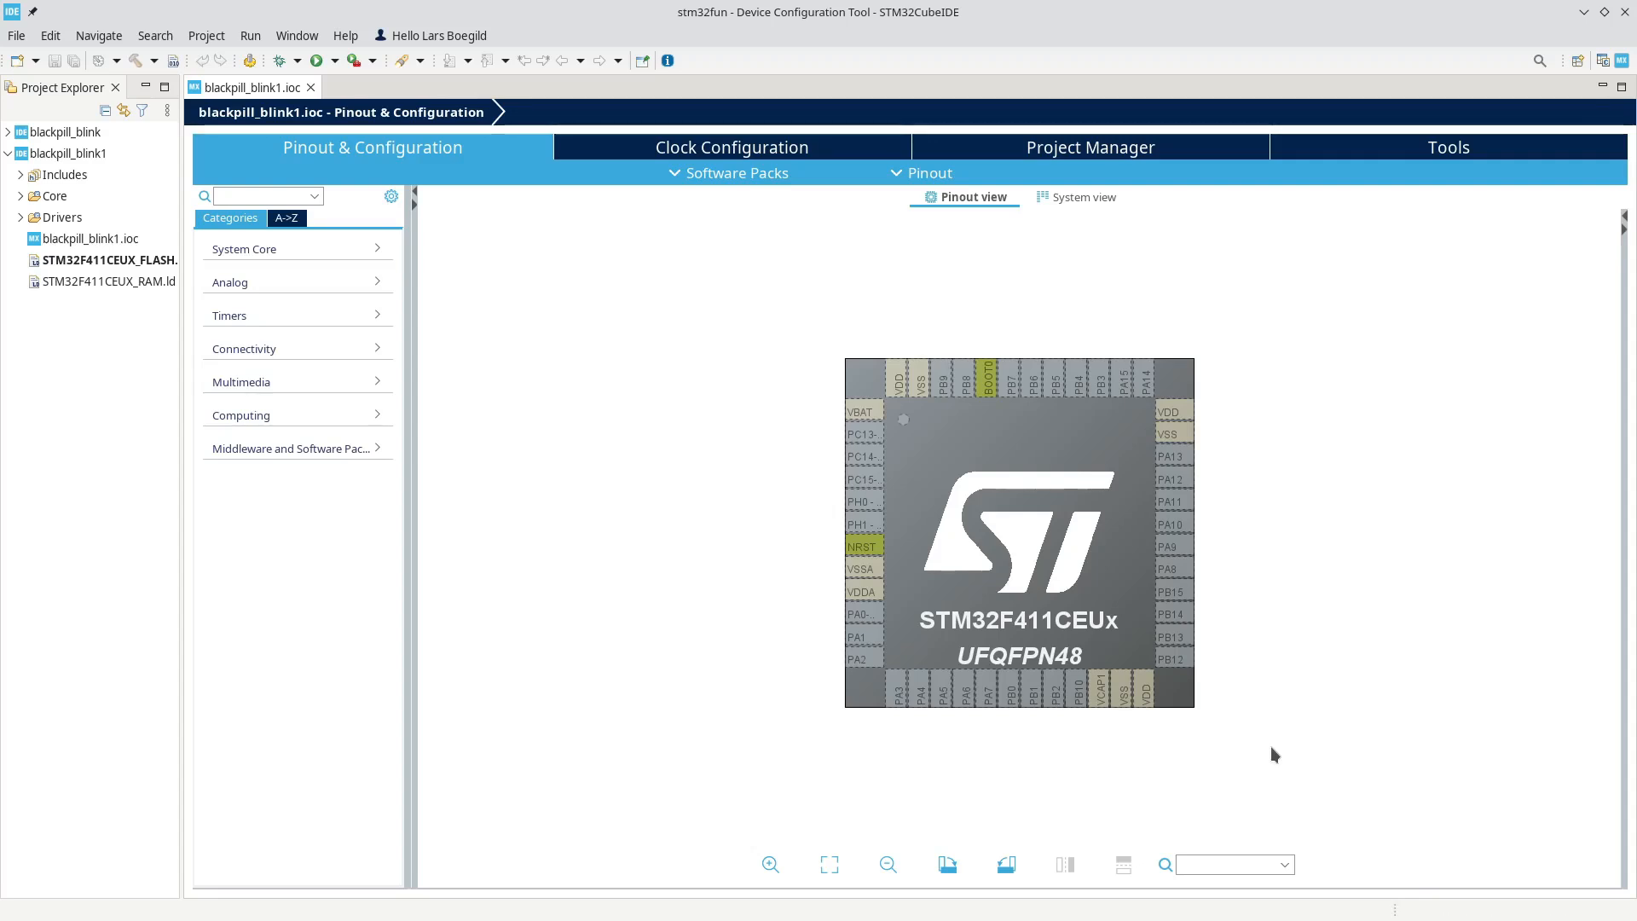
pyautogui.moveTo(1278, 713)
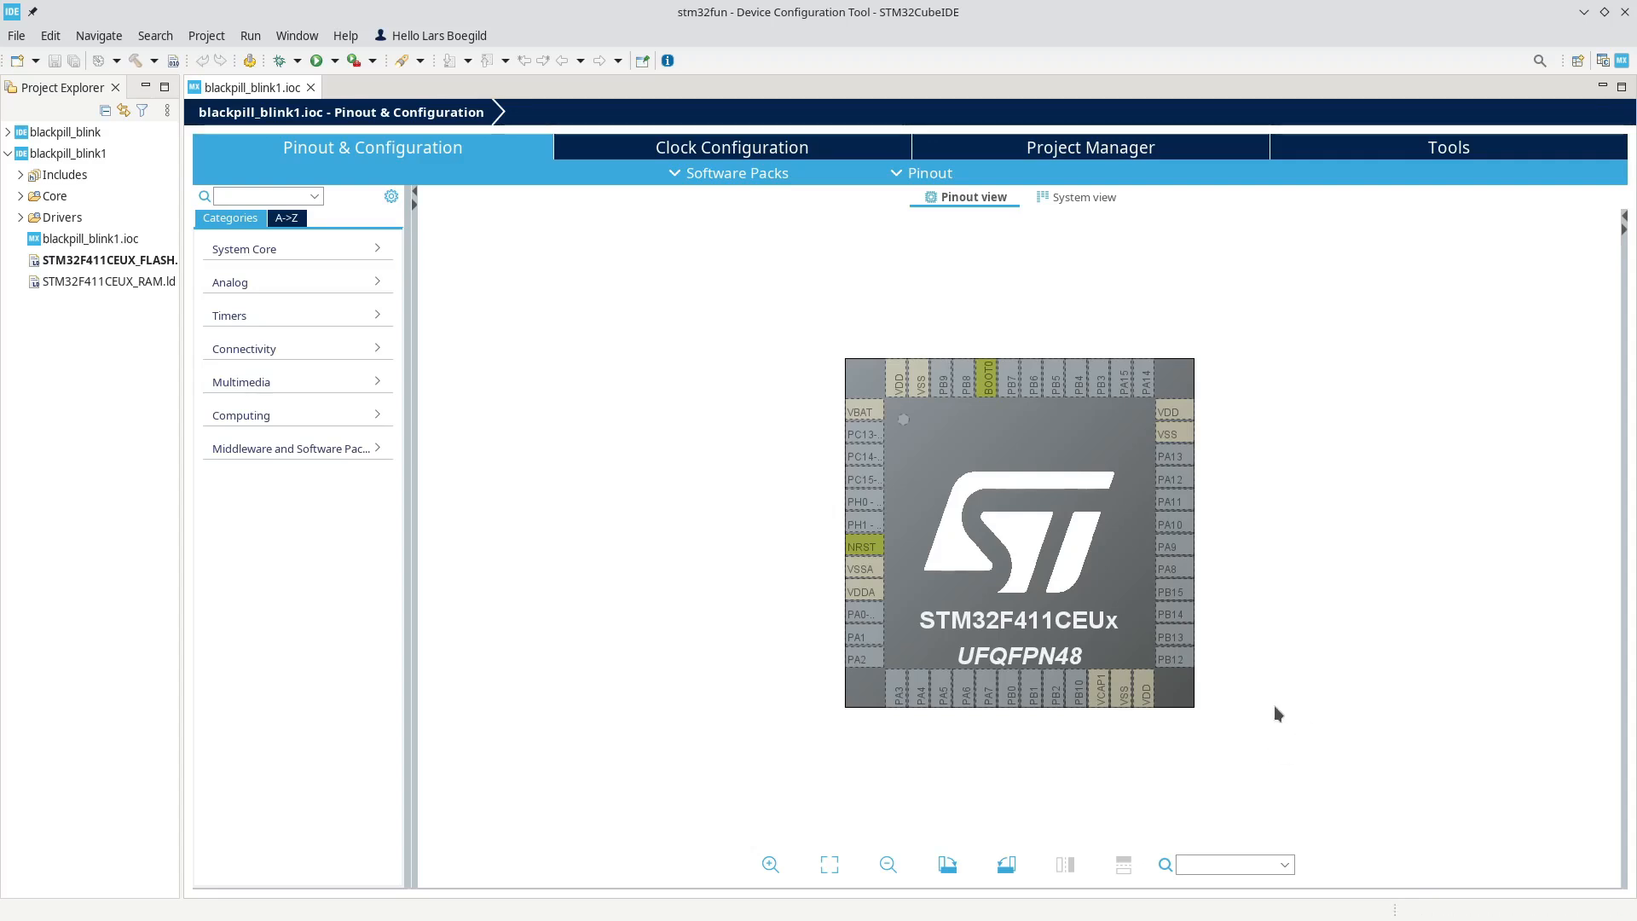
pyautogui.moveTo(561, 369)
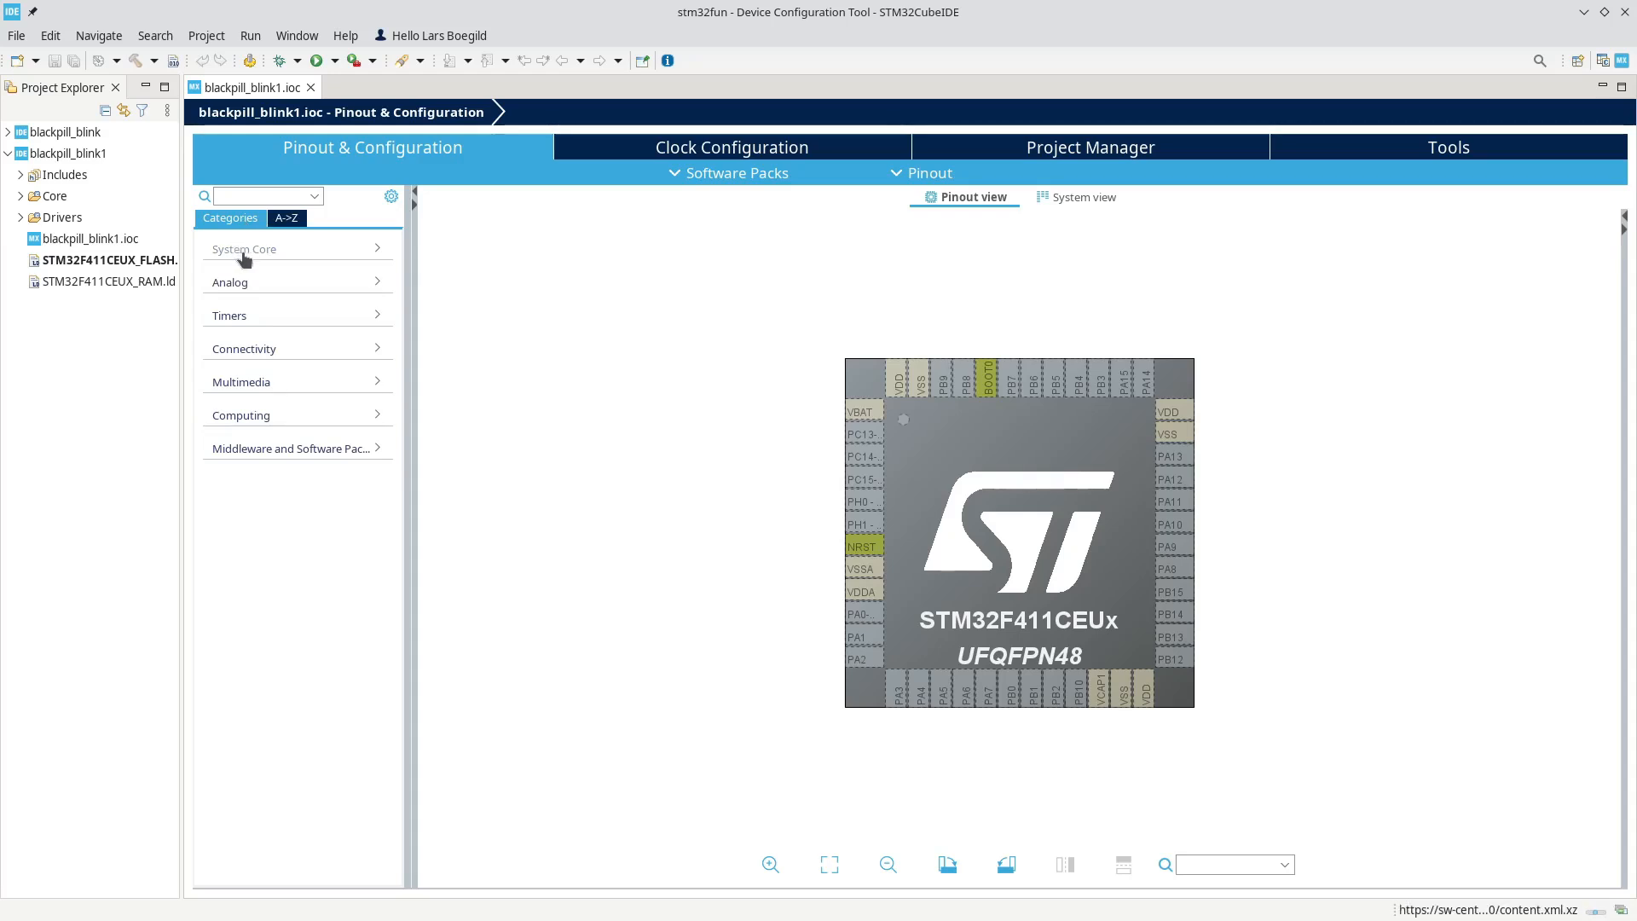
# - Set System Core > SYS Debug to Serial Wire, assigning SWDIO and SWCLK
pyautogui.click(245, 248)
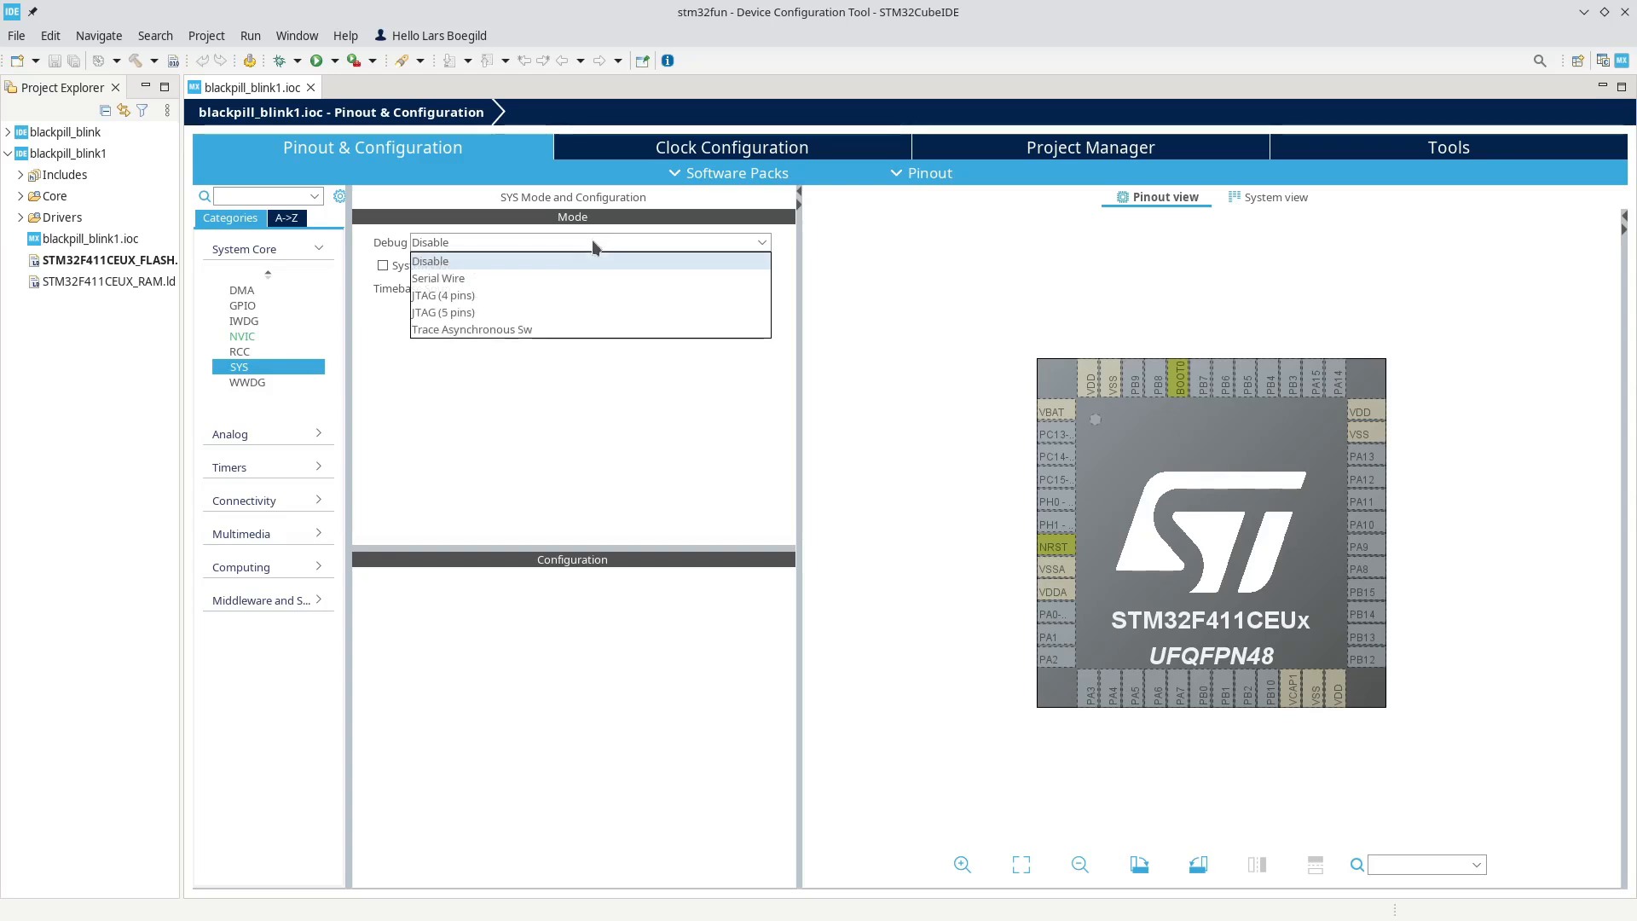
pyautogui.moveTo(557, 296)
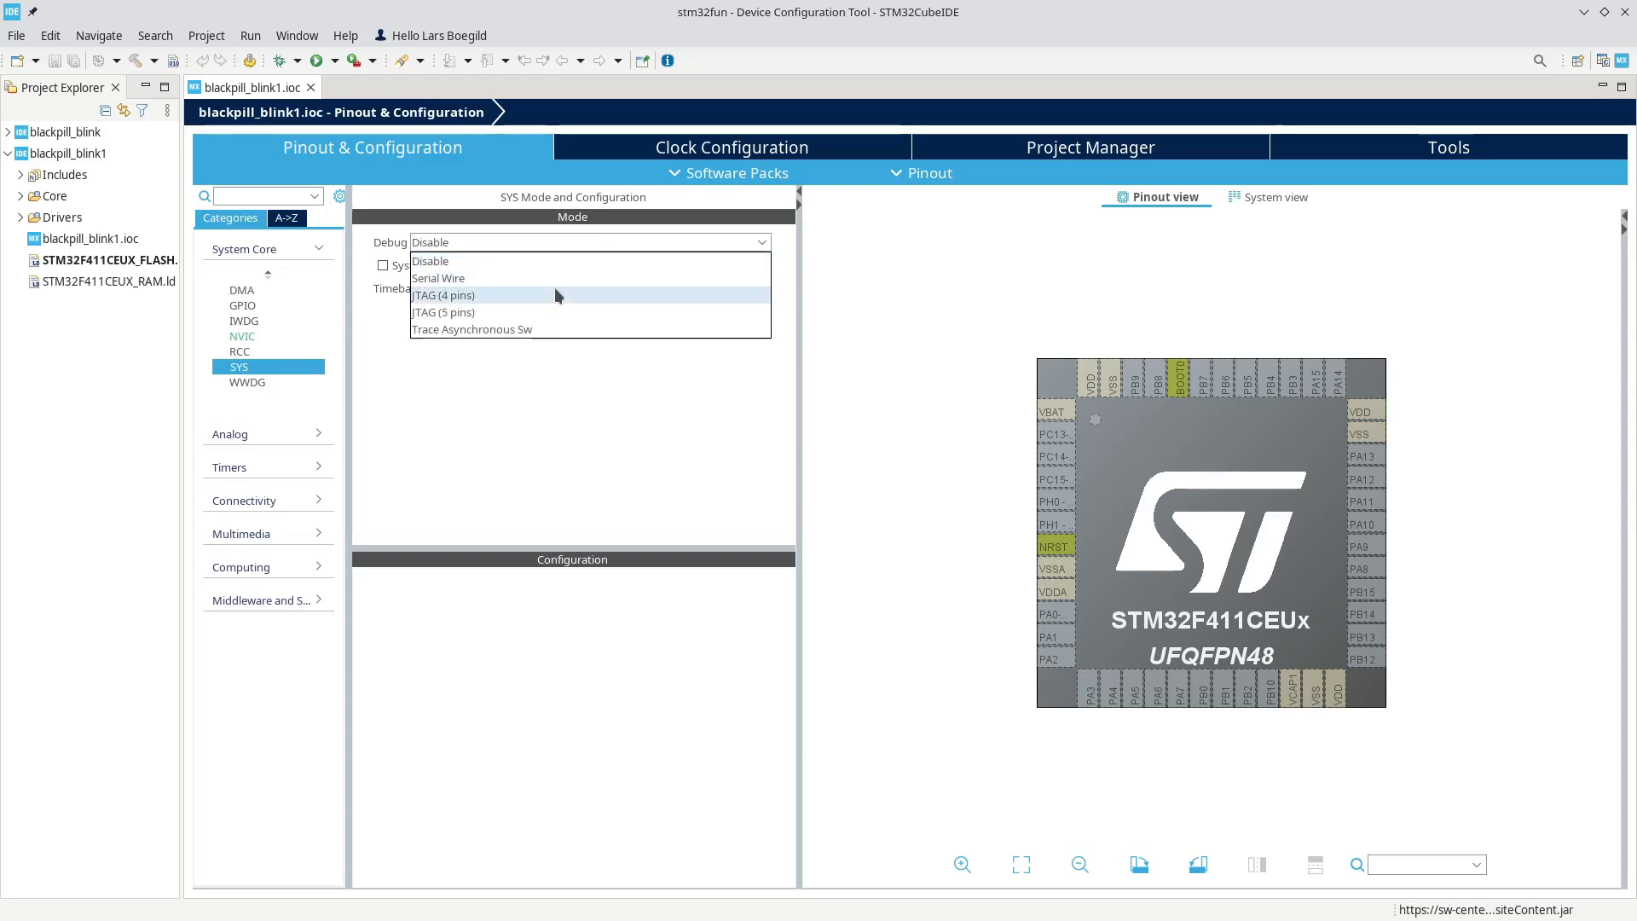
pyautogui.click(438, 278)
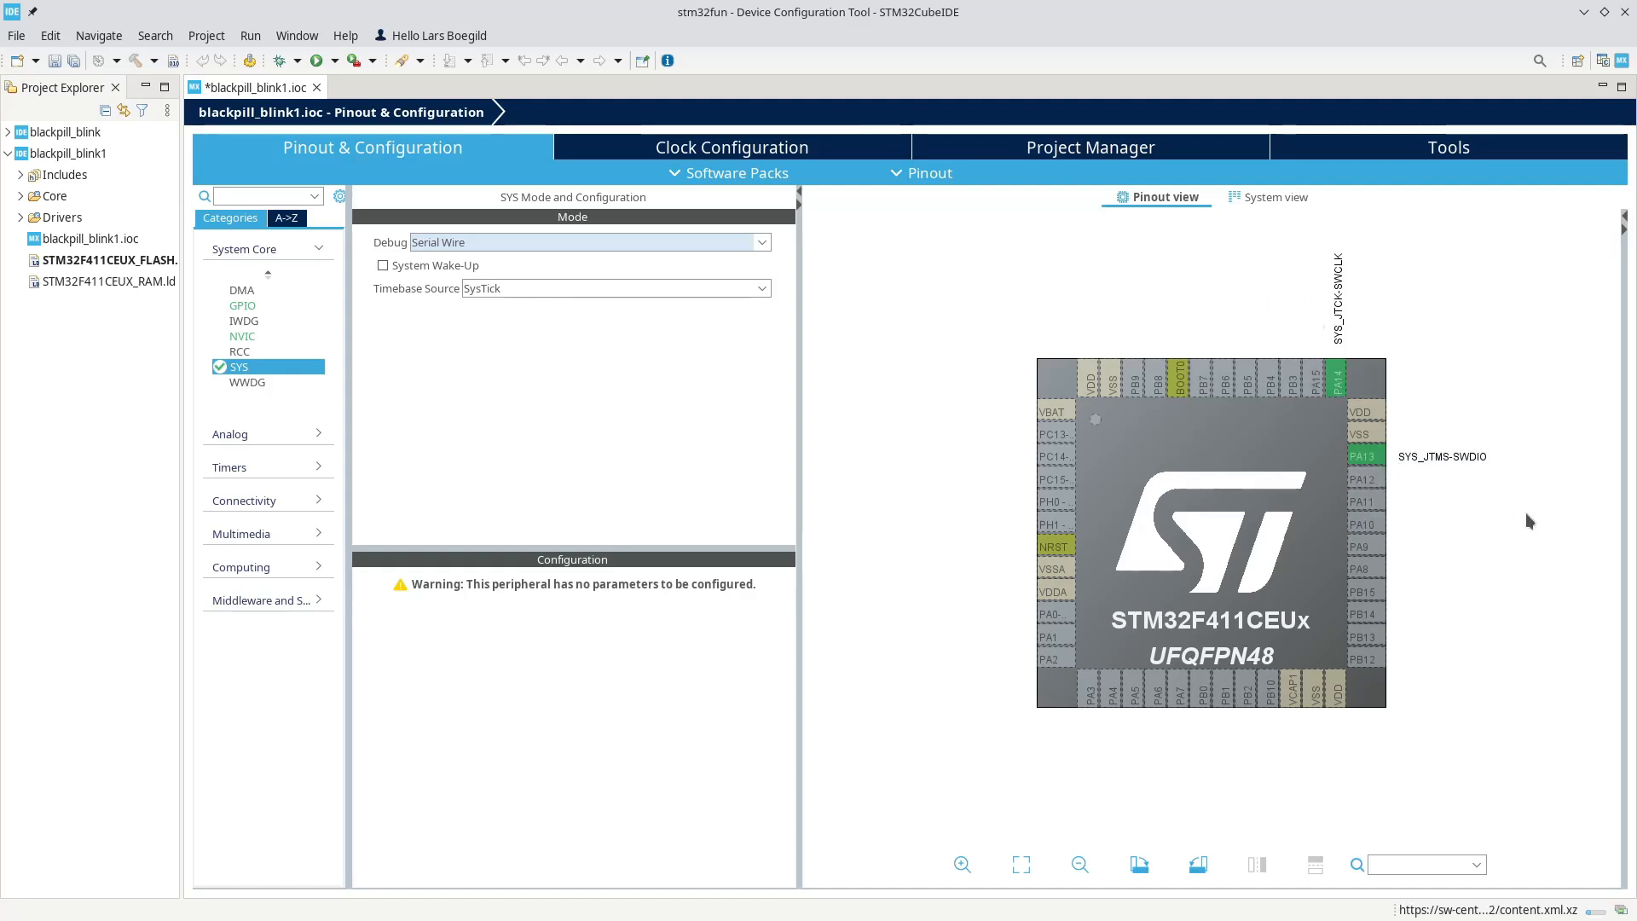
pyautogui.moveTo(1520, 525)
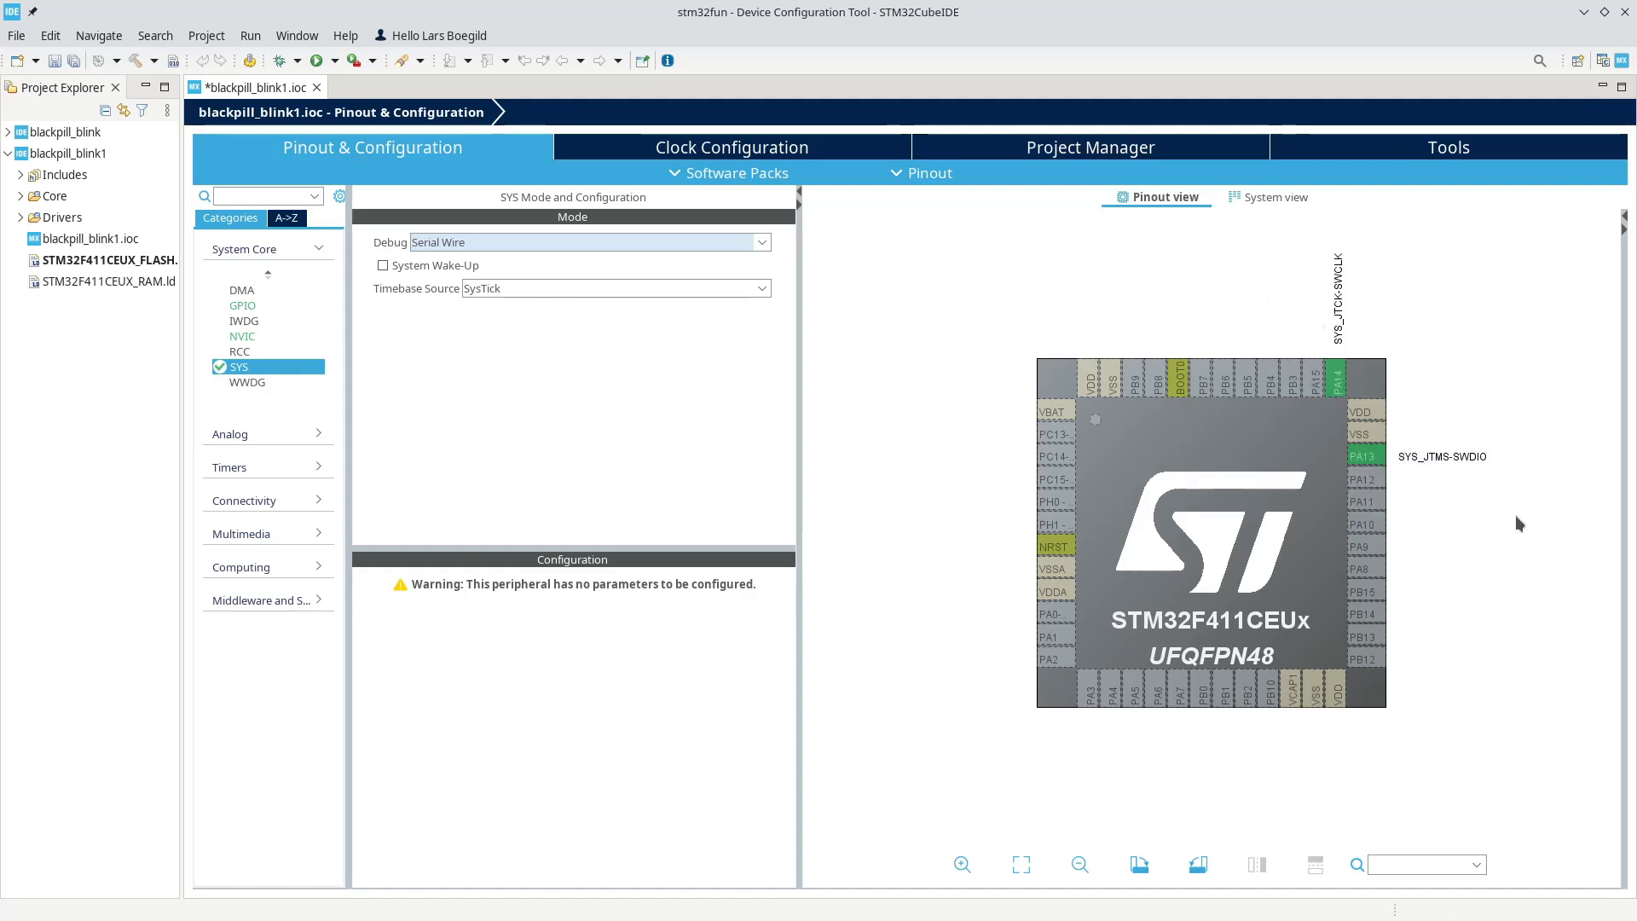
pyautogui.moveTo(1055, 433)
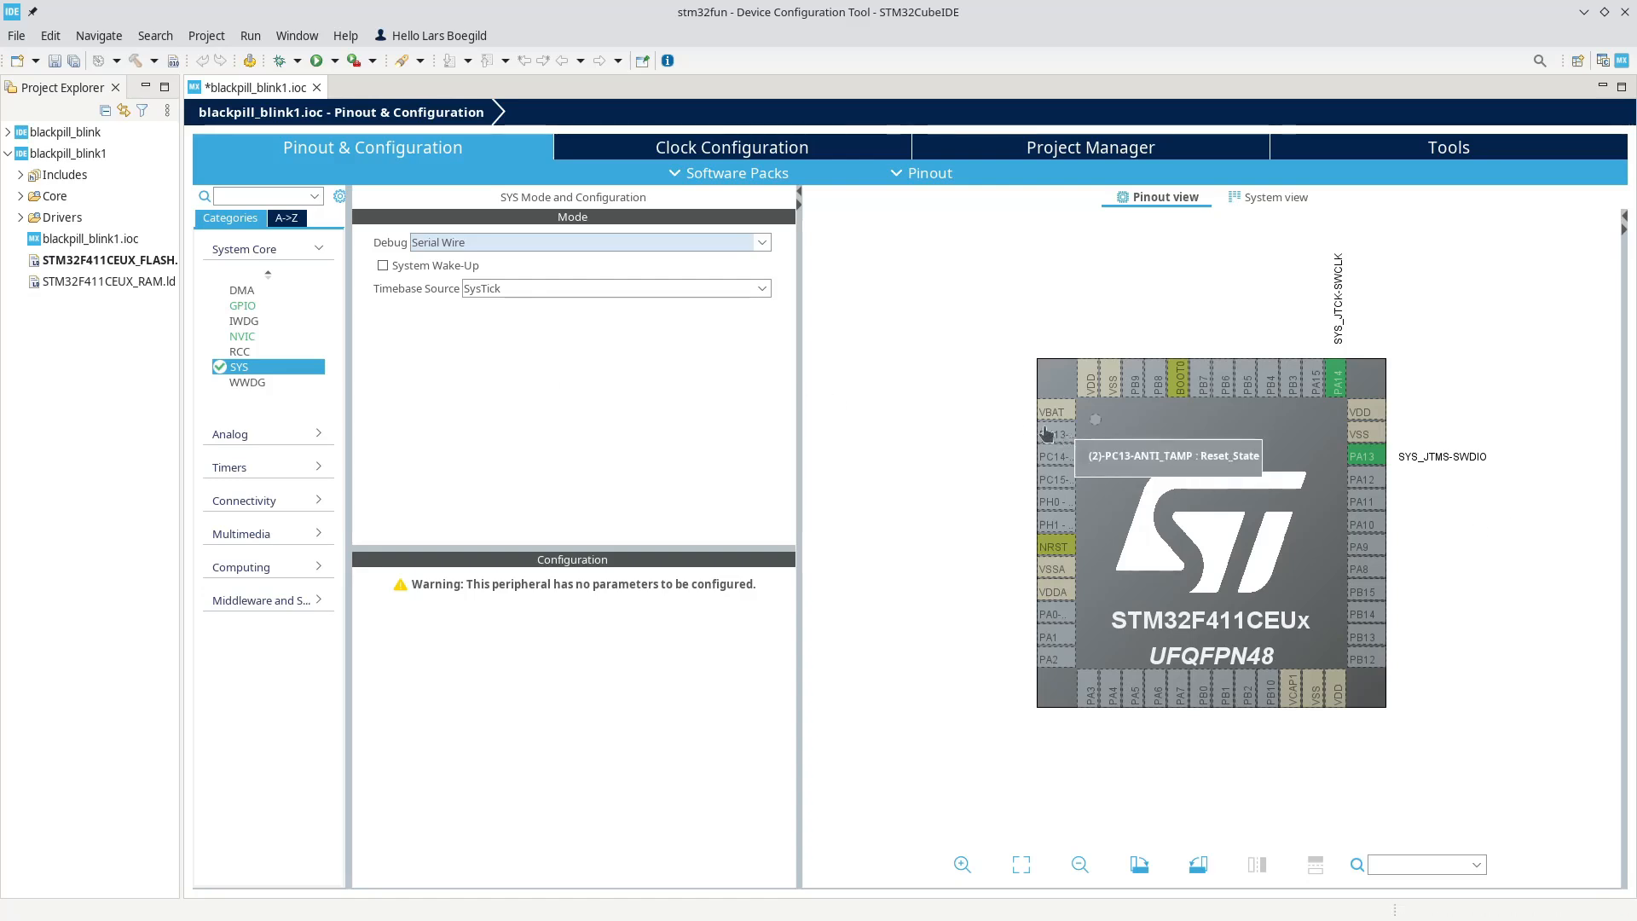
# - Configure pin PC13 as GPIO_Output with the user label LED
pyautogui.click(1056, 432)
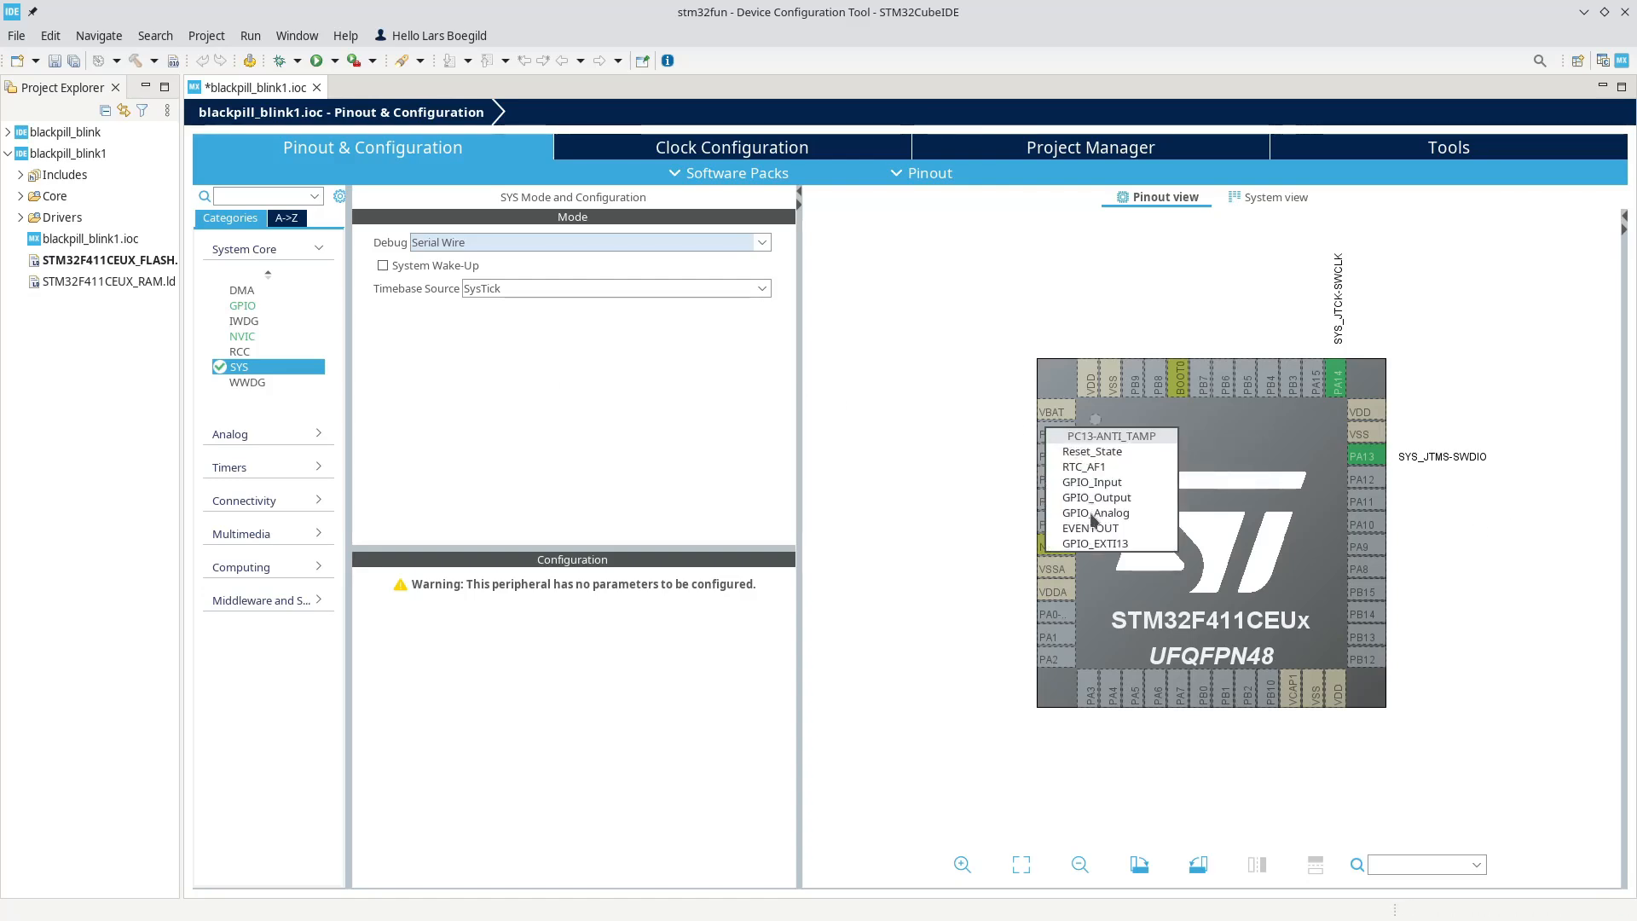
pyautogui.click(1097, 497)
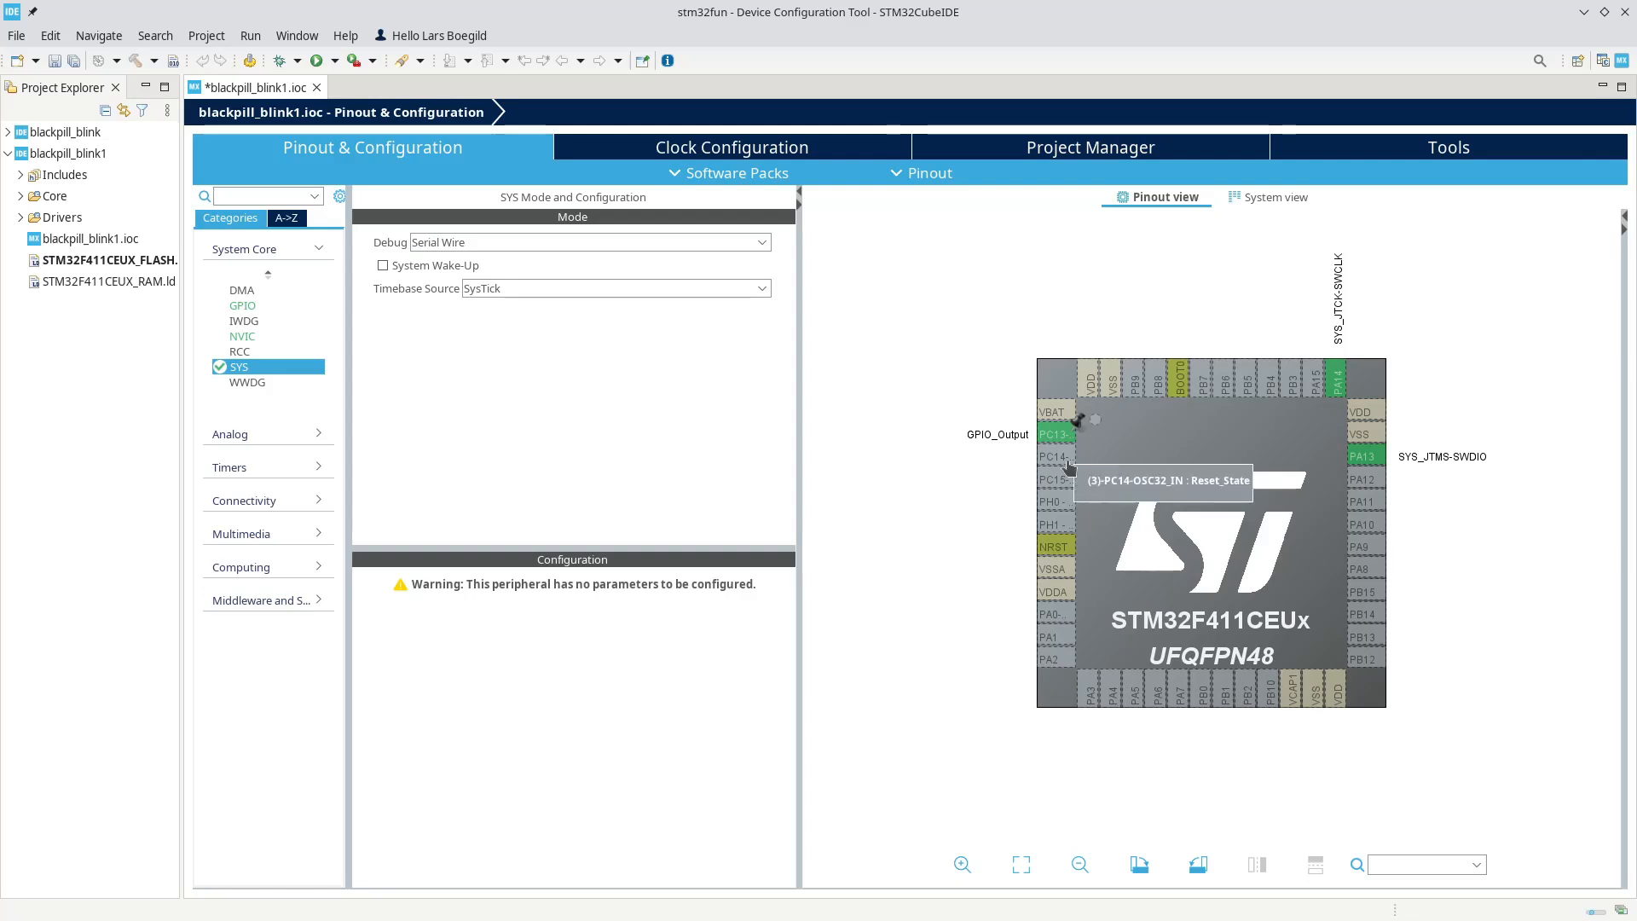
pyautogui.moveTo(1055, 433)
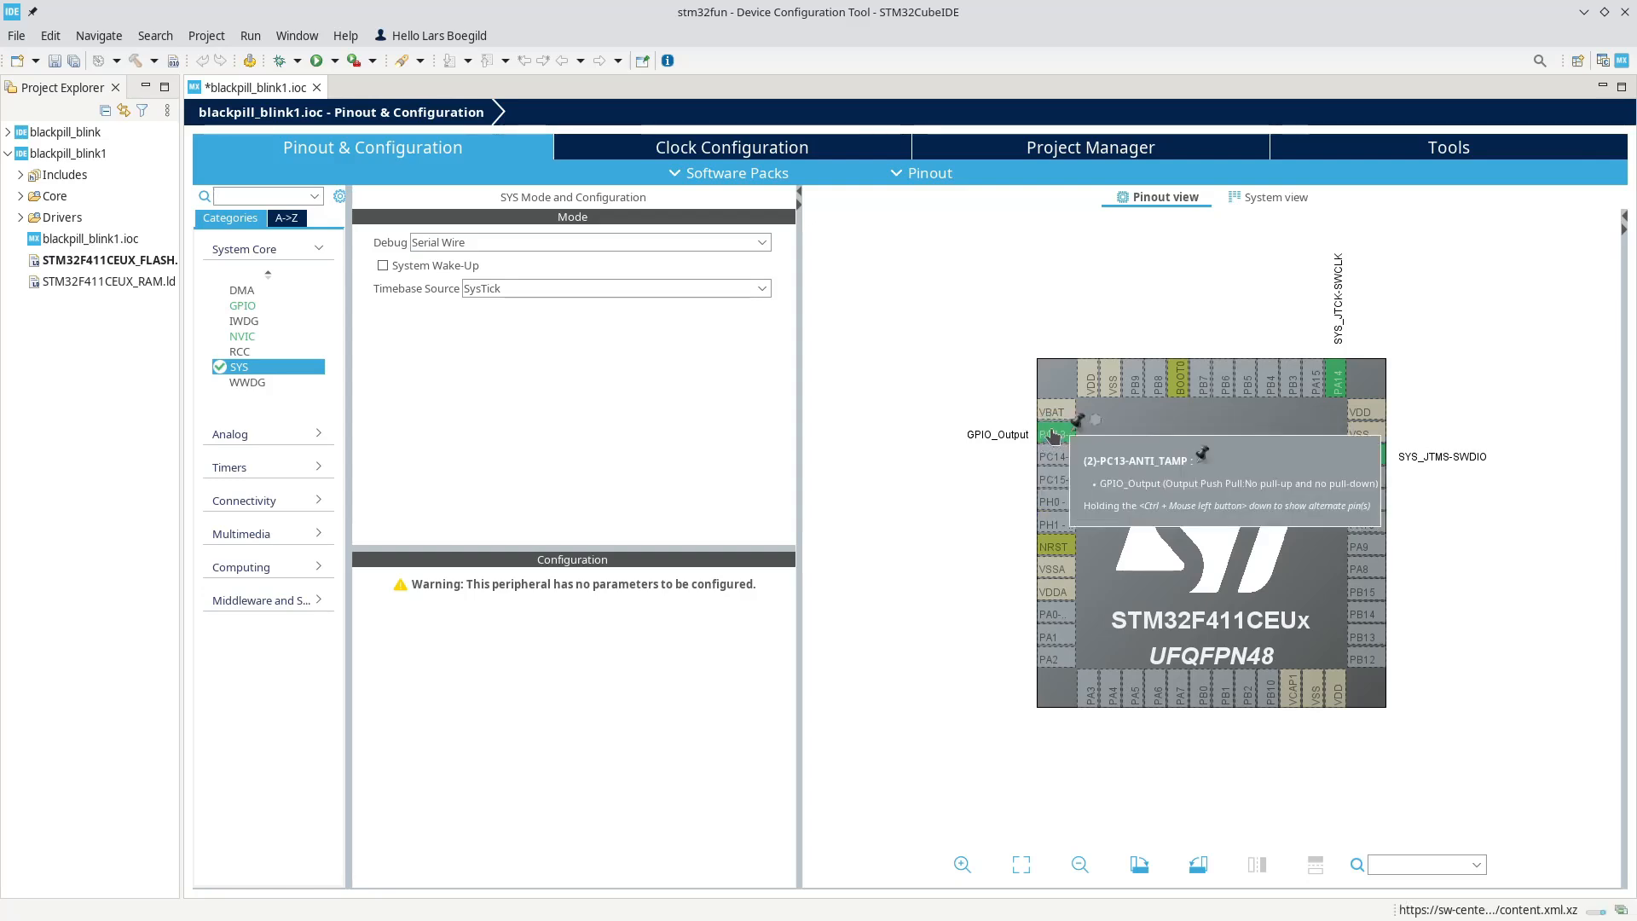
pyautogui.click(1057, 433)
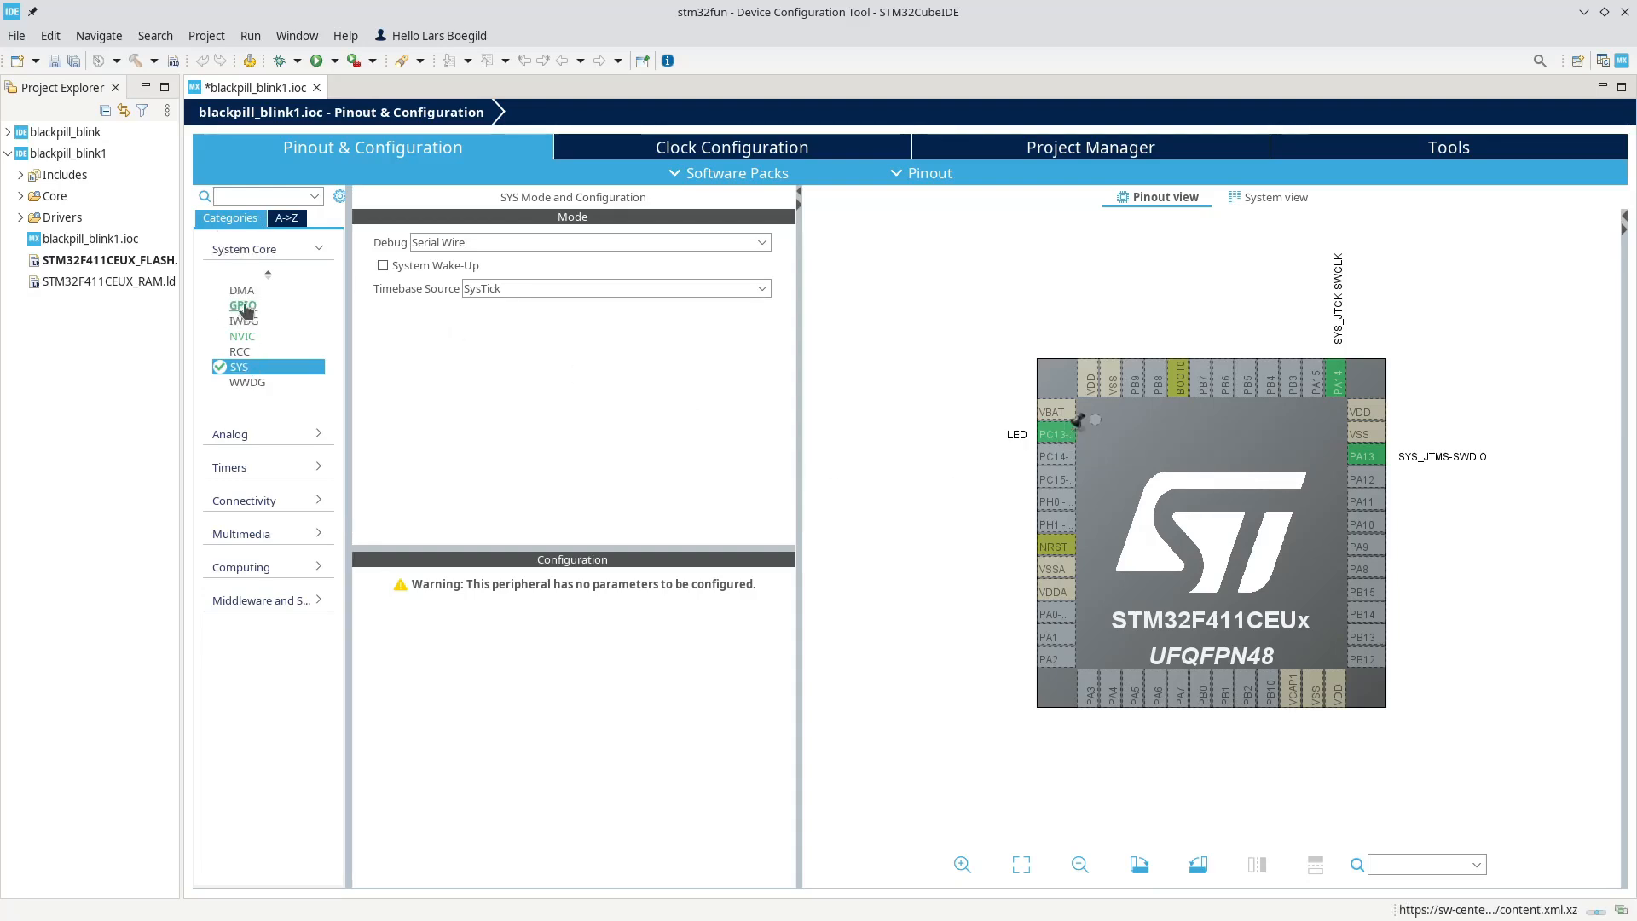
# - In System Core > GPIO, set PC13 output level High and mode Output Open Drain
pyautogui.click(242, 305)
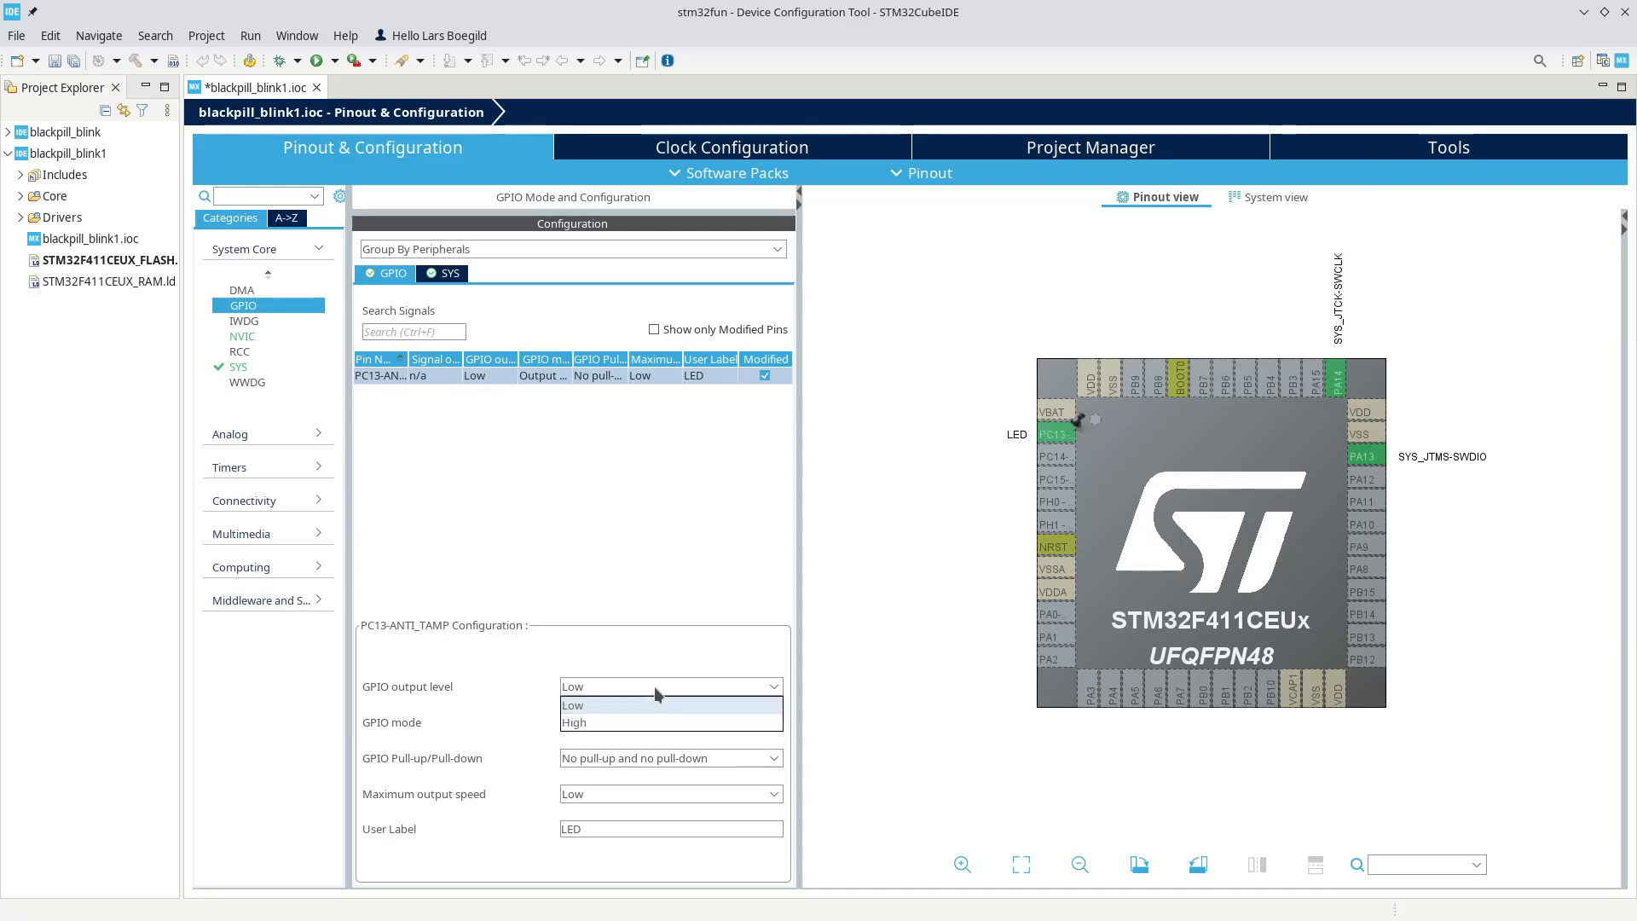
pyautogui.moveTo(642, 722)
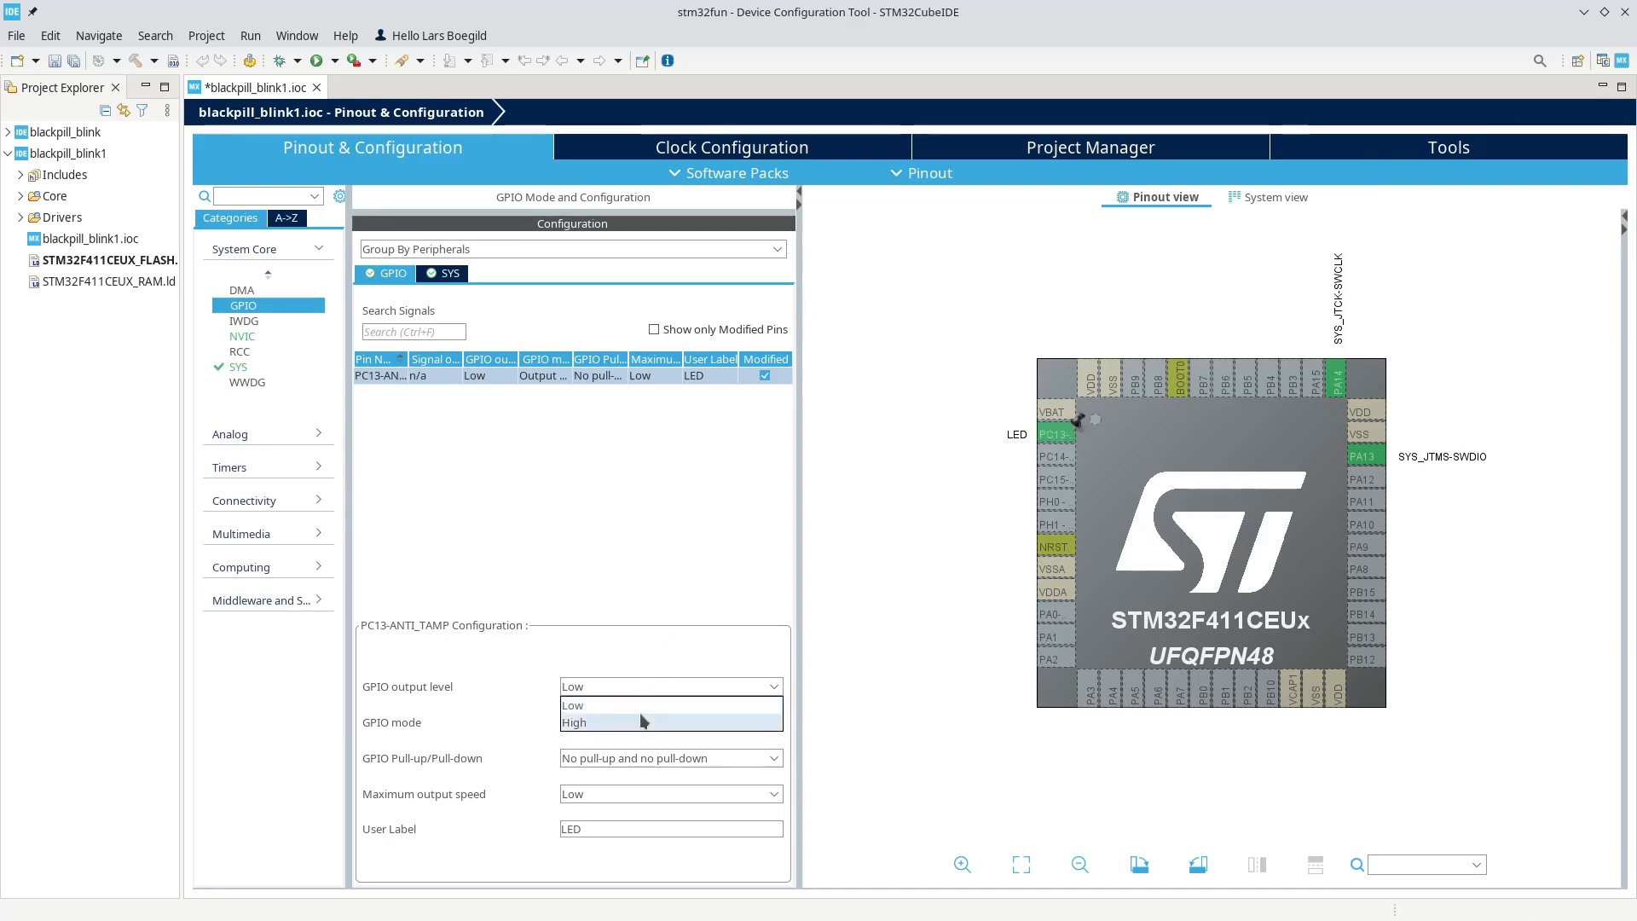
pyautogui.click(573, 723)
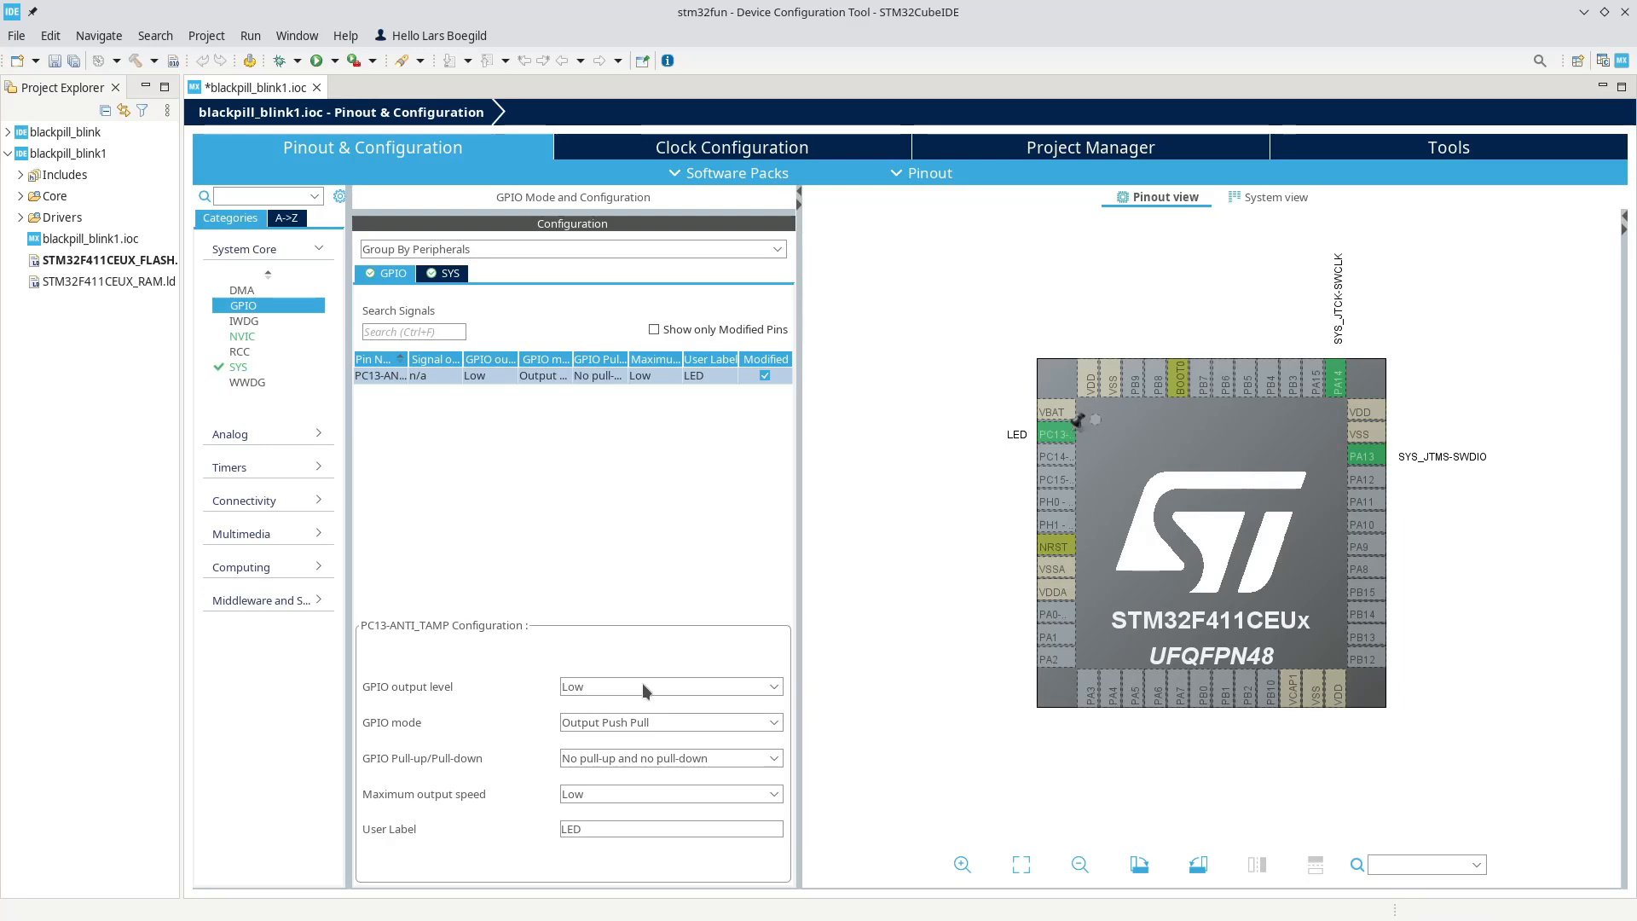
pyautogui.click(671, 685)
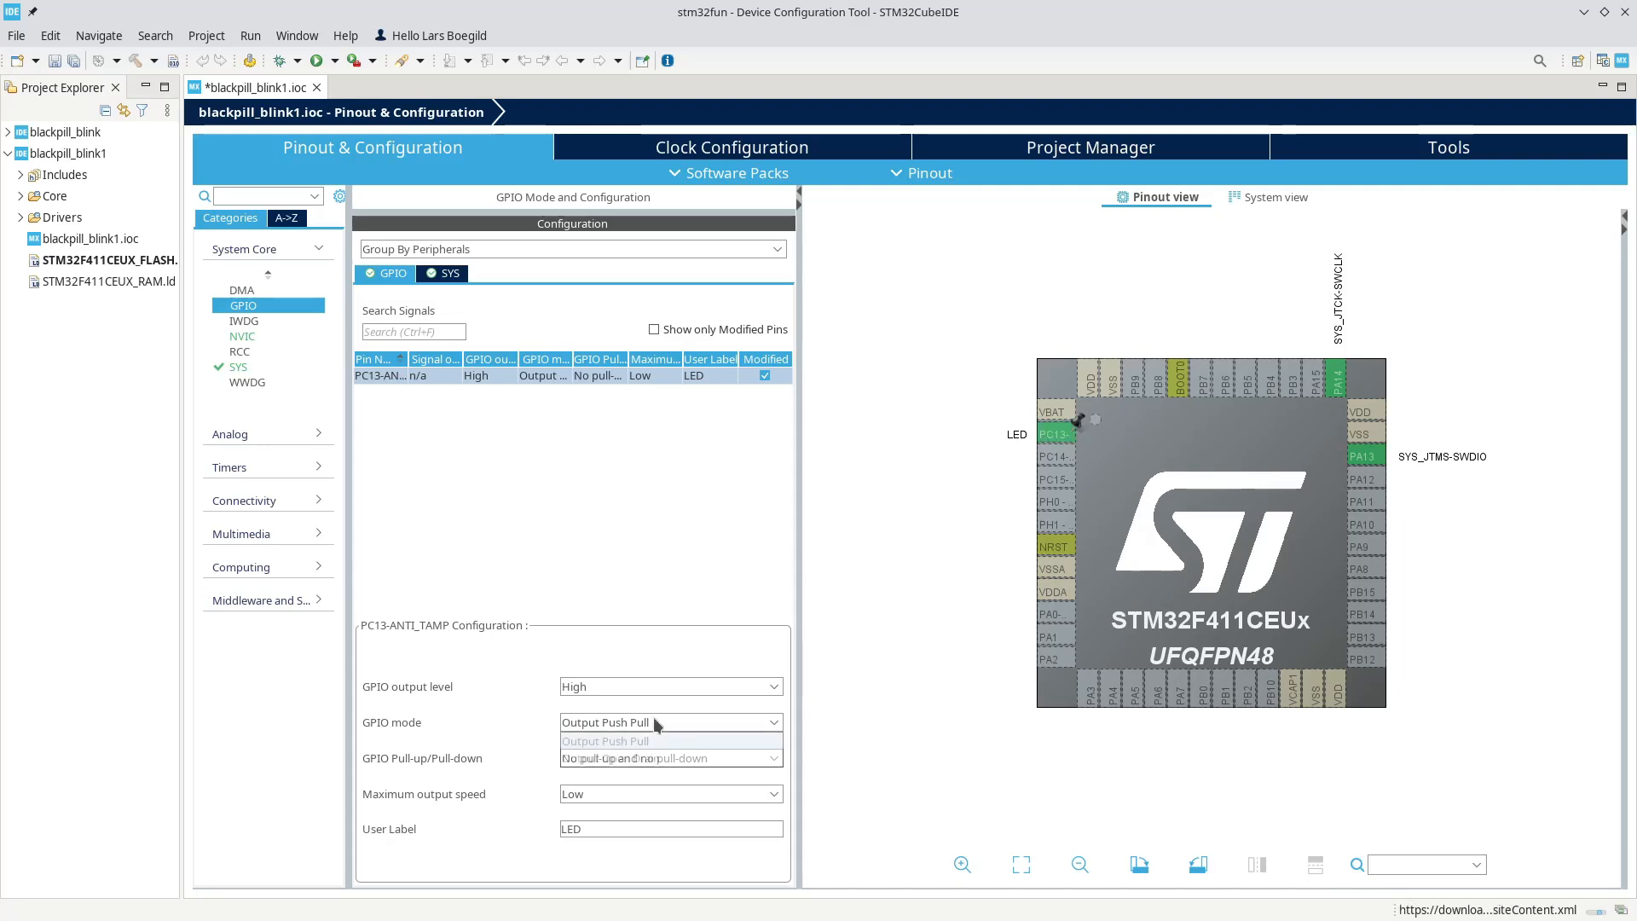
pyautogui.click(605, 741)
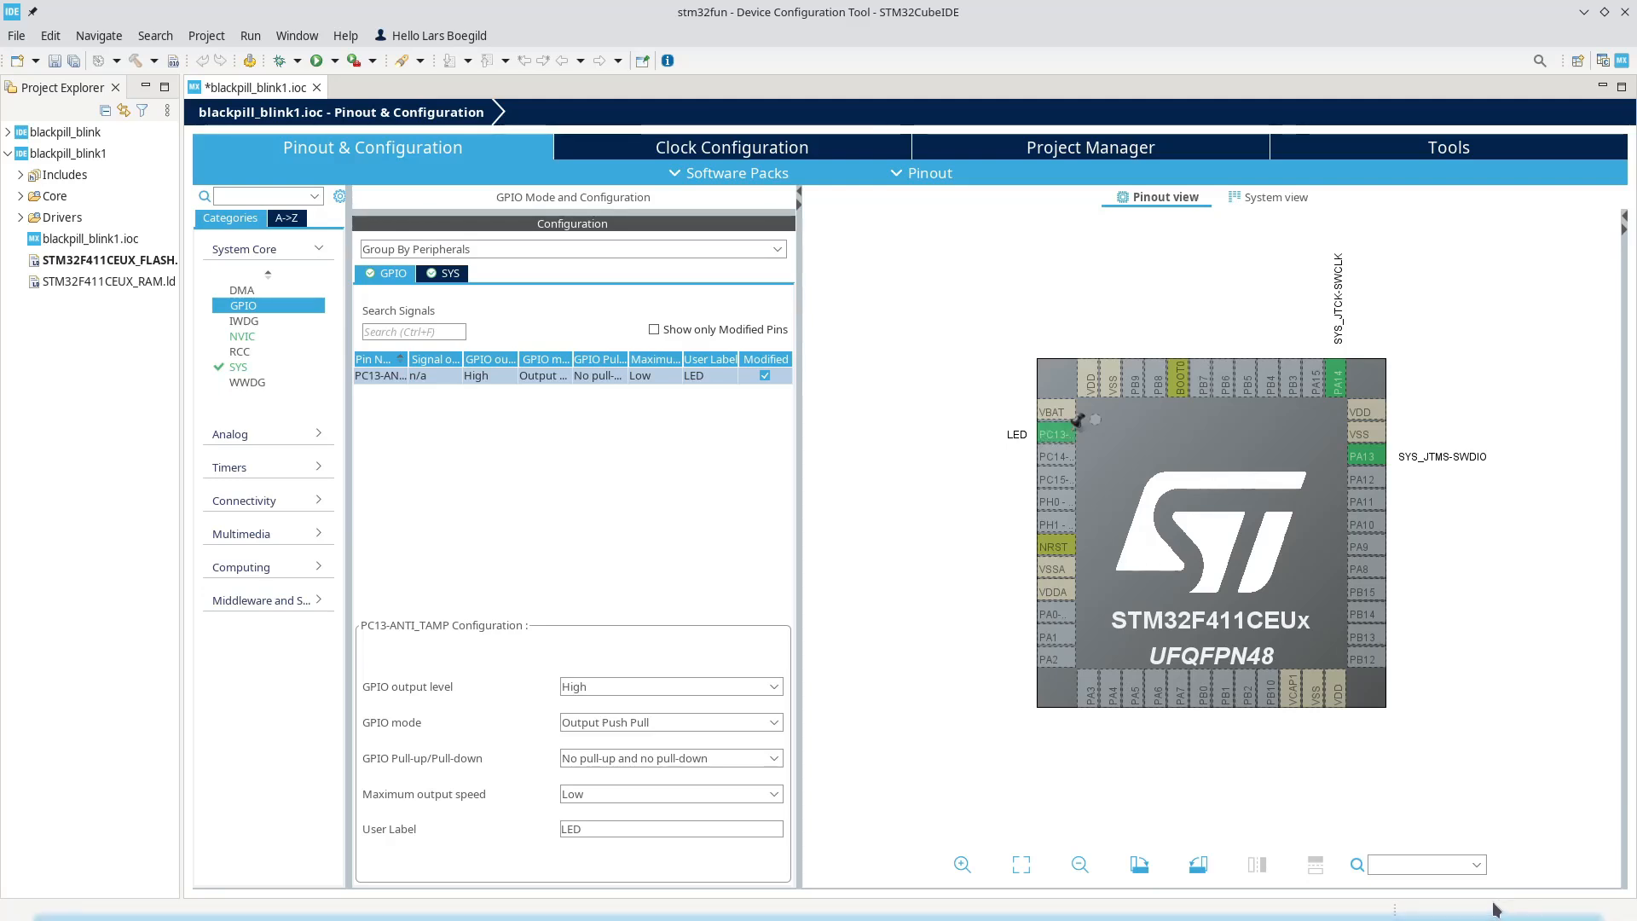
pyautogui.moveTo(638, 701)
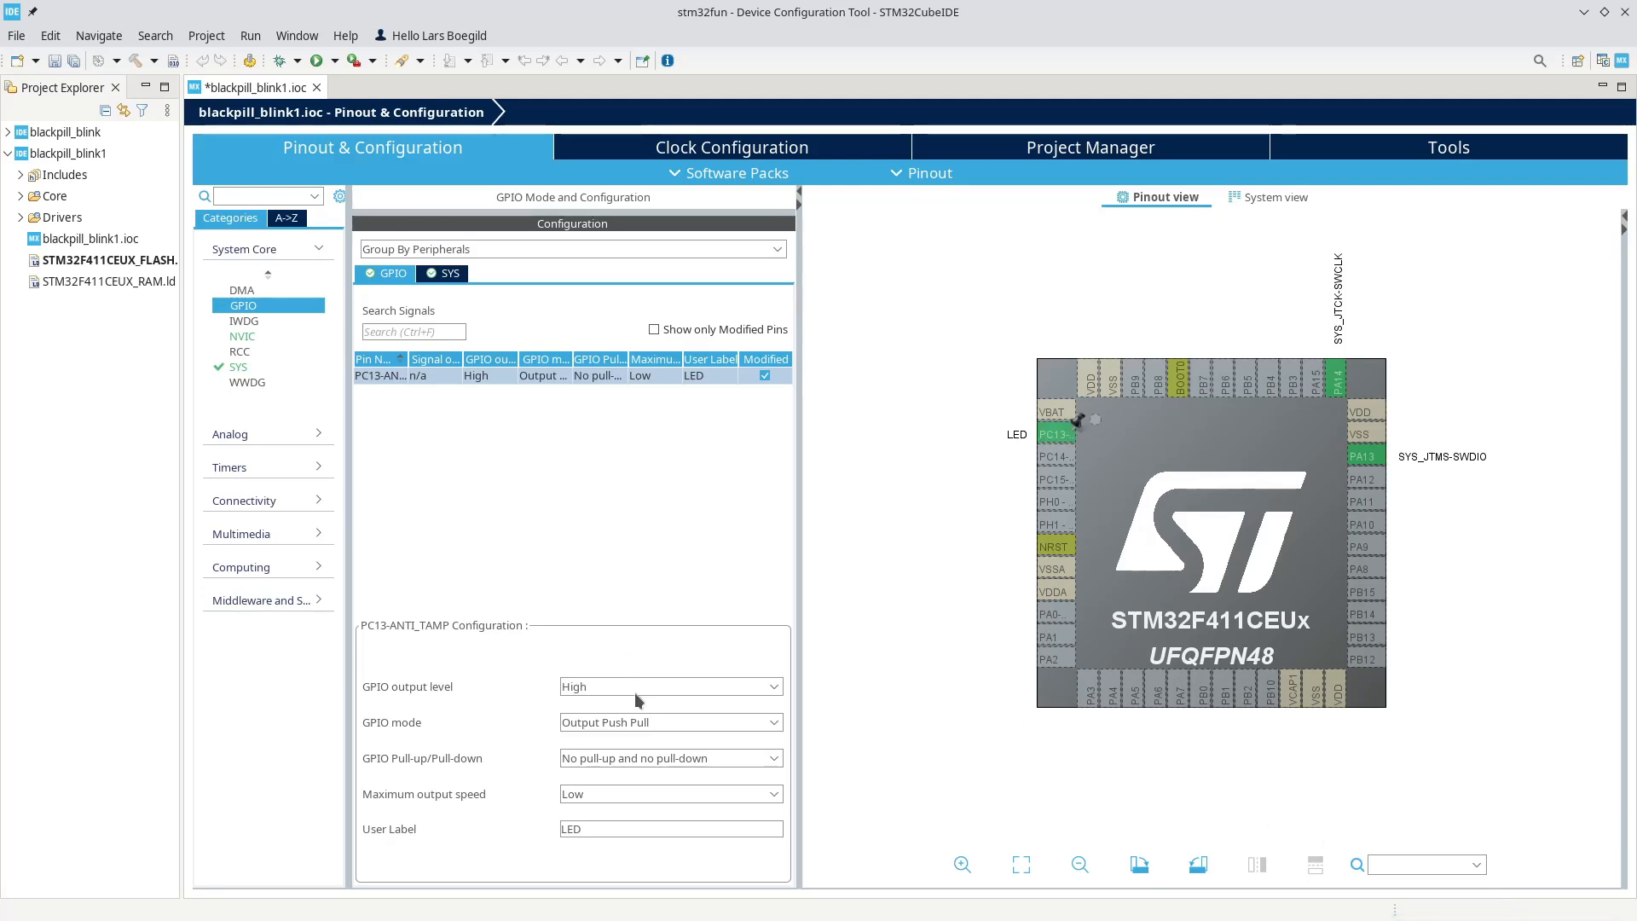
pyautogui.click(669, 722)
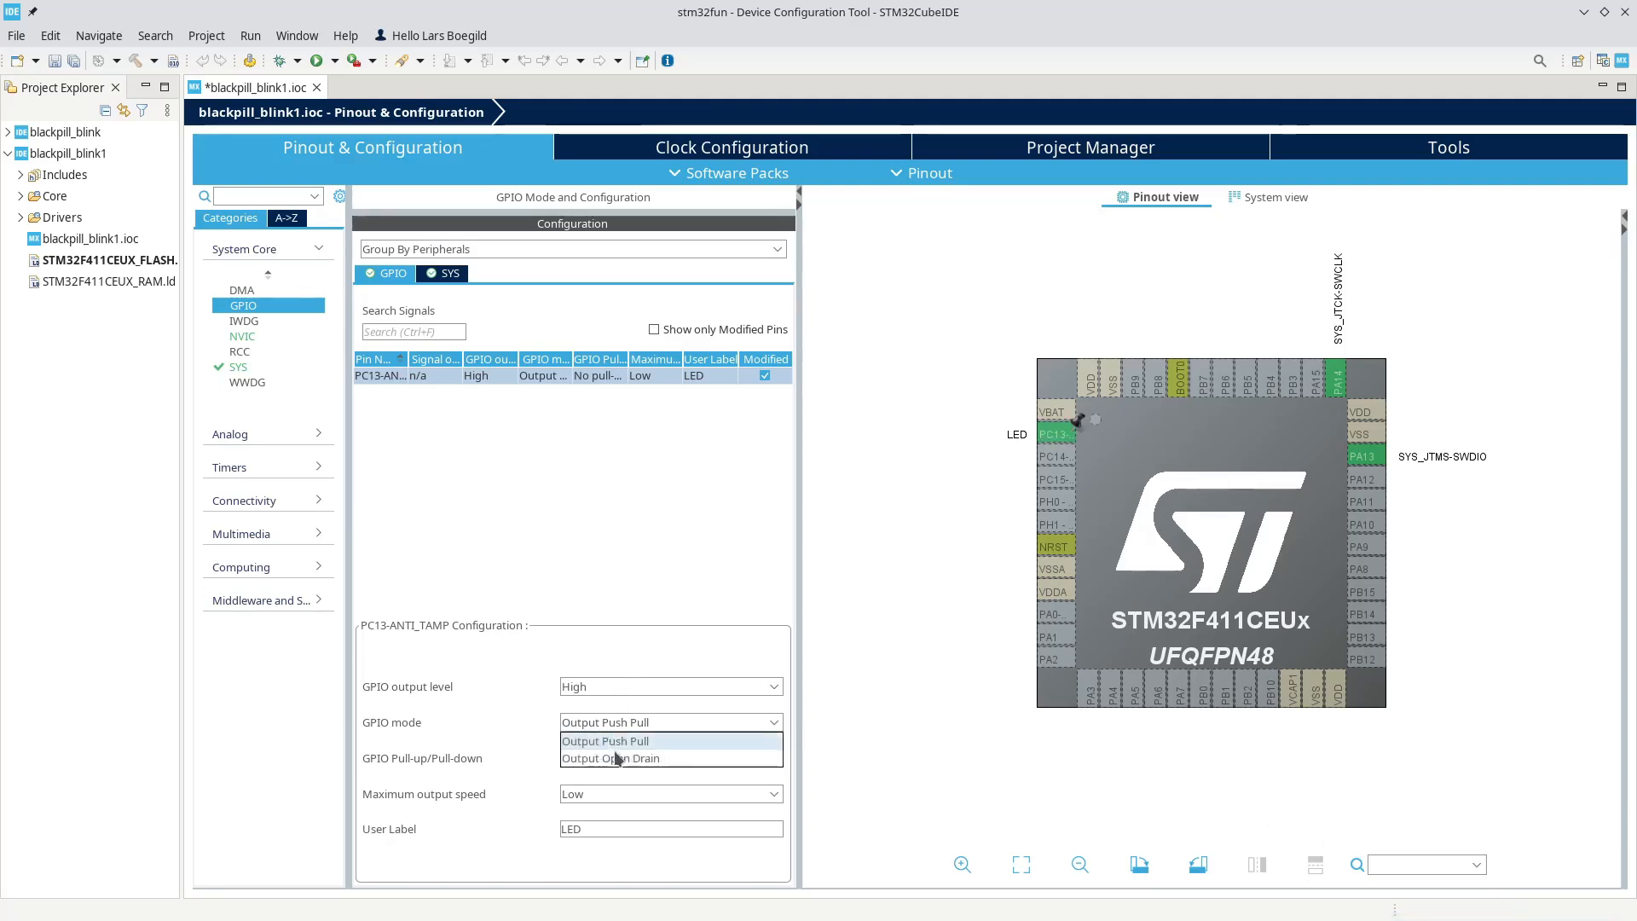
pyautogui.click(610, 758)
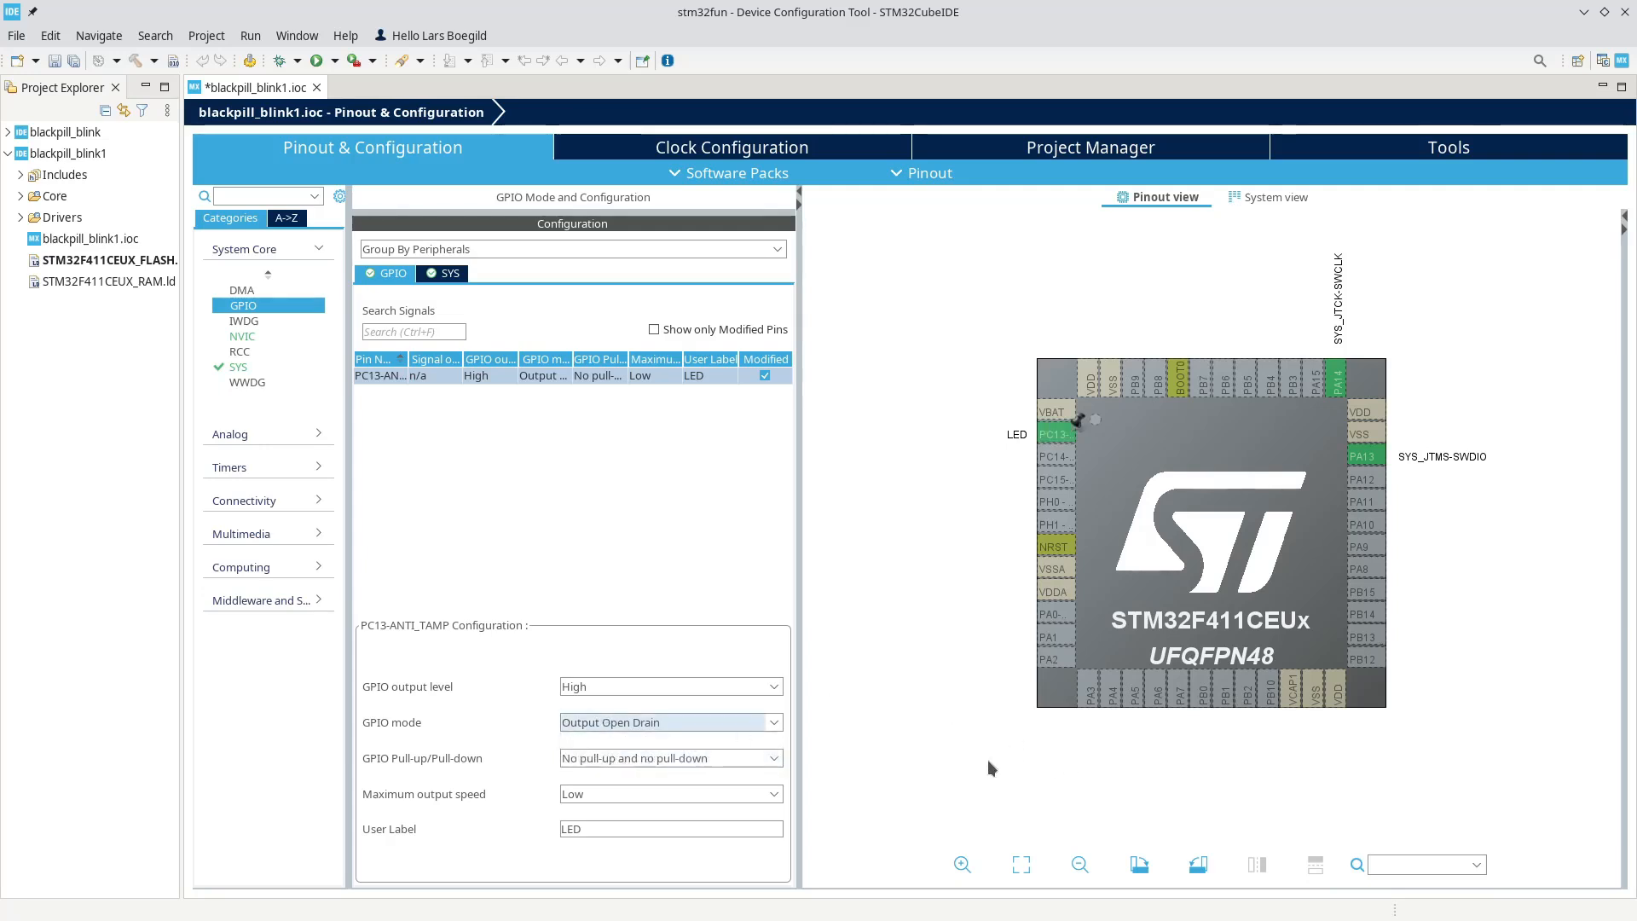
pyautogui.moveTo(1399, 531)
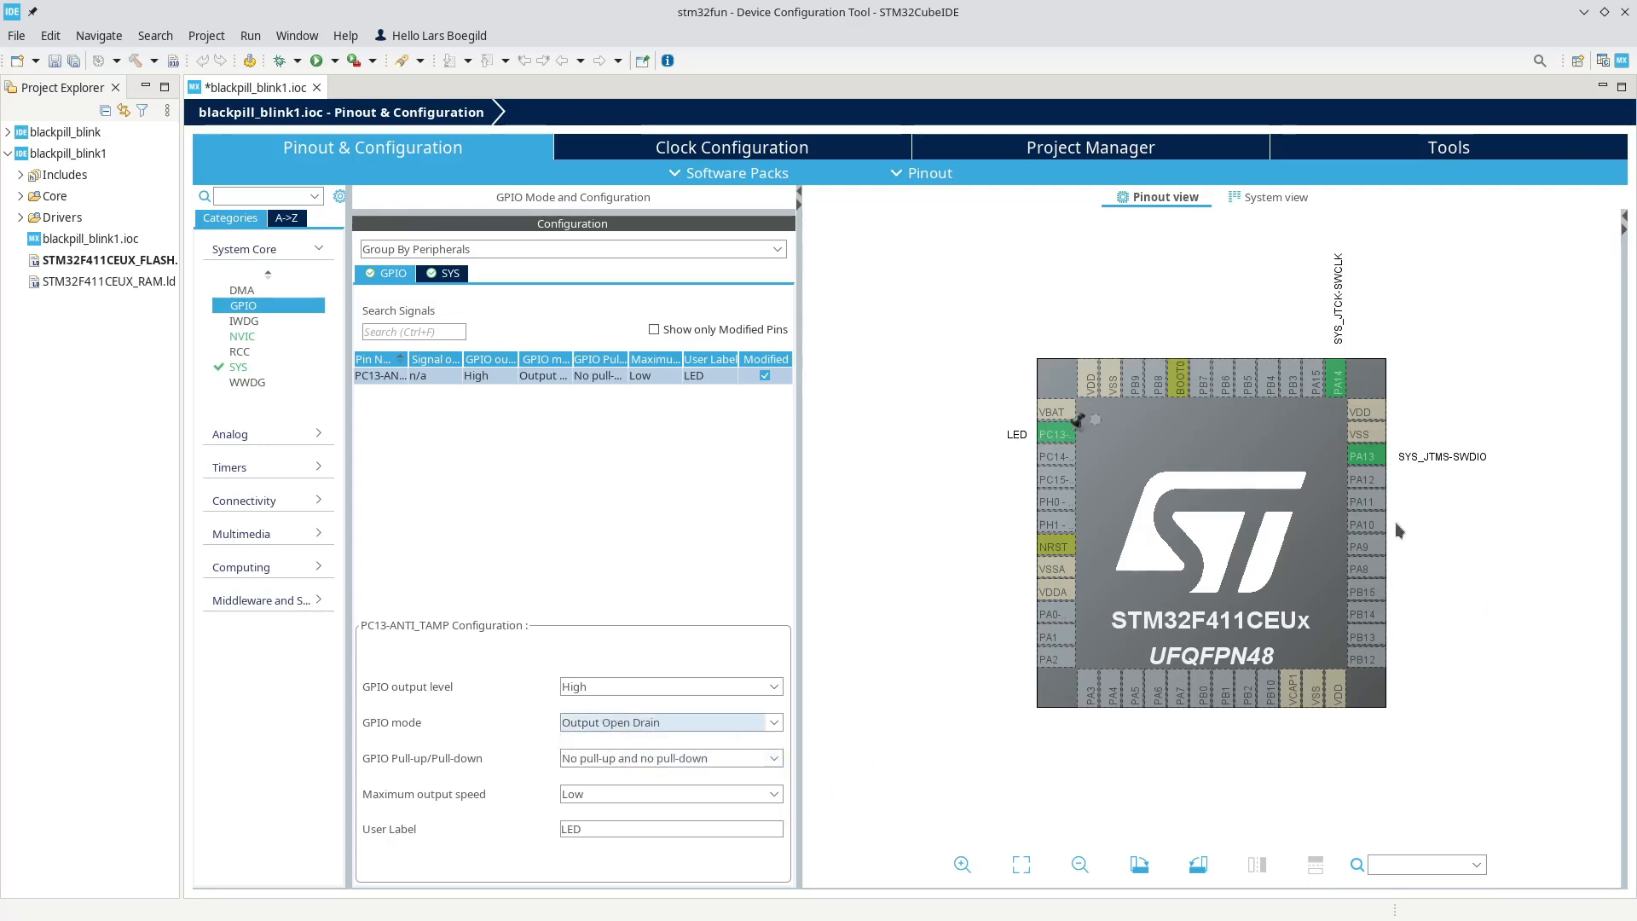
pyautogui.moveTo(1512, 495)
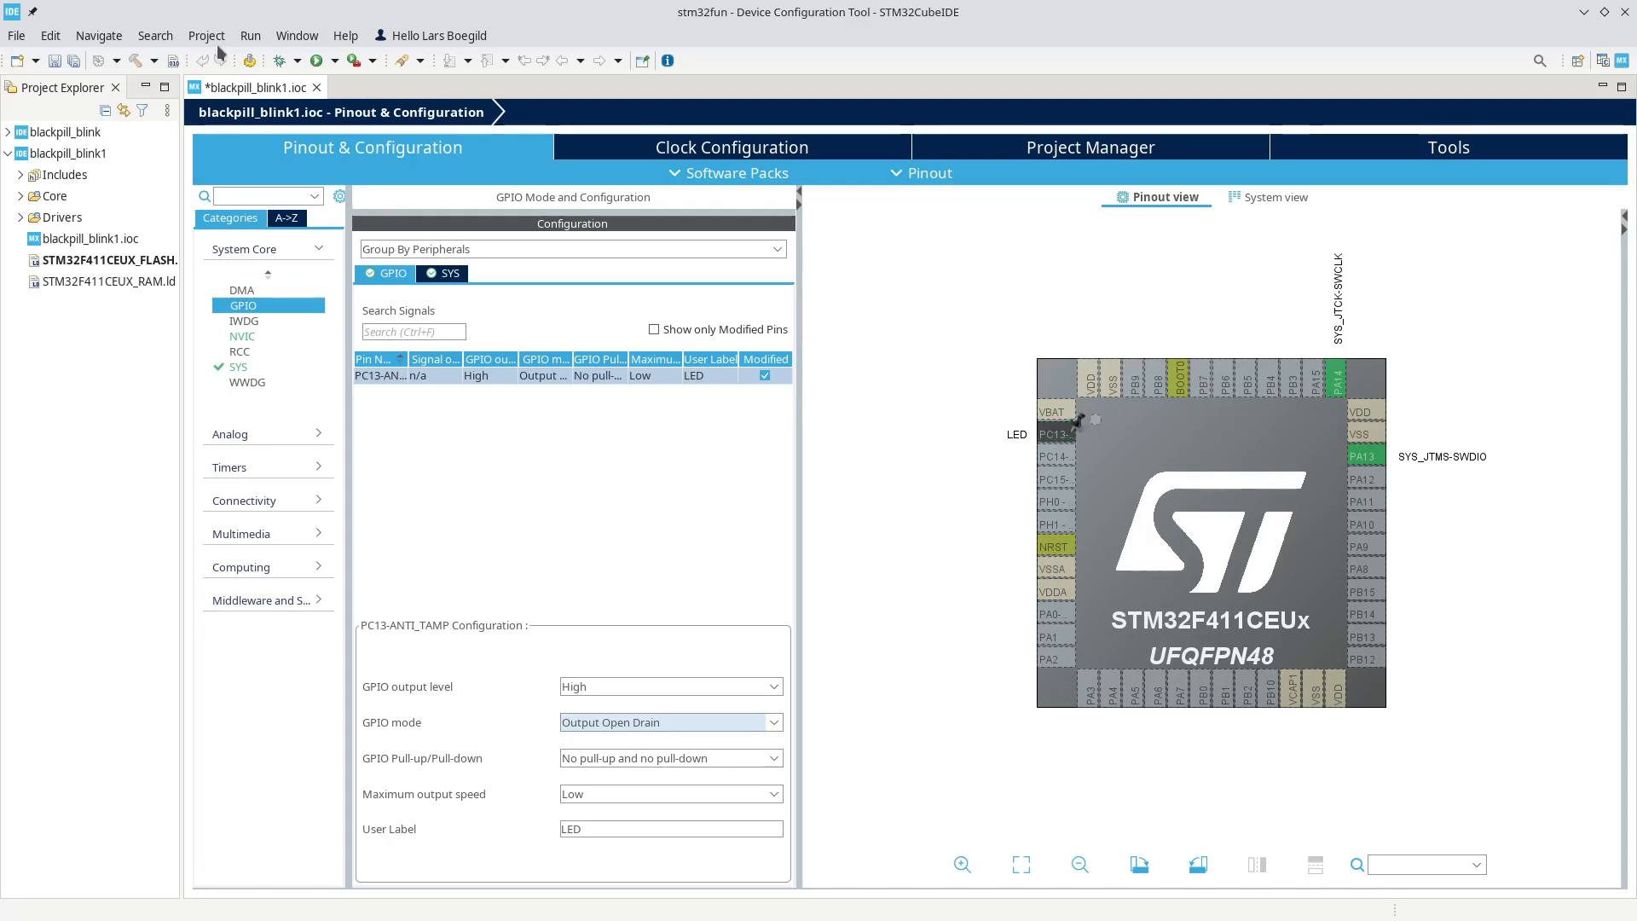
# - Run Project > Generate Code, then open the generated main.c in the C/C++ perspective
pyautogui.click(206, 34)
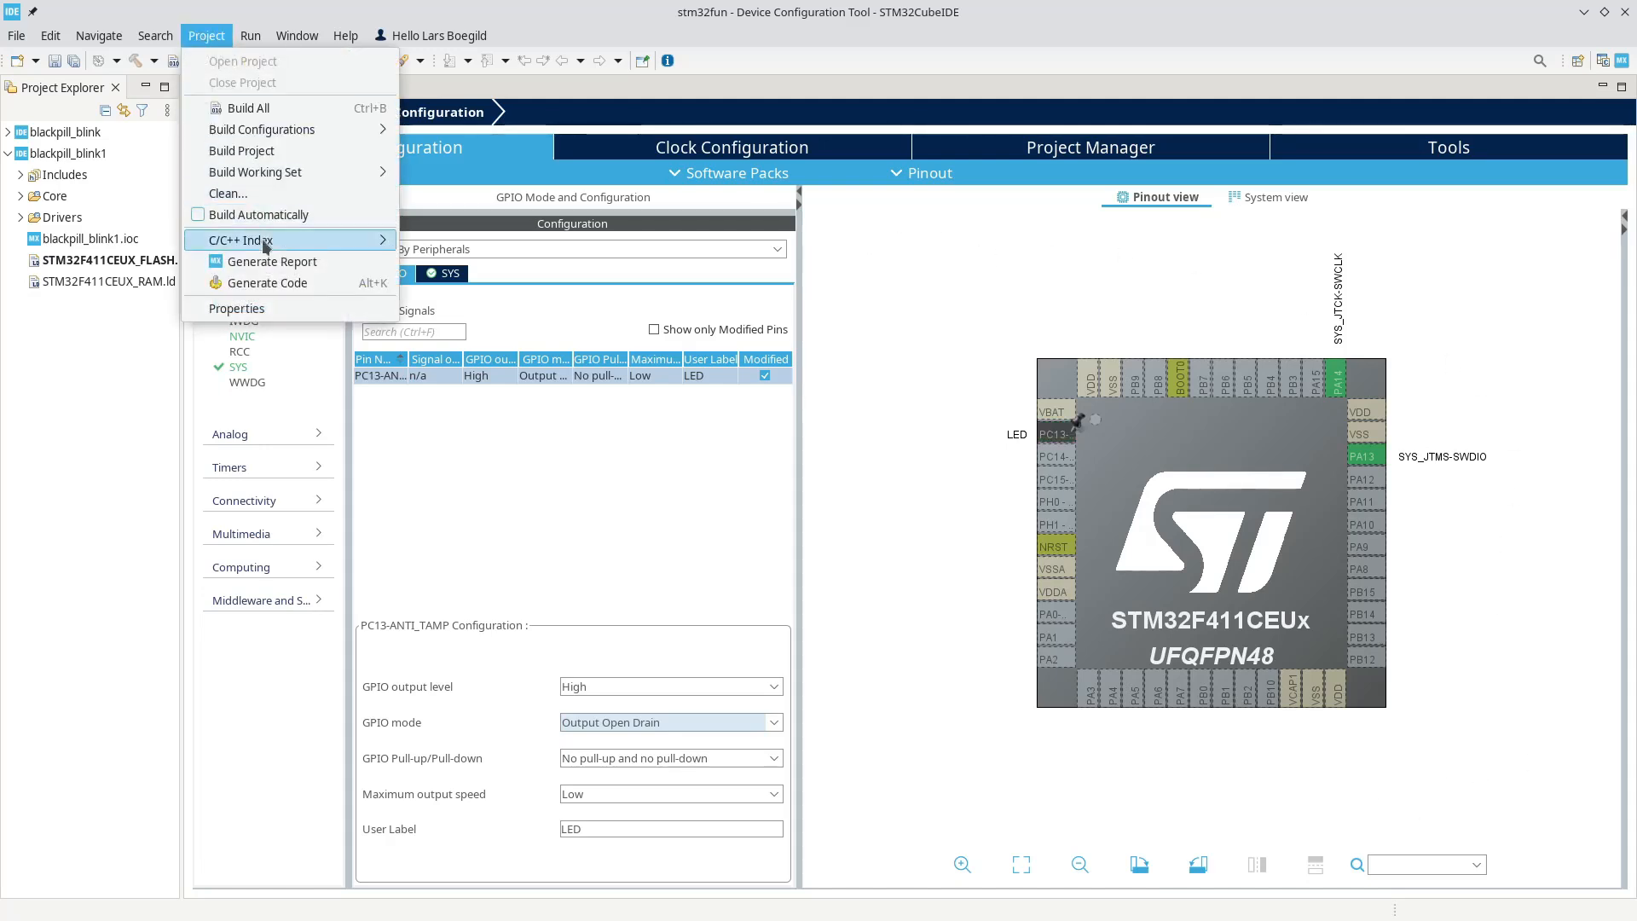
pyautogui.click(266, 282)
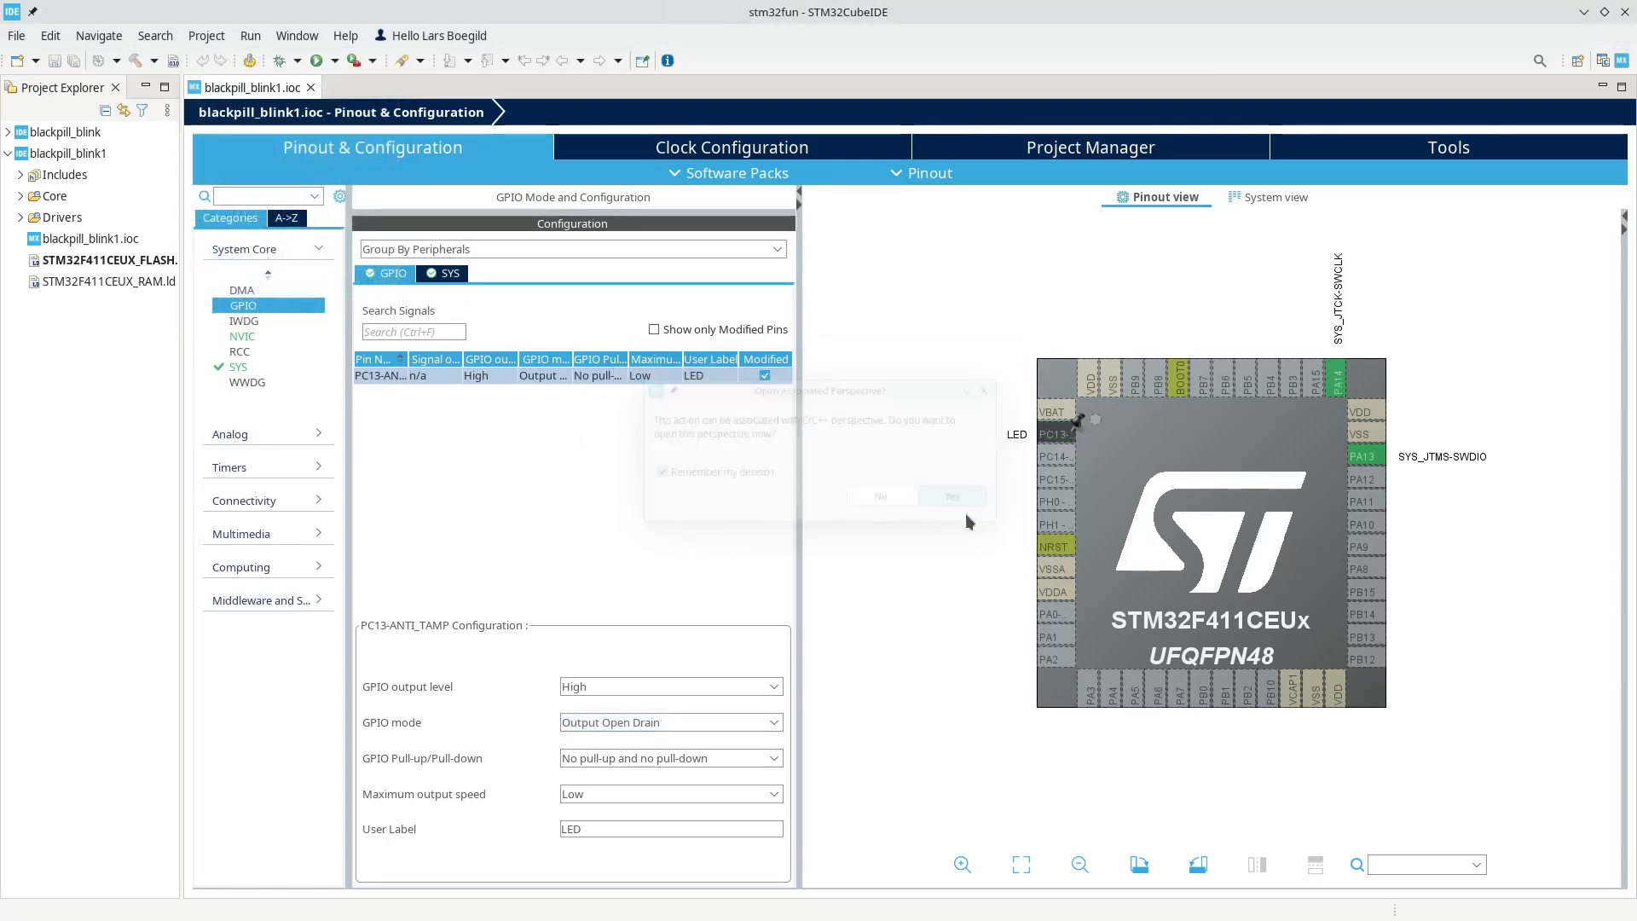
pyautogui.click(951, 496)
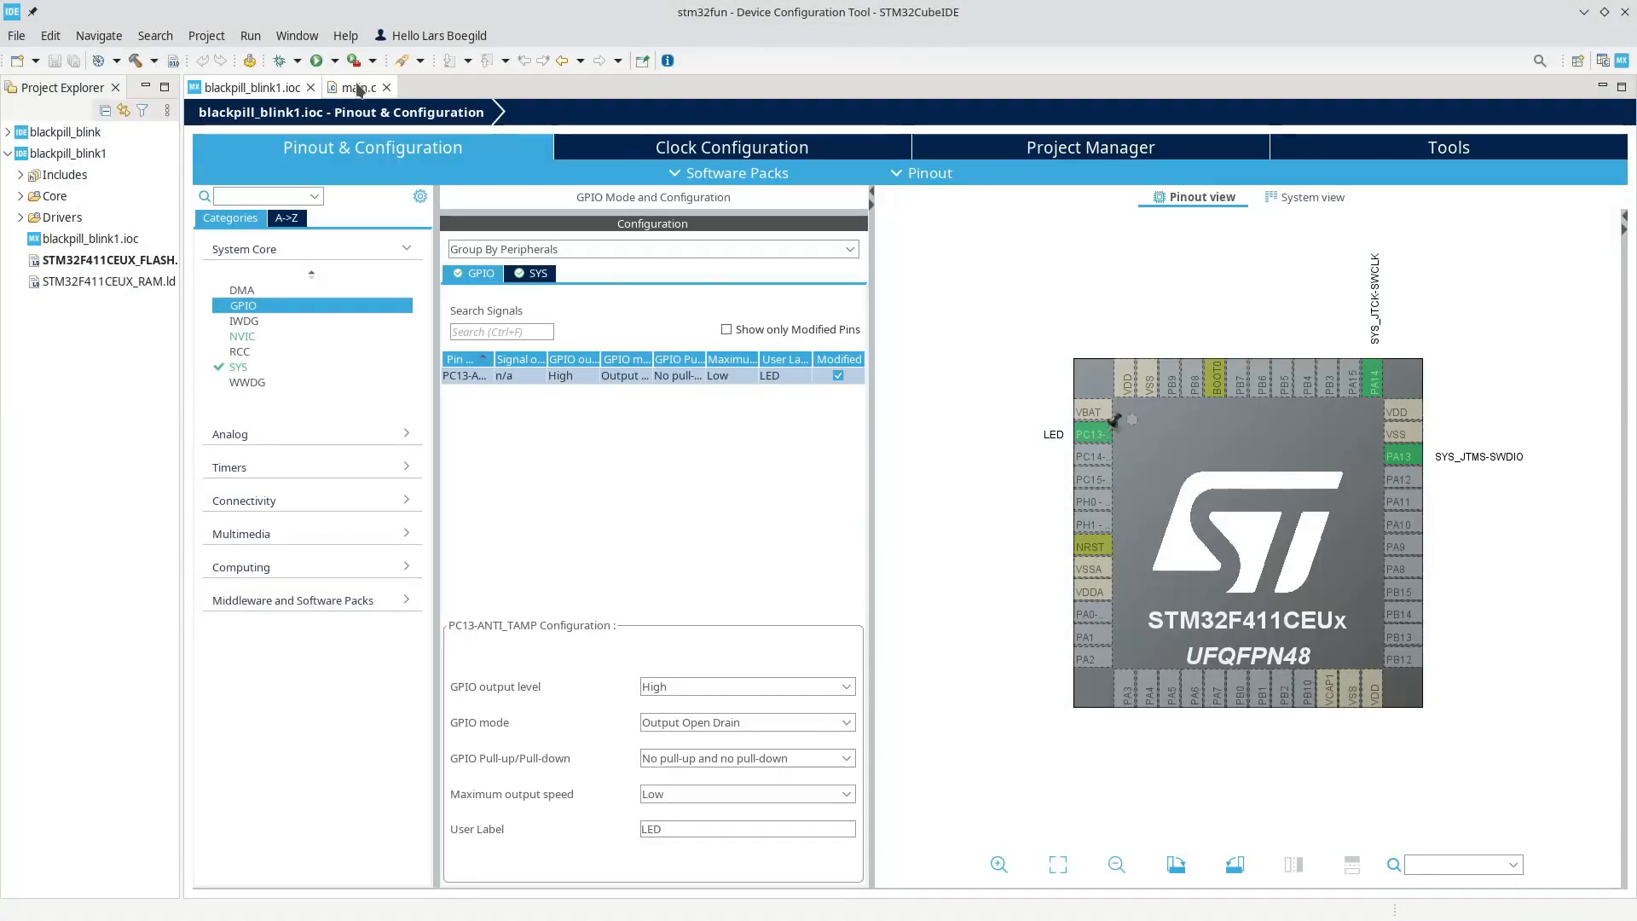
pyautogui.click(354, 87)
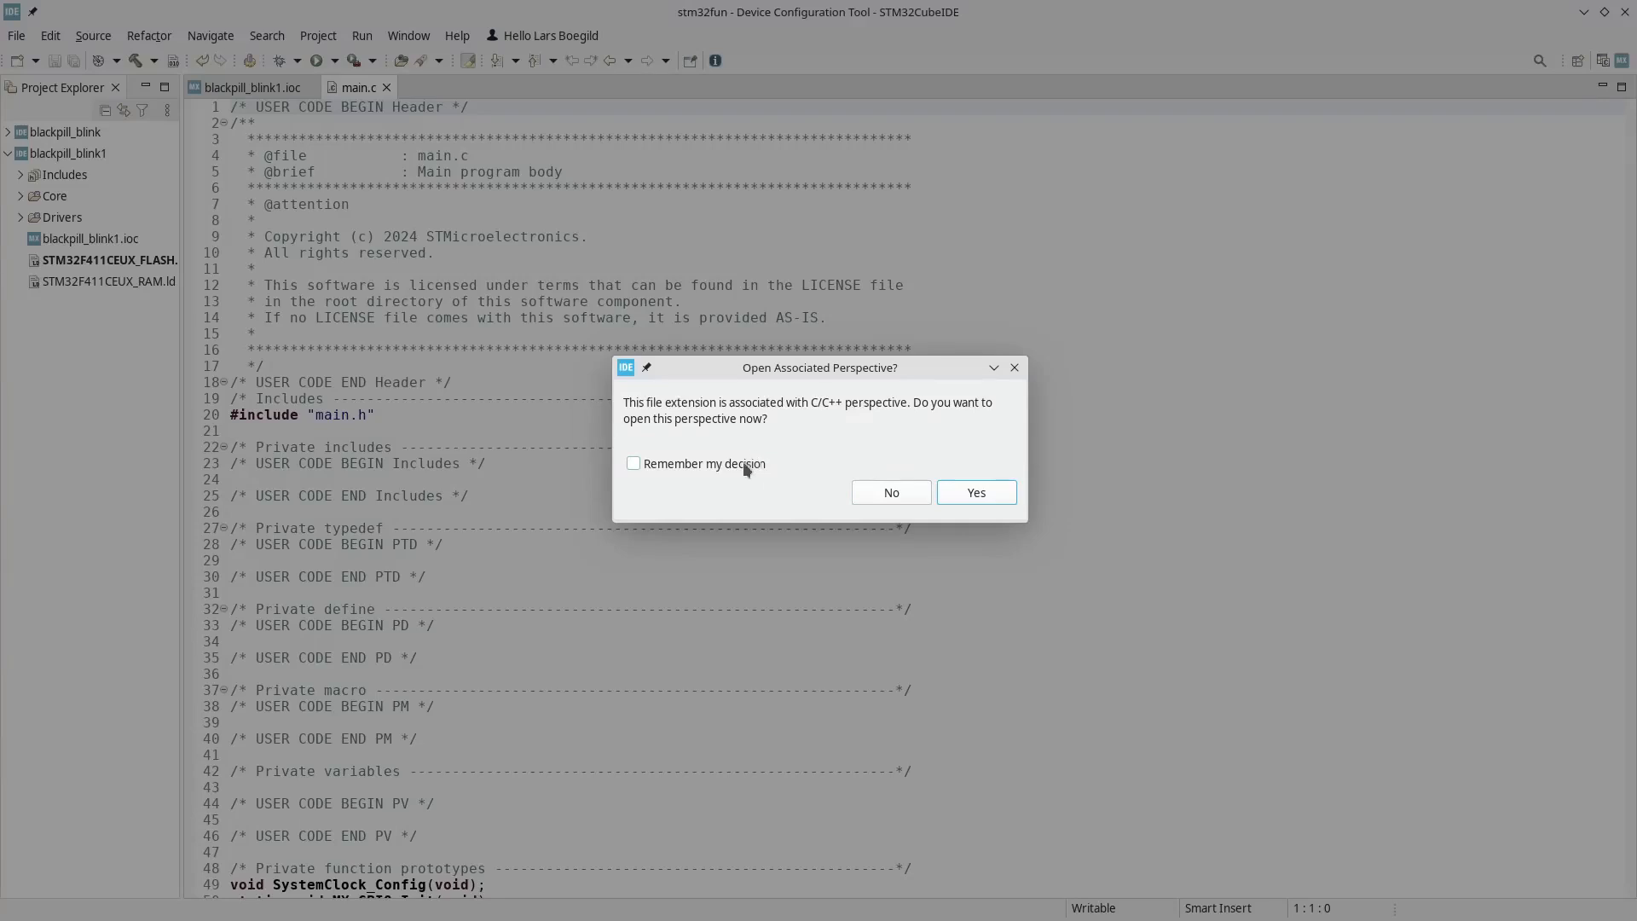
pyautogui.click(974, 492)
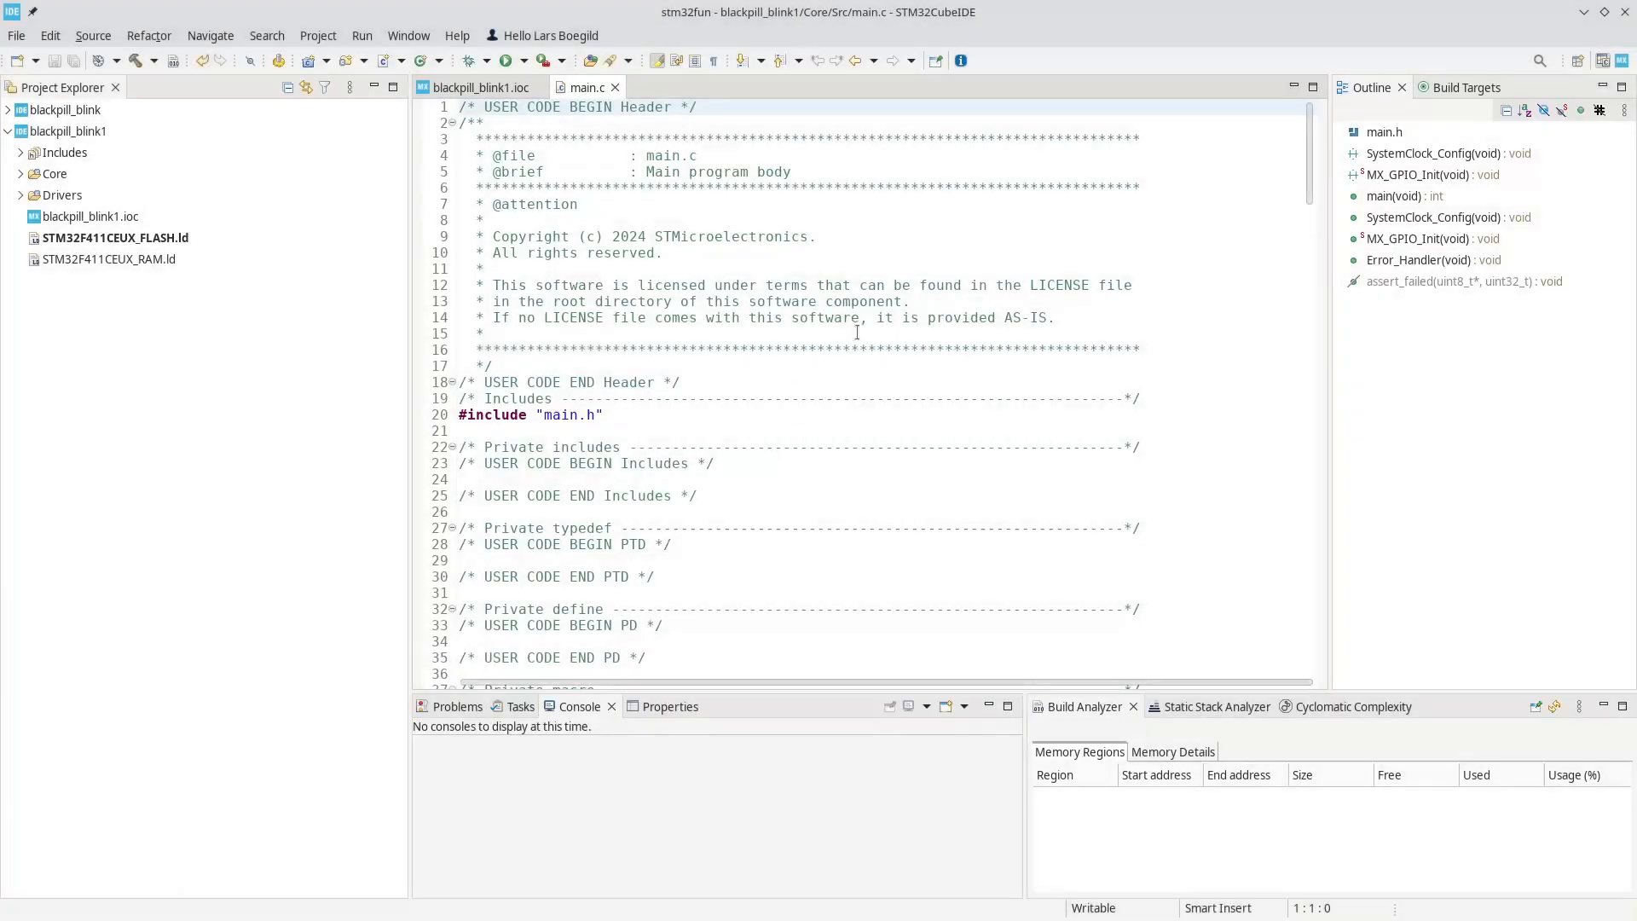
pyautogui.moveTo(833, 386)
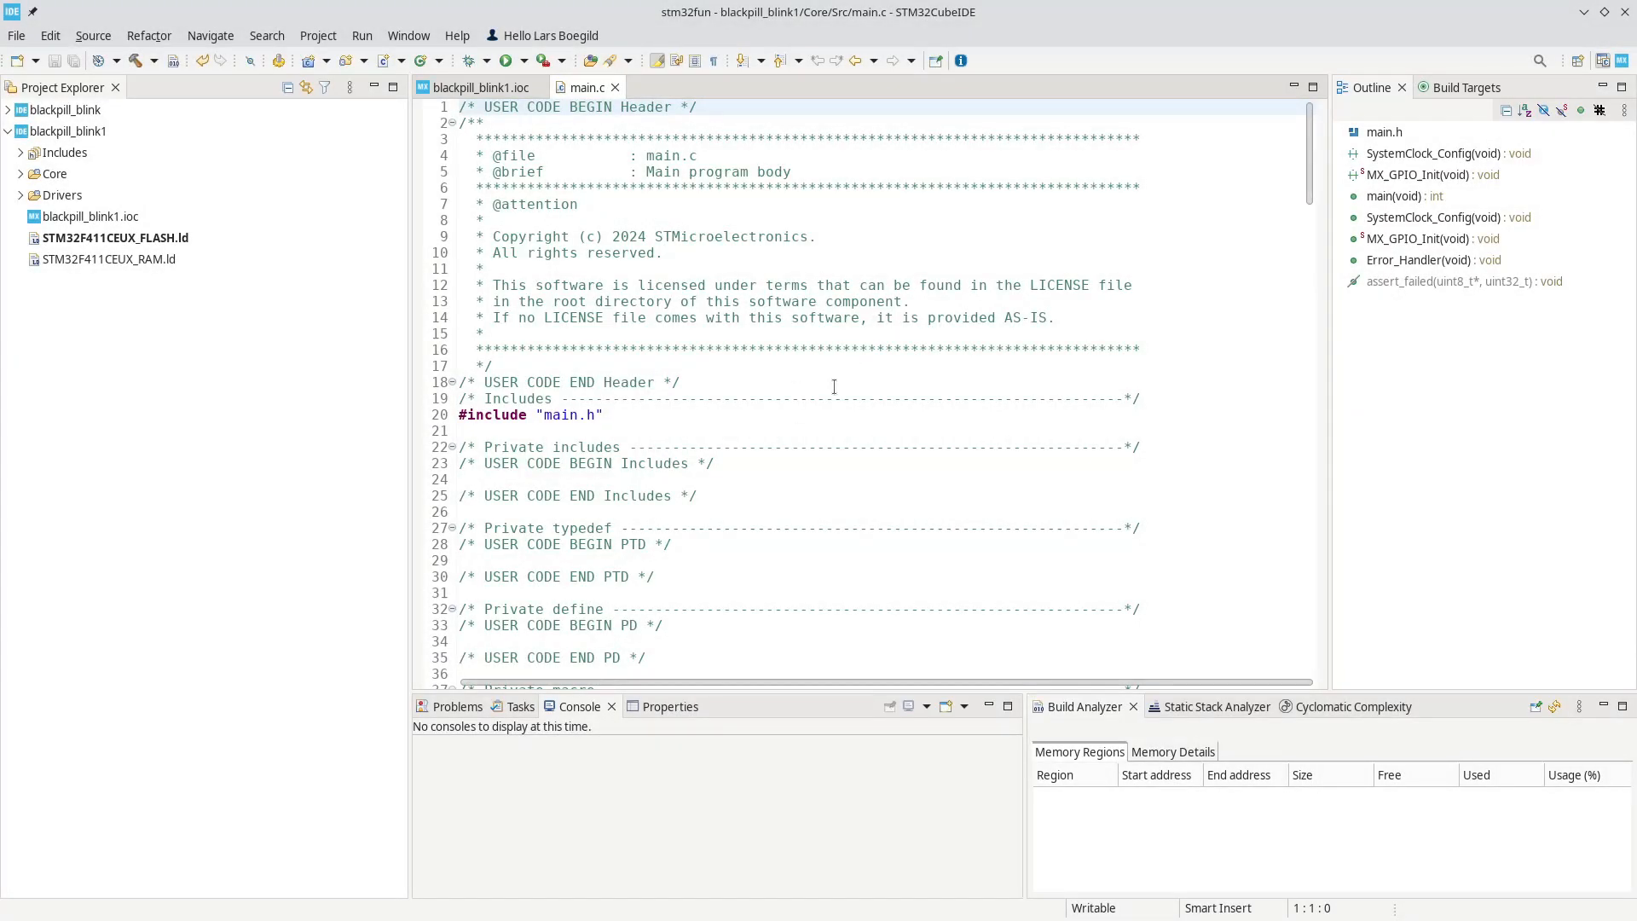
# - Scroll main.c down to the while (1) loop in main()
pyautogui.scroll(-3)
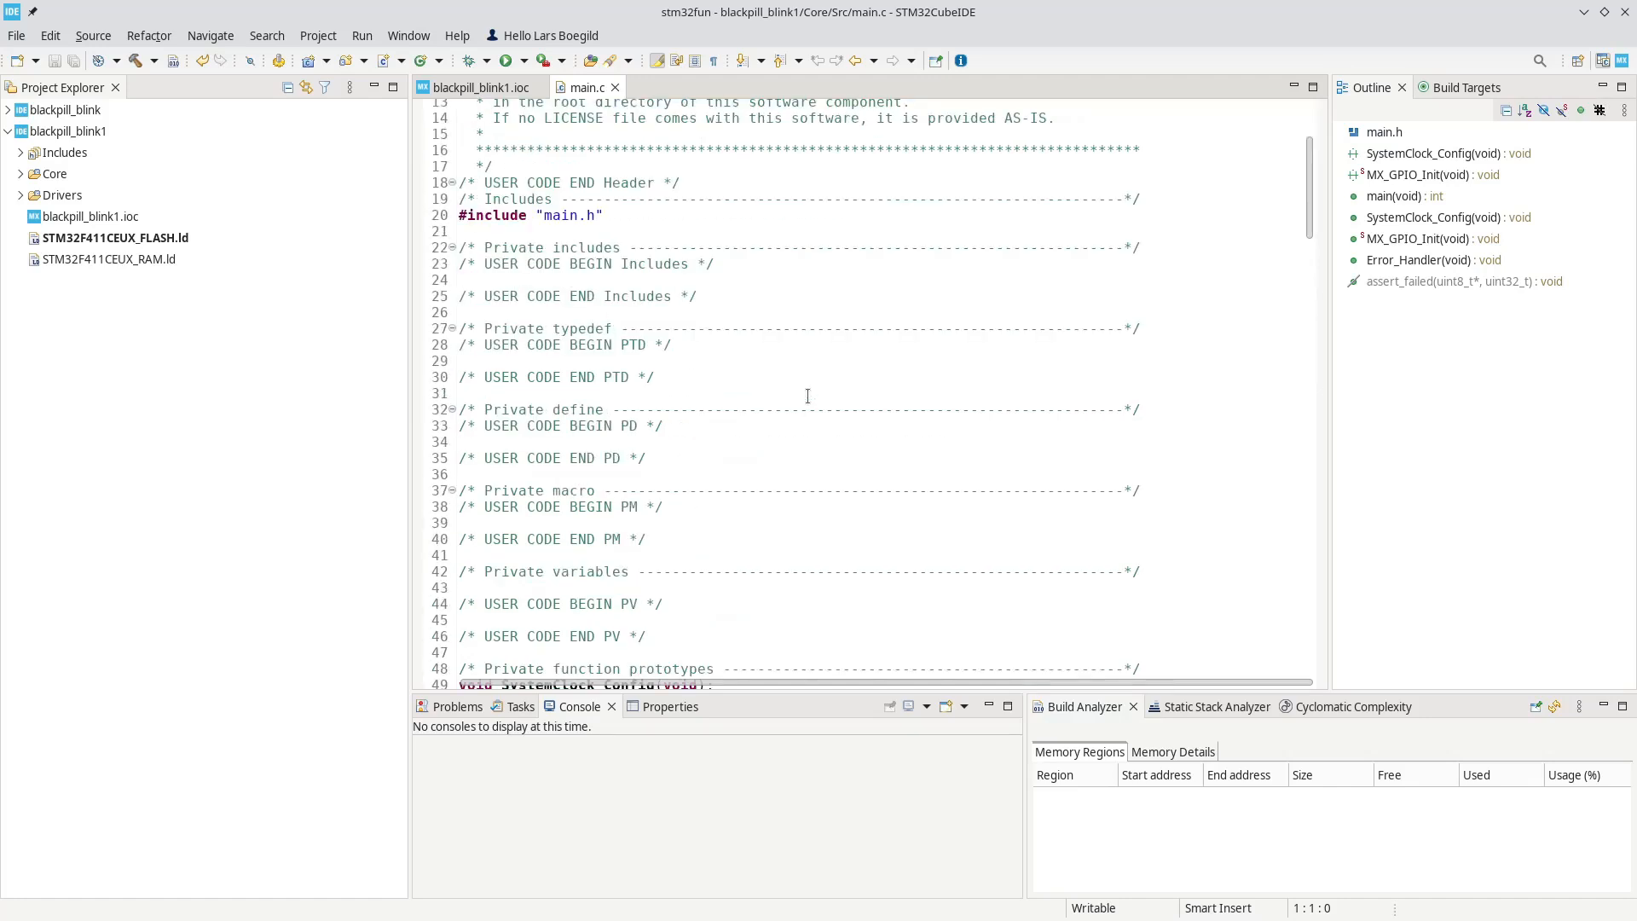
pyautogui.scroll(-3)
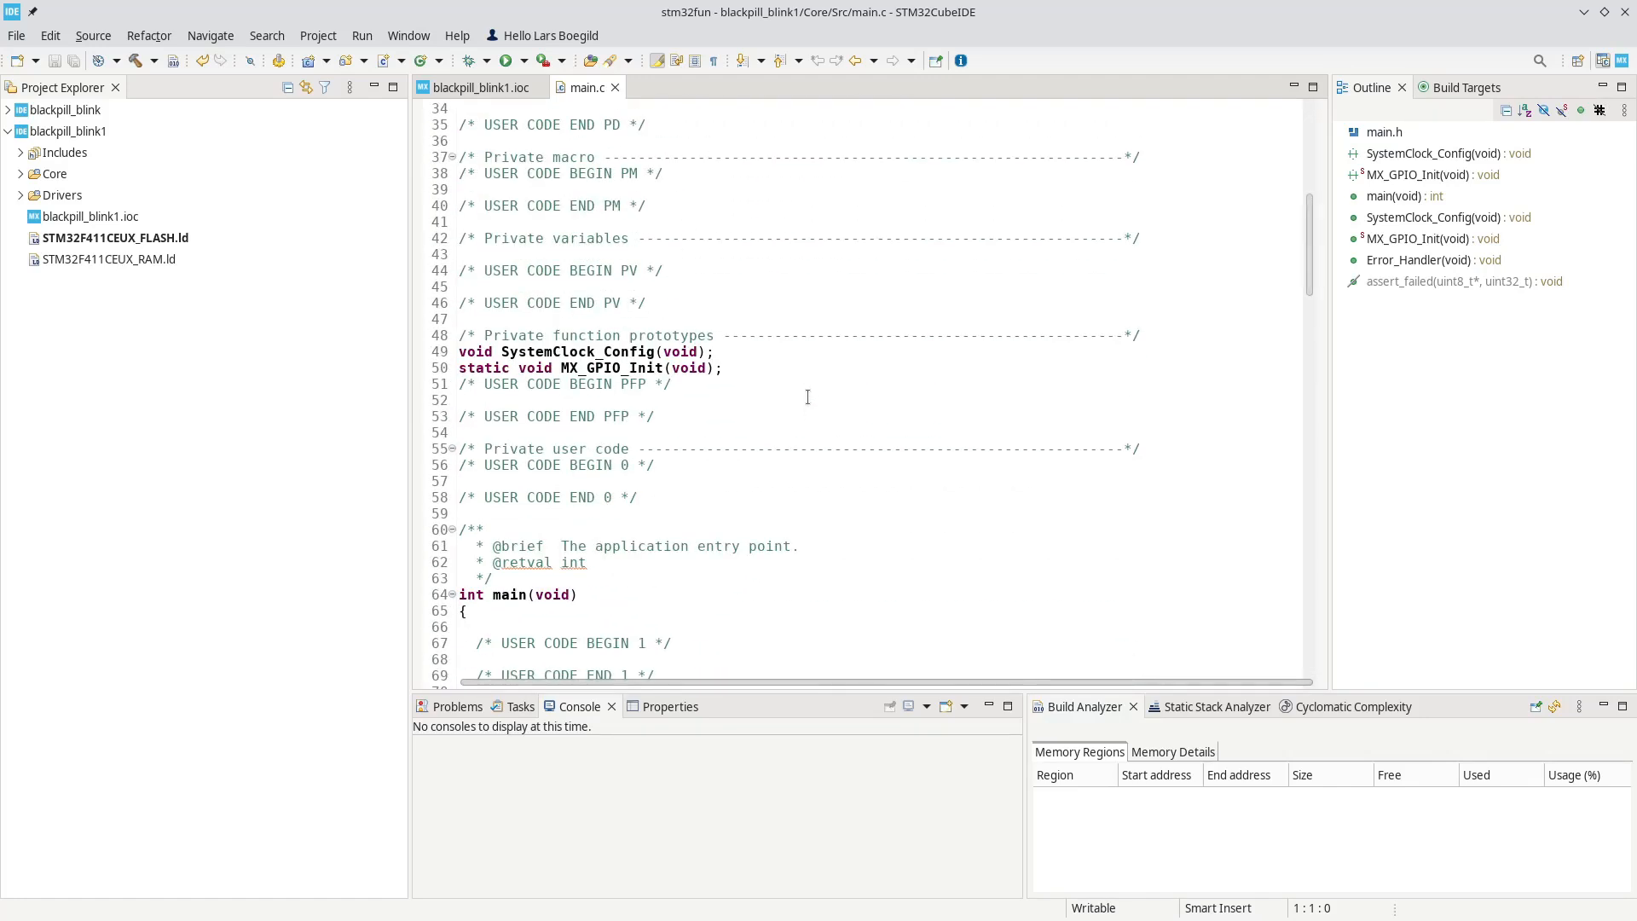
pyautogui.scroll(-3)
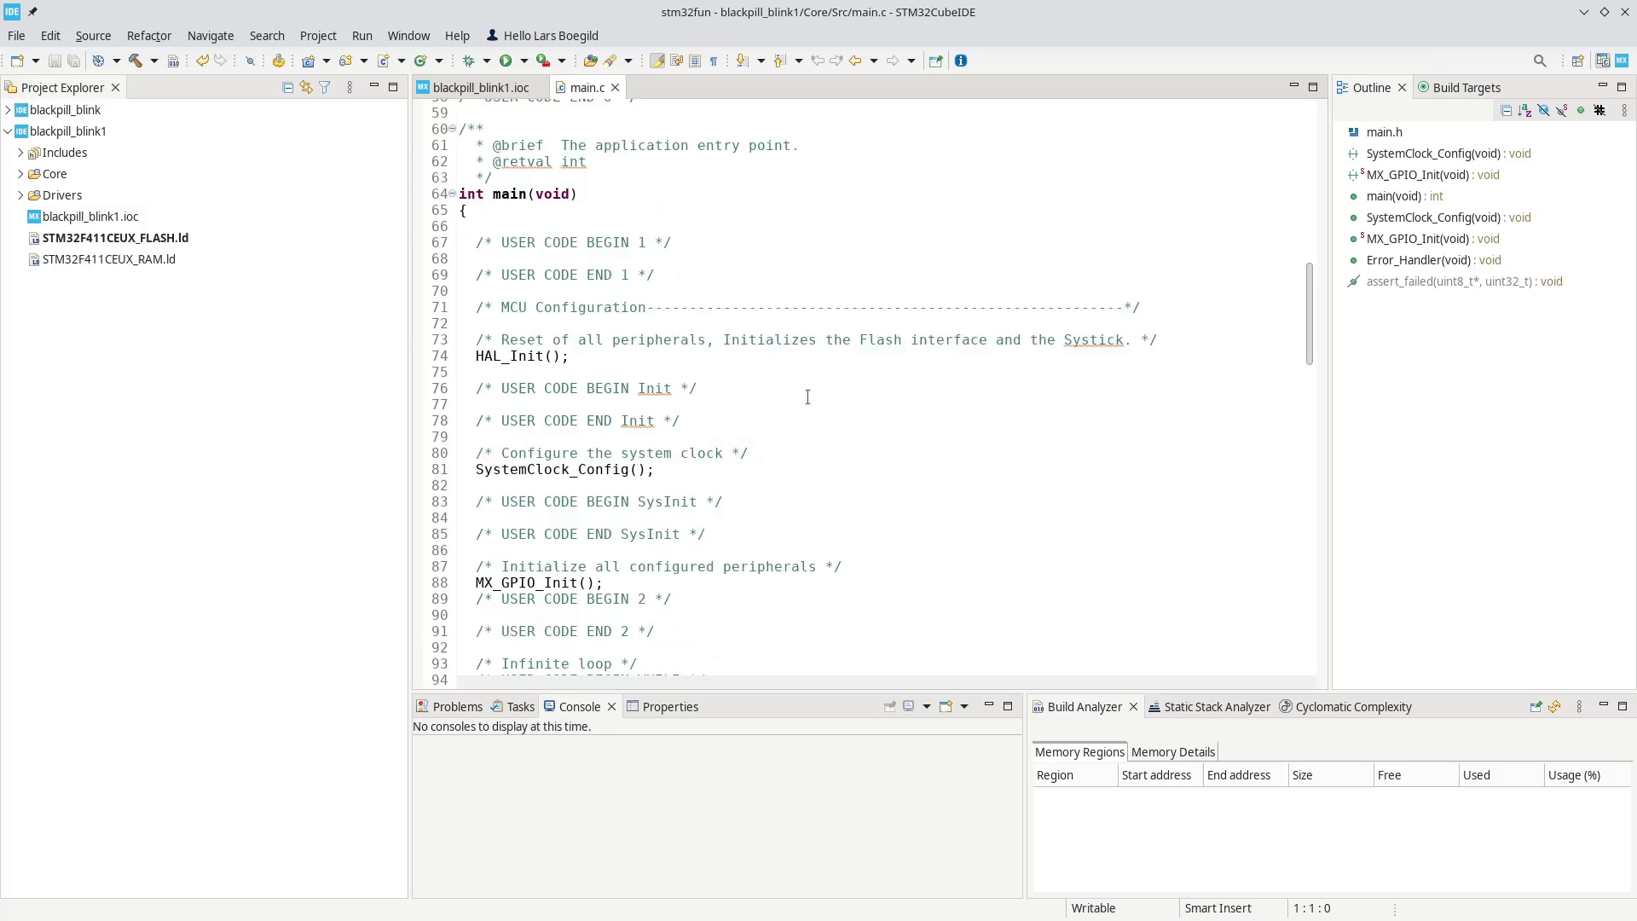
pyautogui.scroll(-3)
pyautogui.write('\\')
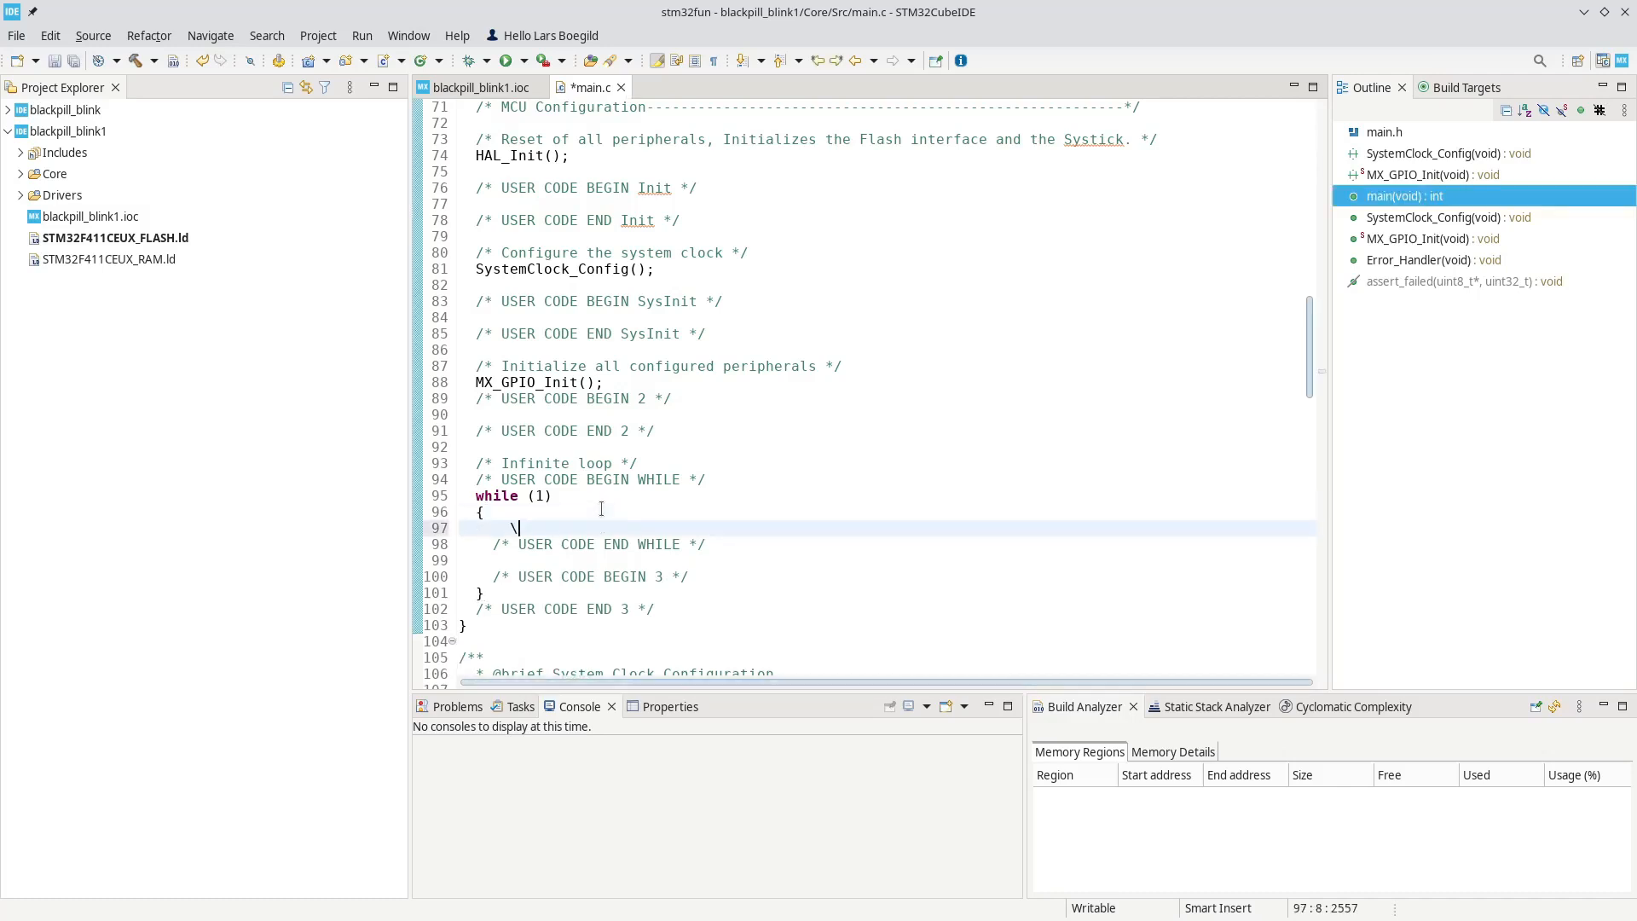
# - Add HAL_GPIO_TogglePin(LED_GPIO_Port, LED_Pin); in the while loop and select LED_GPIO_Port
pyautogui.press('Return')
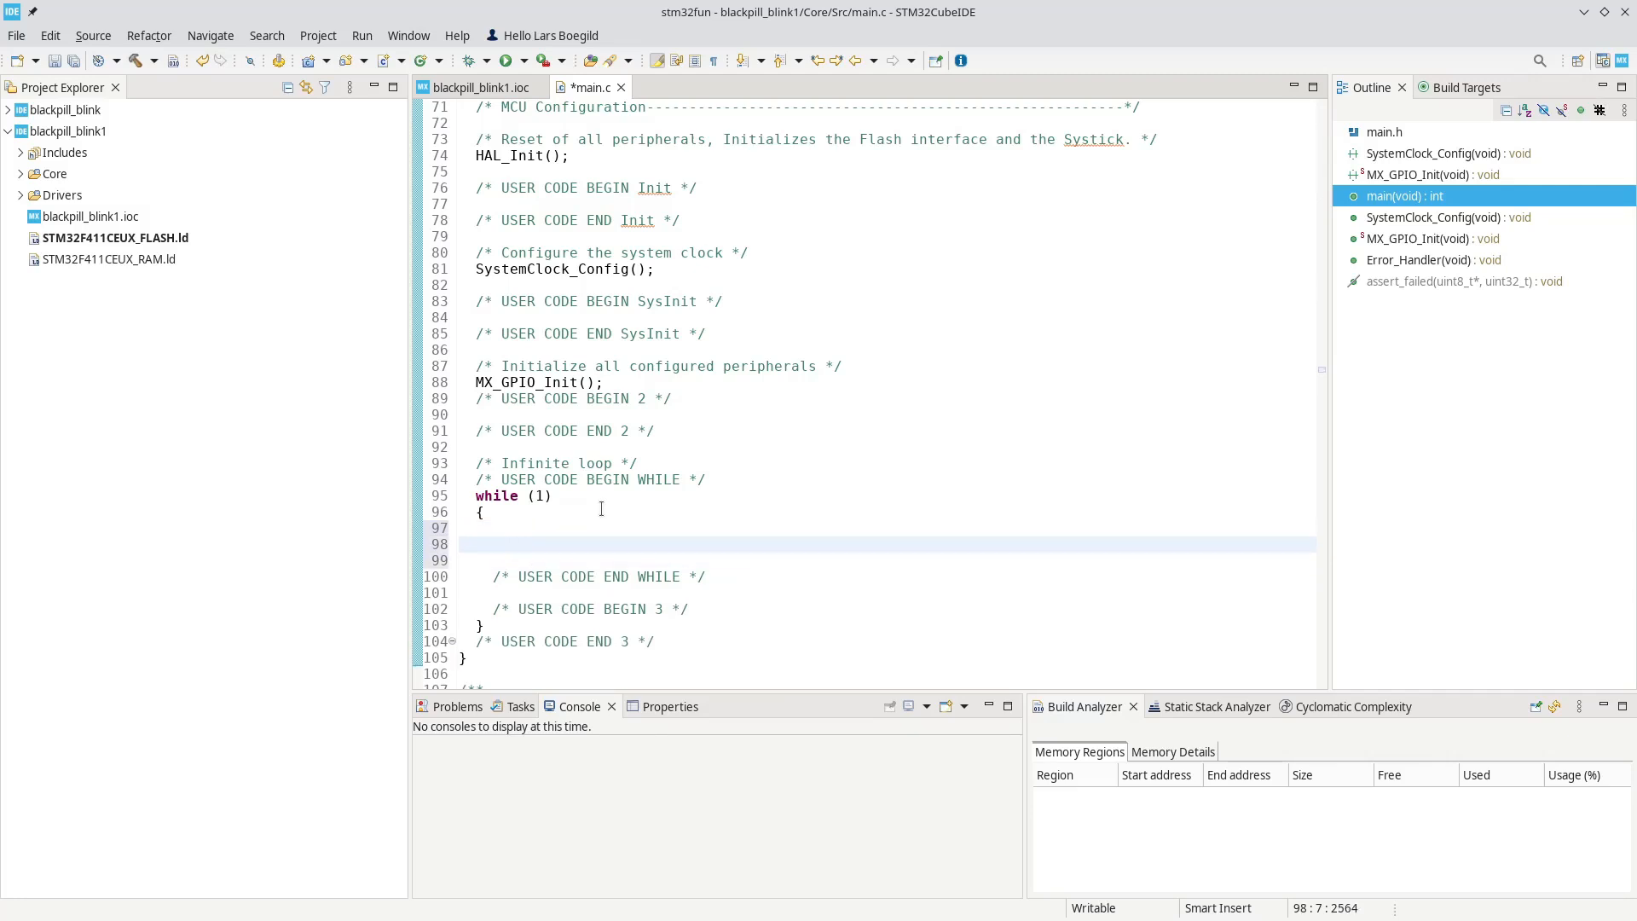
pyautogui.write('HAL')
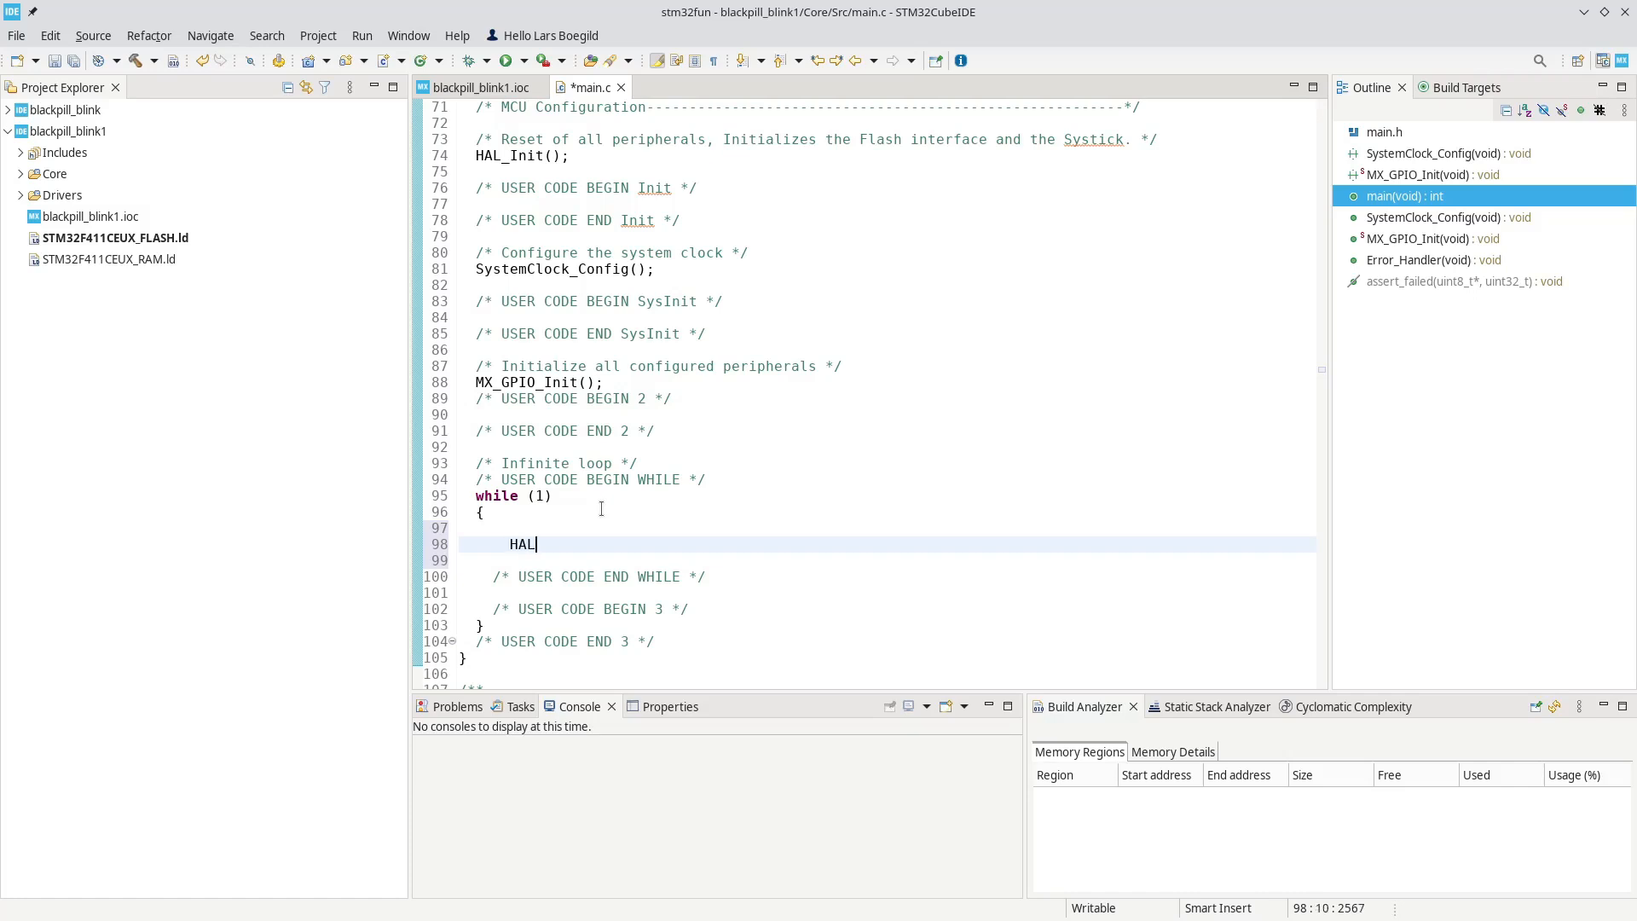
pyautogui.write('_GPIO_TogglePin(GPIOx, GPIO_Pin')
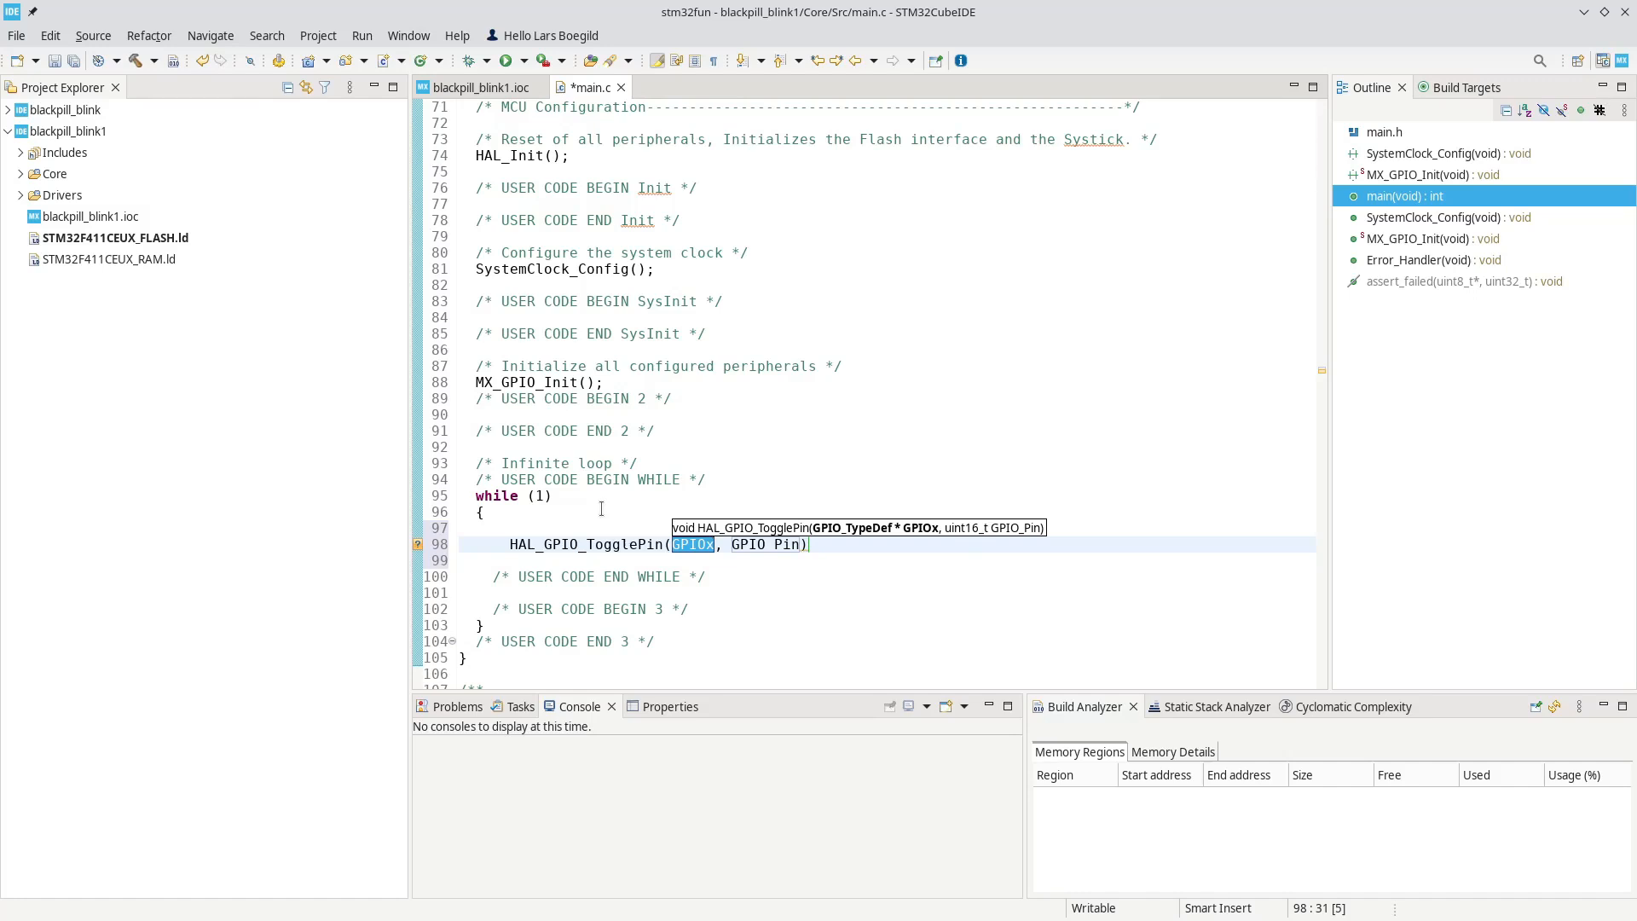
pyautogui.write('LED')
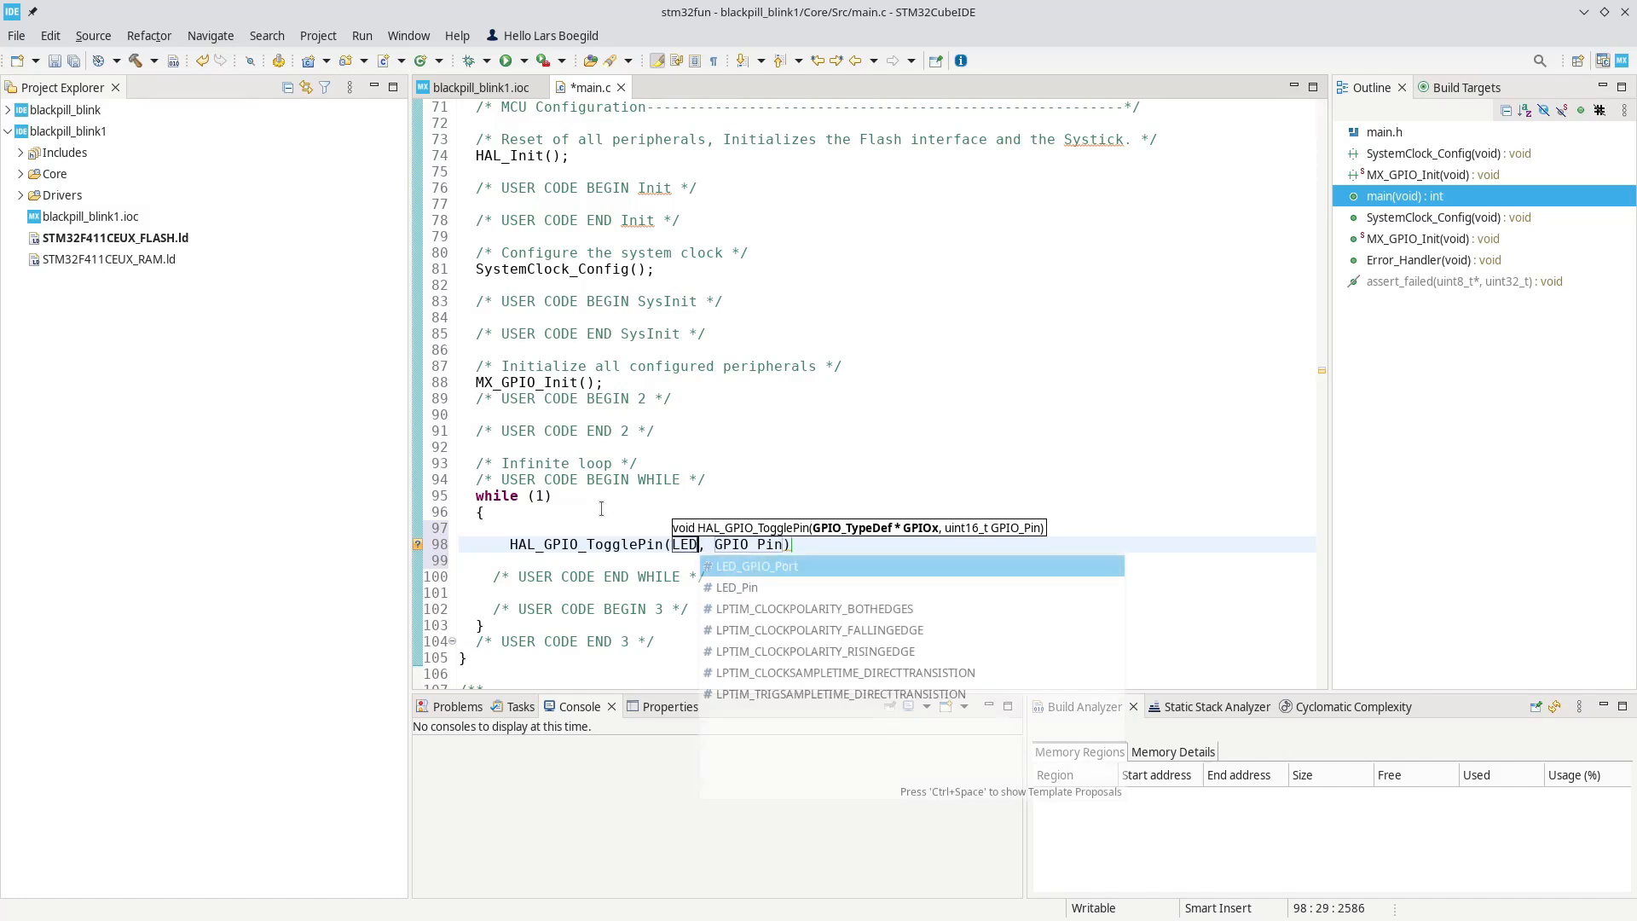
pyautogui.click(755, 567)
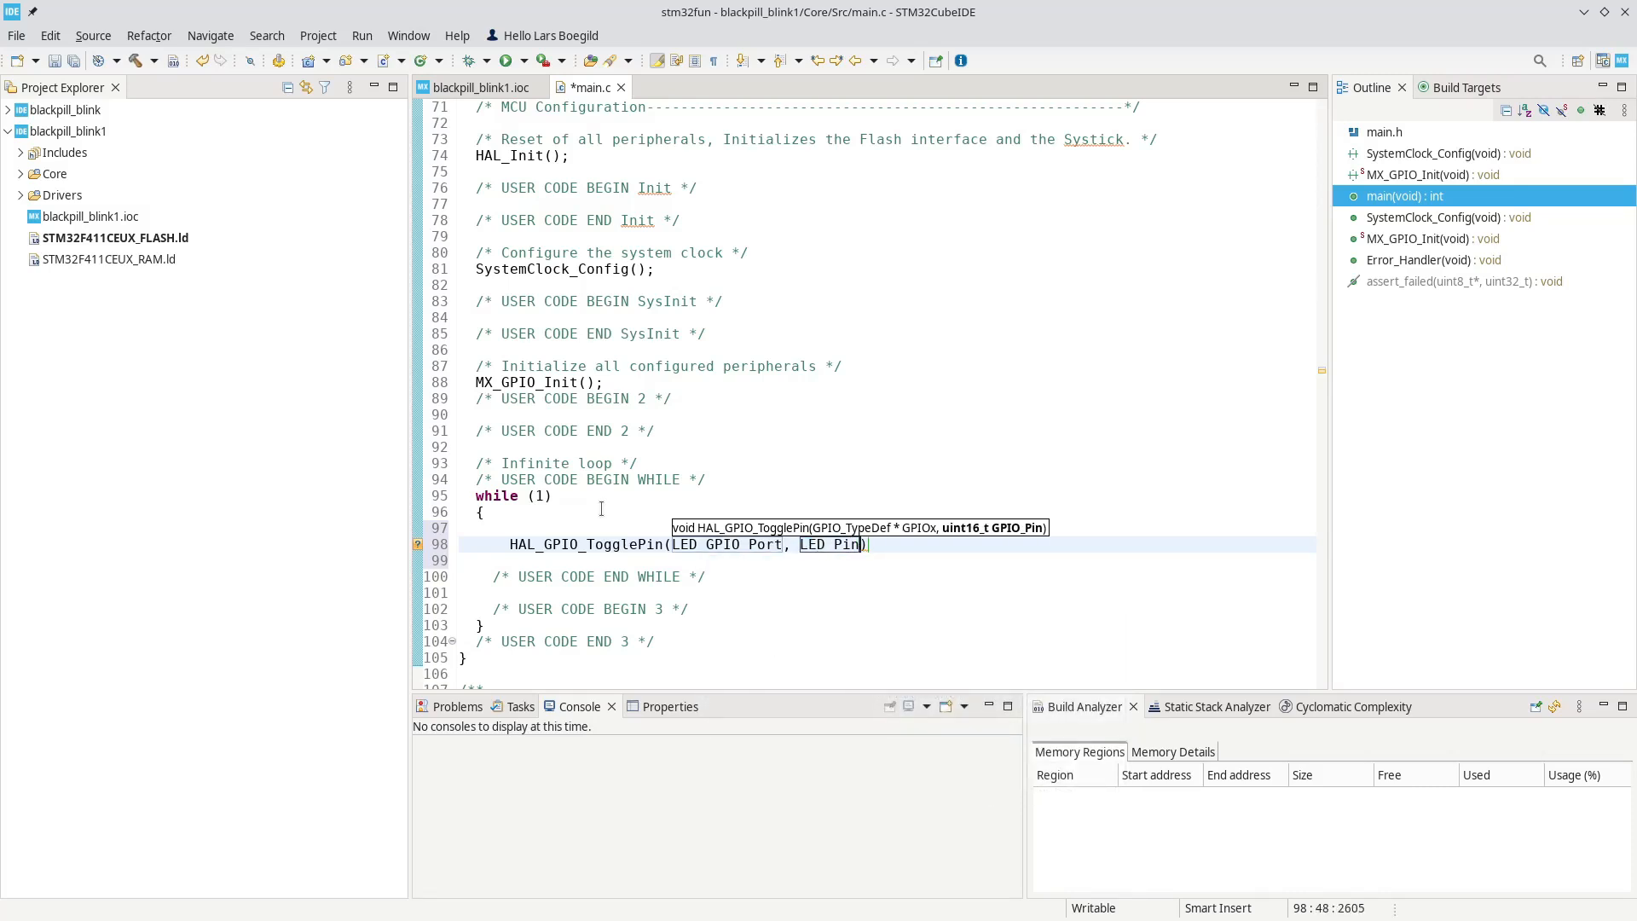
pyautogui.write(';')
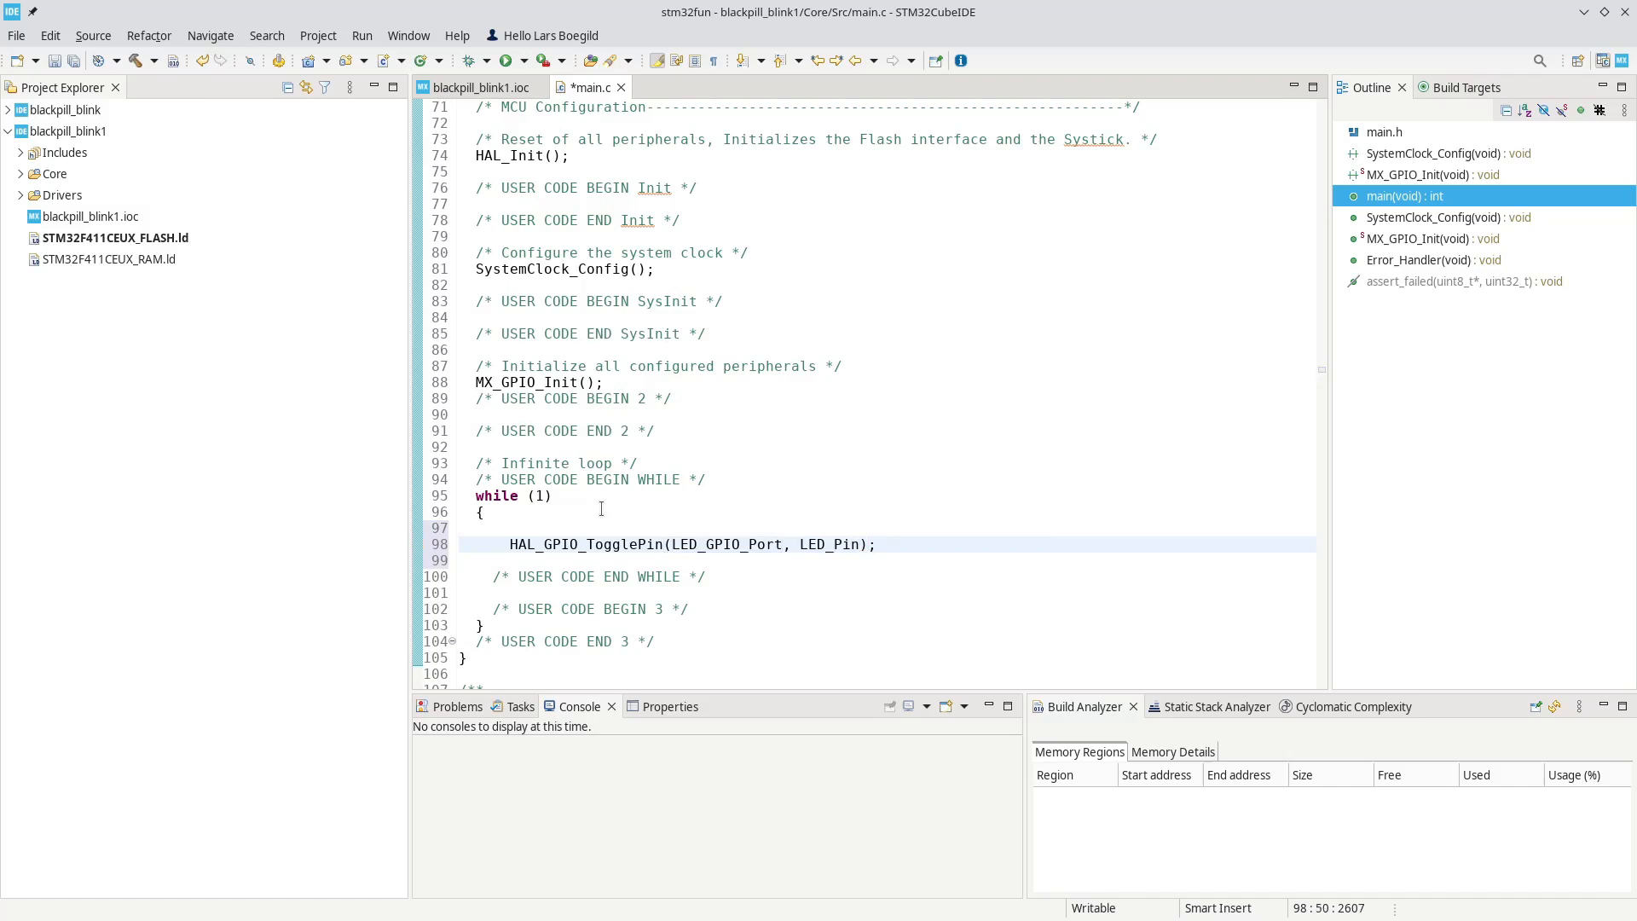
pyautogui.click(879, 544)
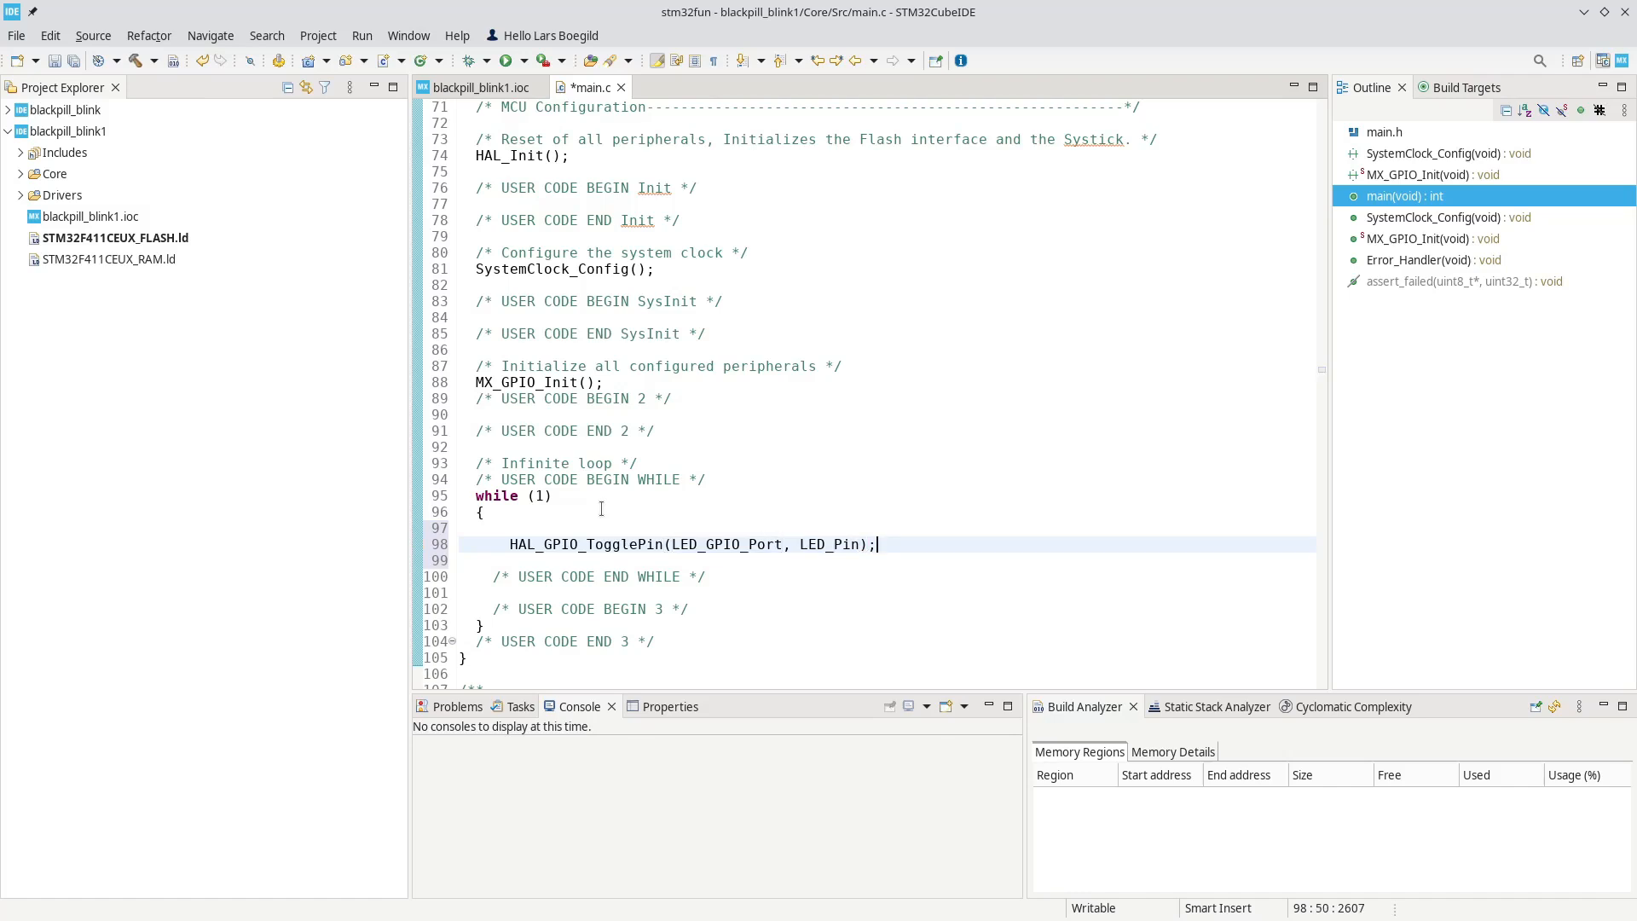
pyautogui.doubleClick(726, 544)
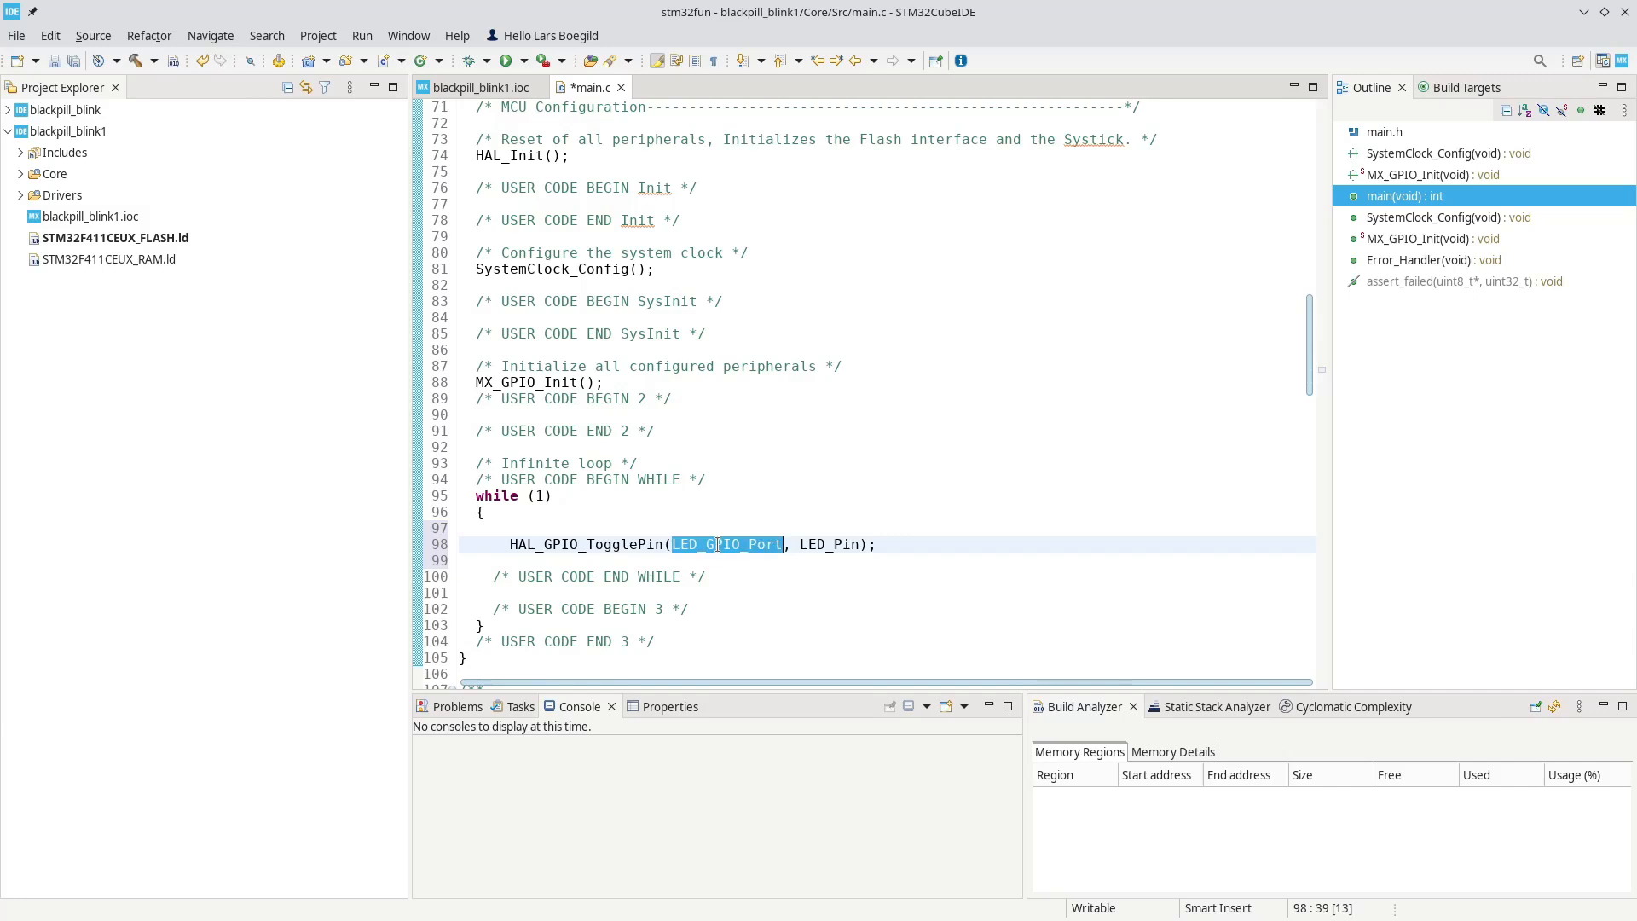
# - Open LED_GPIO_Port's declaration in main.h to confirm GPIOC, then return to main.c
pyautogui.rightClick(727, 544)
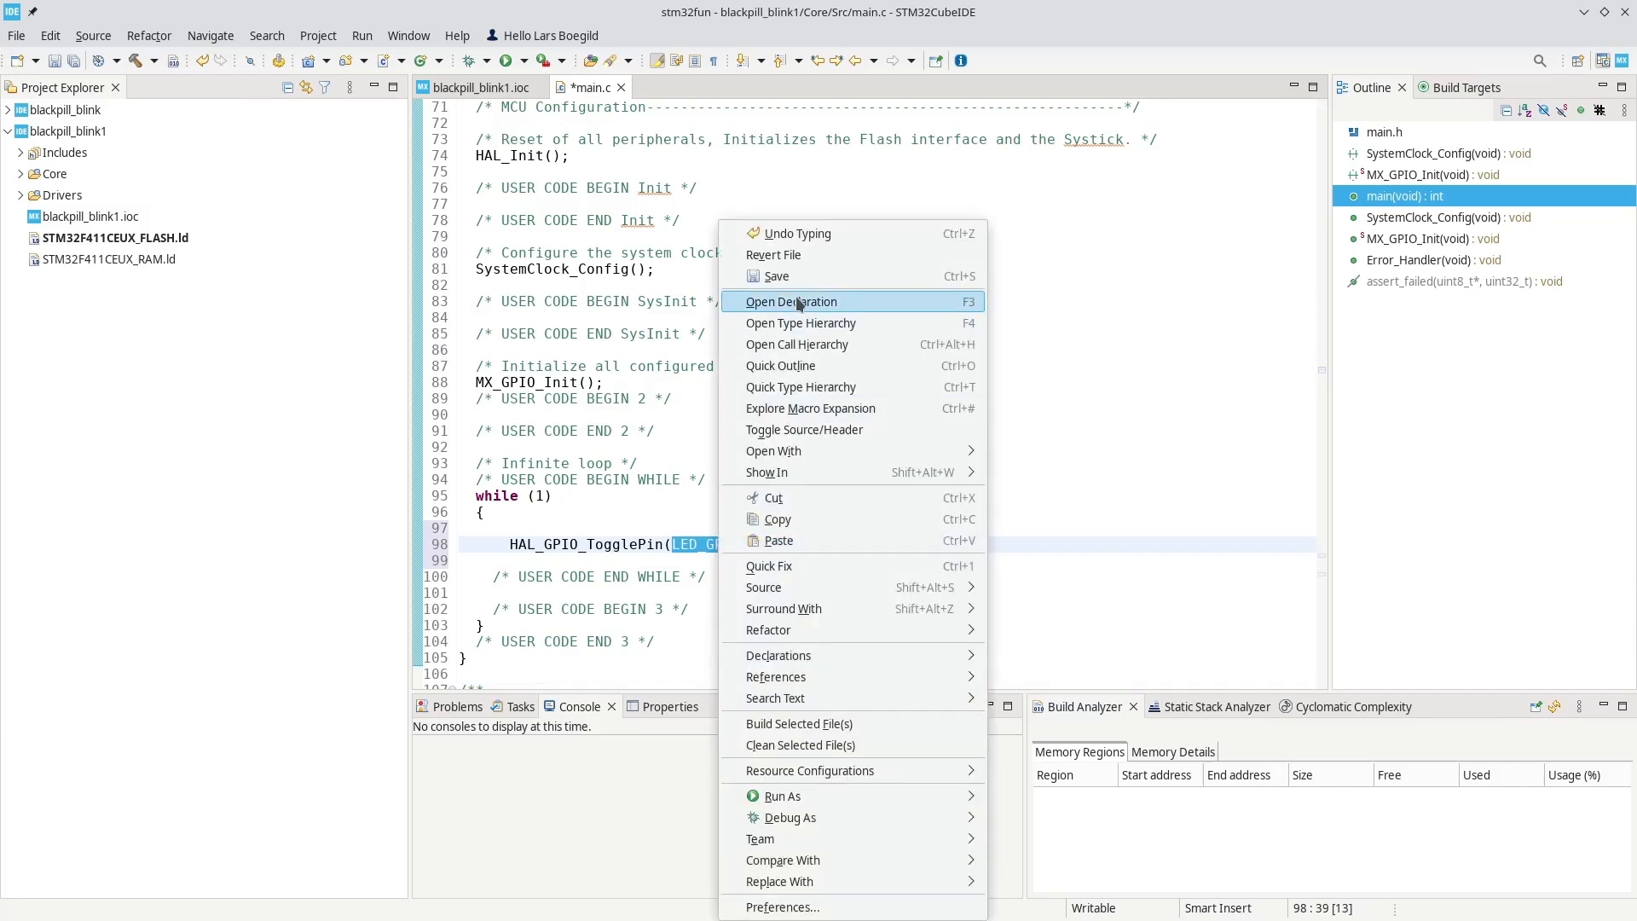
pyautogui.click(790, 301)
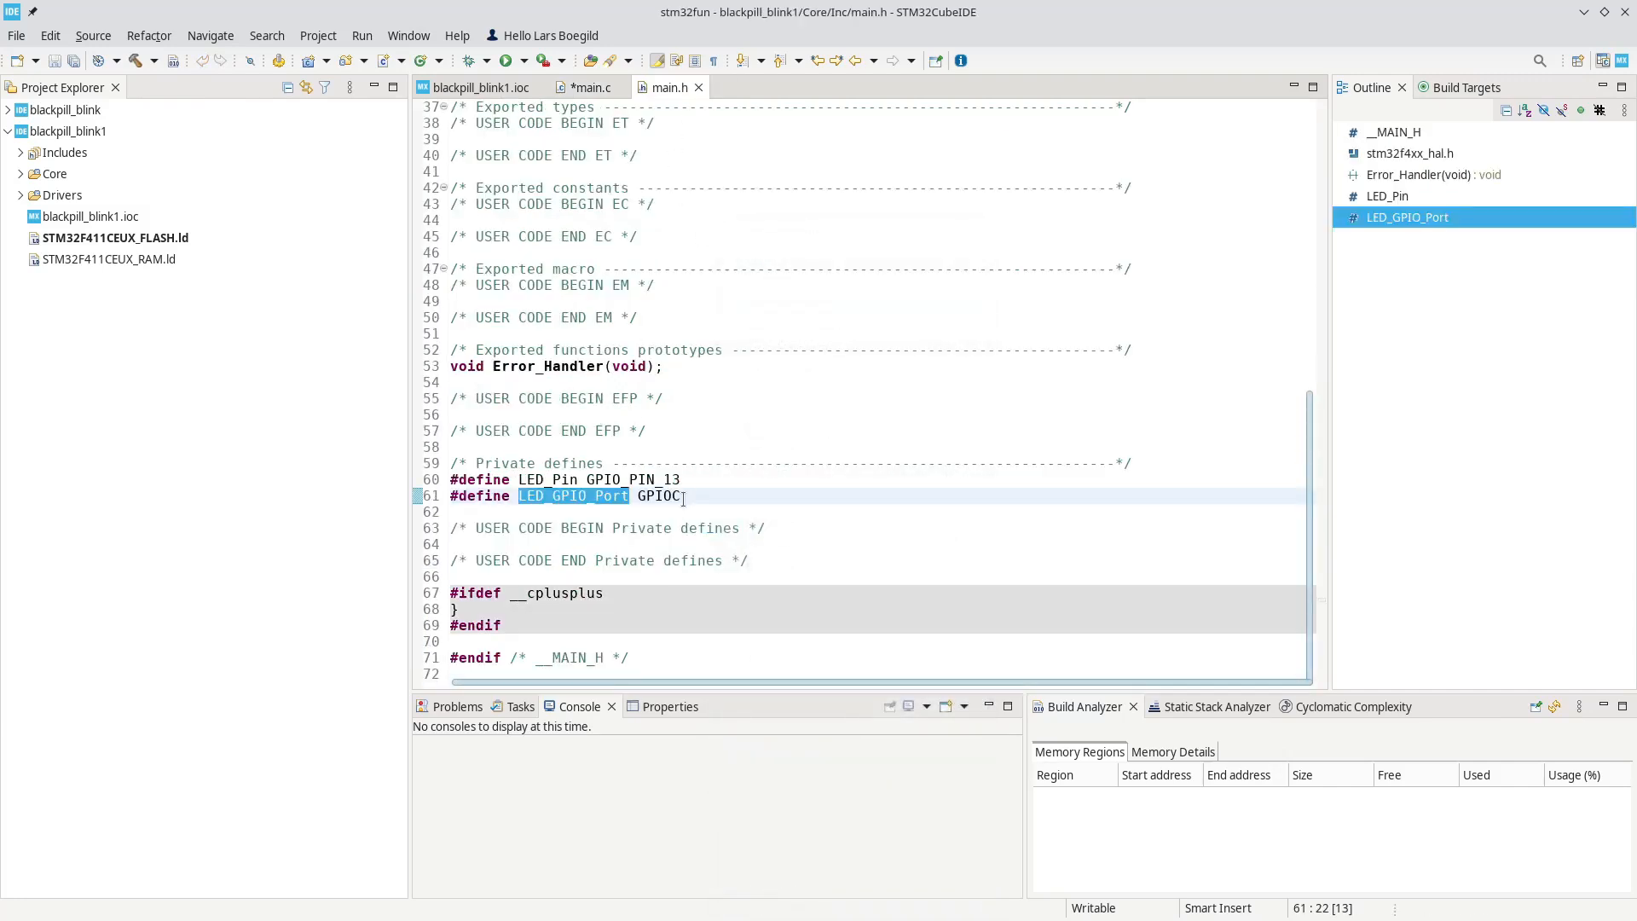
pyautogui.click(682, 494)
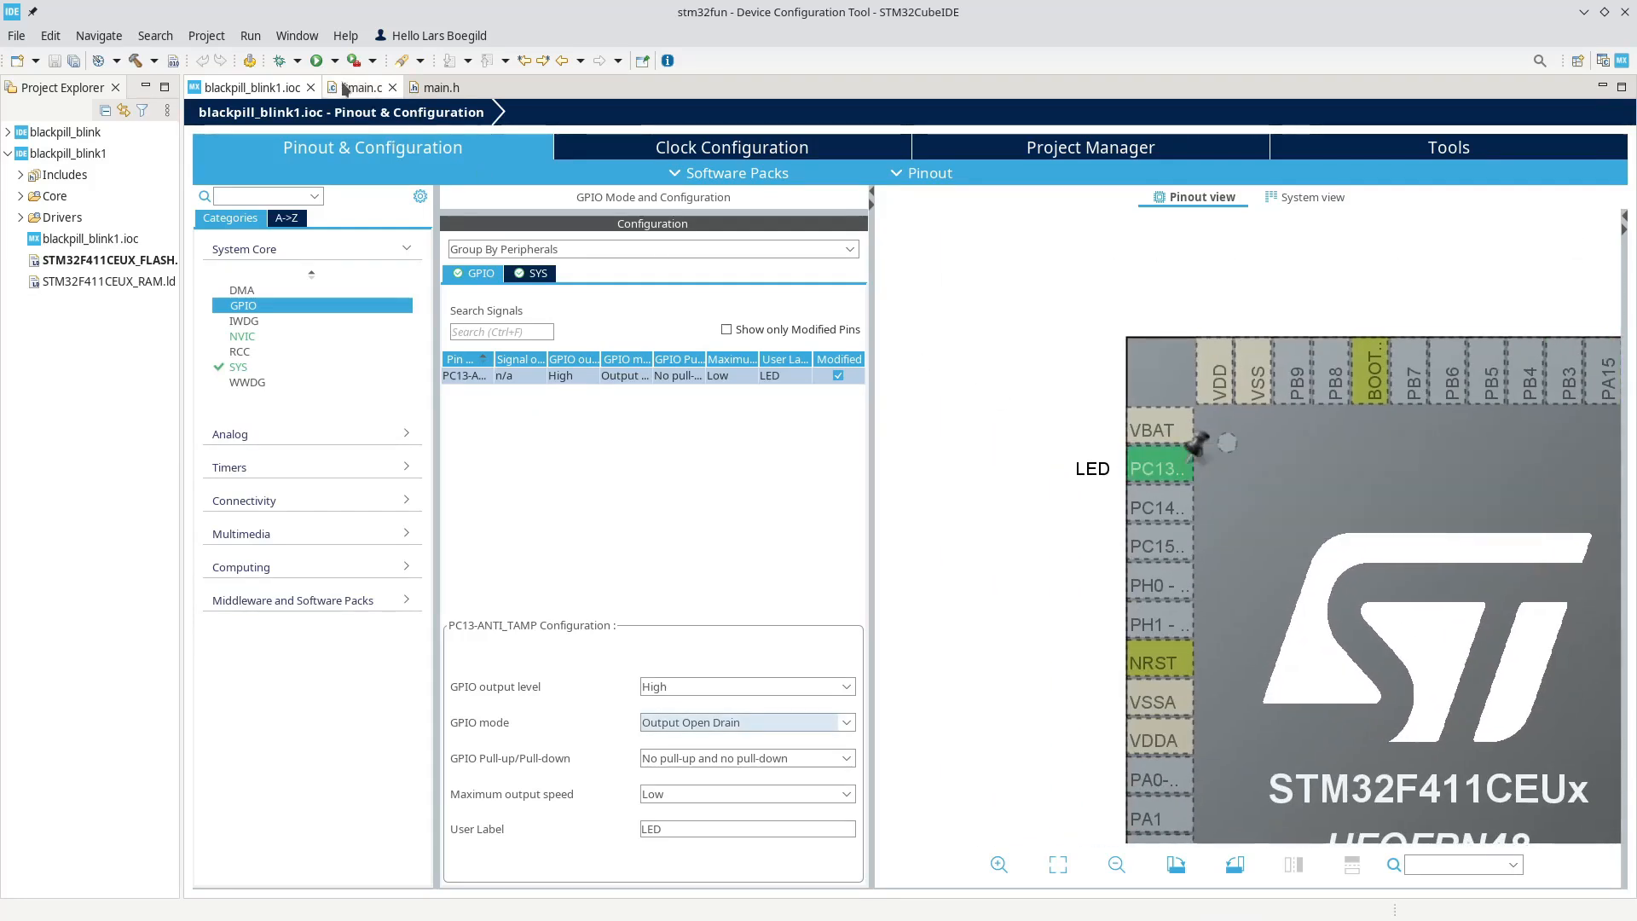
pyautogui.click(363, 87)
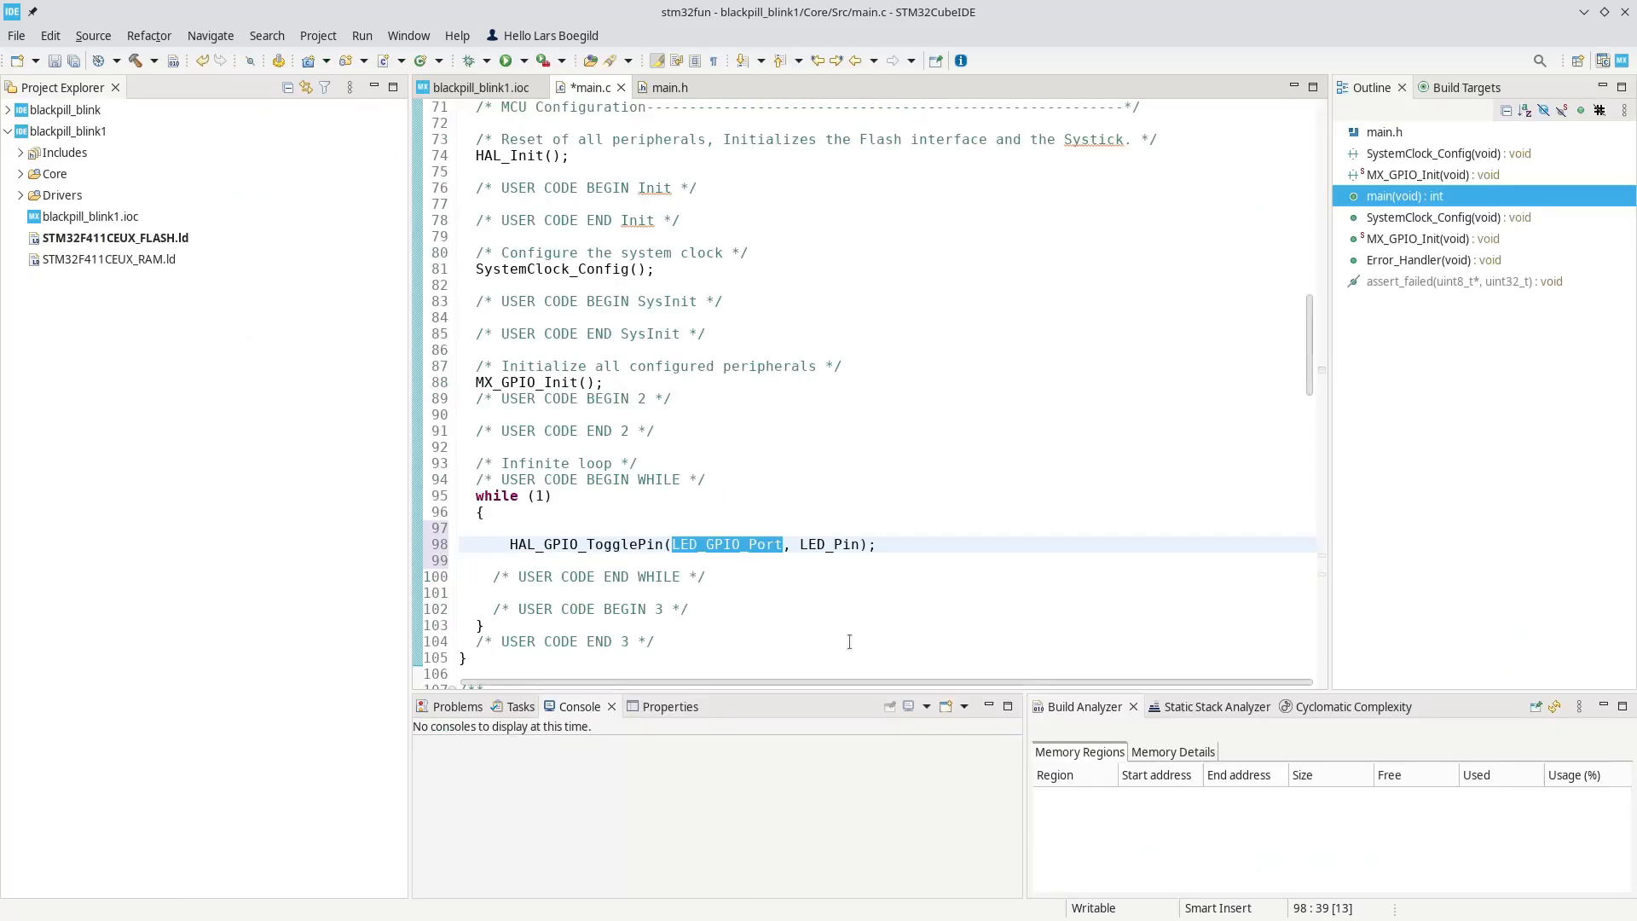
pyautogui.click(906, 544)
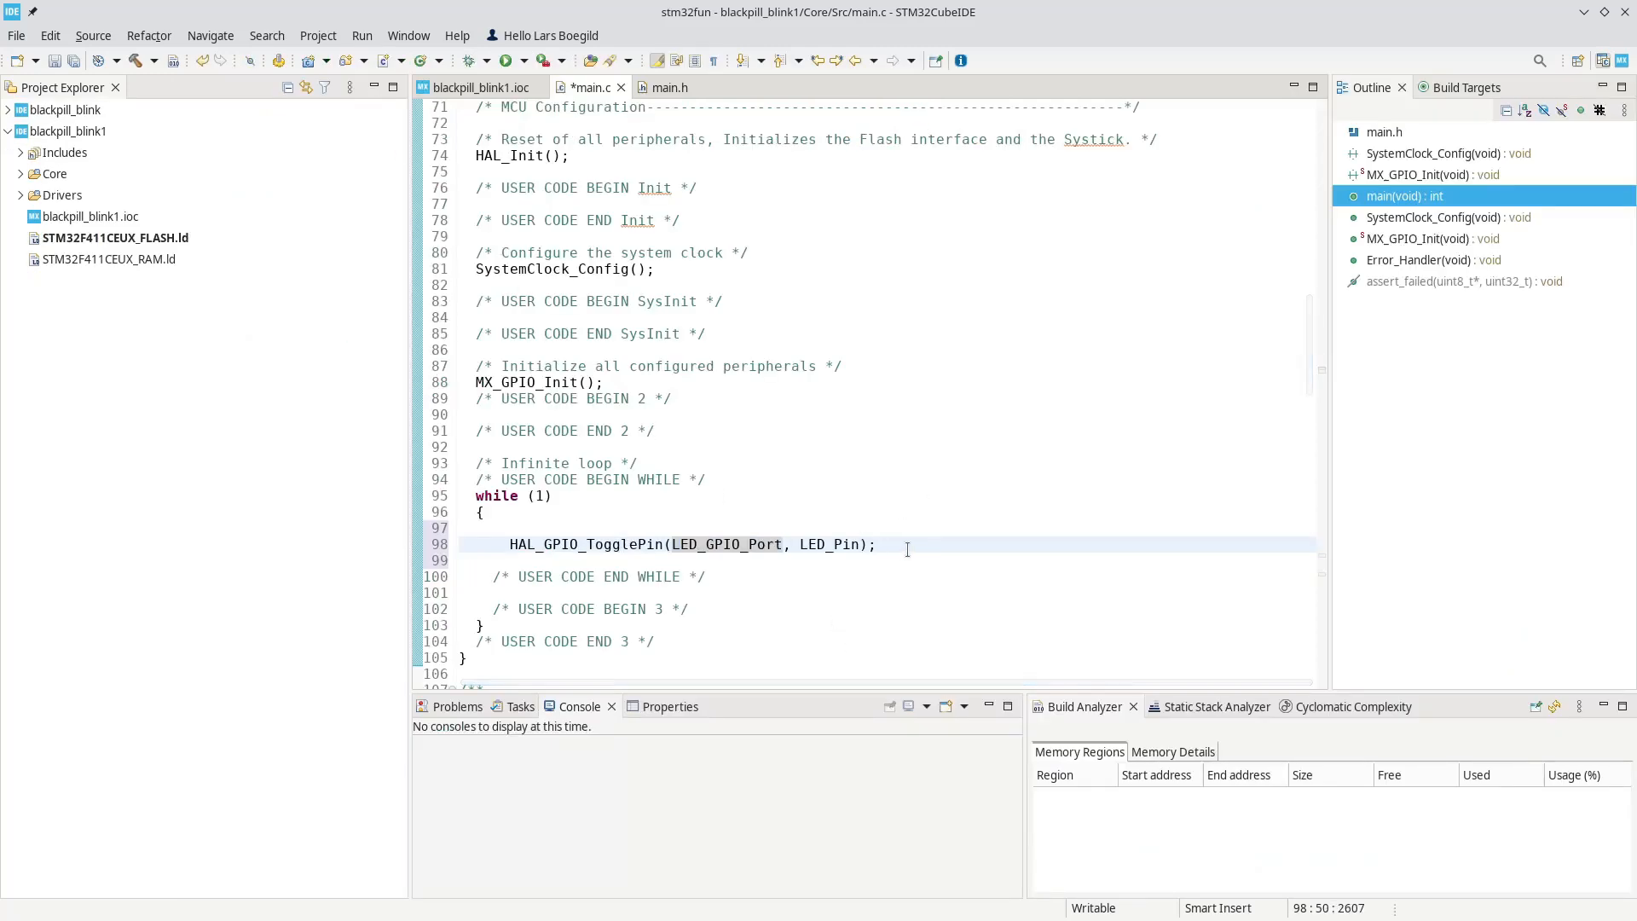
# - Add HAL_Delay(500); after the toggle call using content assist
pyautogui.write('HAL_Delay(500);')
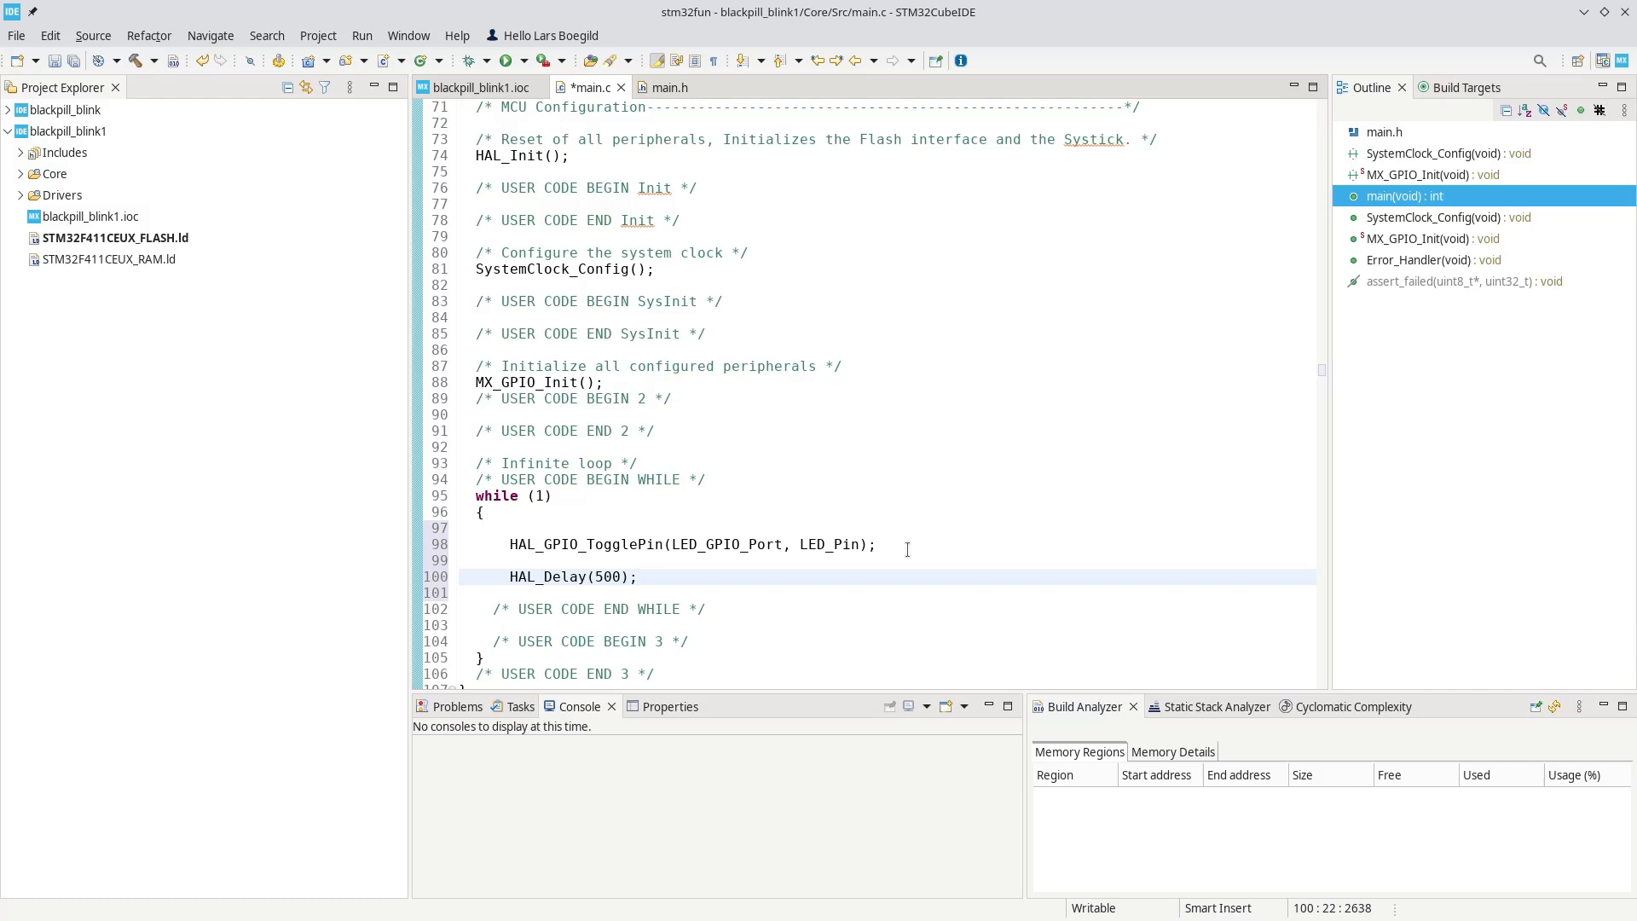
pyautogui.click(639, 577)
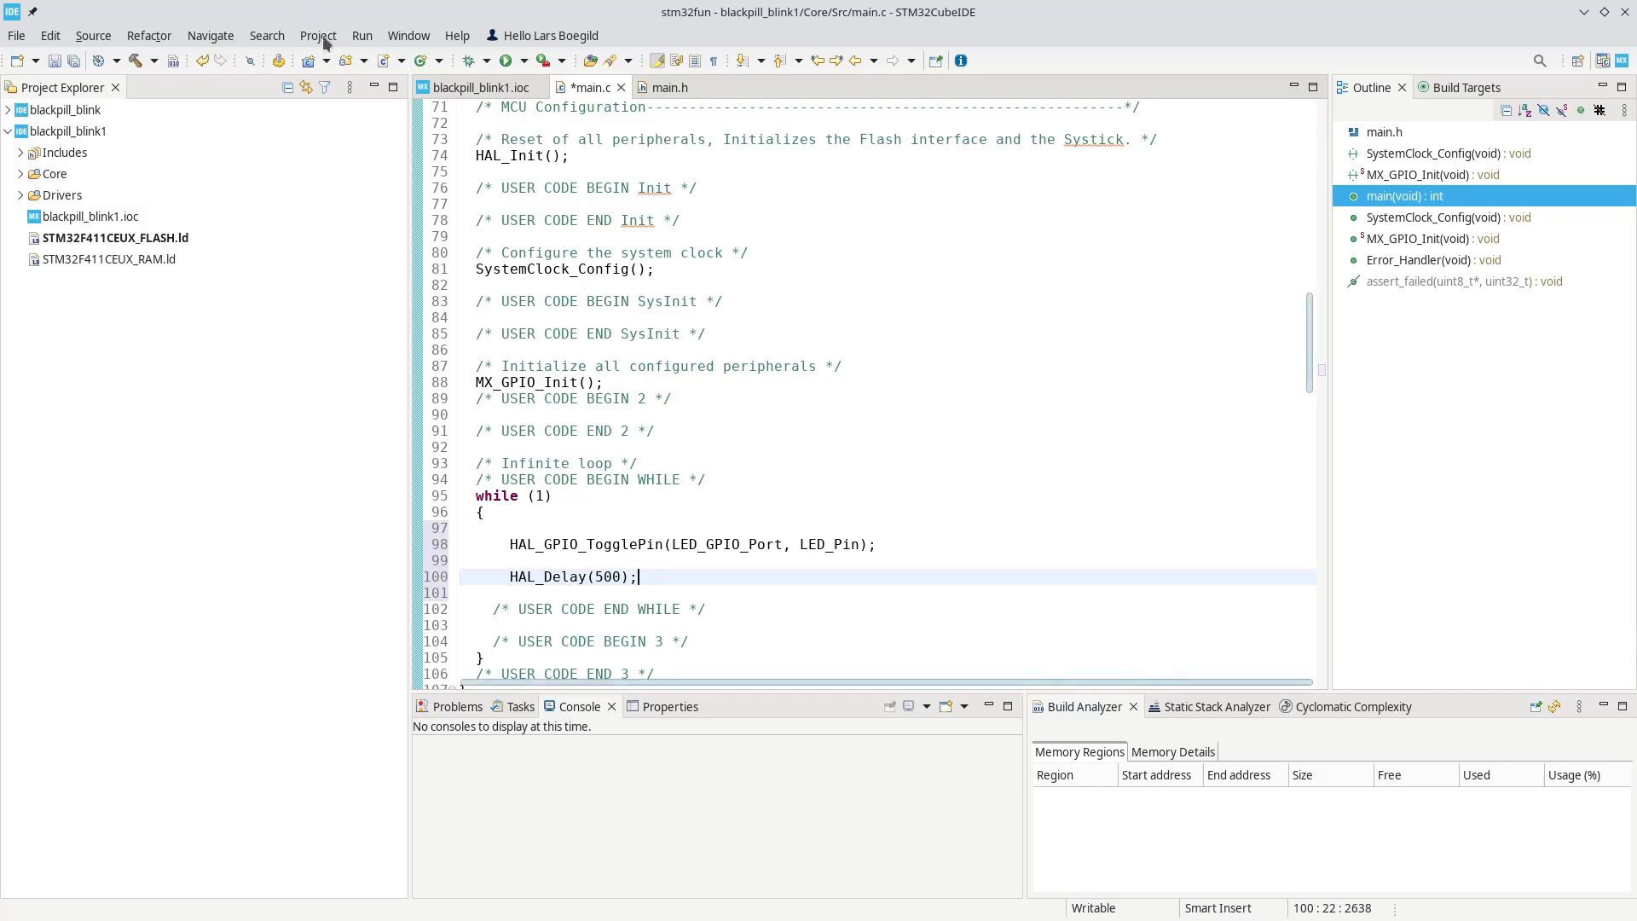
# - Build blackpill_blink1 with 0 errors and 0 warnings, then start Run
pyautogui.click(318, 34)
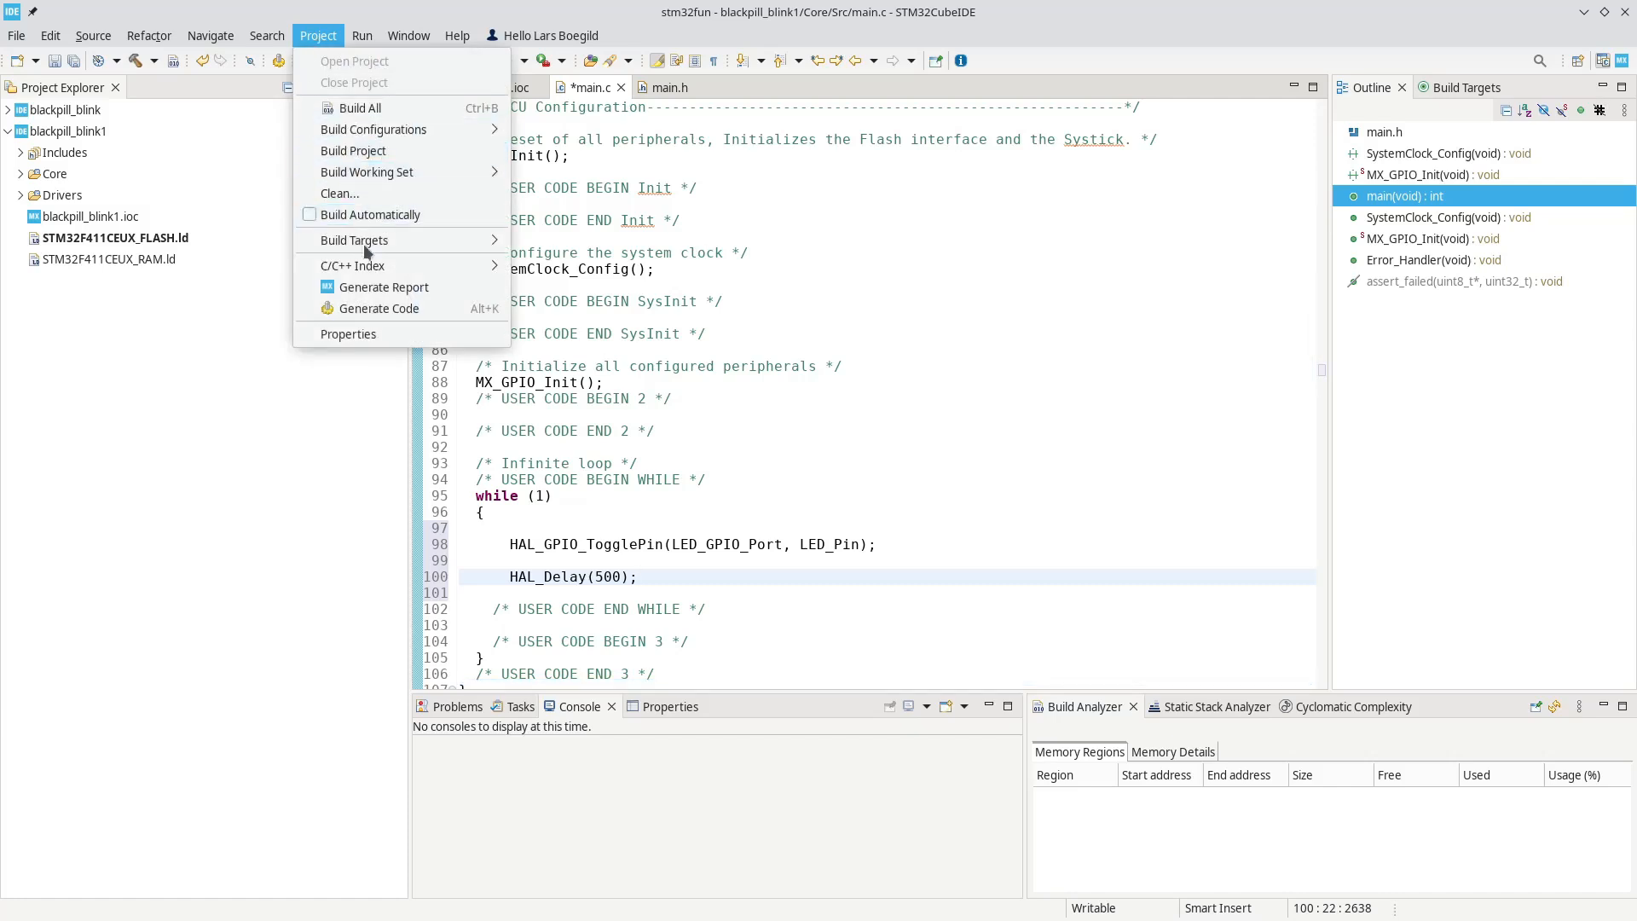
pyautogui.moveTo(353, 150)
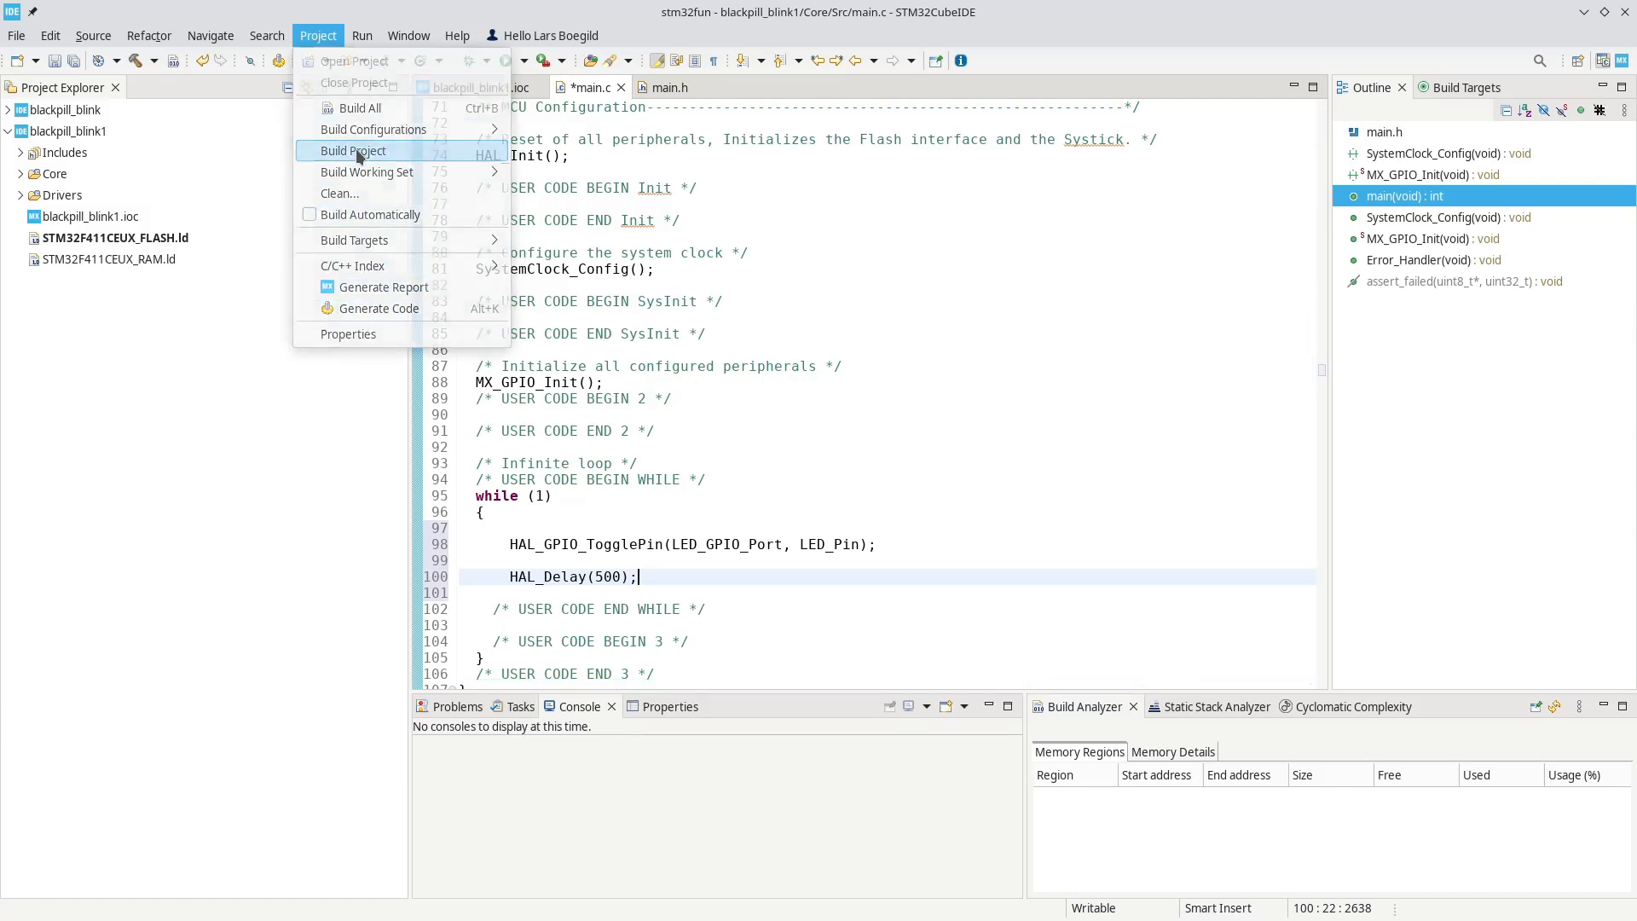
pyautogui.click(353, 150)
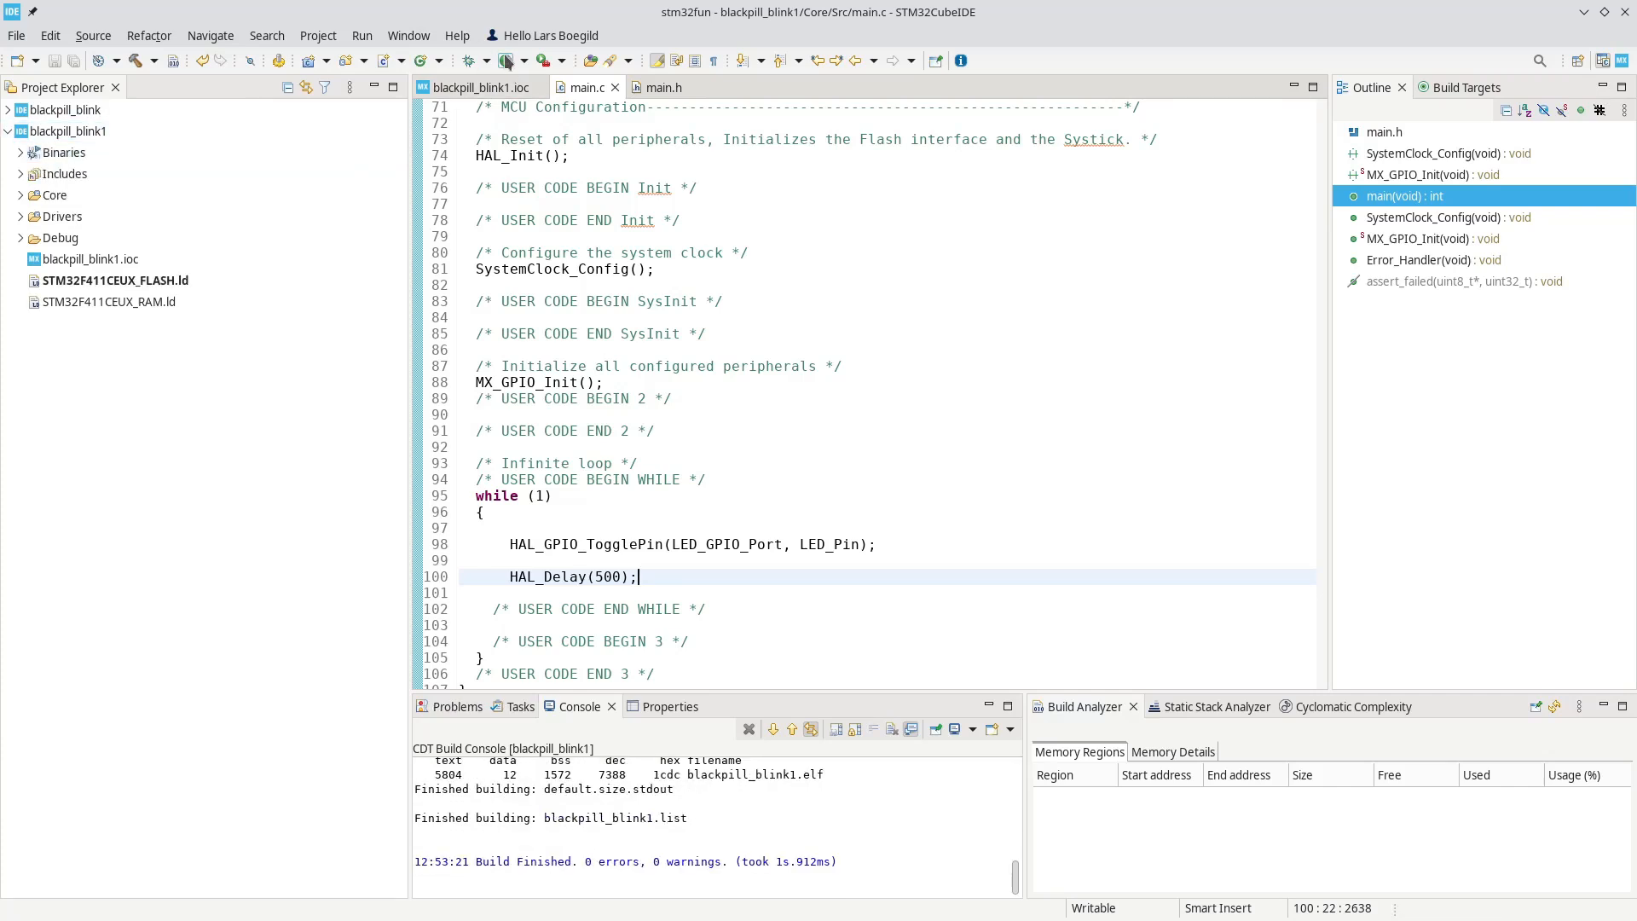
pyautogui.click(504, 59)
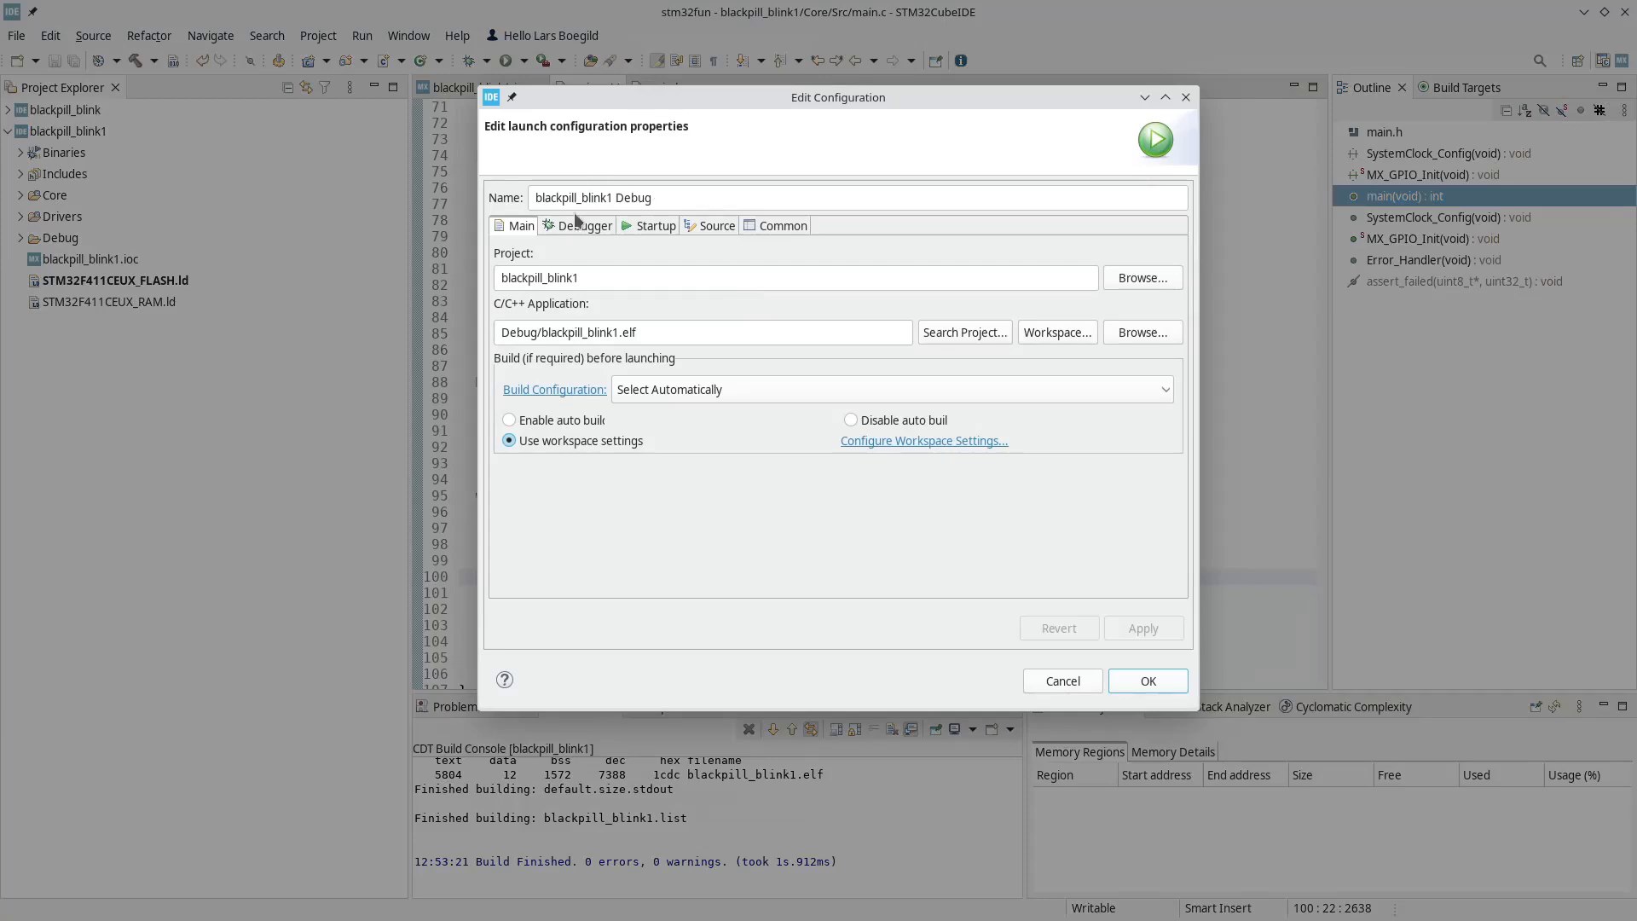
# - Confirm ST-LINK GDB server over SWD in the Debugger tab and accept the configuration
pyautogui.click(585, 225)
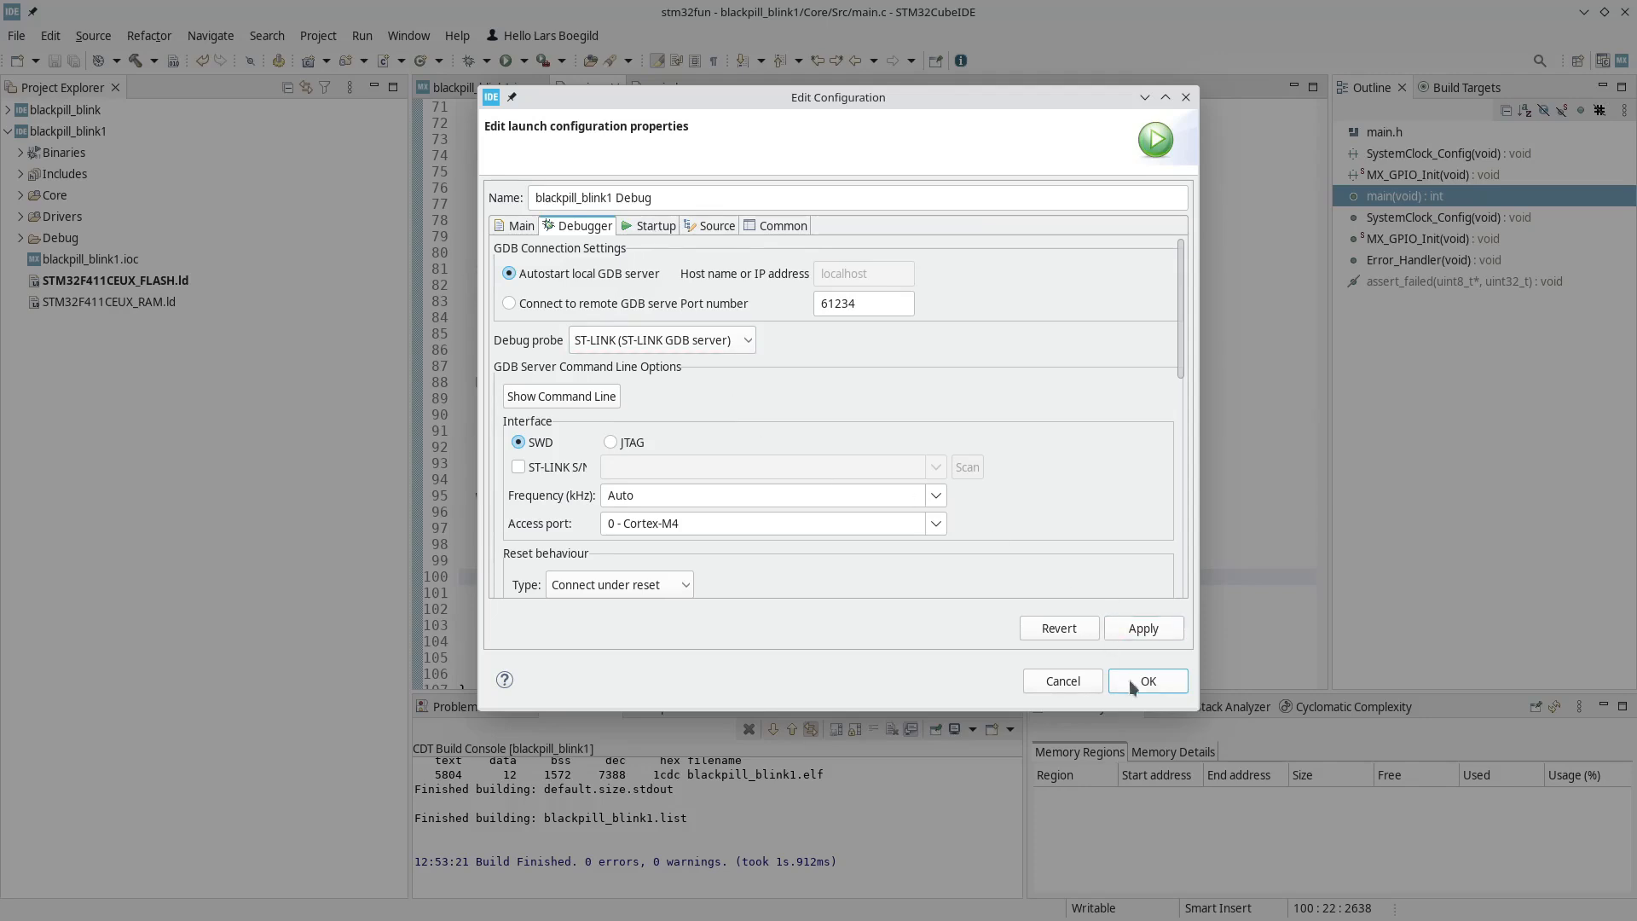
pyautogui.click(1146, 679)
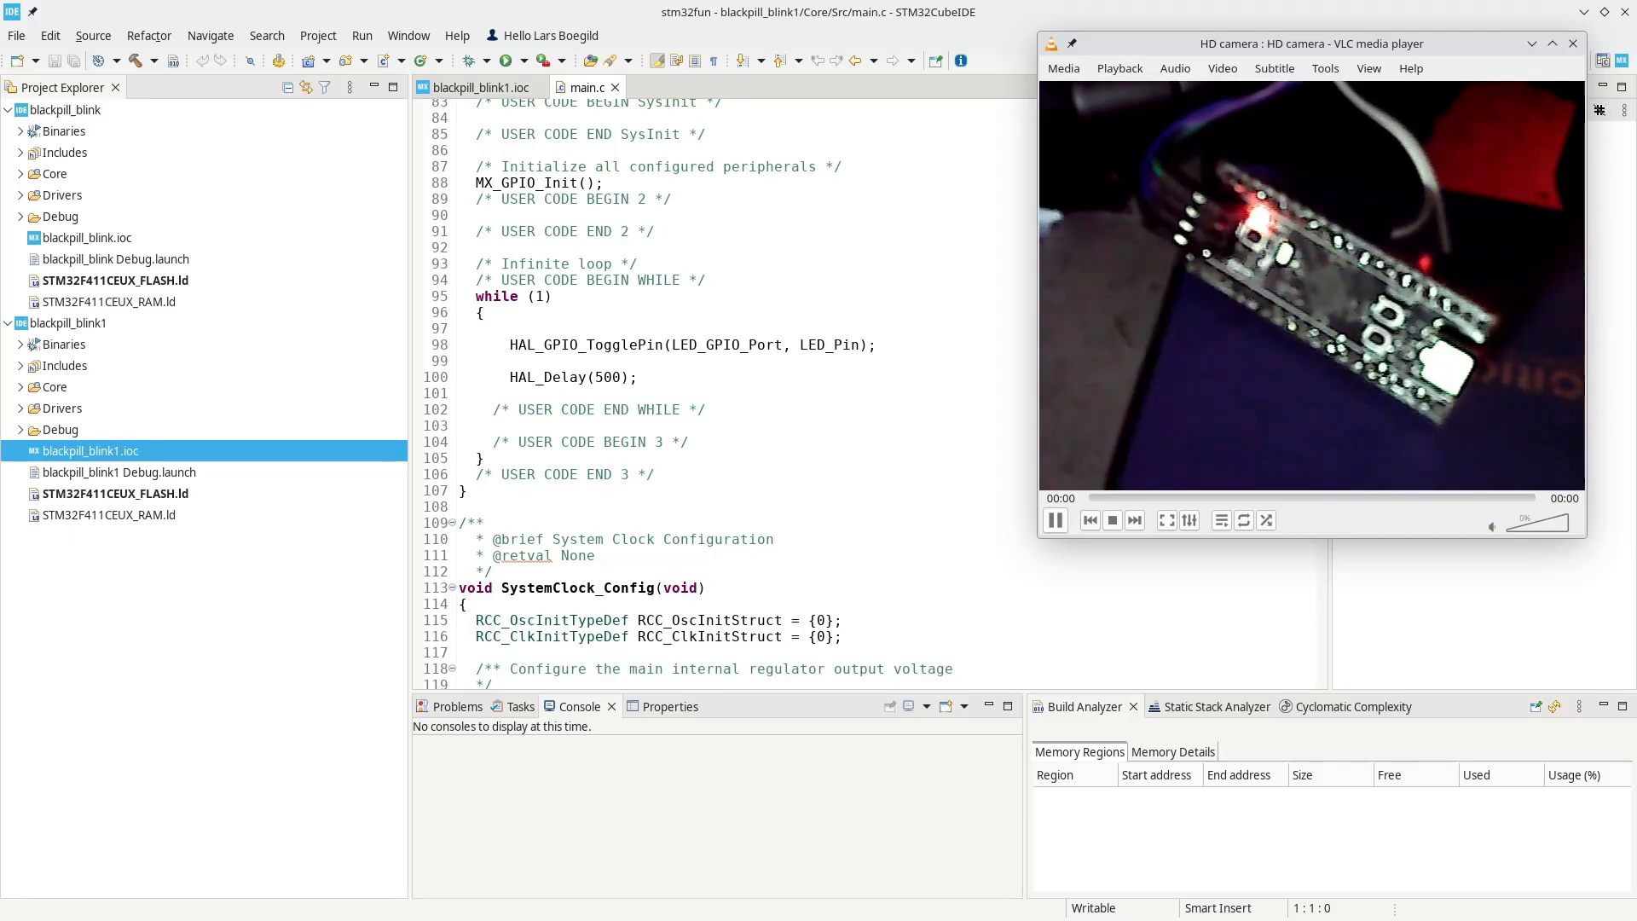
pyautogui.moveTo(1172, 423)
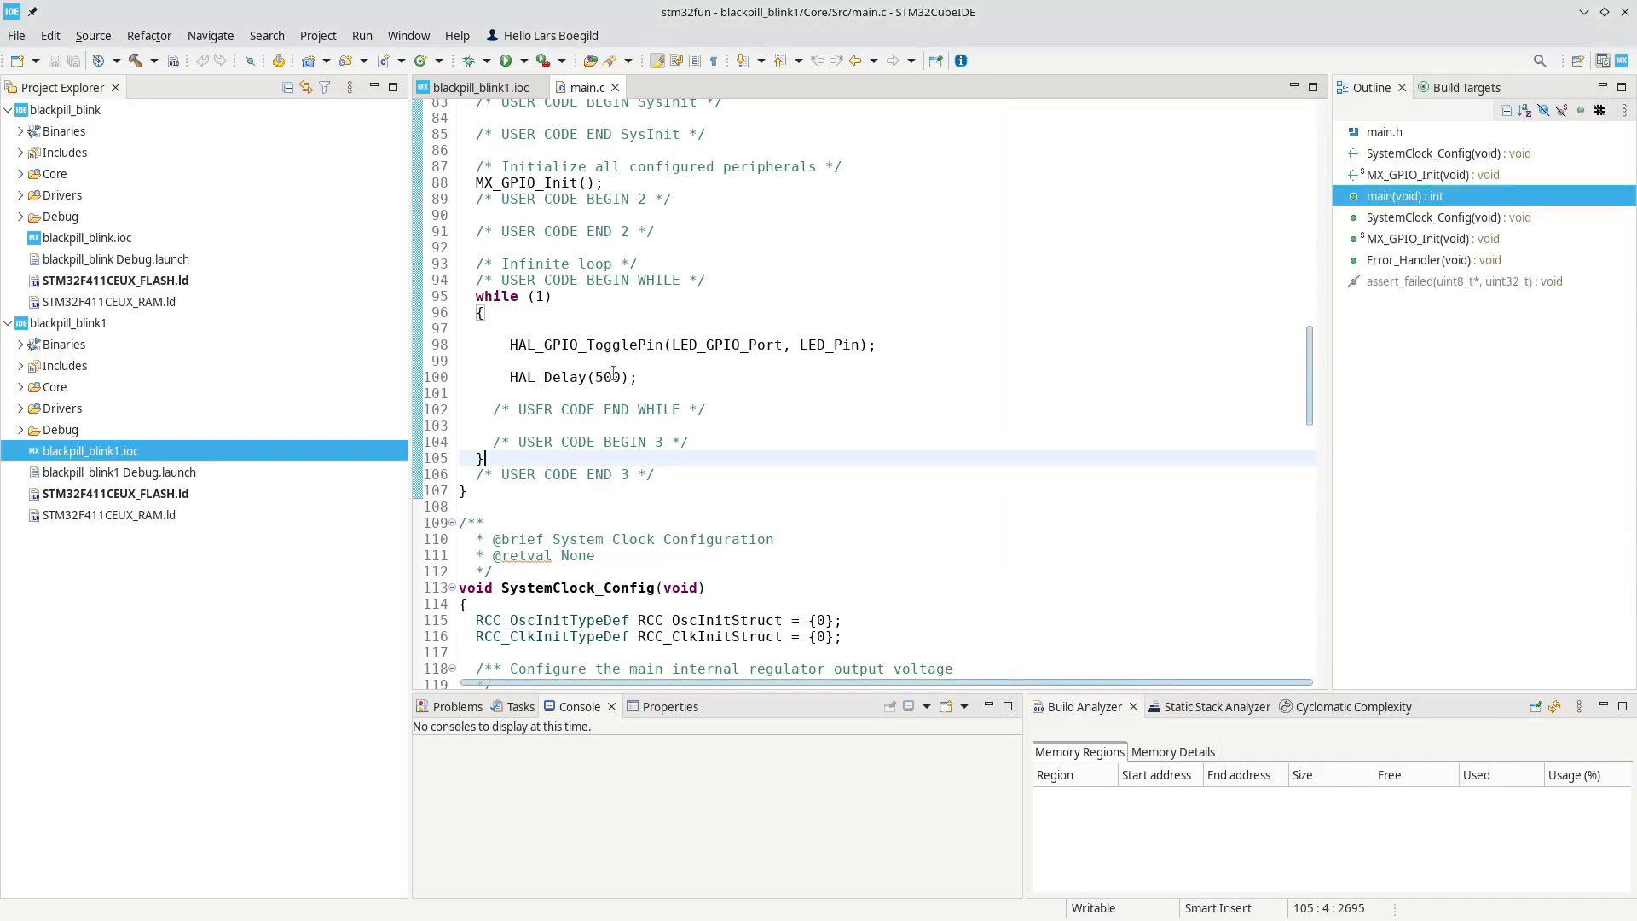
# - Replace the HAL_Delay value 500 with 100
pyautogui.click(604, 376)
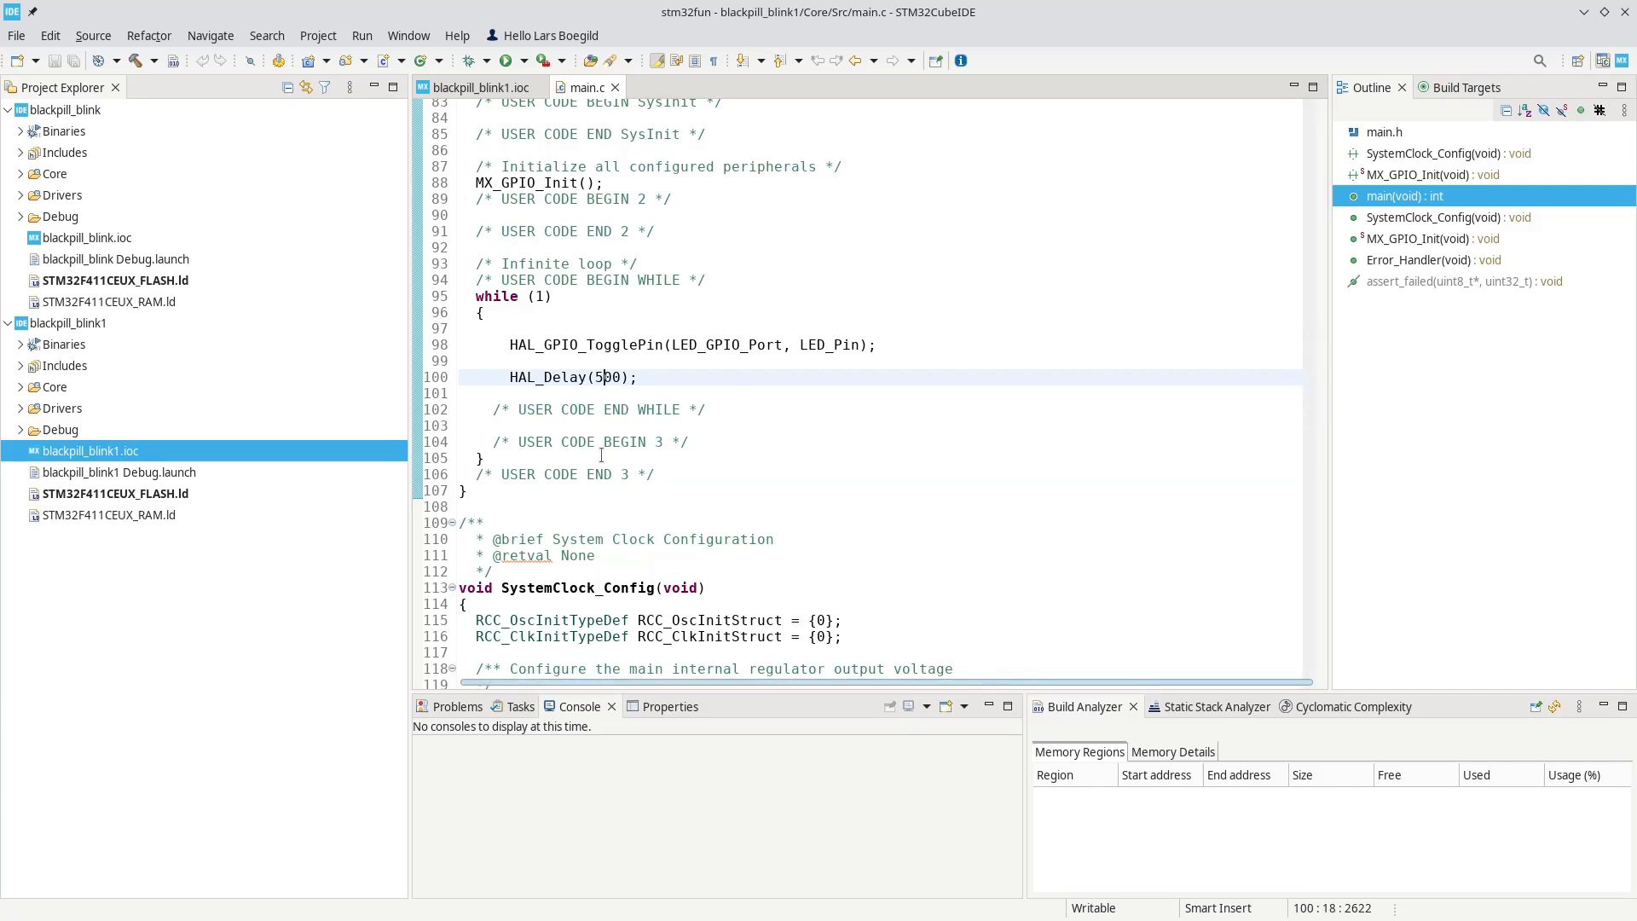
pyautogui.write('100')
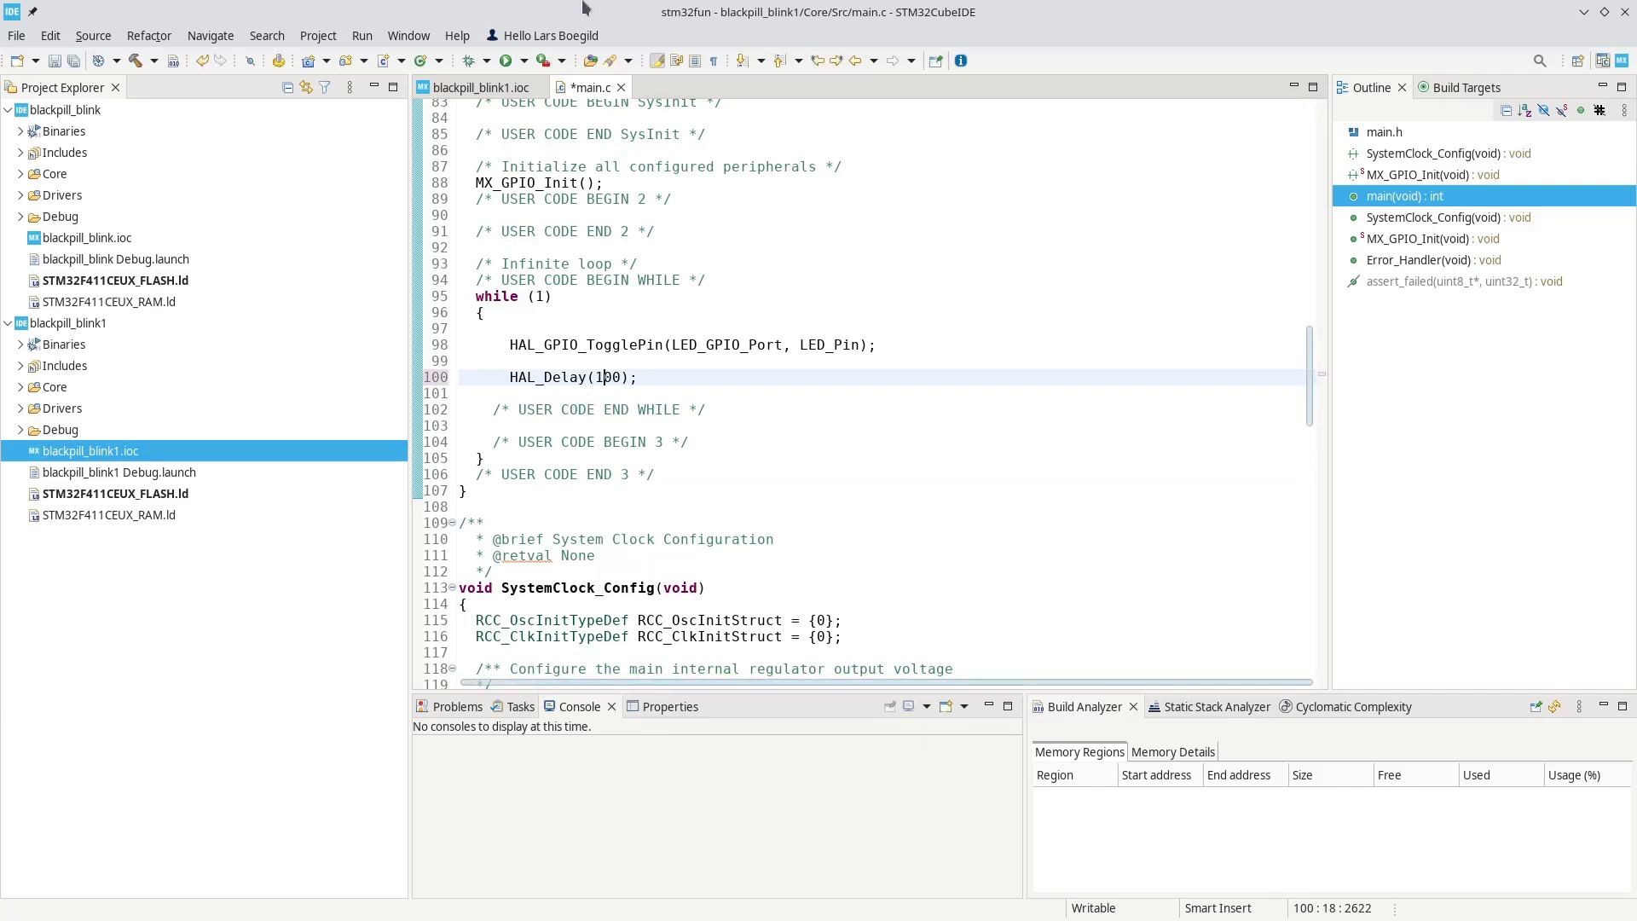
pyautogui.moveTo(504, 59)
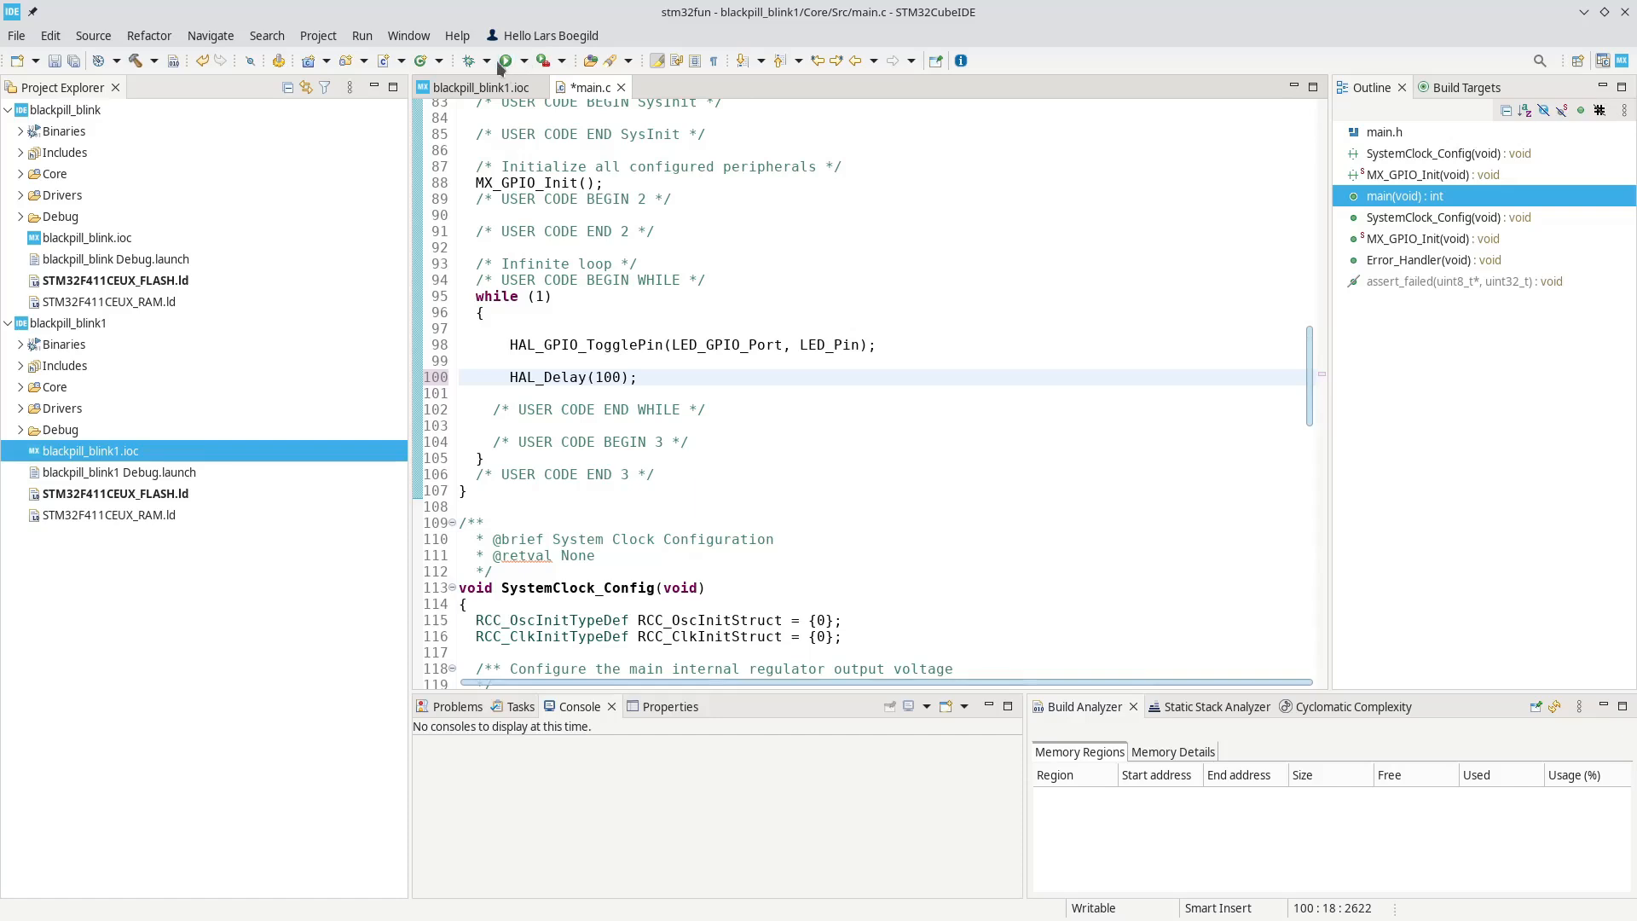
# - Reflash the board with the 100 ms build, then stop the camera feed
pyautogui.click(510, 59)
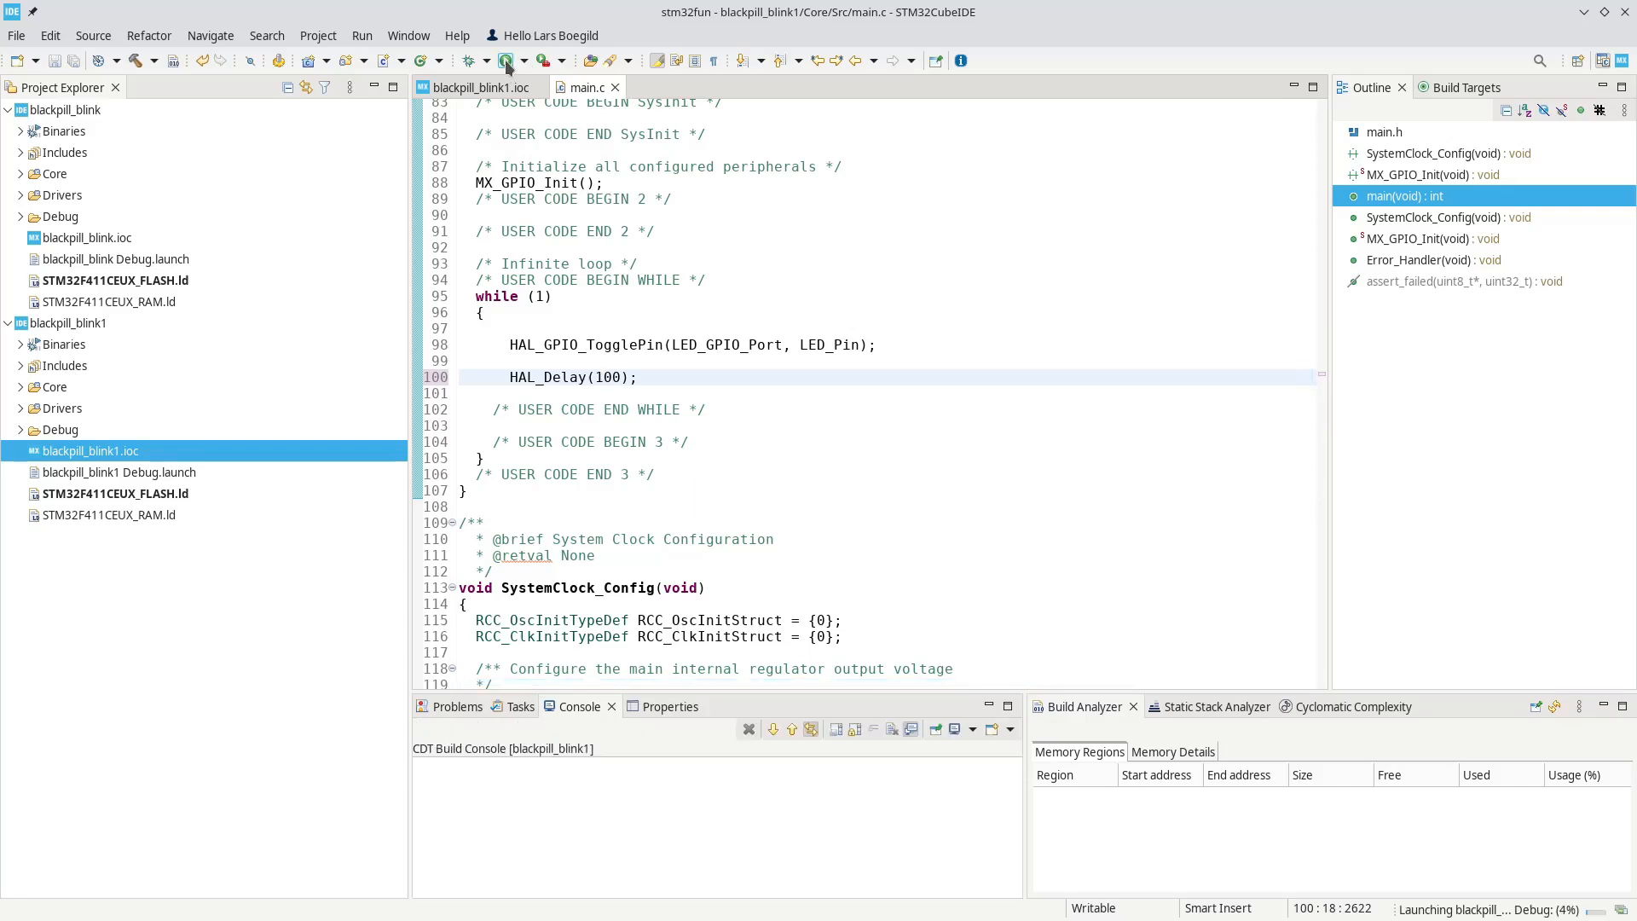
pyautogui.click(508, 59)
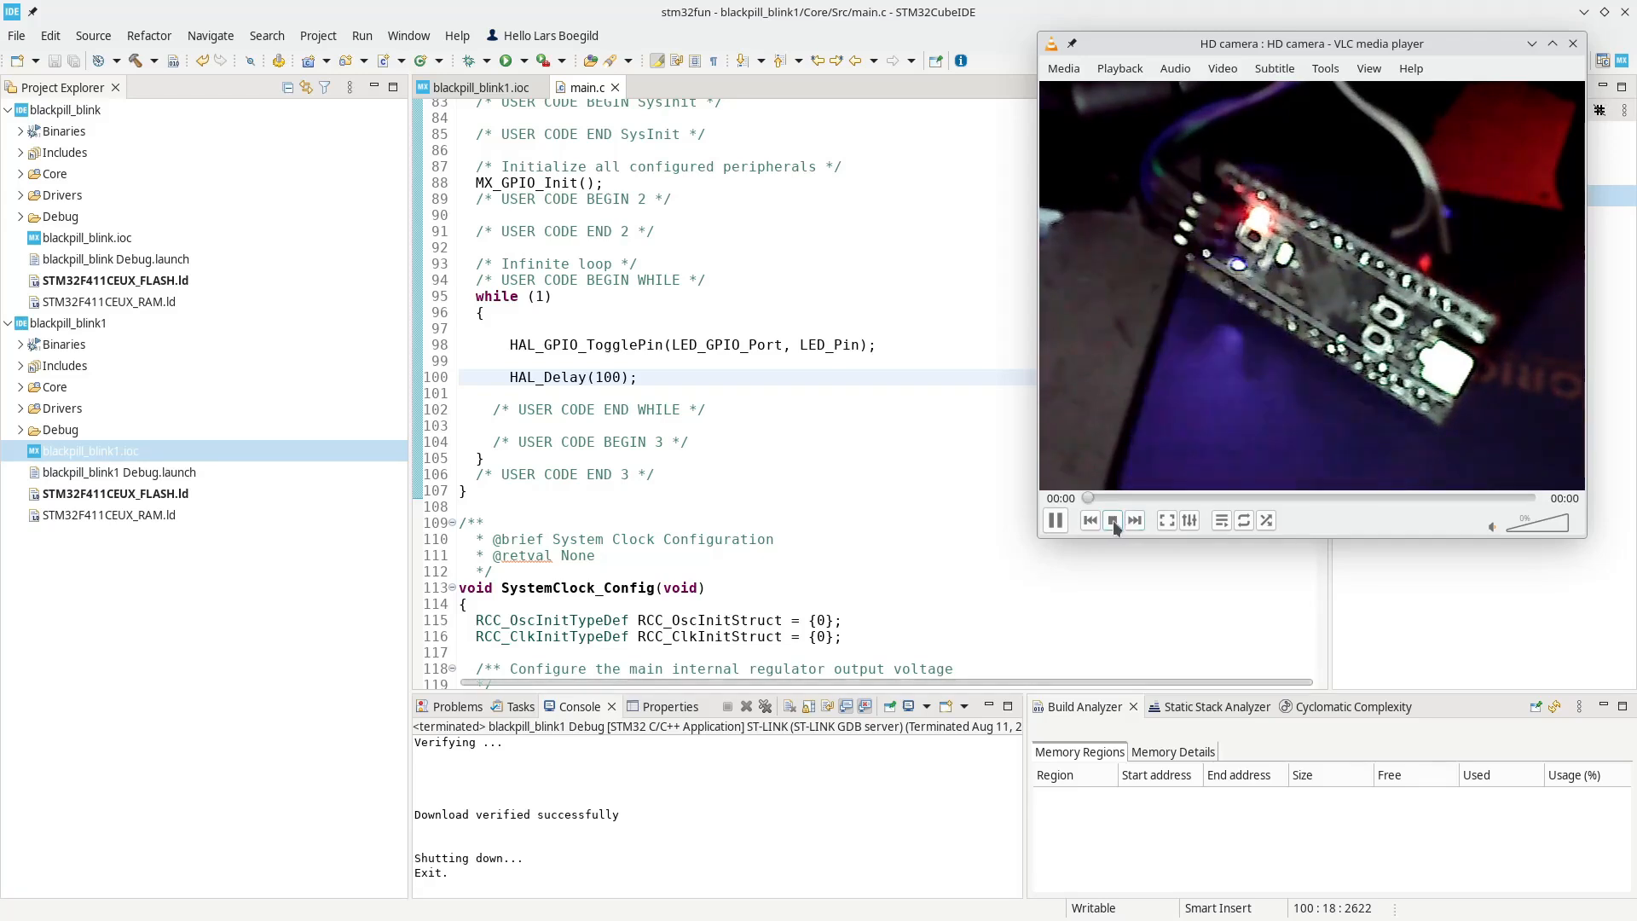
pyautogui.click(1112, 520)
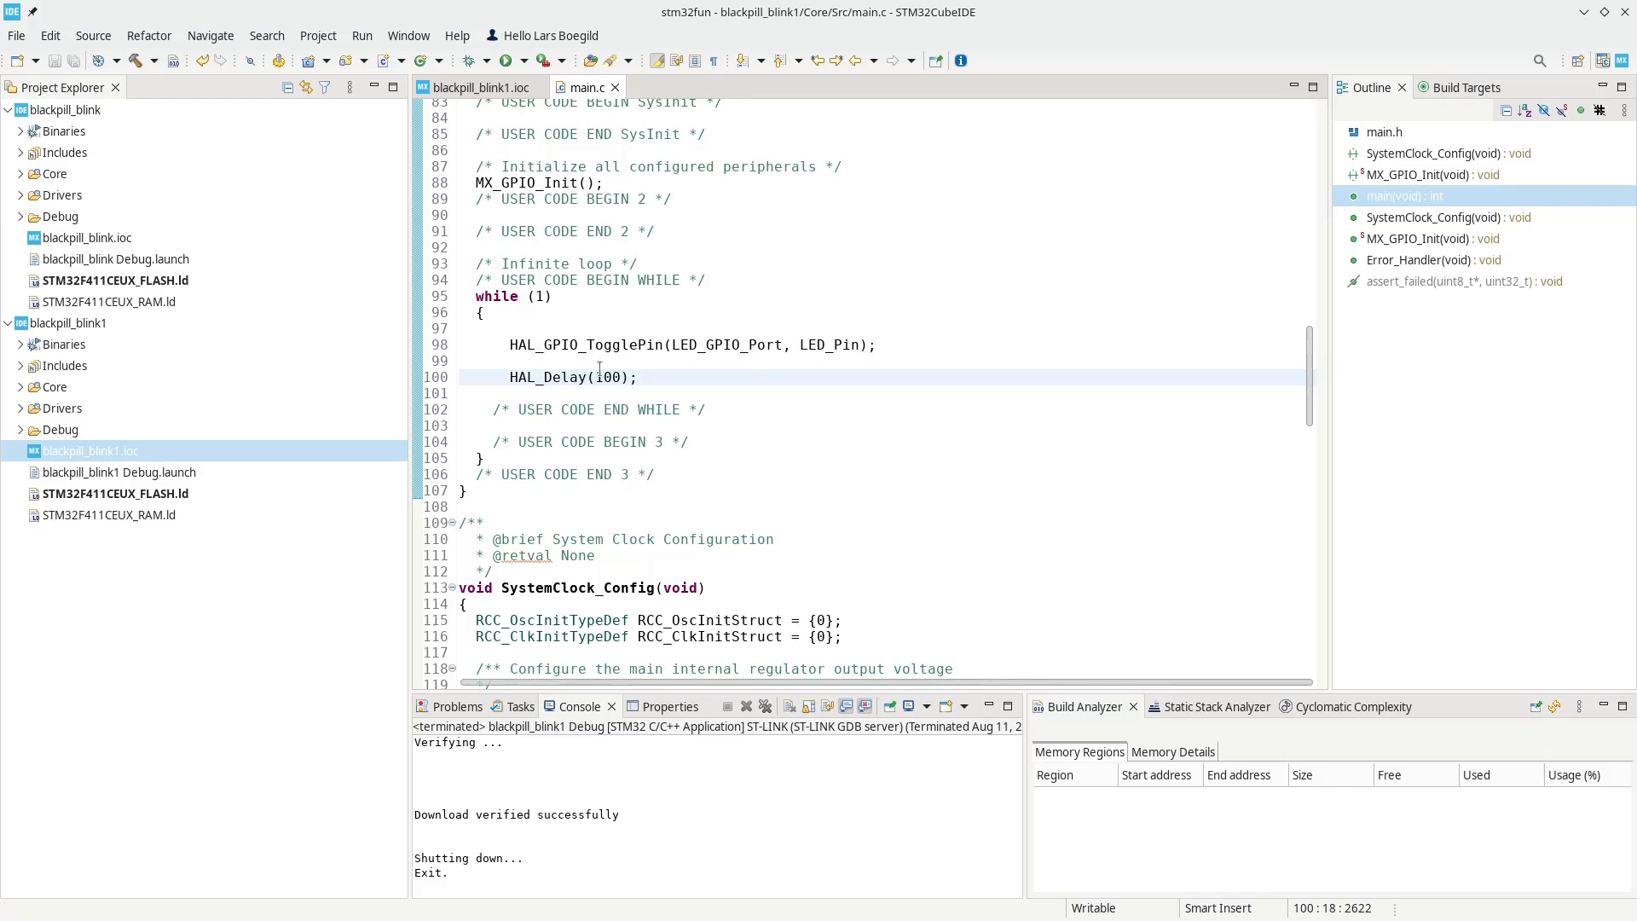
# - Change HAL_Delay(100) back to HAL_Delay(500) in the main loop
pyautogui.click(606, 377)
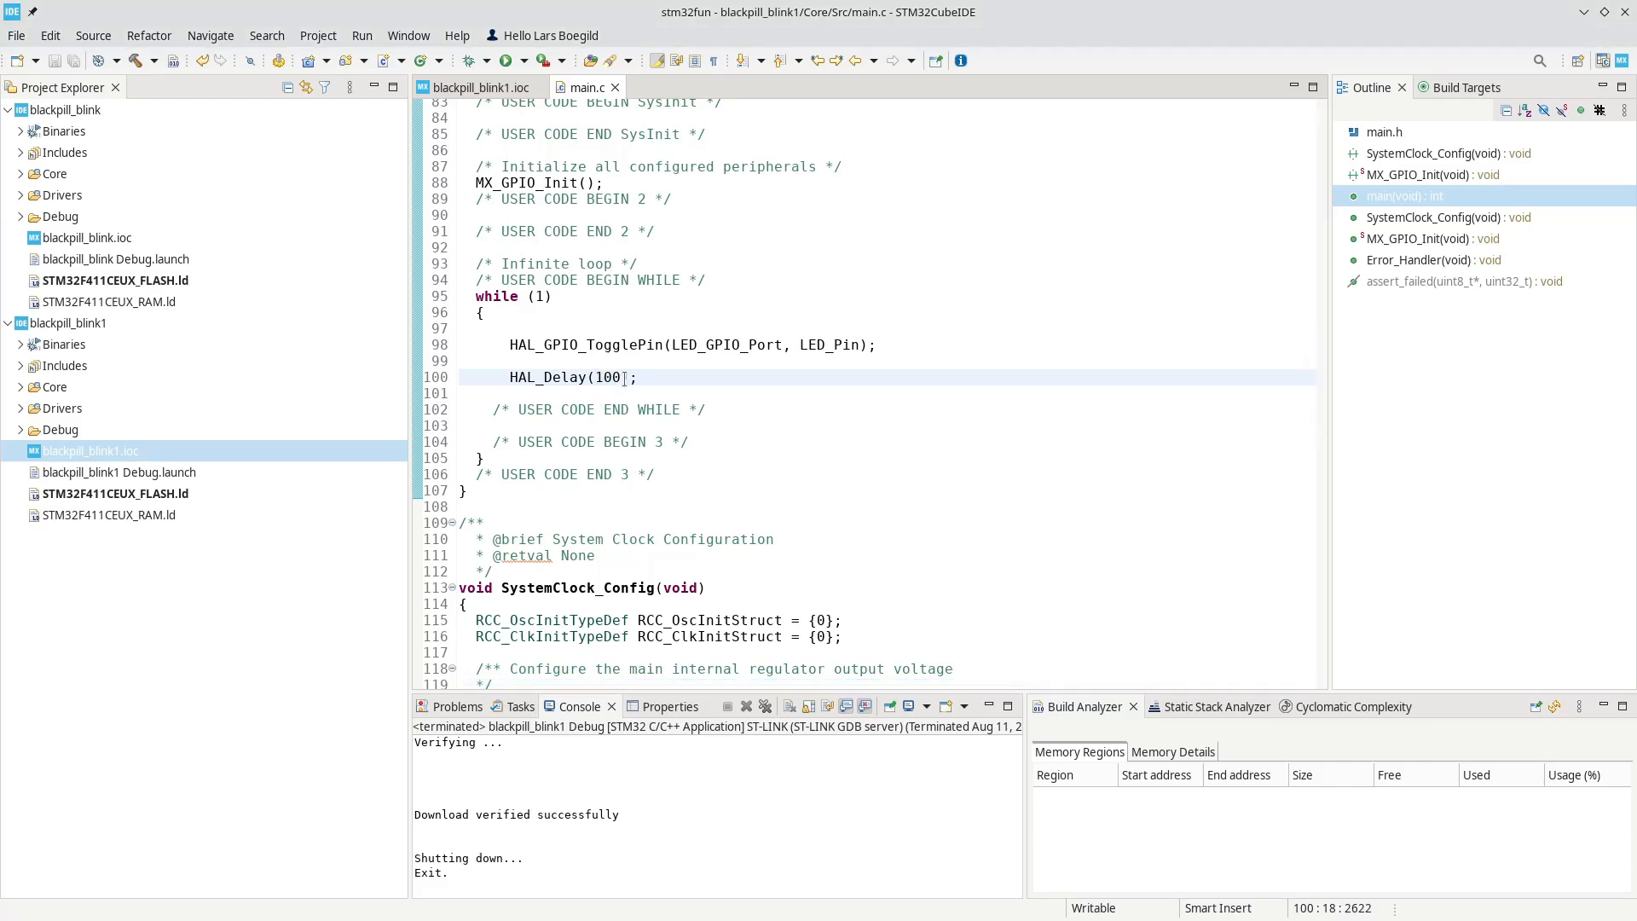
pyautogui.write('500')
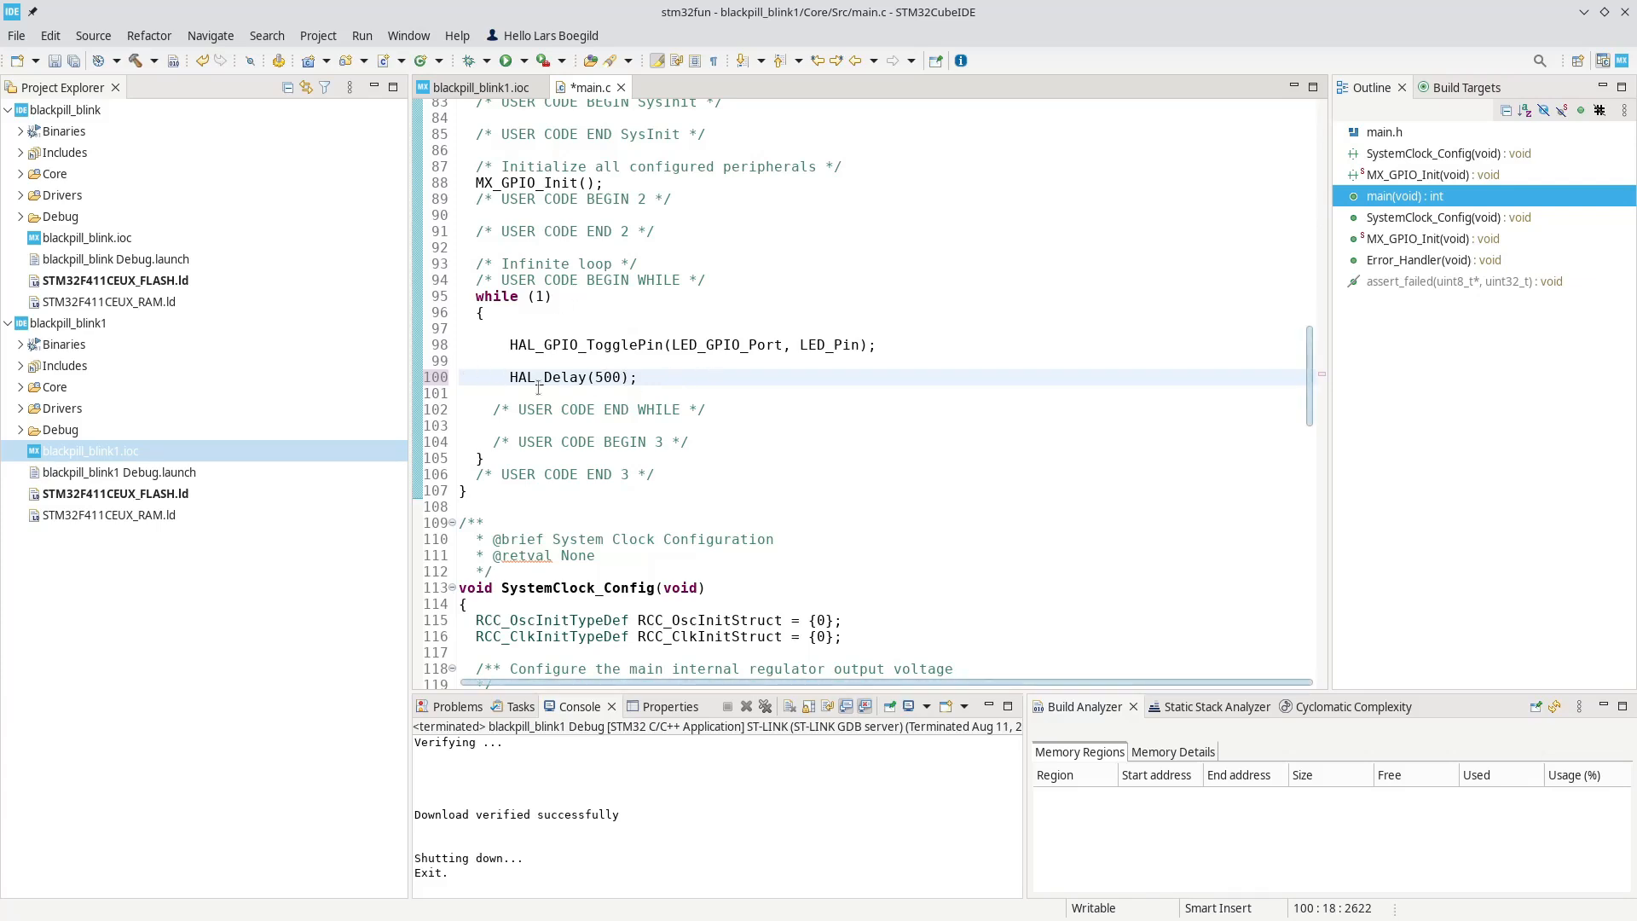
pyautogui.moveTo(548, 377)
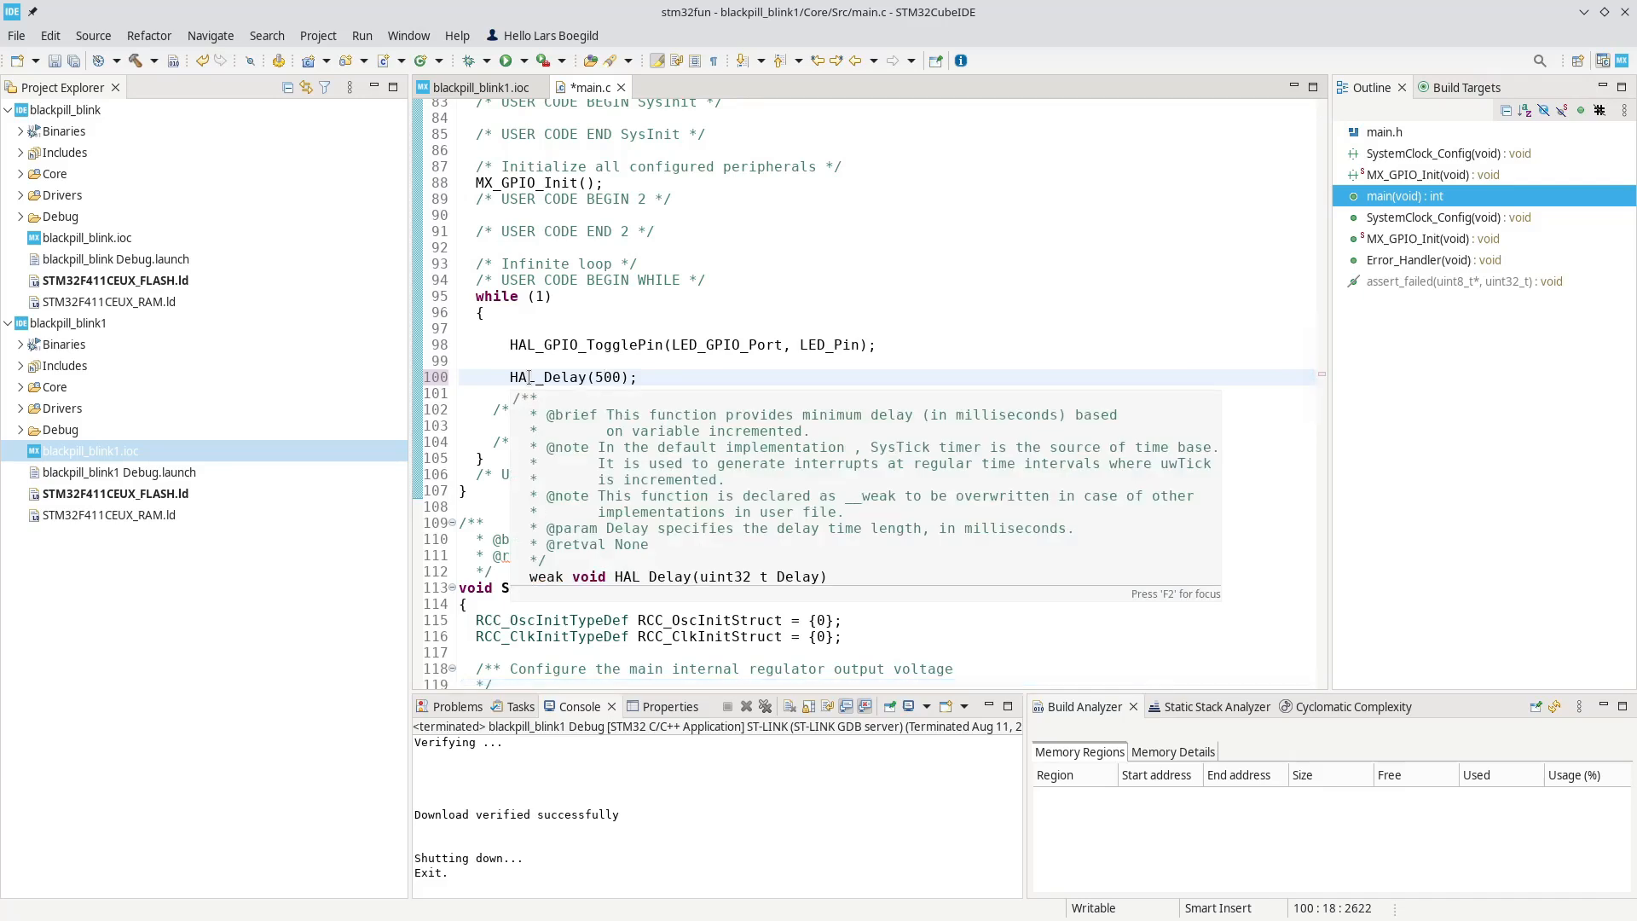
pyautogui.moveTo(834, 381)
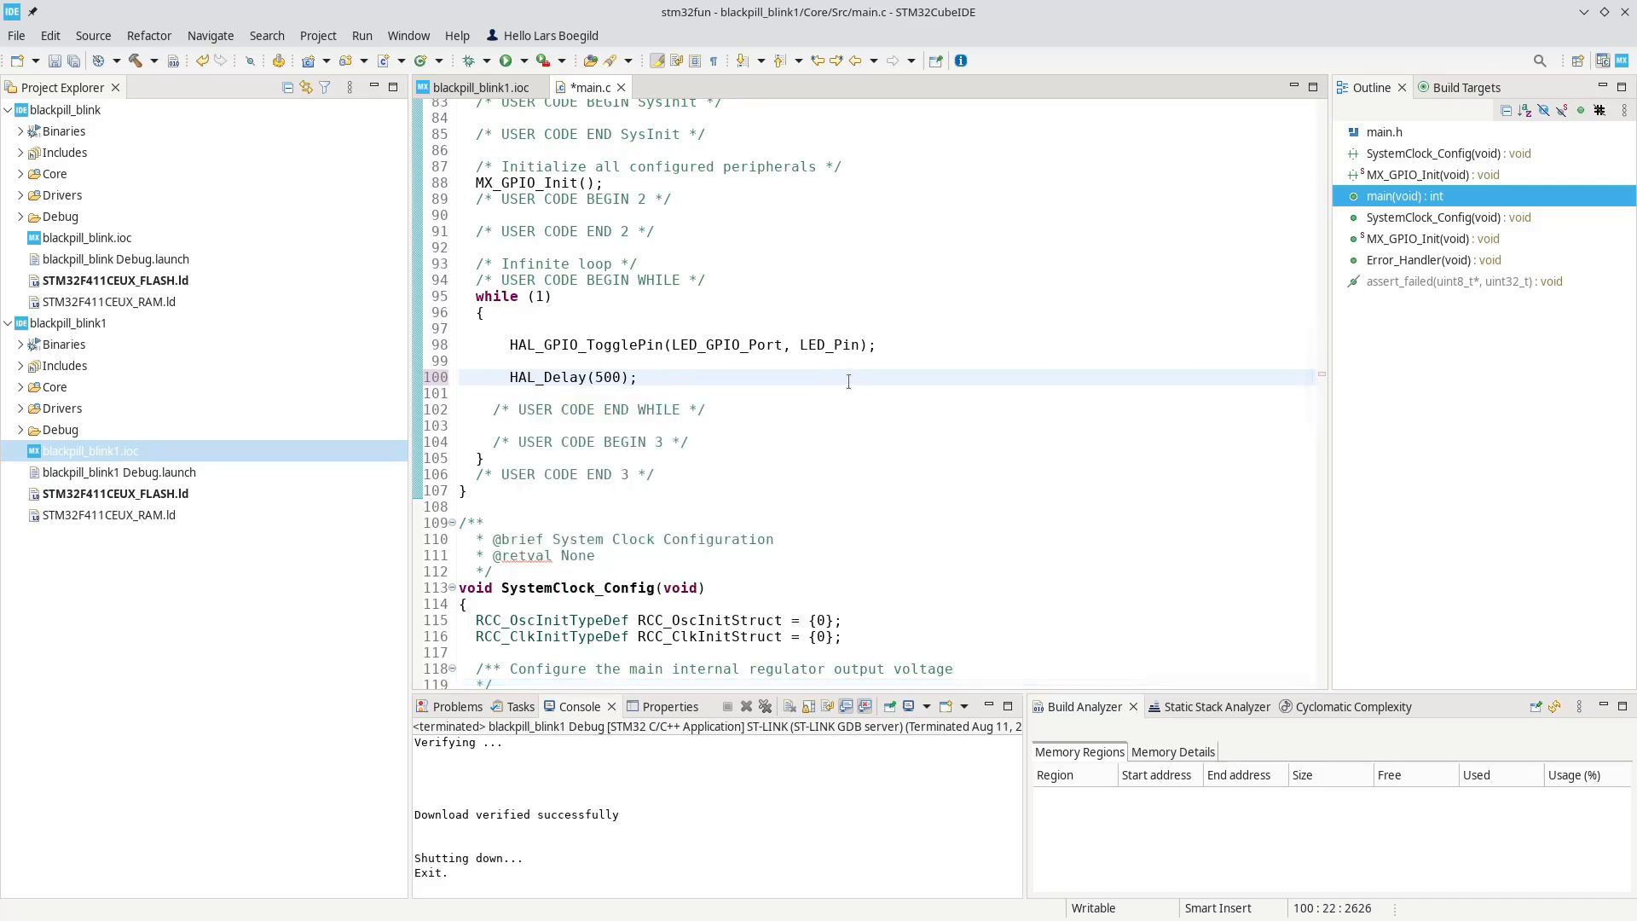
pyautogui.click(639, 377)
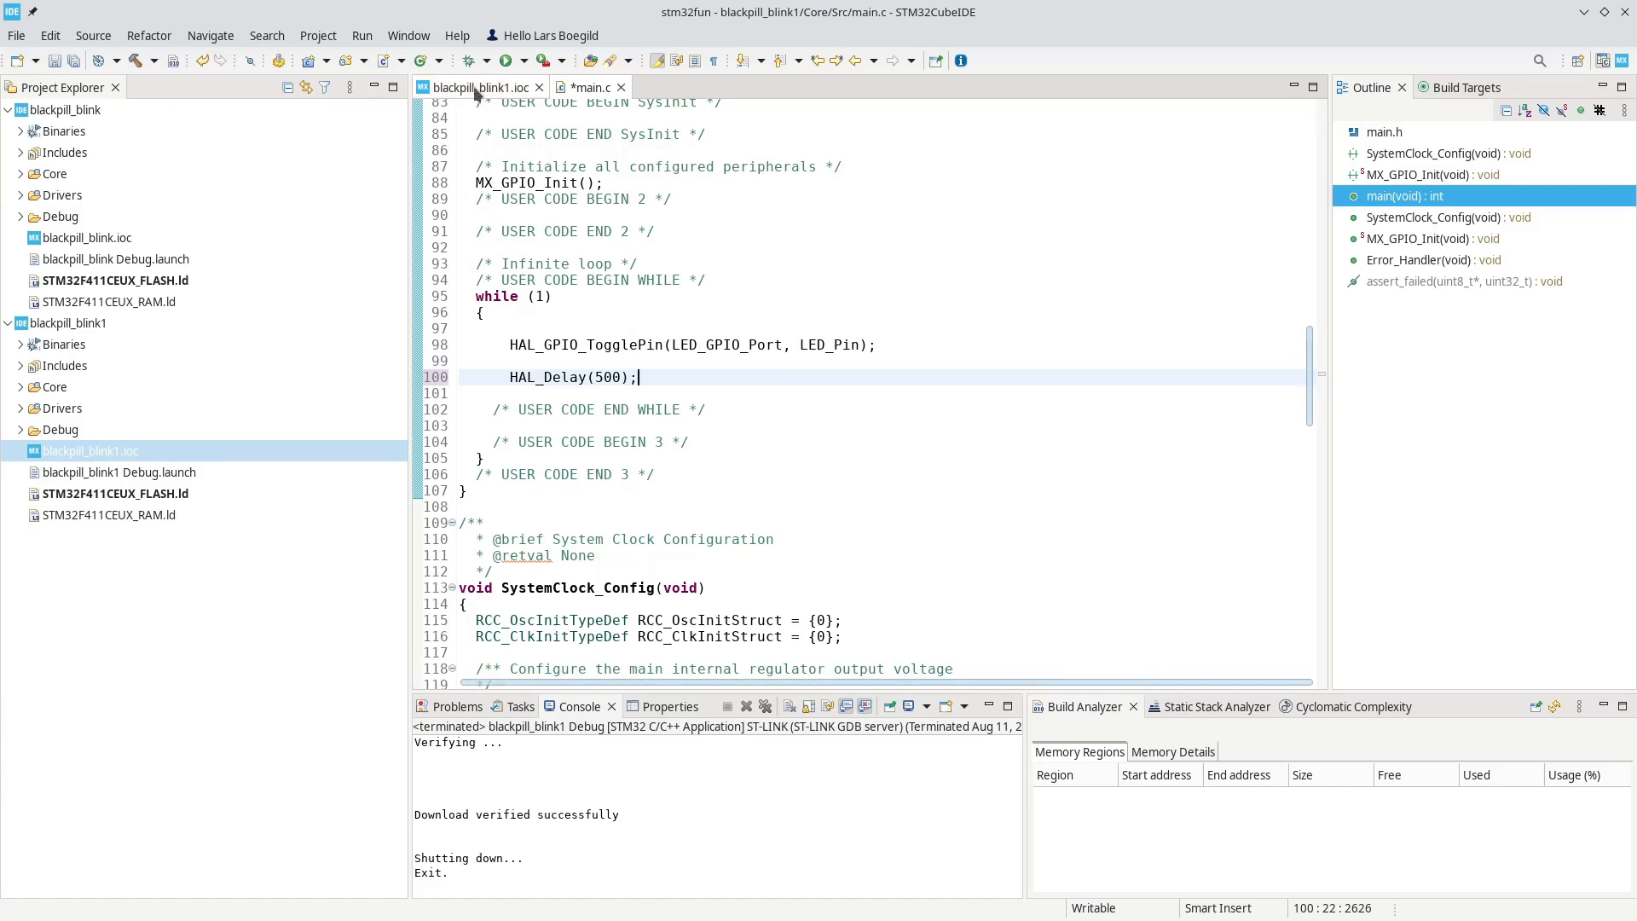
# - Reopen blackpill_blink1.ioc, review the clock diagram, and return to Pinout & Configuration
pyautogui.click(465, 87)
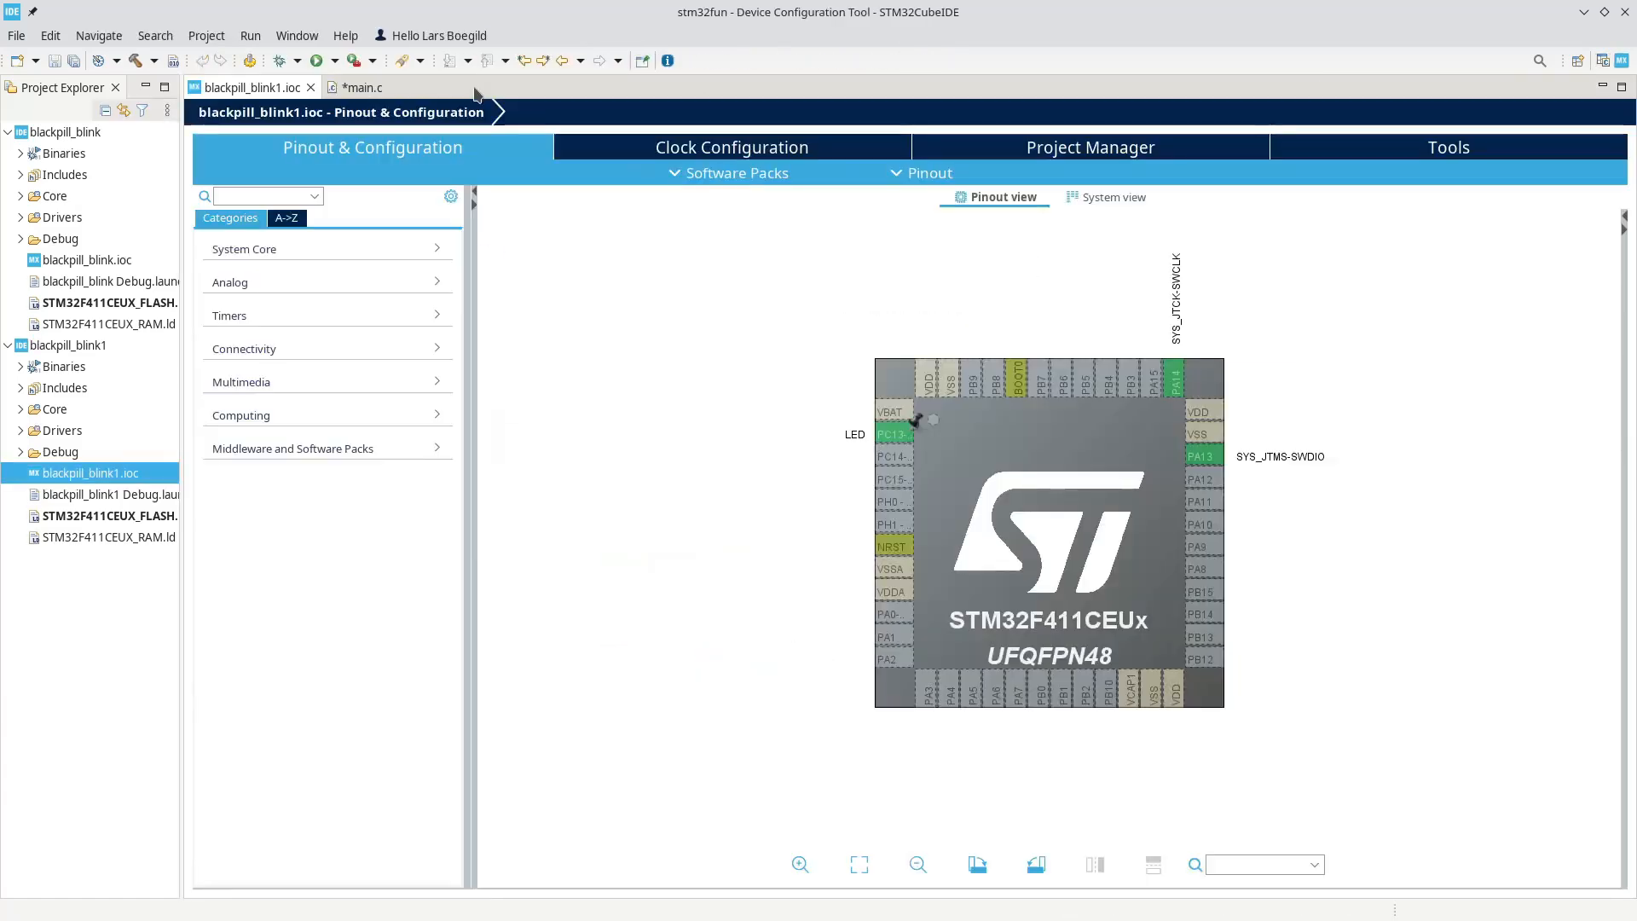
pyautogui.moveTo(725, 94)
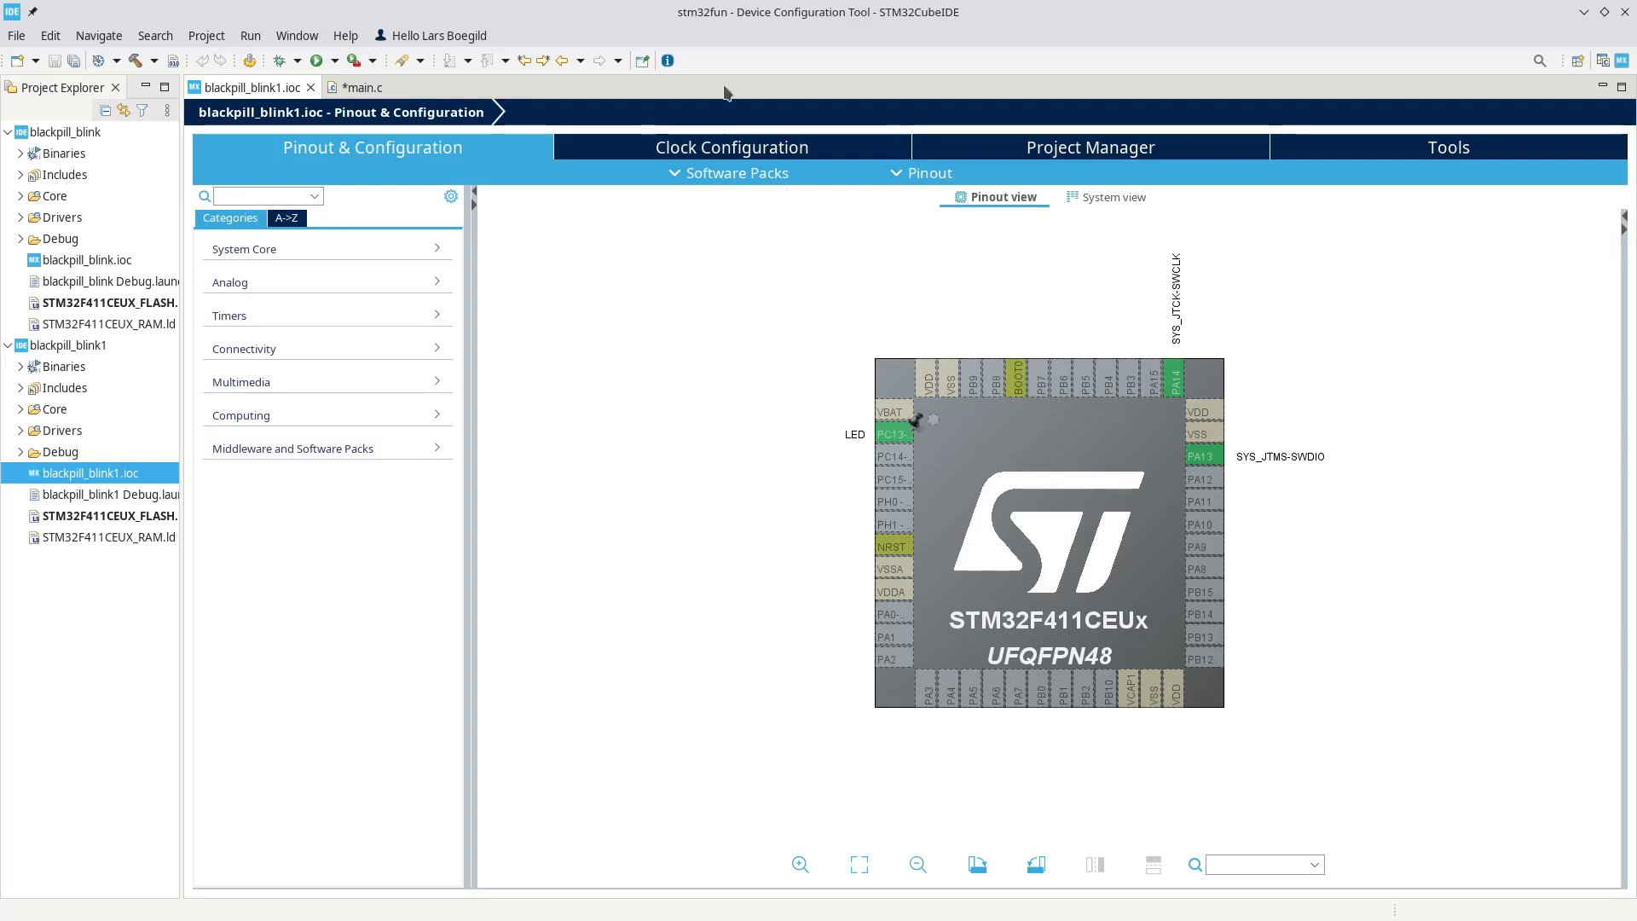
pyautogui.click(730, 146)
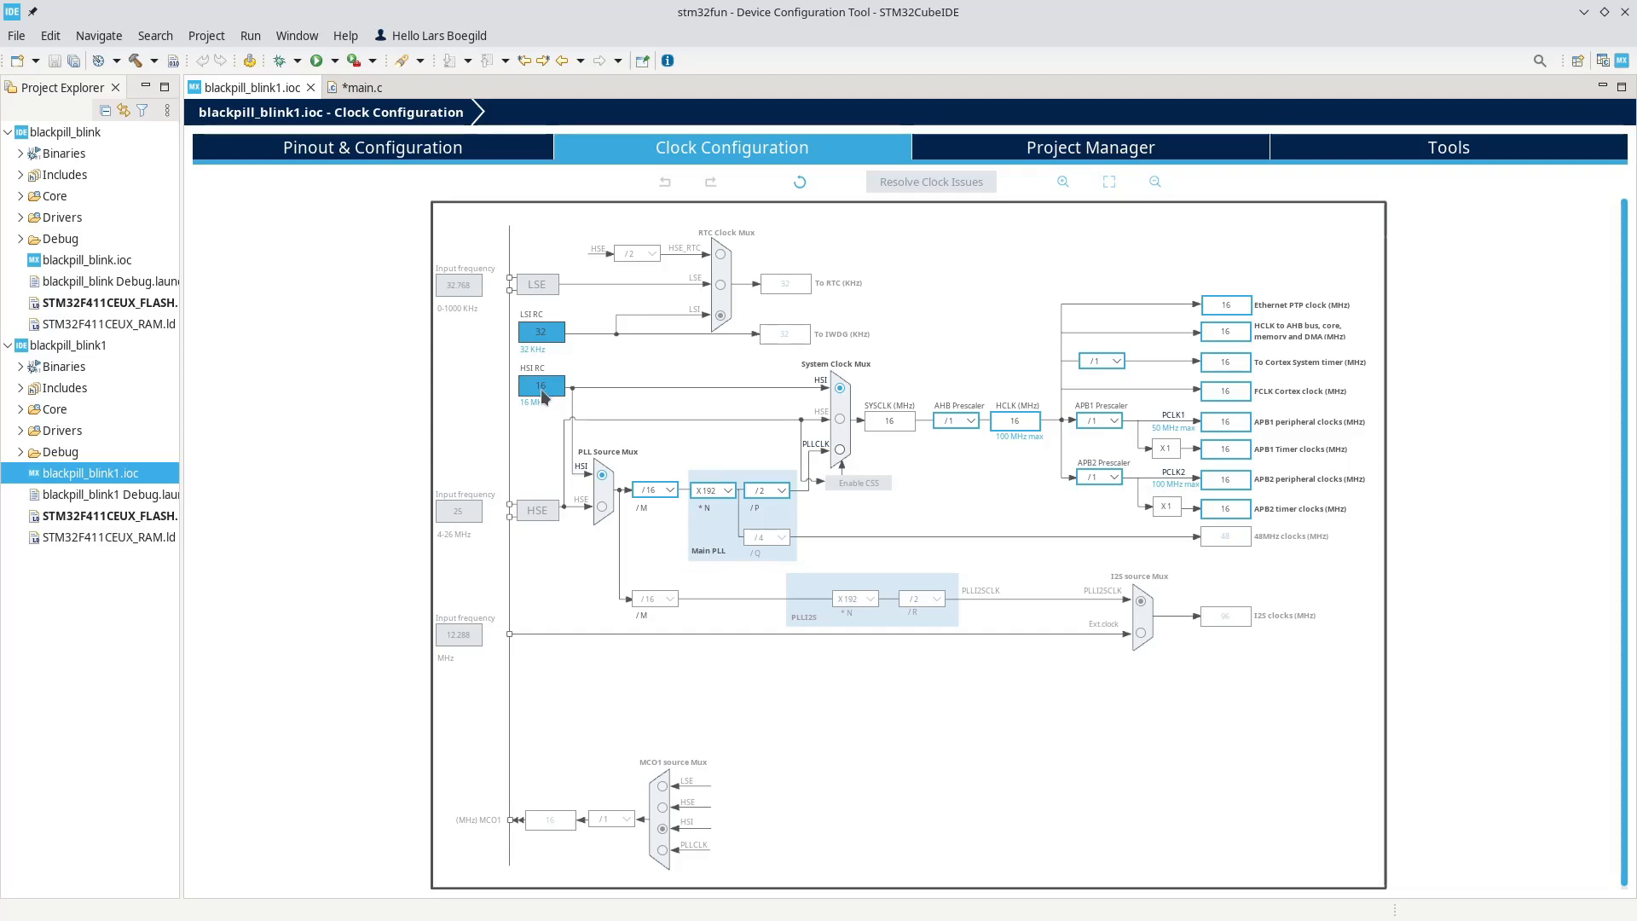
pyautogui.moveTo(653, 394)
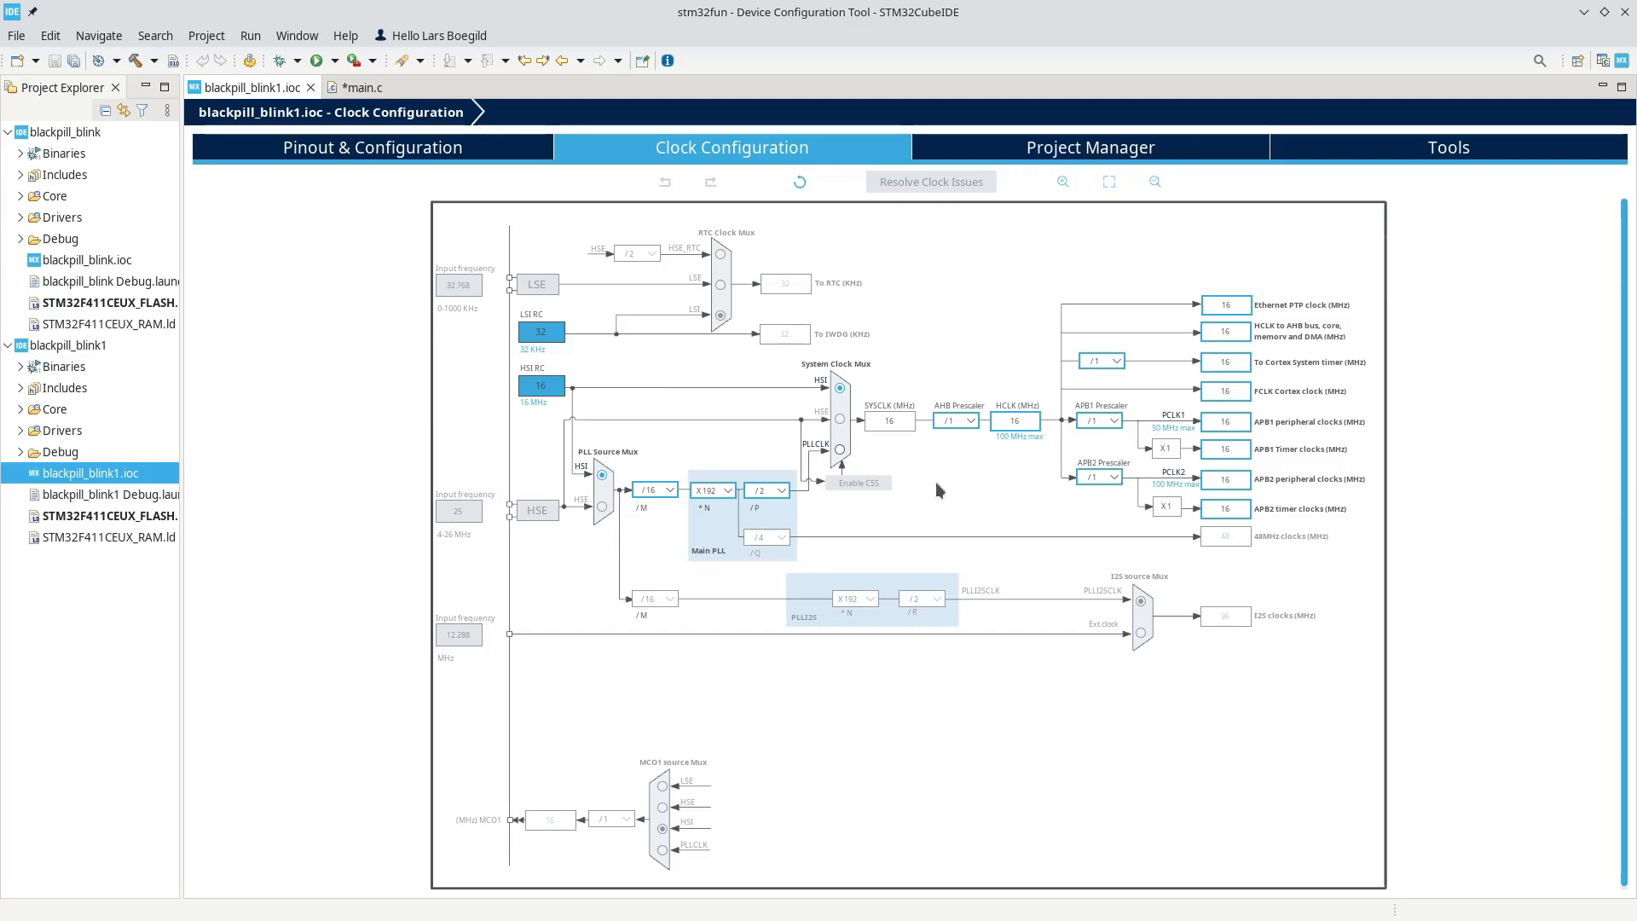
pyautogui.moveTo(437, 474)
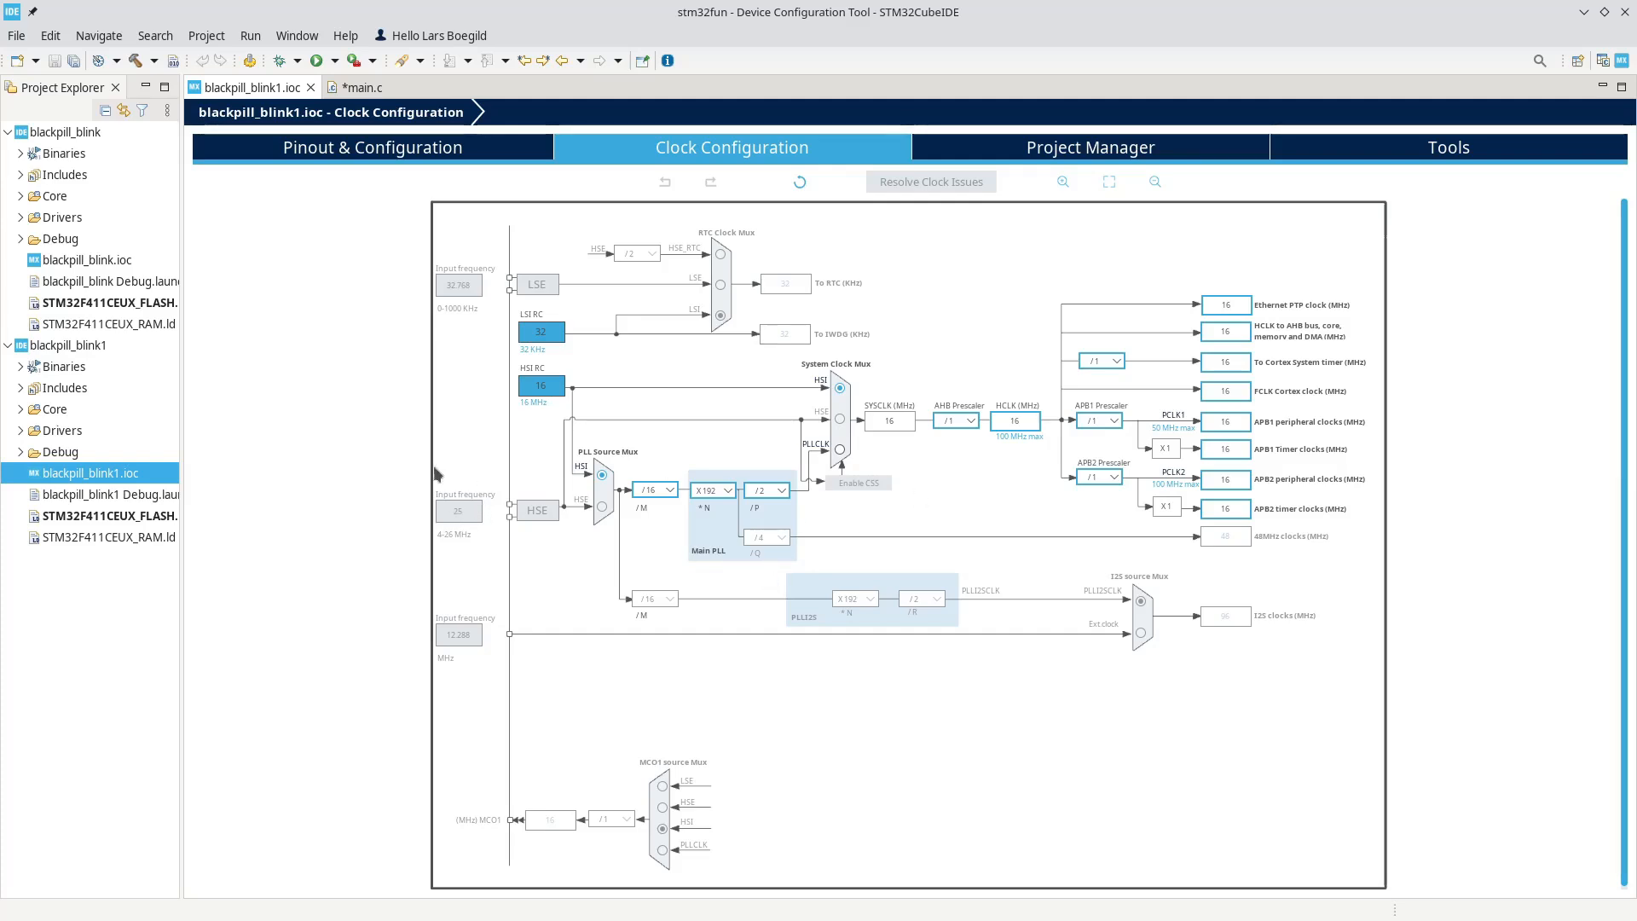
pyautogui.moveTo(651, 553)
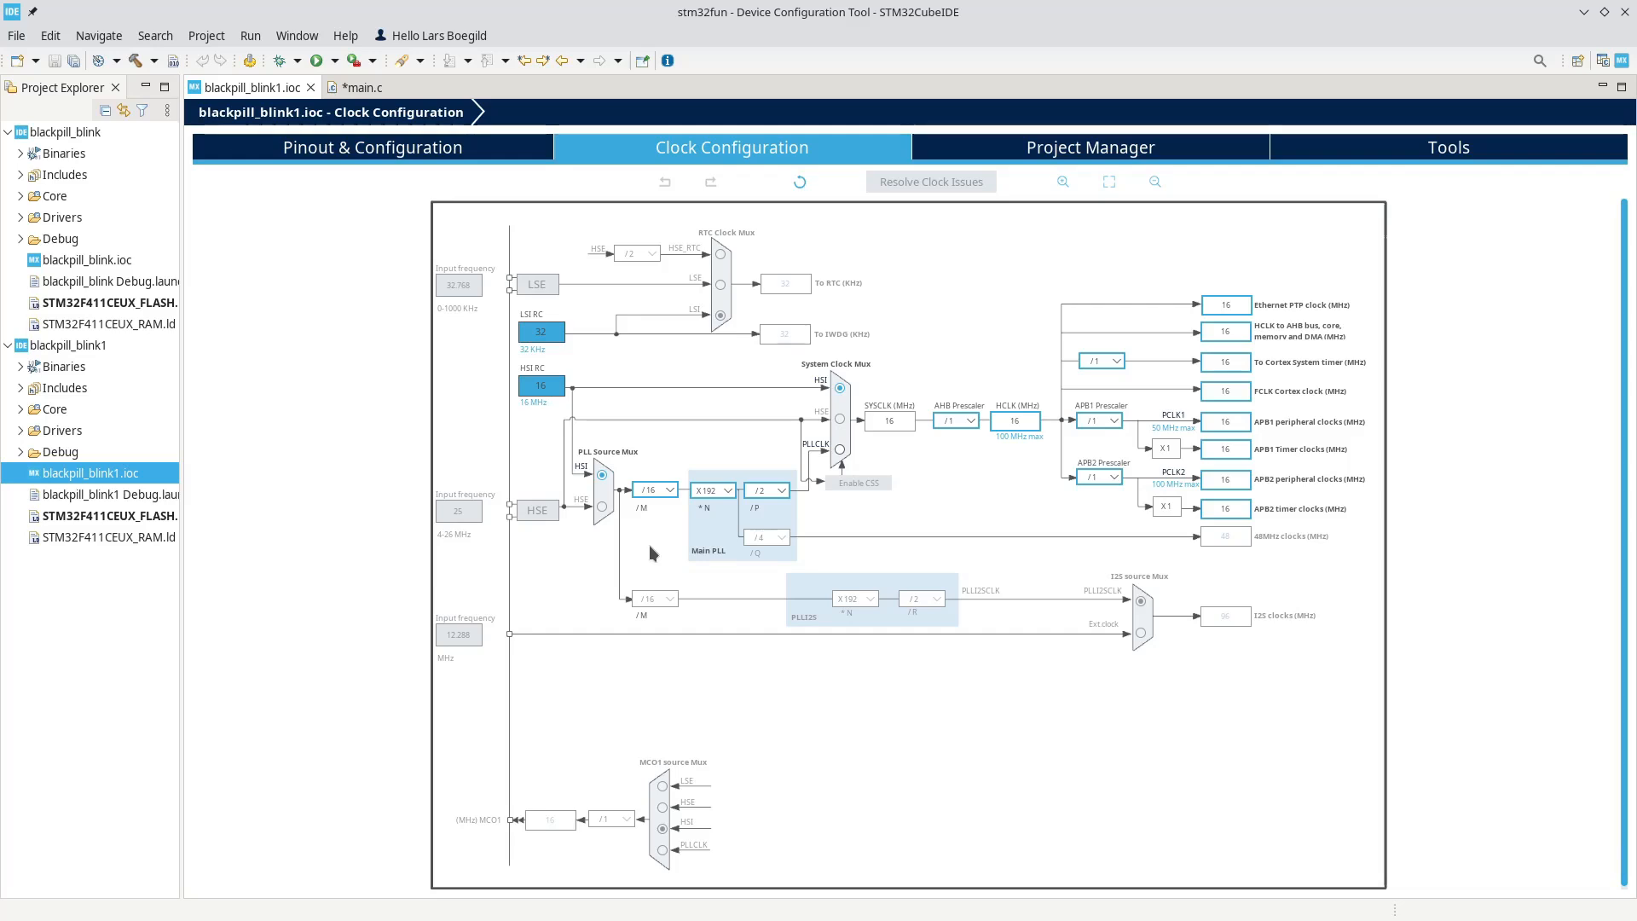
pyautogui.moveTo(396, 159)
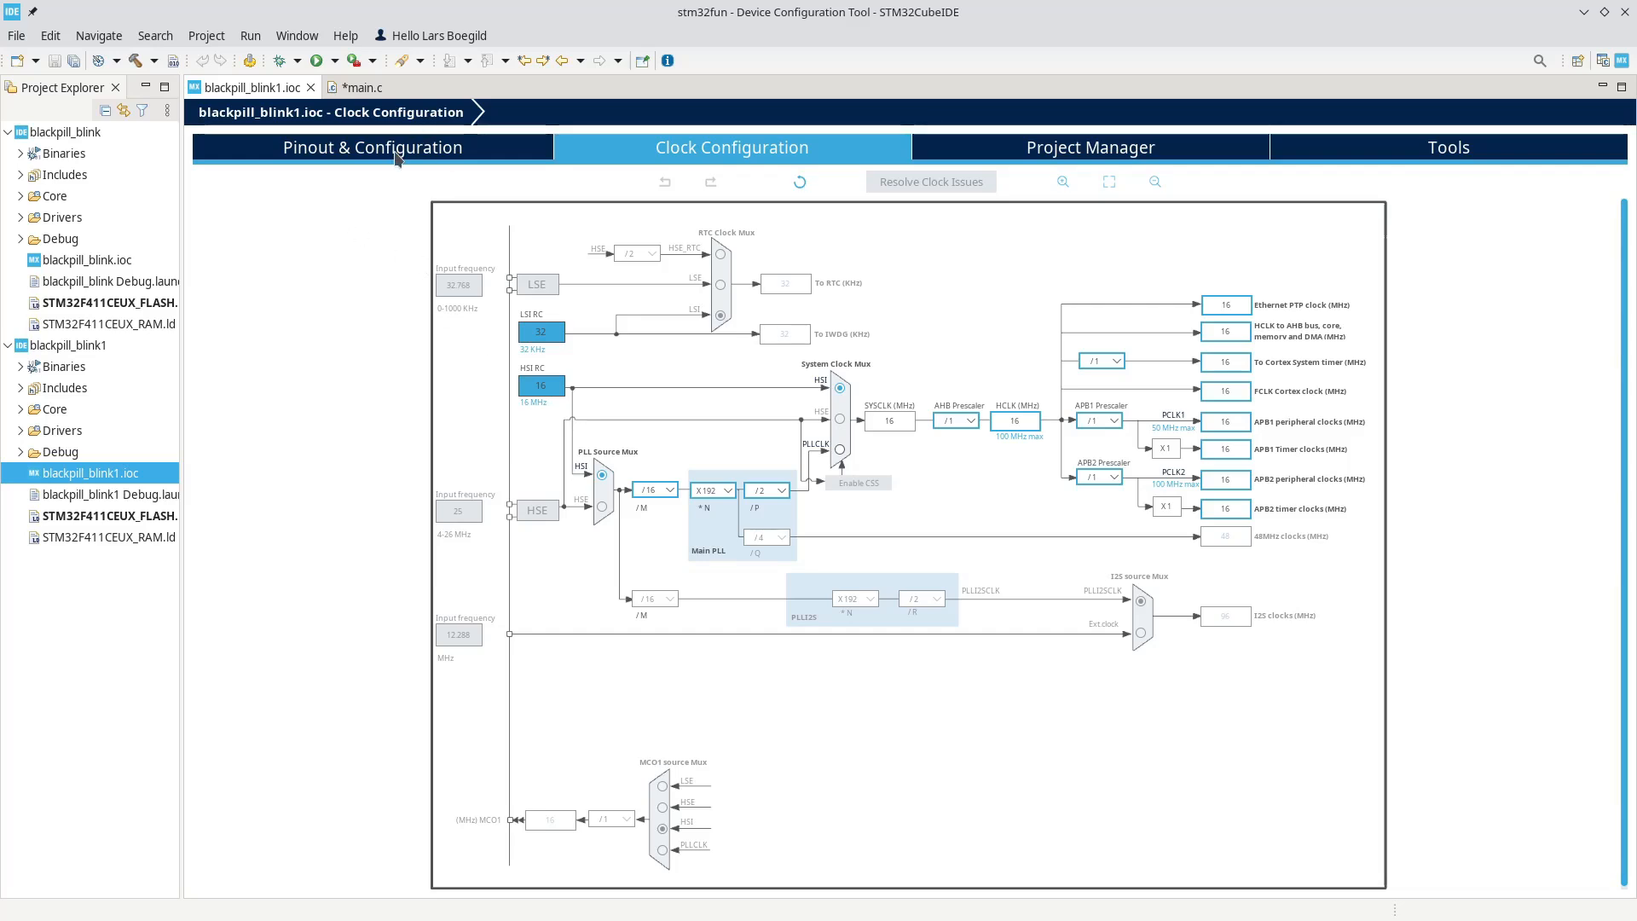
pyautogui.click(371, 146)
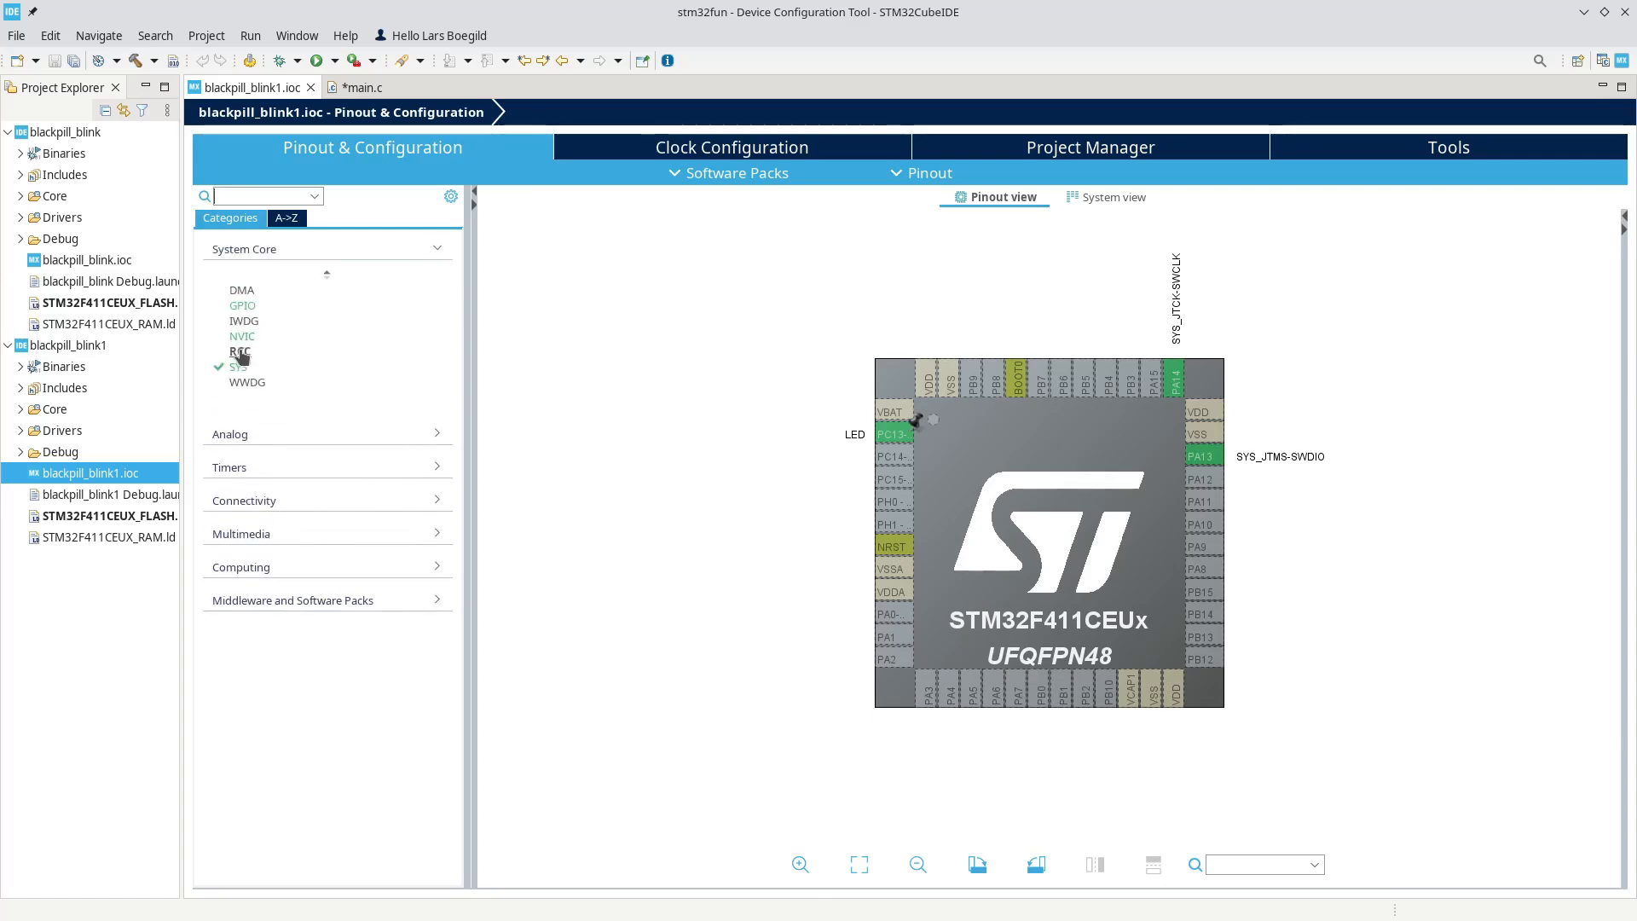
# - Set RCC High Speed Clock (HSE) to Crystal/Ceramic Resonator and return to the clock diagram
pyautogui.click(241, 350)
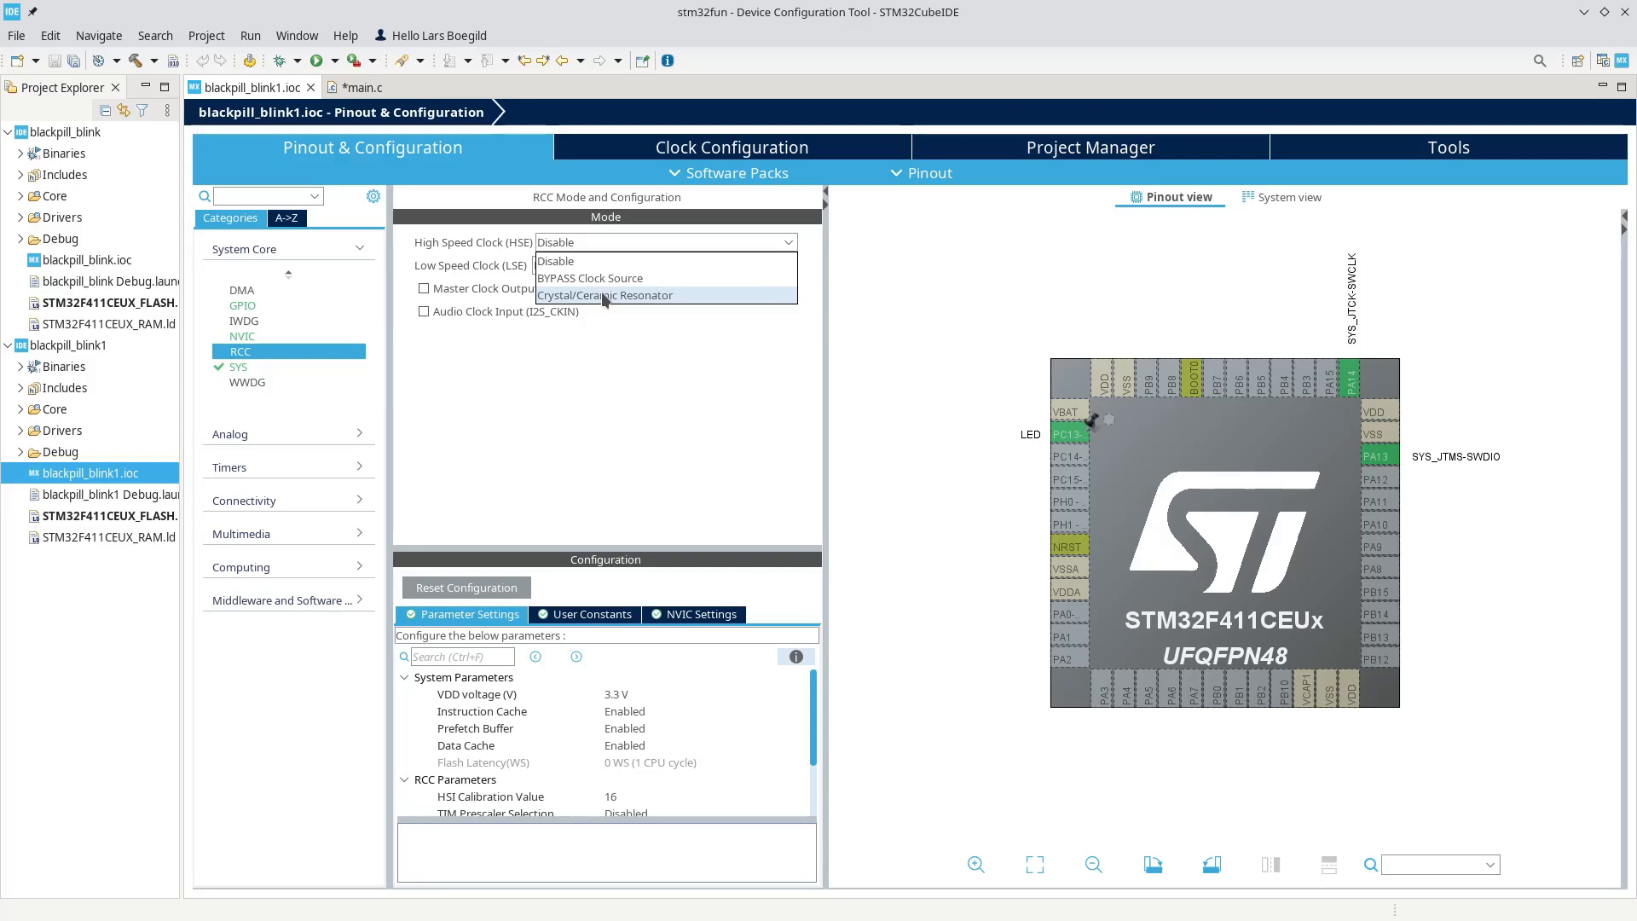
pyautogui.click(606, 294)
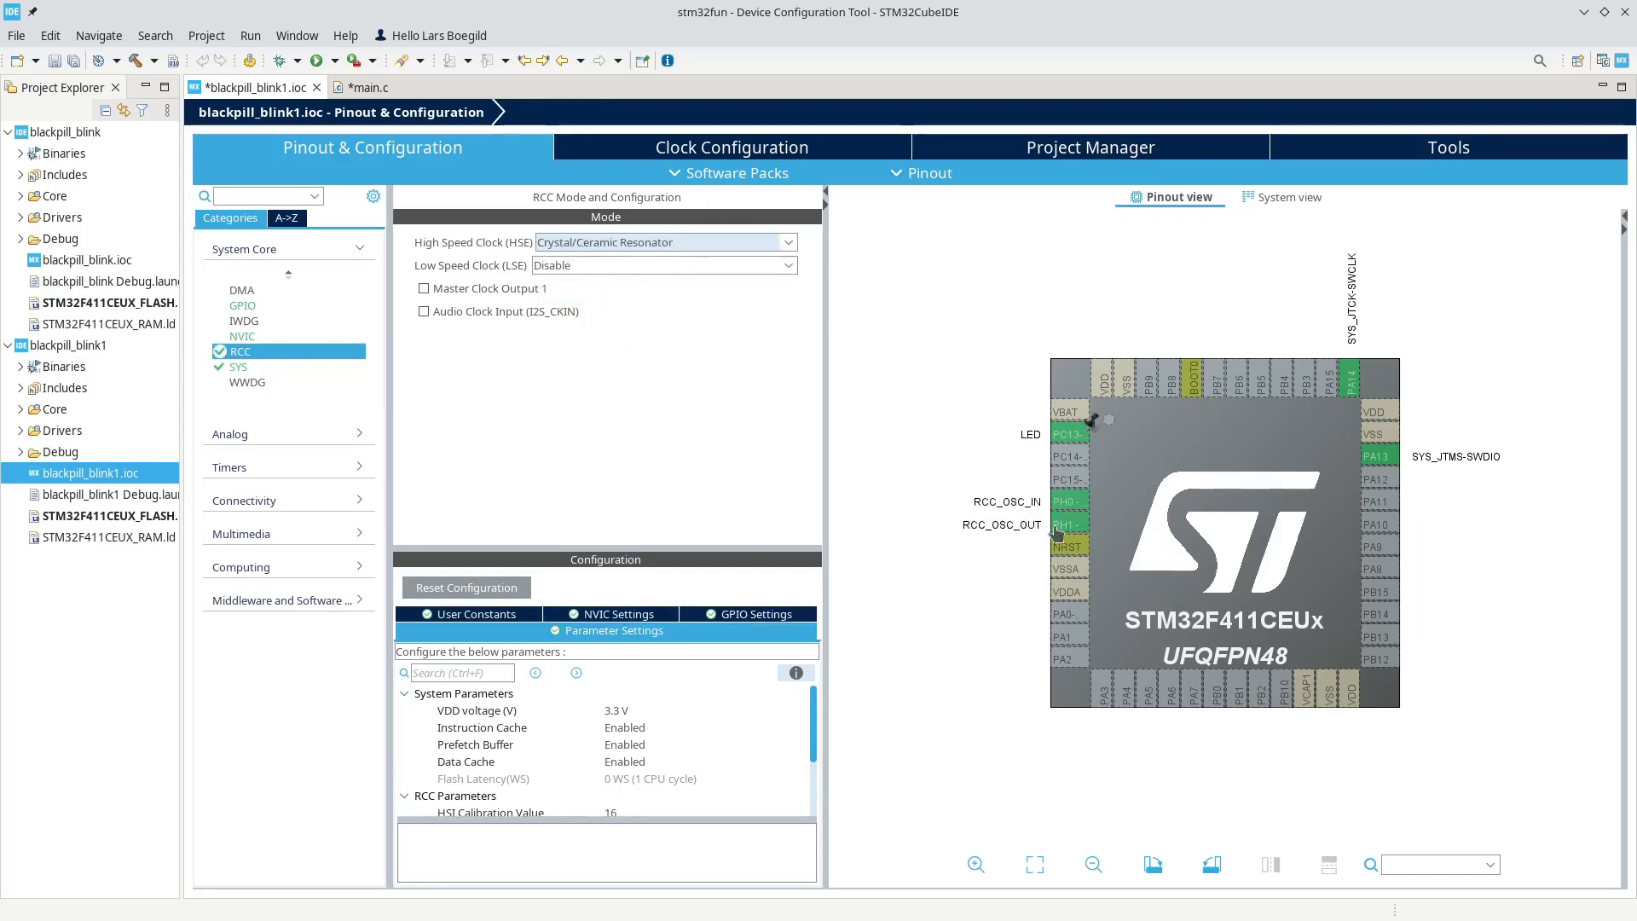
pyautogui.moveTo(1062, 524)
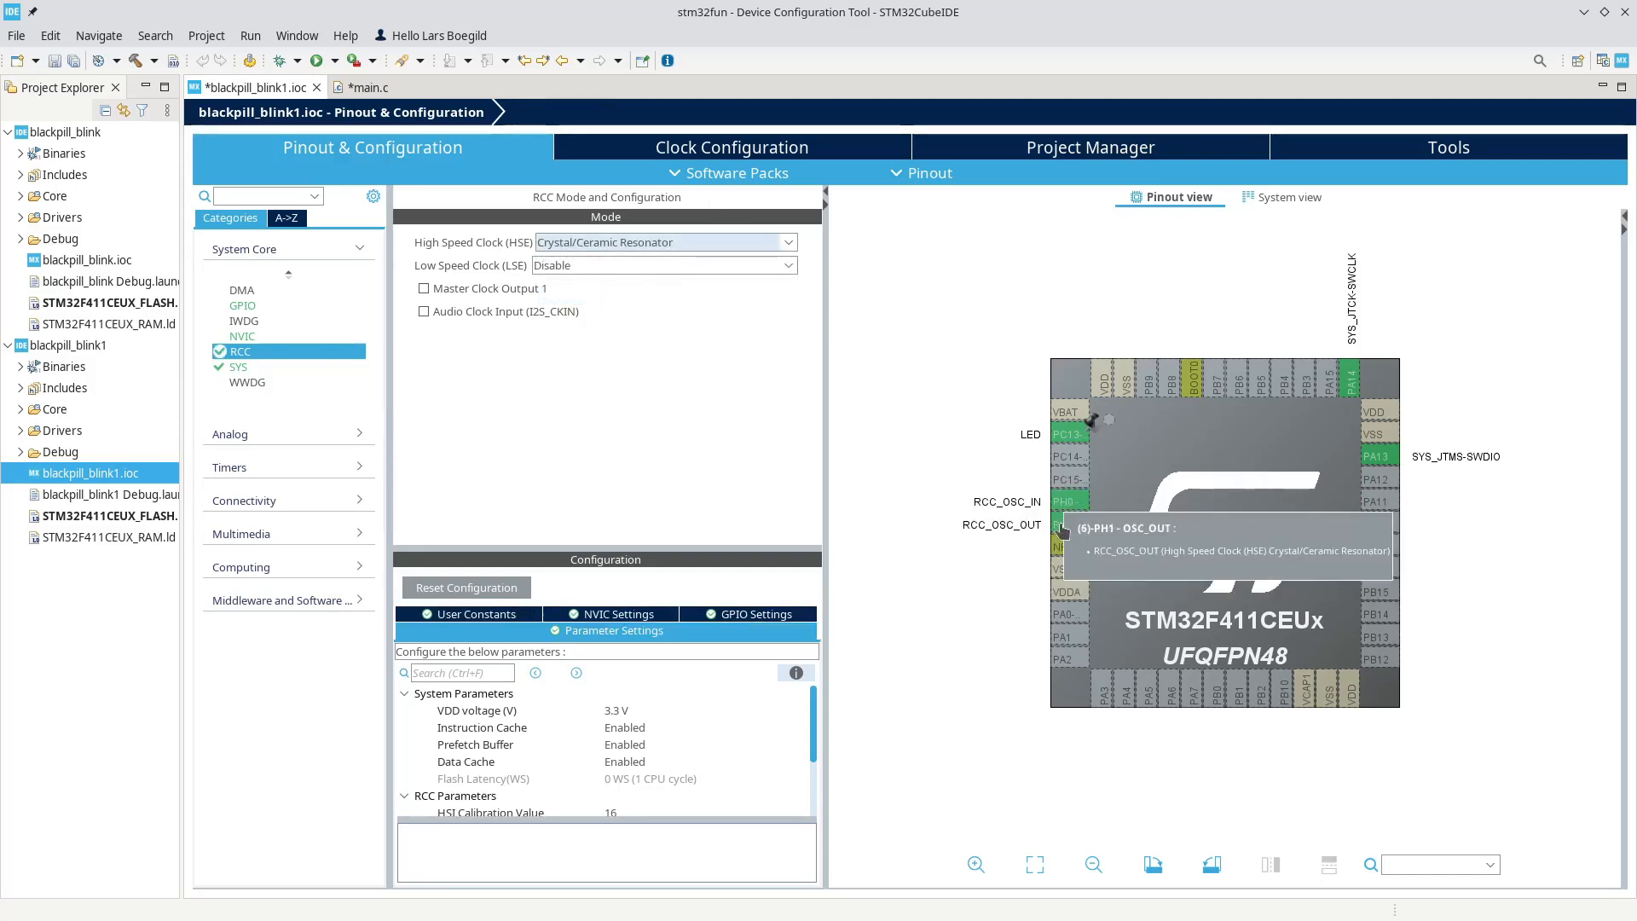
pyautogui.click(731, 146)
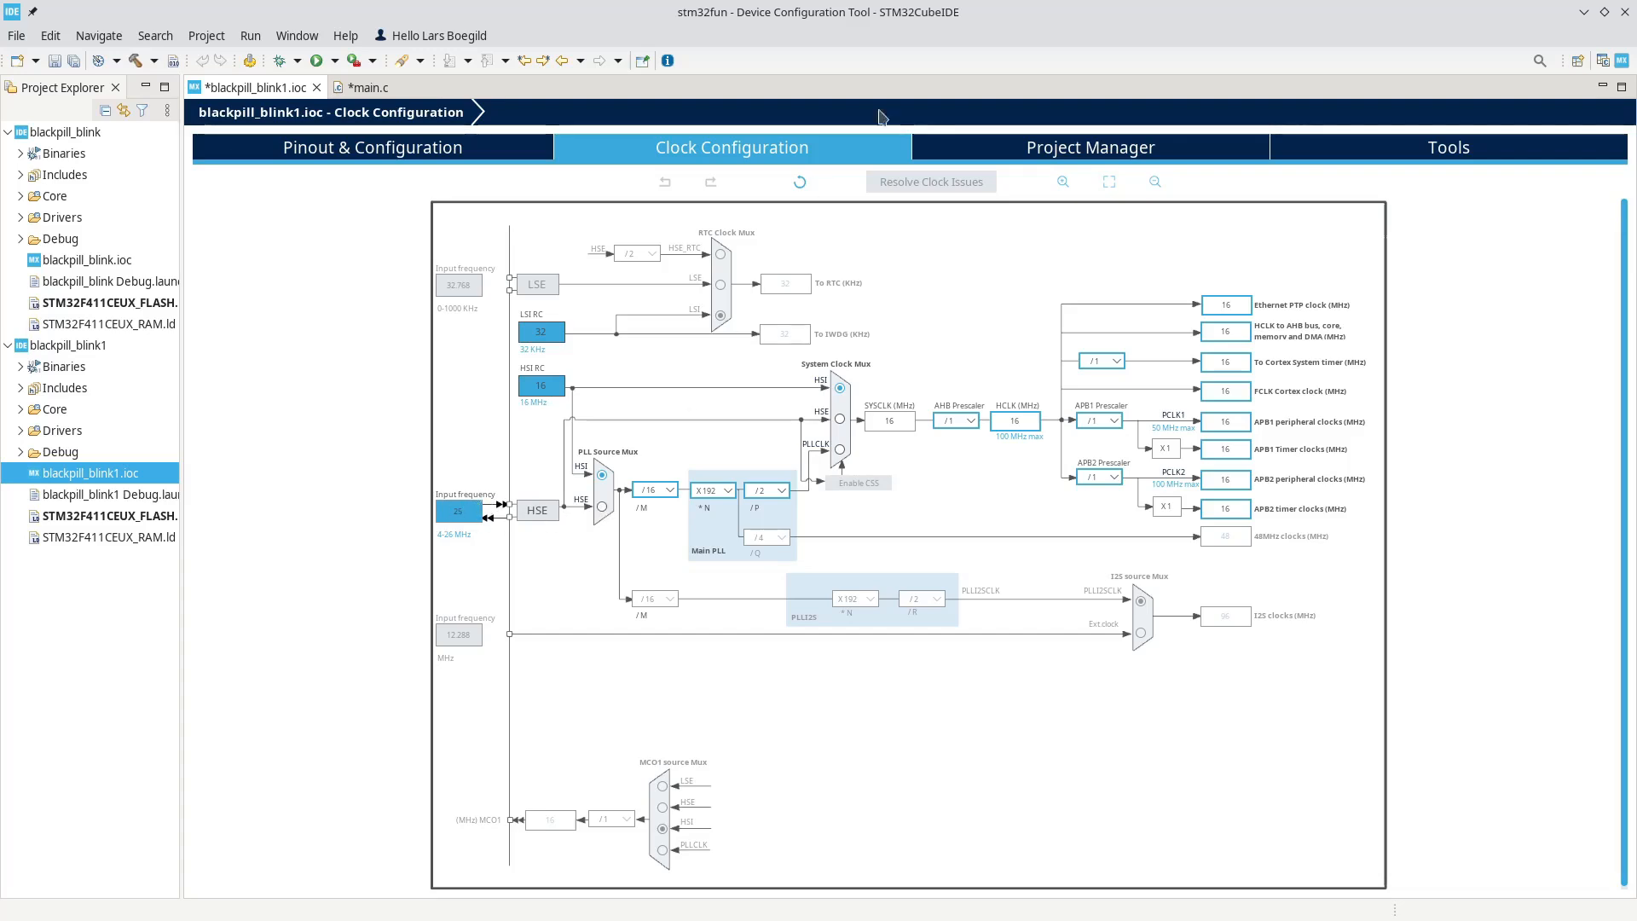
# - Feed the PLL from HSE, select PLLCLK as system clock, and set HCLK to 100 MHz
pyautogui.click(1062, 181)
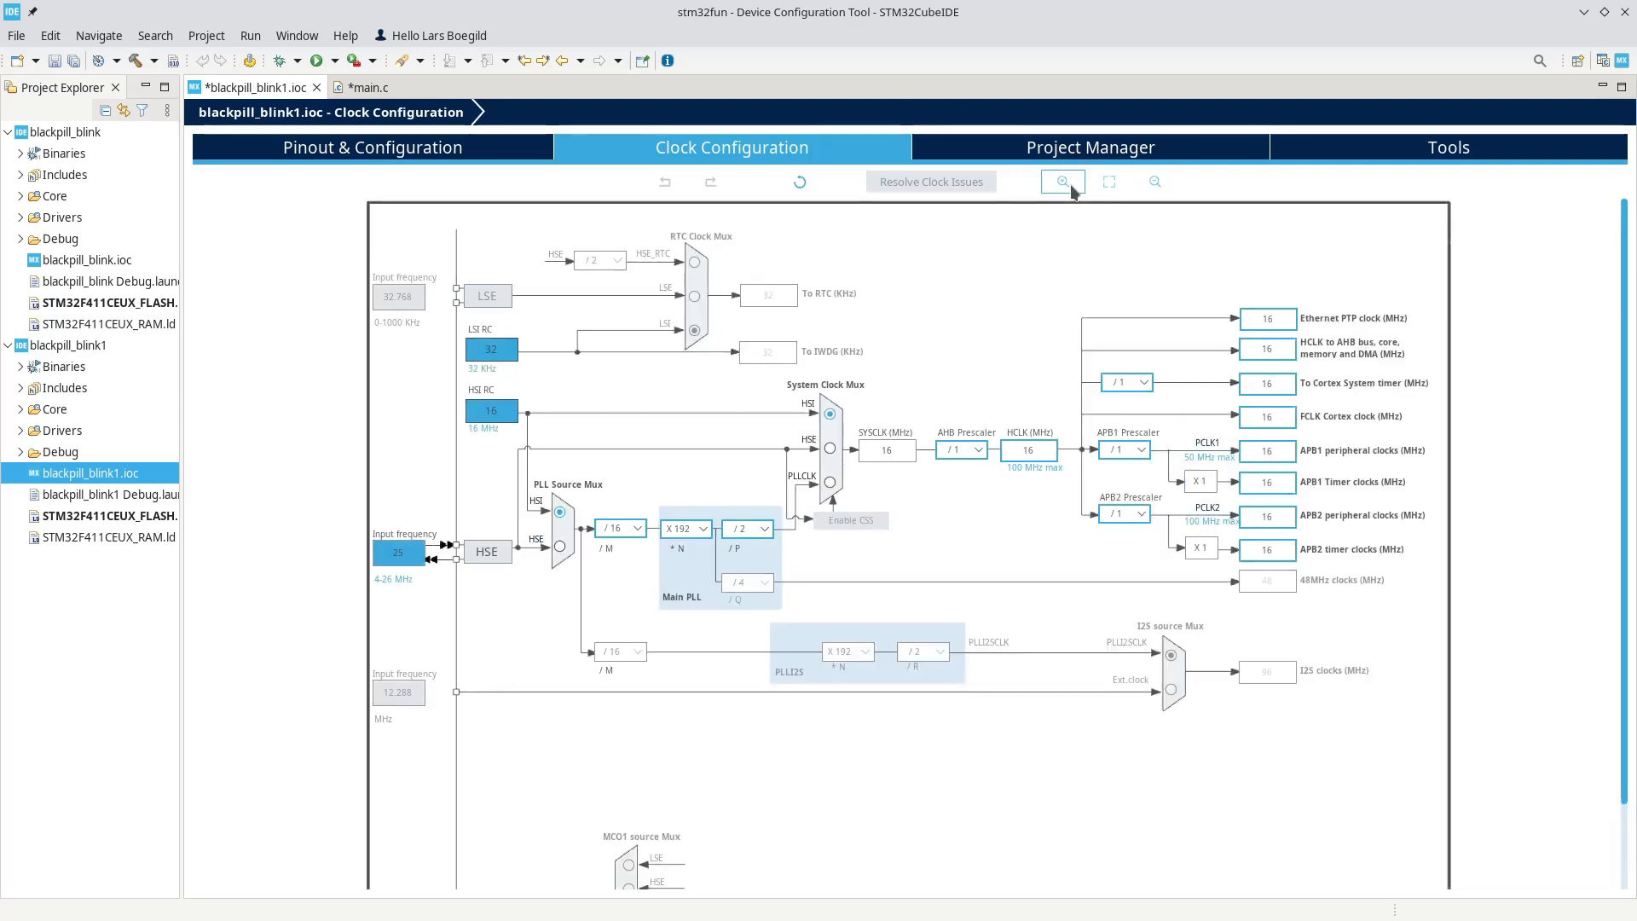
pyautogui.click(1062, 181)
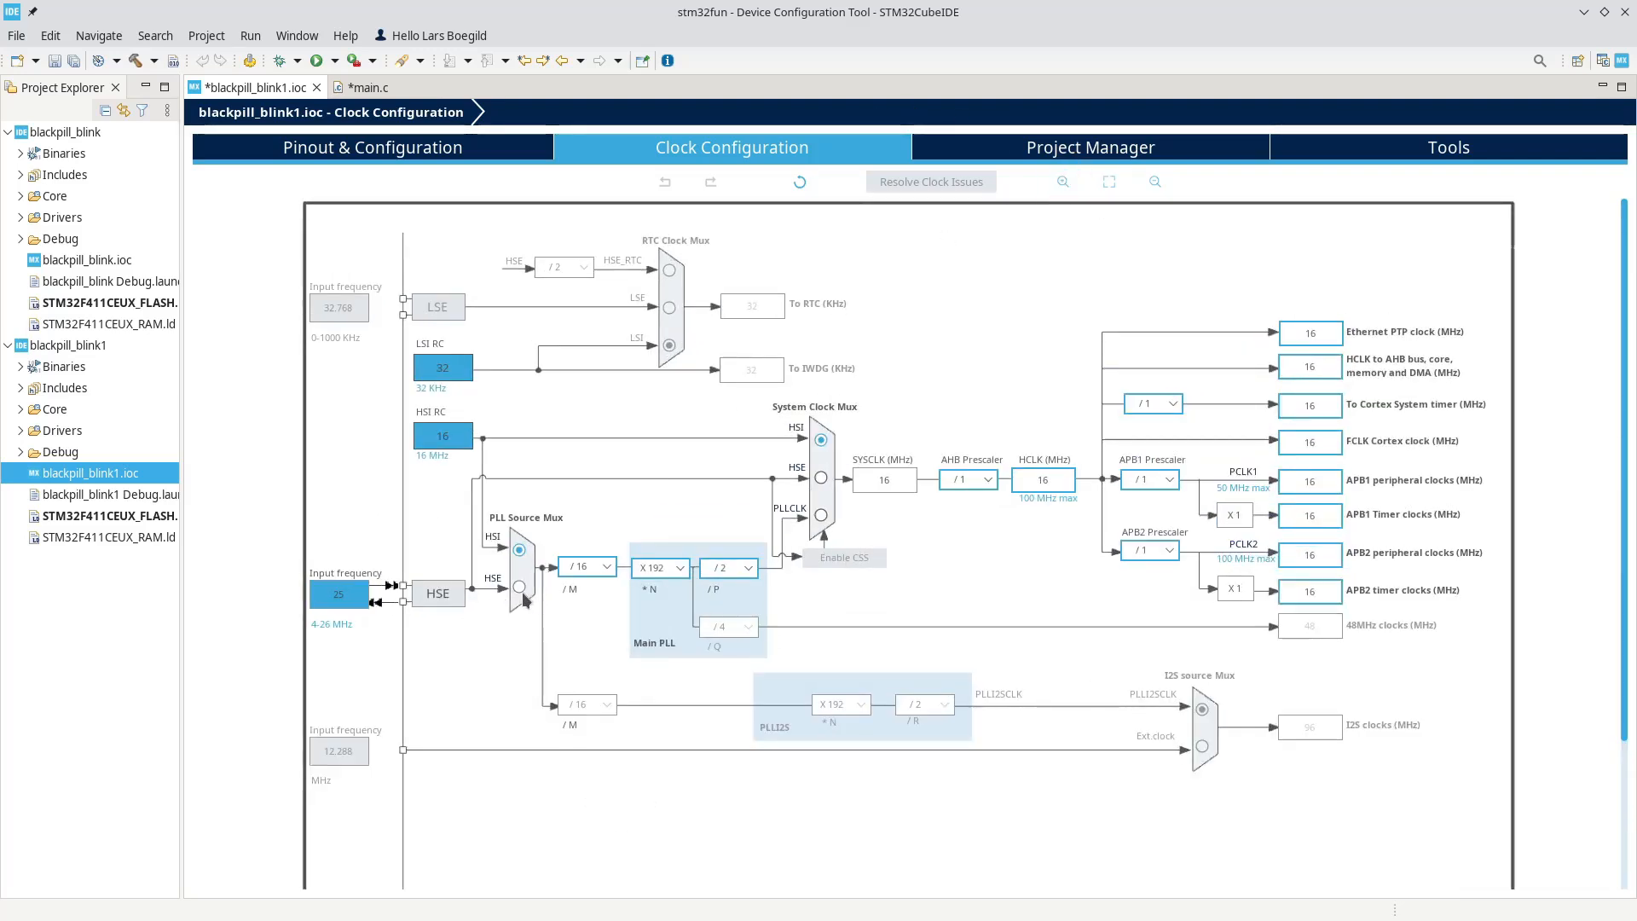
pyautogui.moveTo(485, 449)
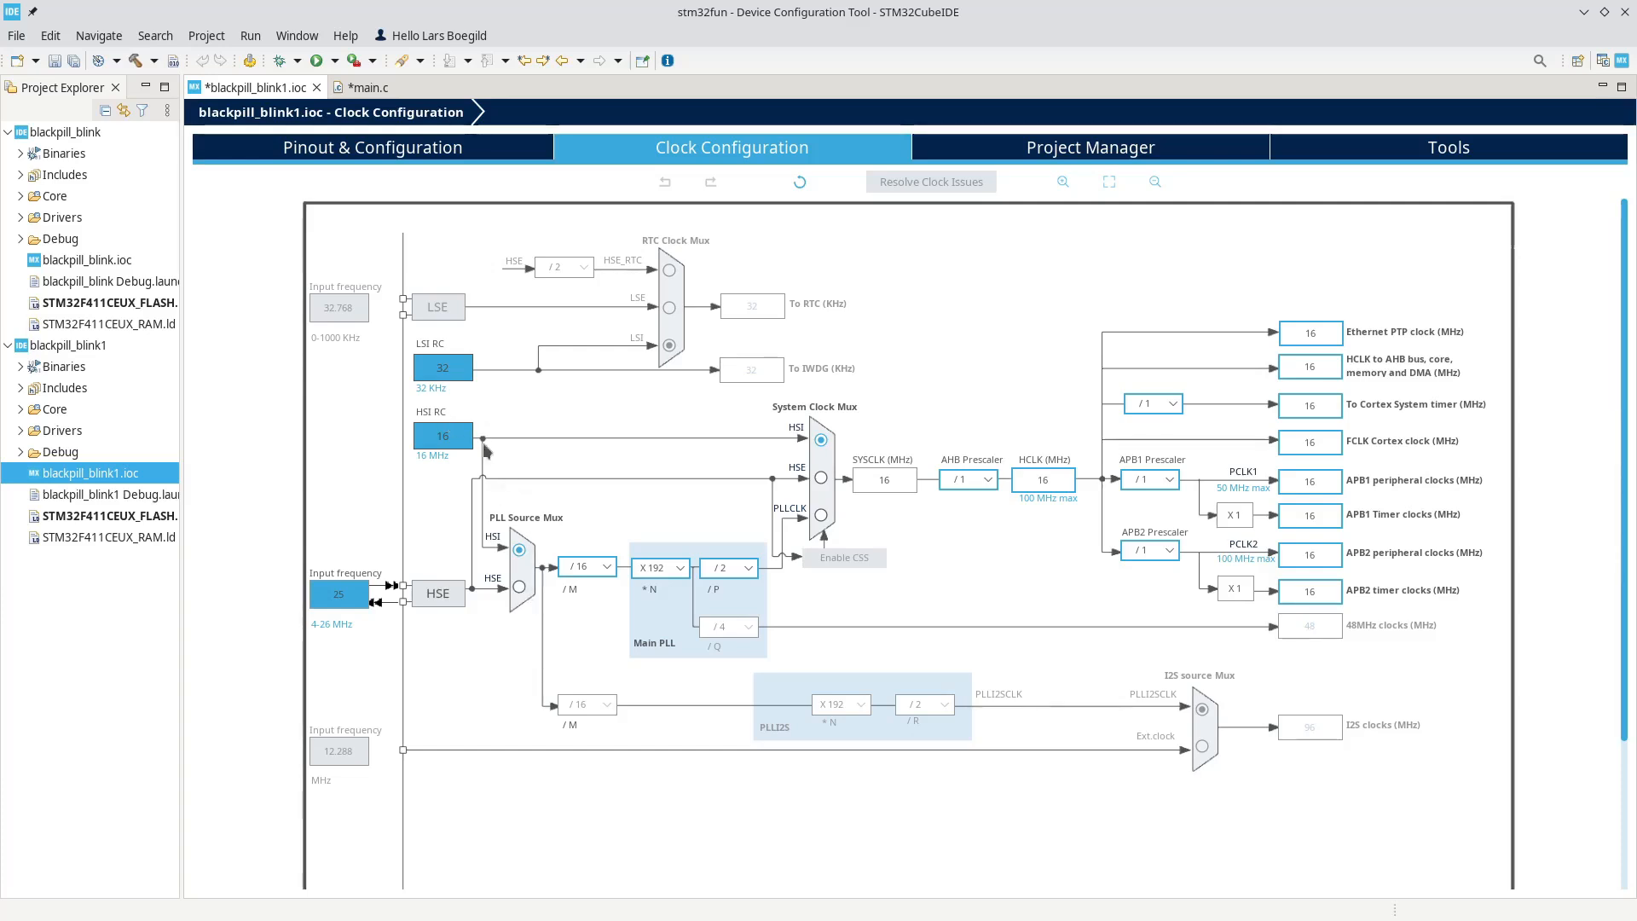
pyautogui.moveTo(520, 606)
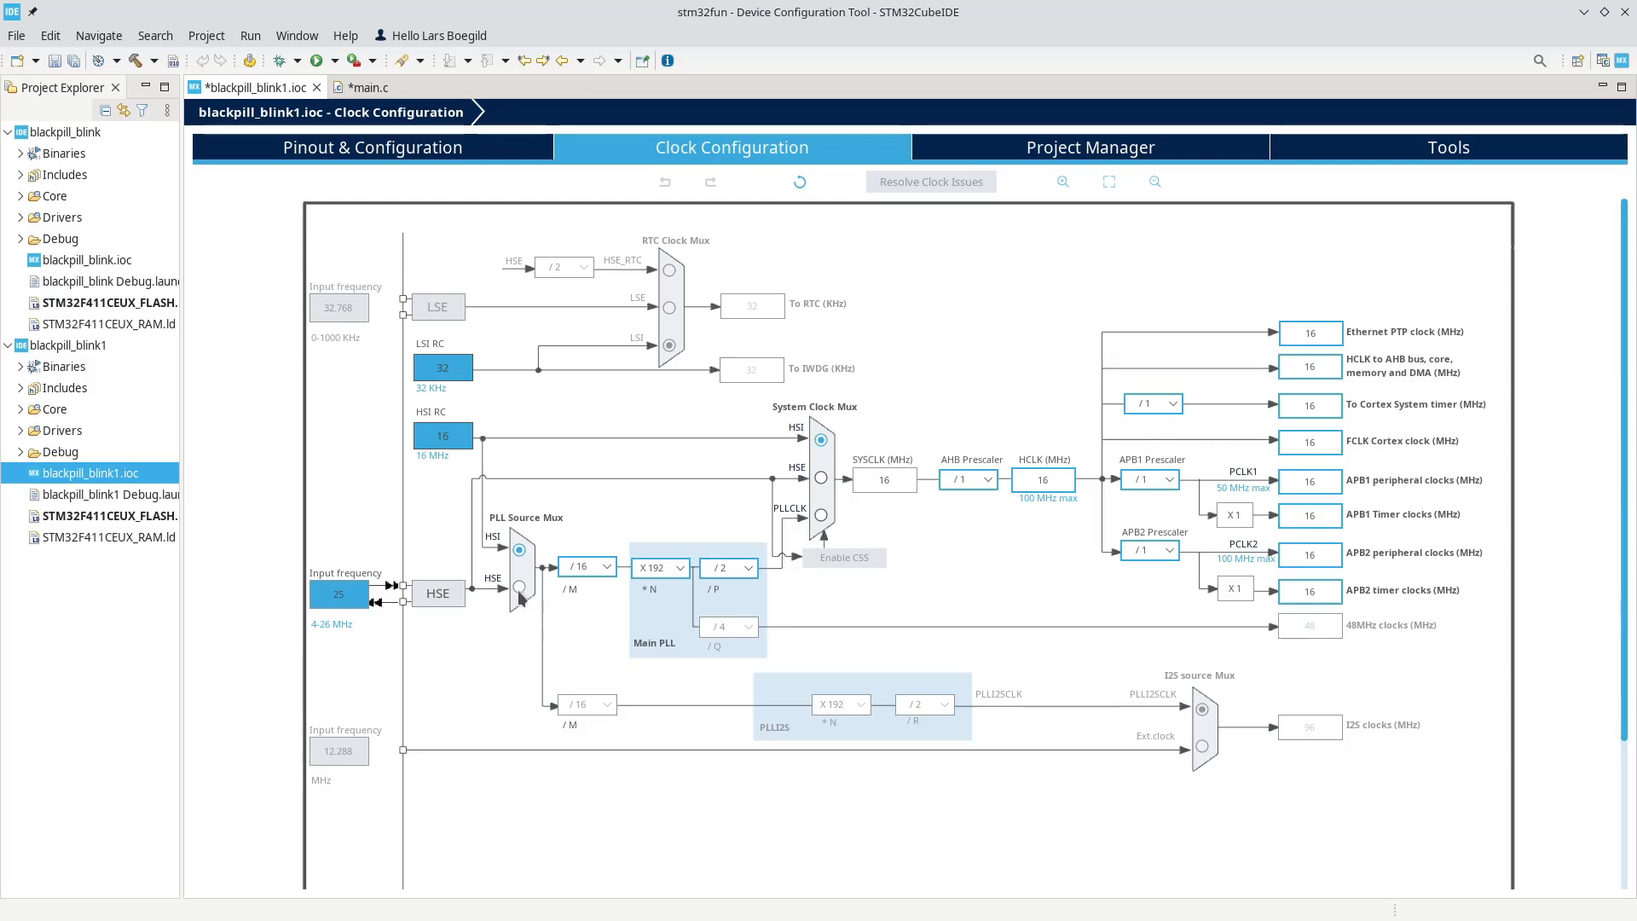
pyautogui.click(519, 583)
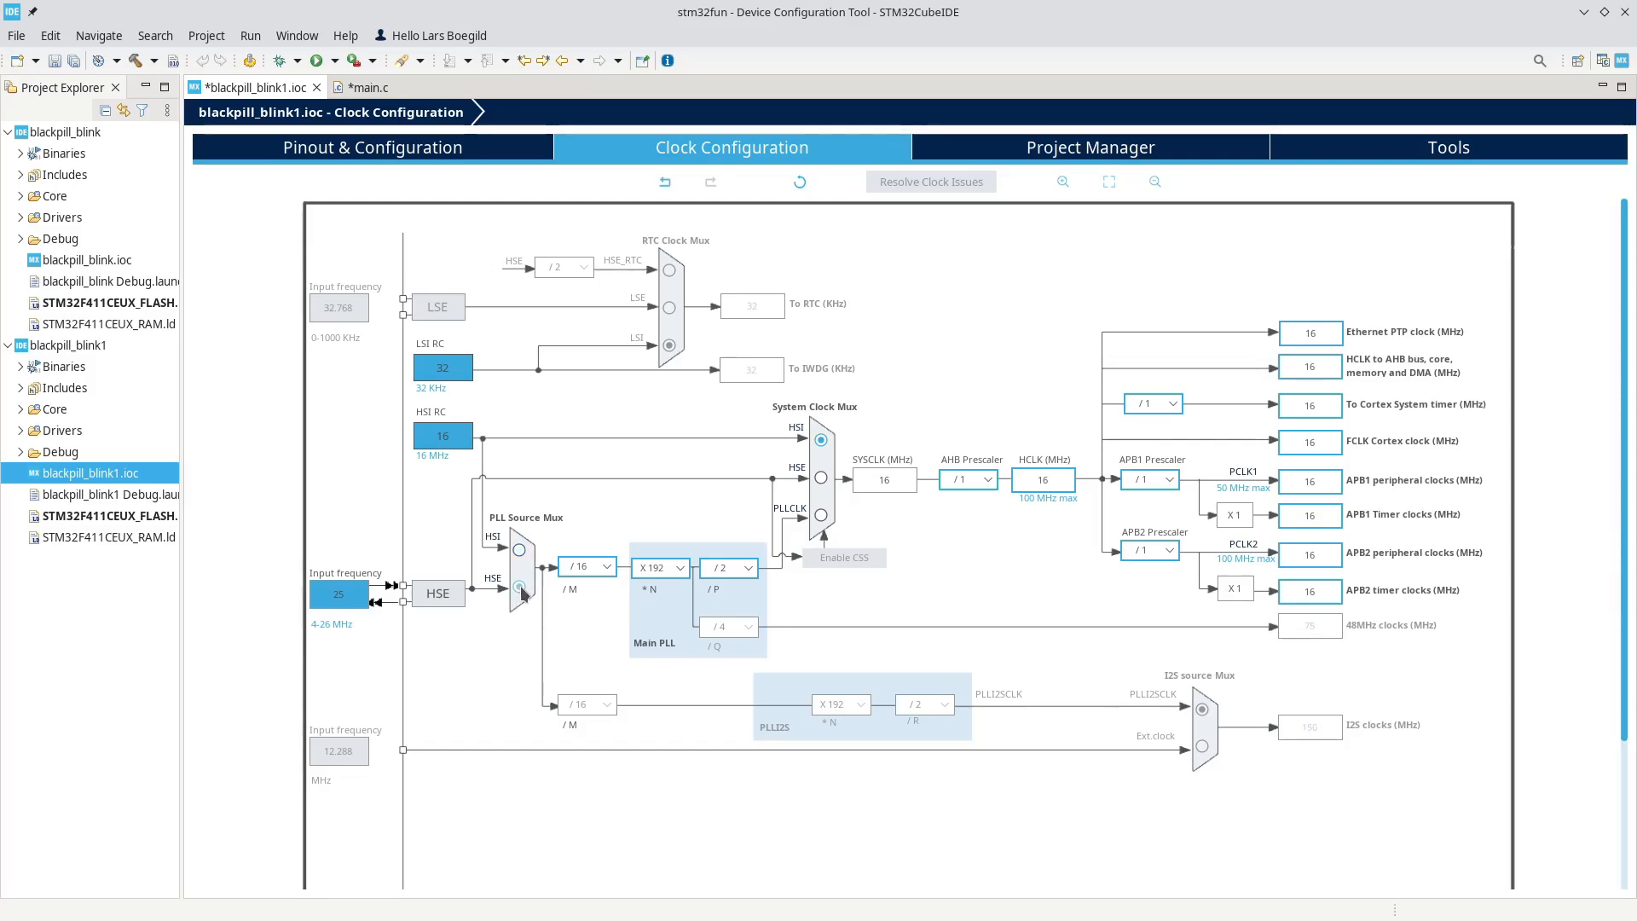
pyautogui.click(519, 576)
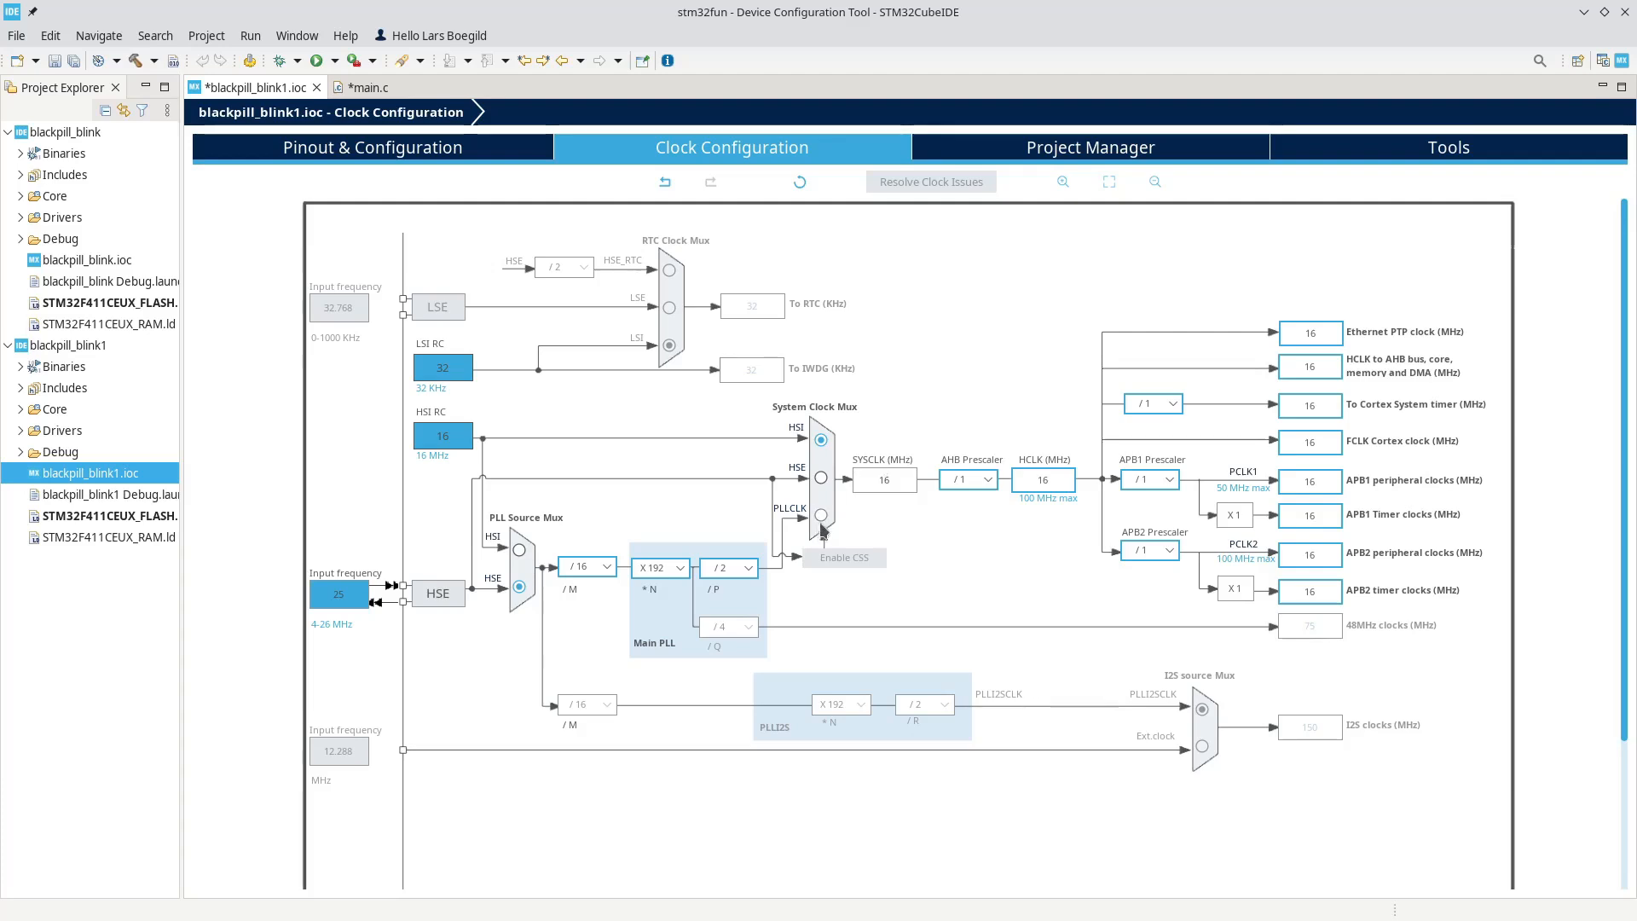
pyautogui.click(822, 516)
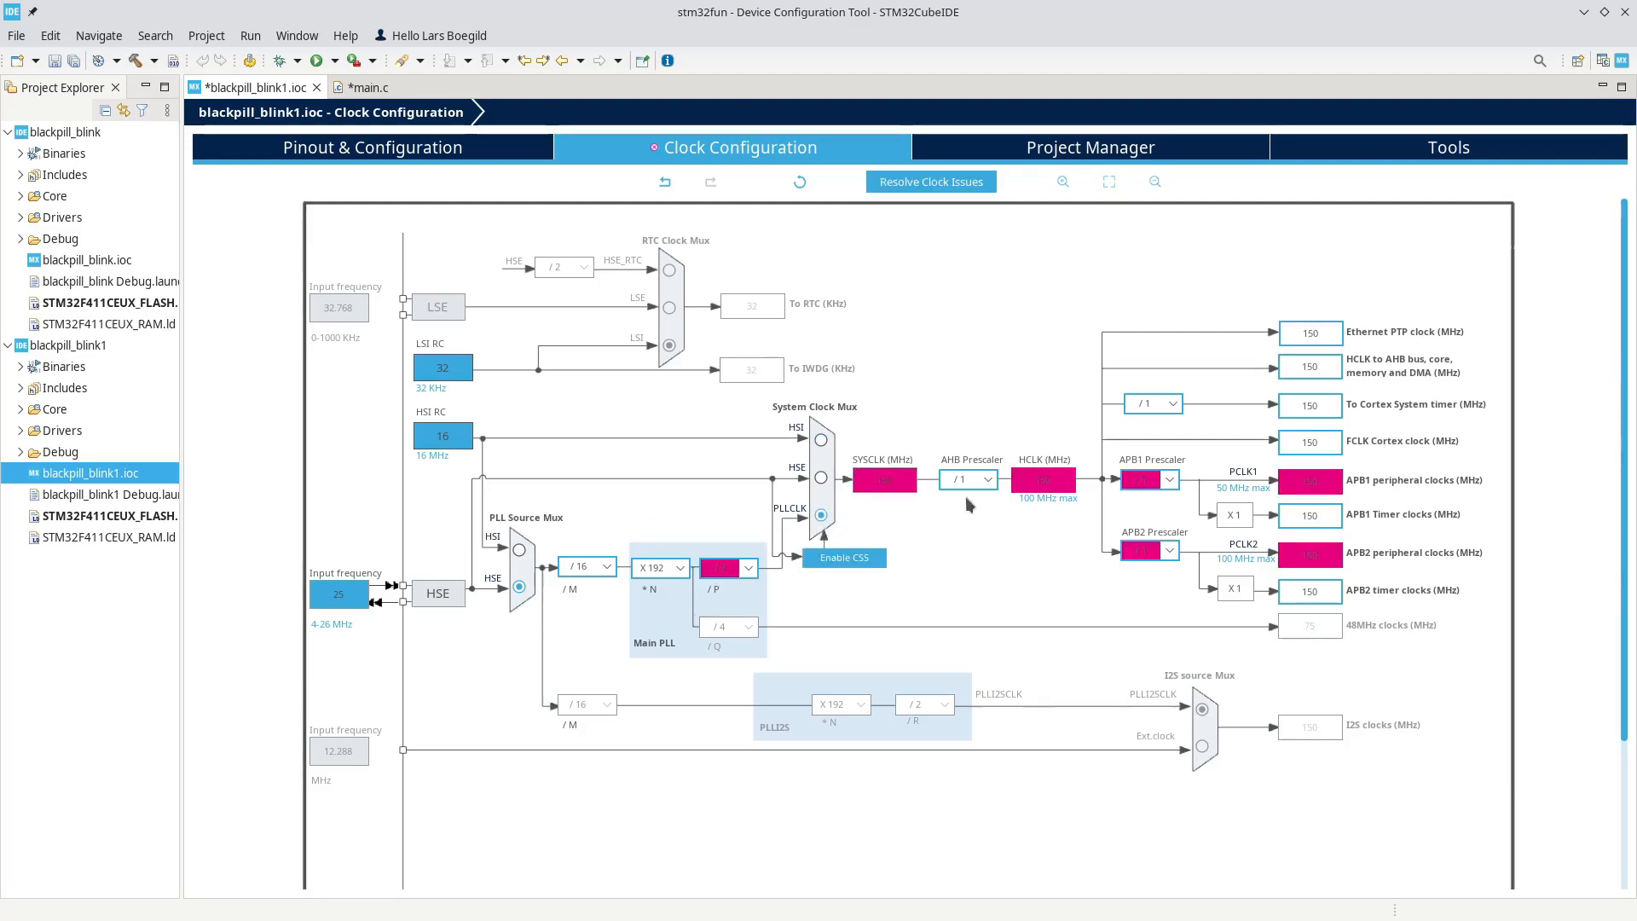
pyautogui.click(1043, 479)
pyautogui.write('100')
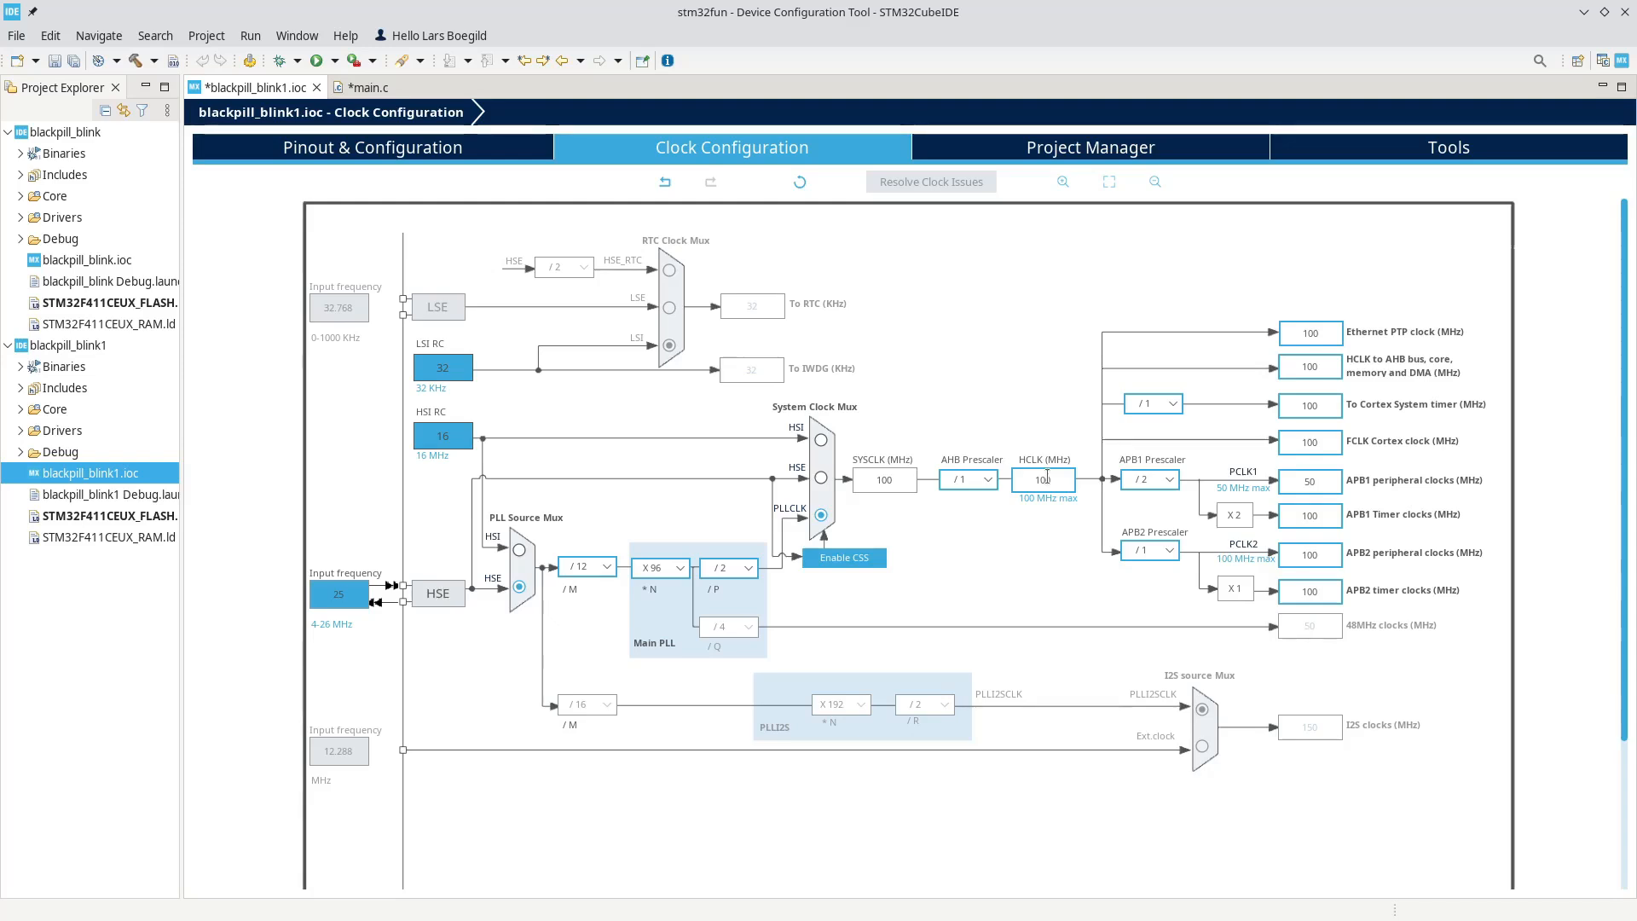
pyautogui.click(1043, 479)
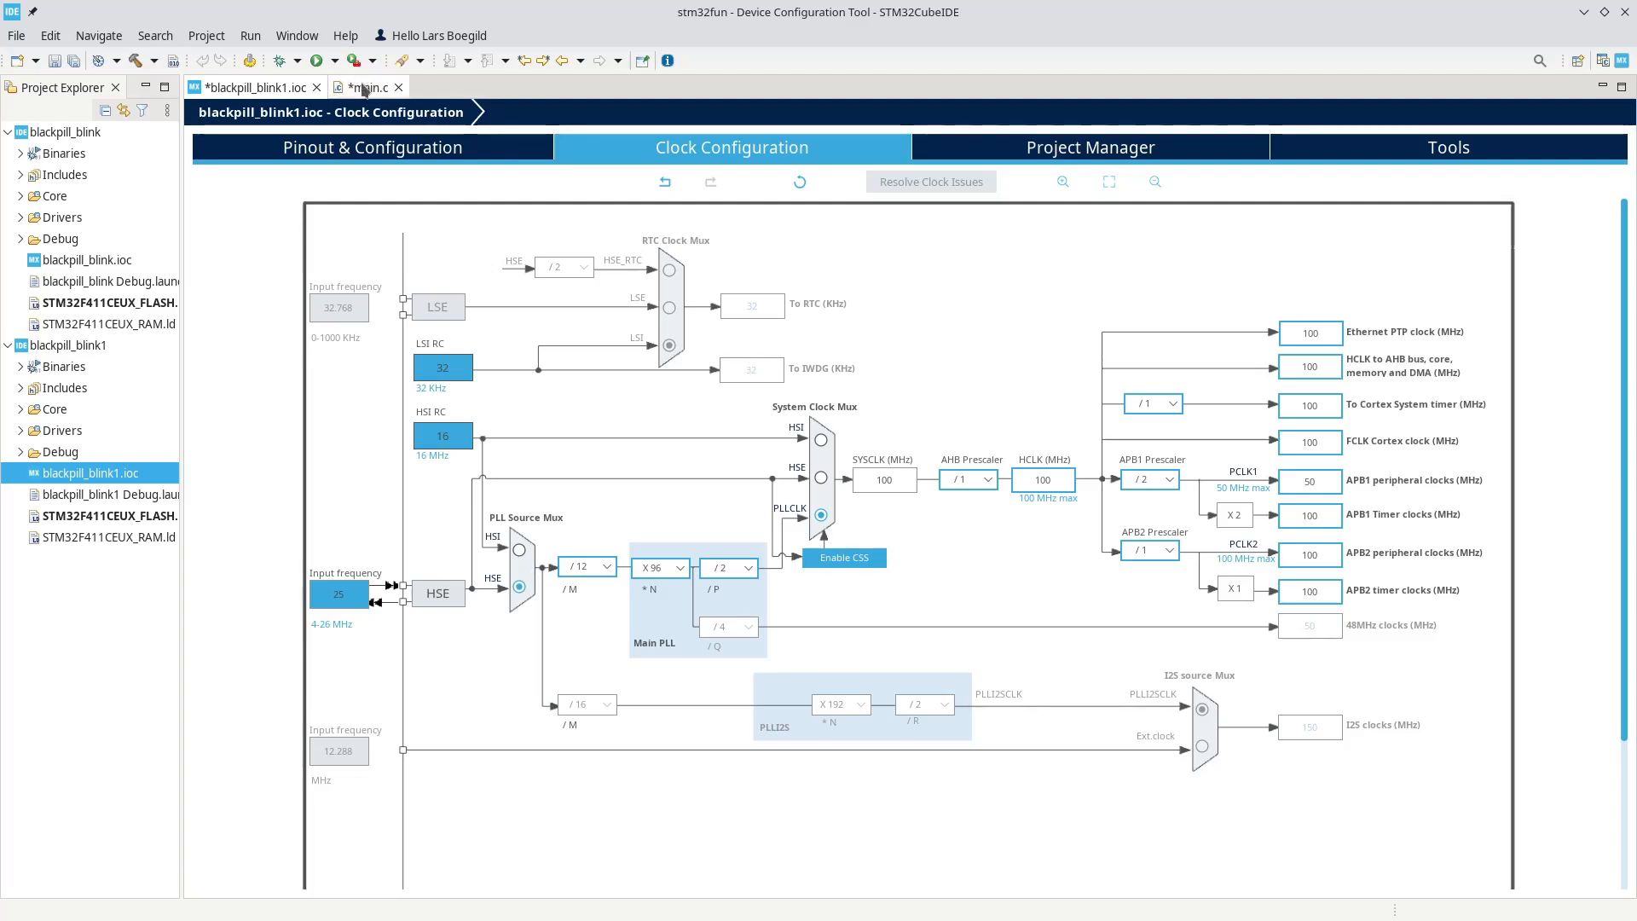
pyautogui.moveTo(367, 87)
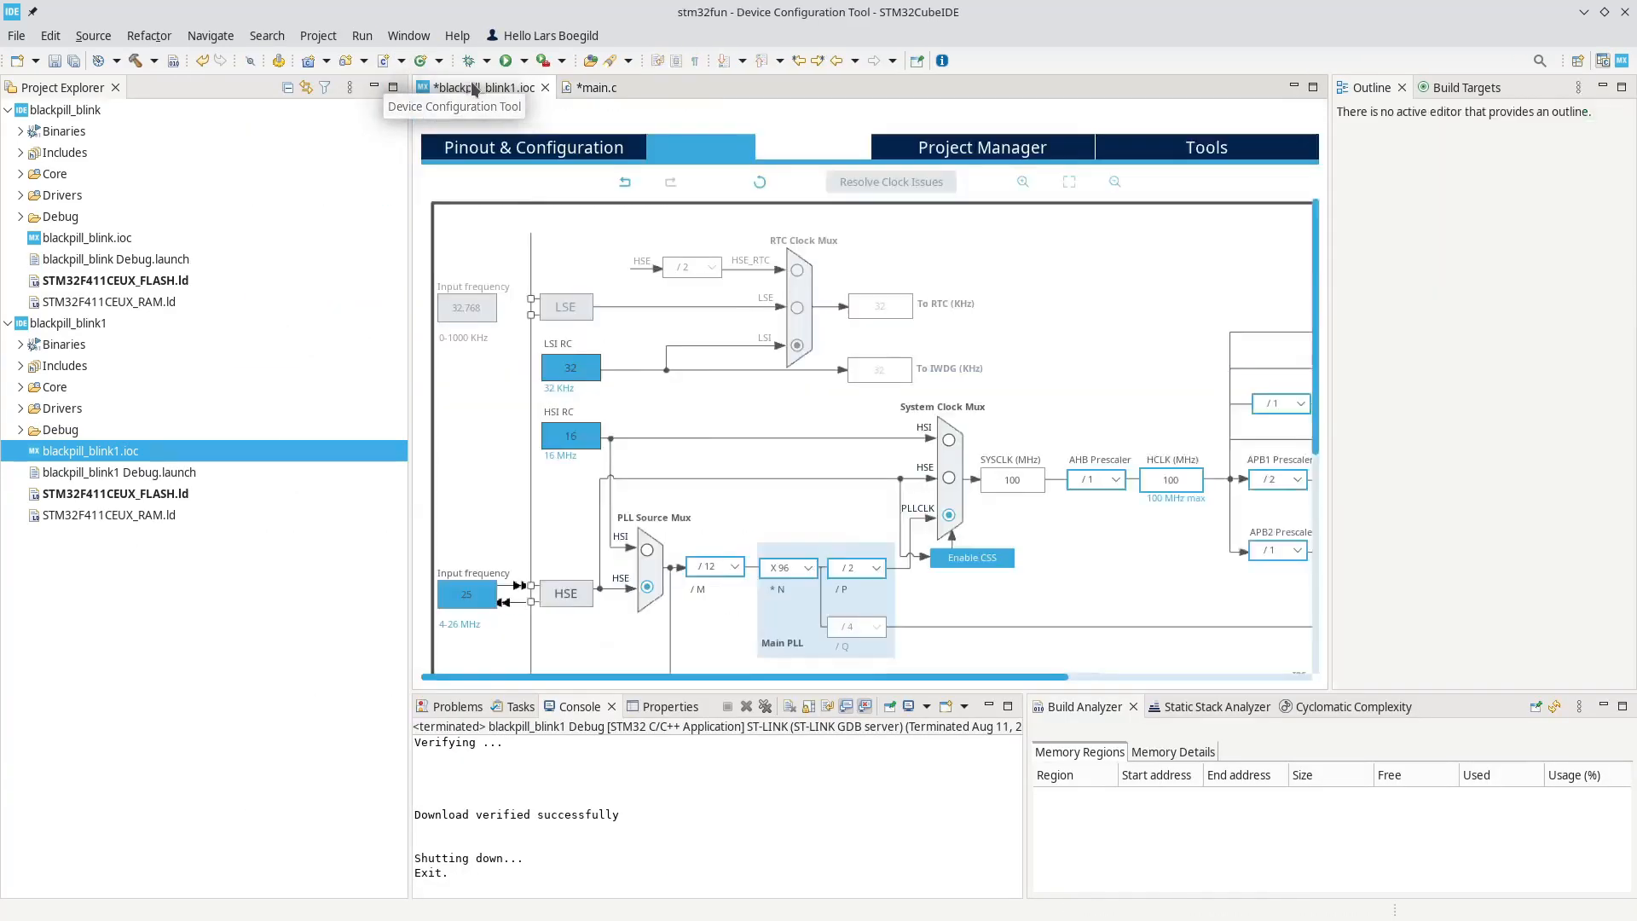
# - Generate code, remembering to save blackpill_blink1.ioc, and switch to the C/C++ perspective
pyautogui.click(205, 34)
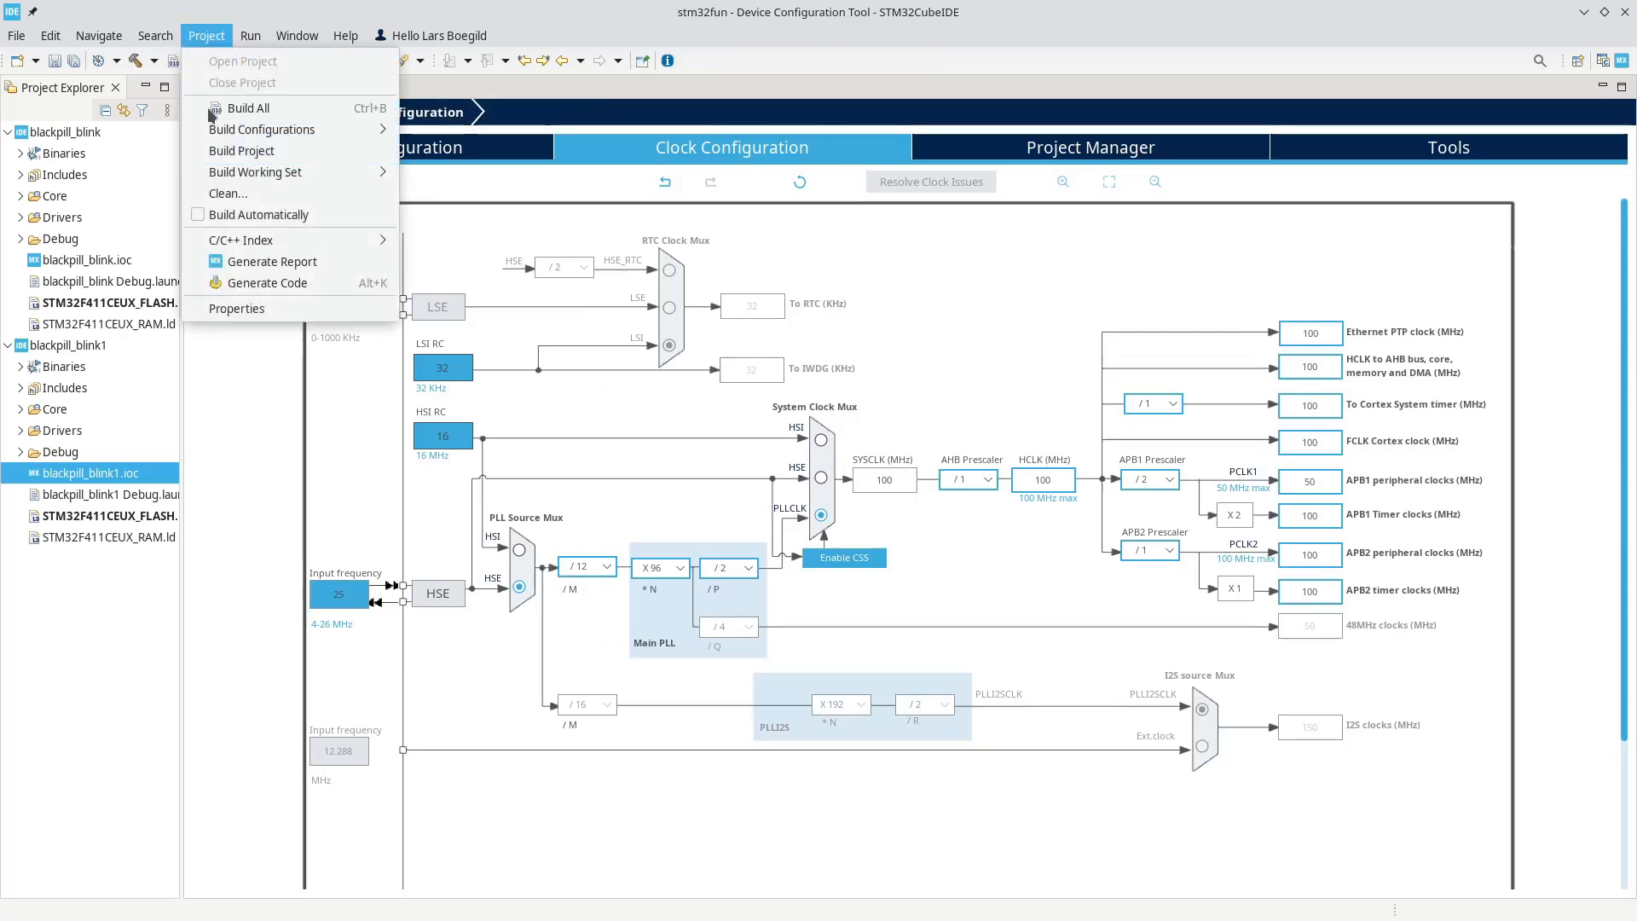
pyautogui.click(269, 283)
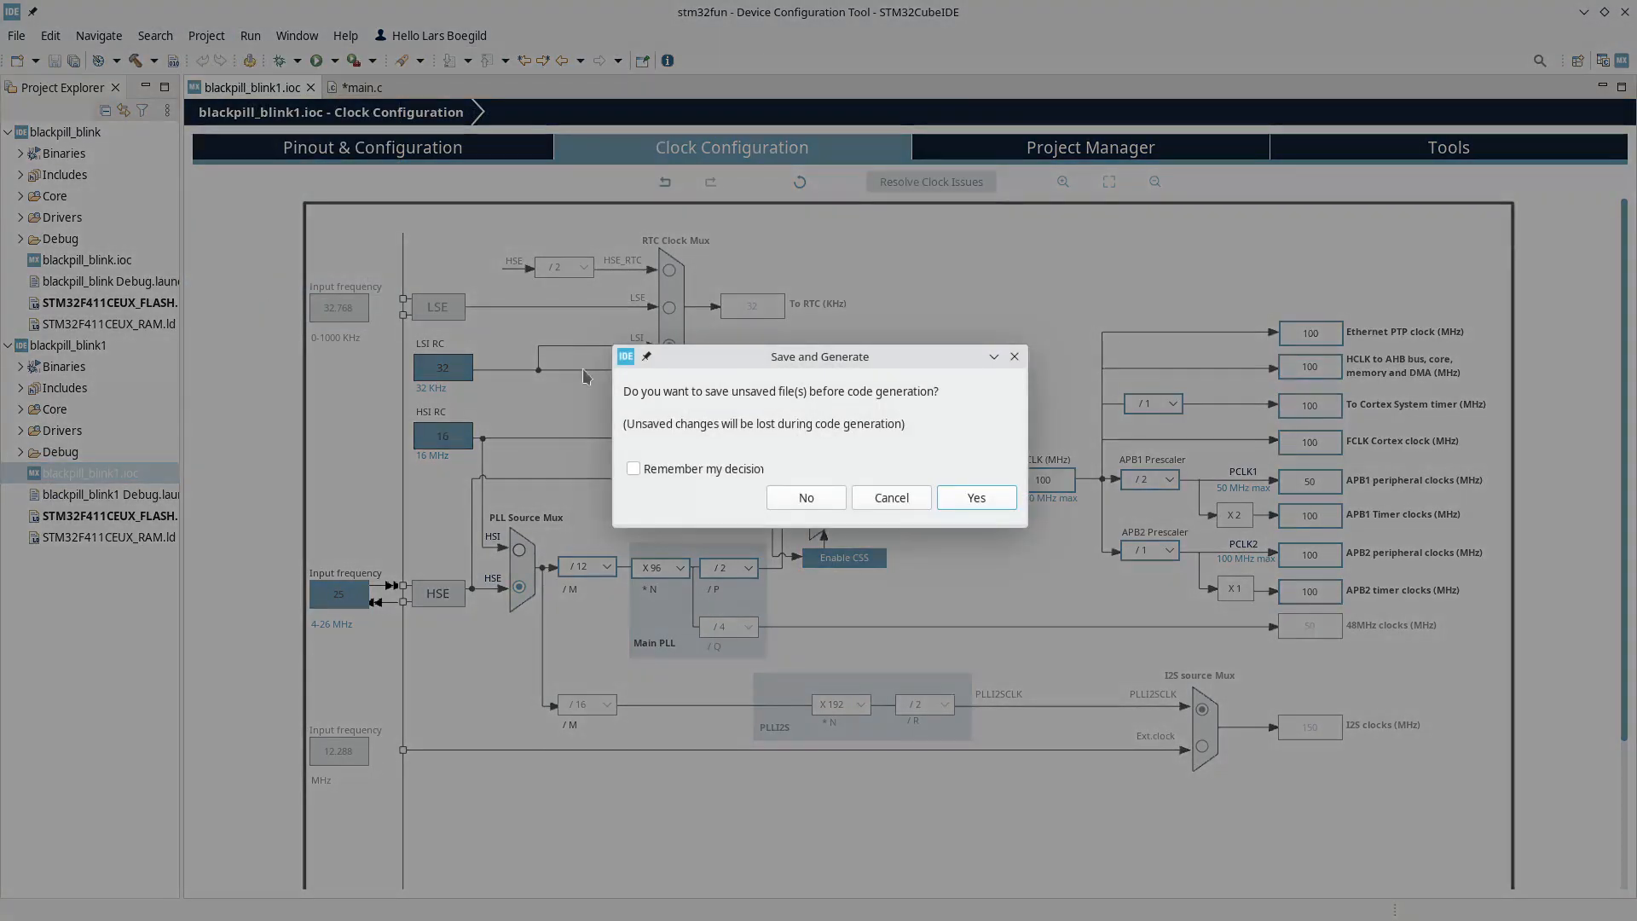
pyautogui.click(632, 469)
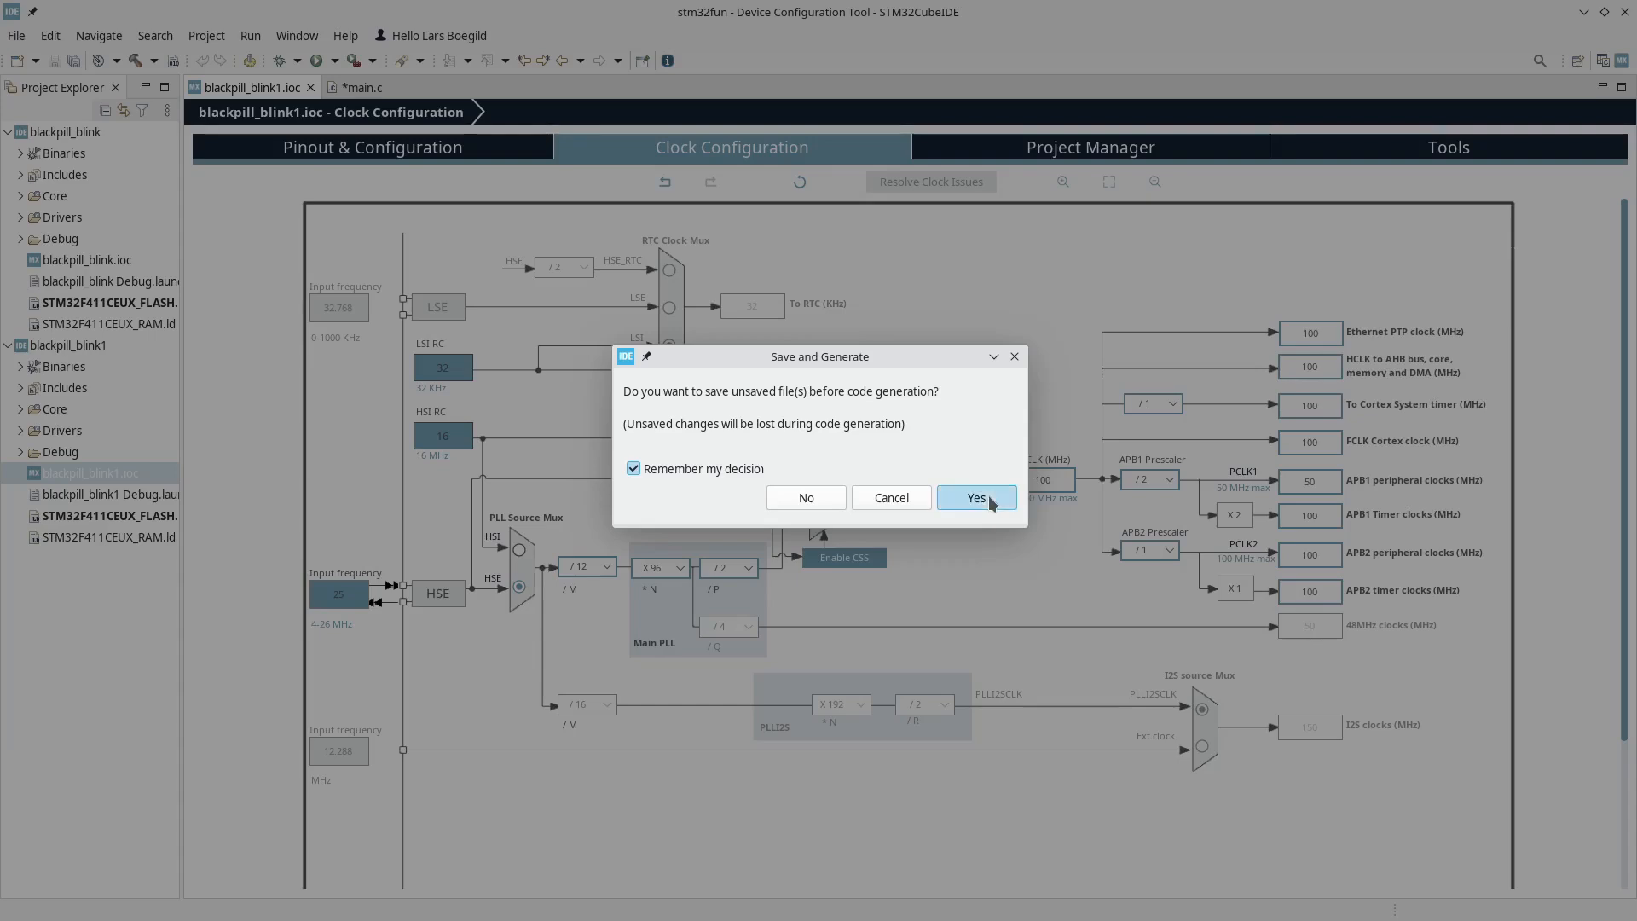
pyautogui.click(976, 497)
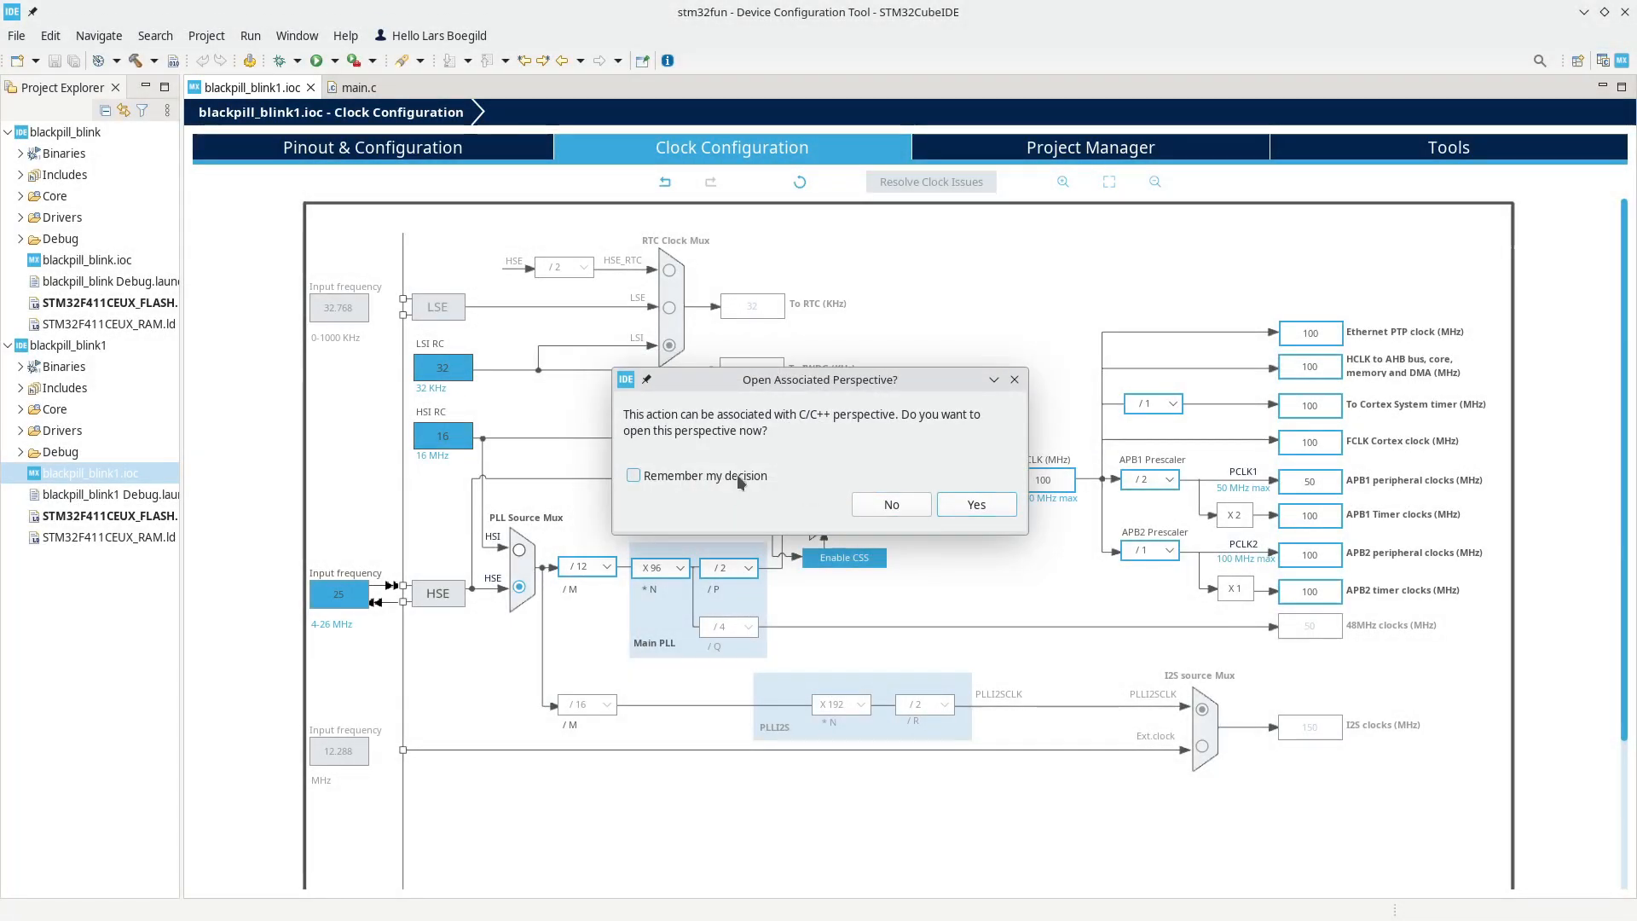
pyautogui.click(973, 504)
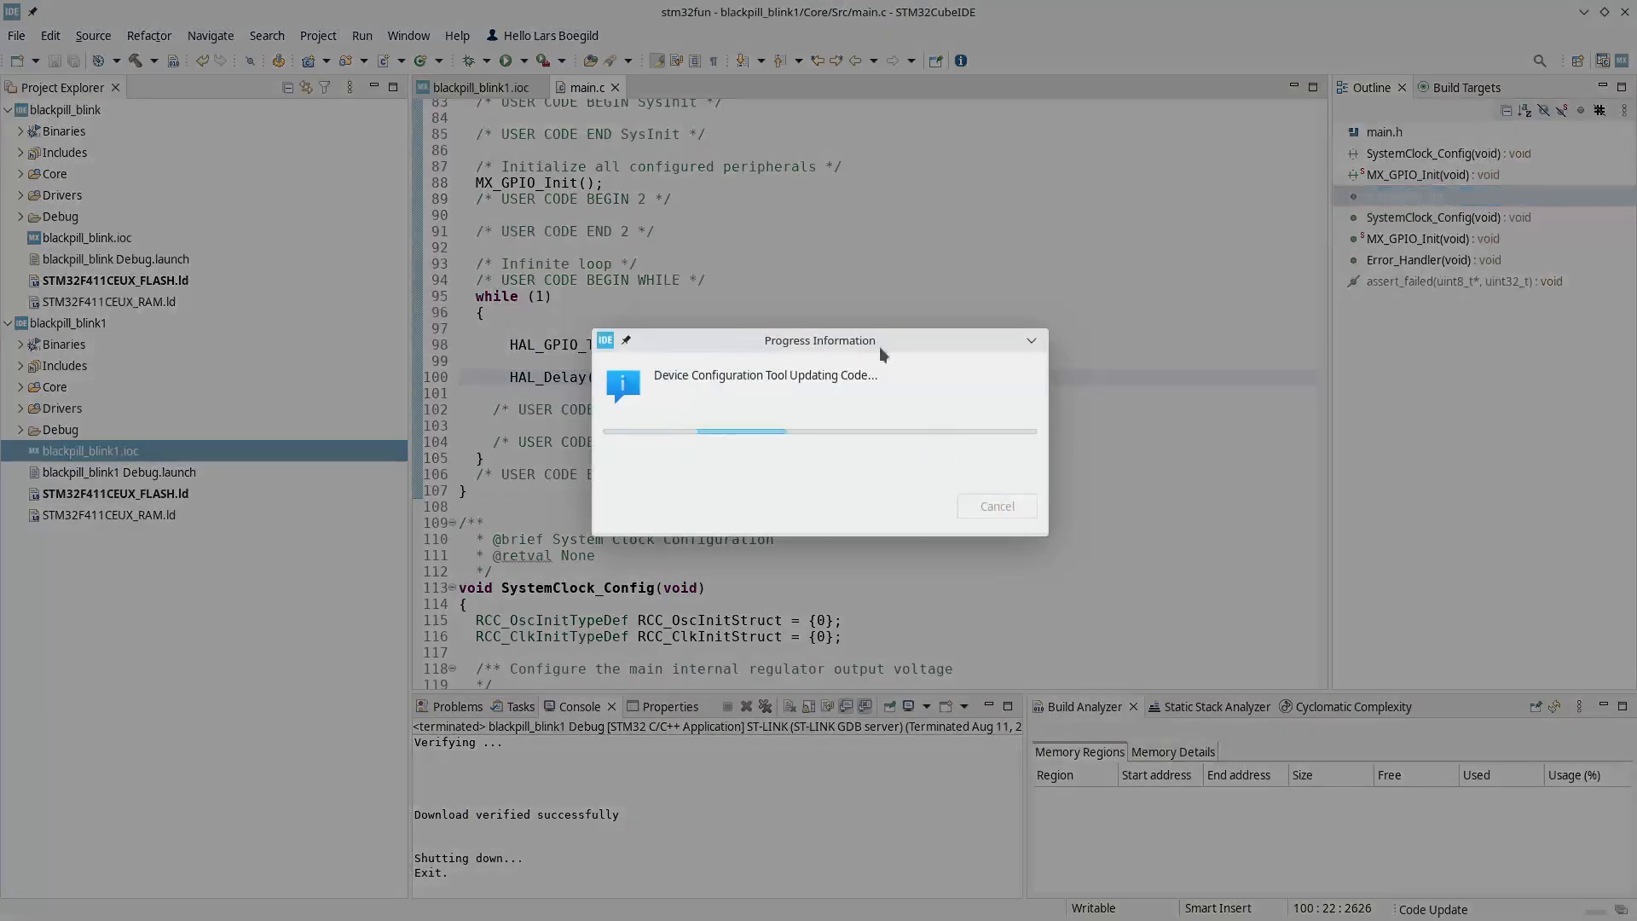
pyautogui.moveTo(777, 246)
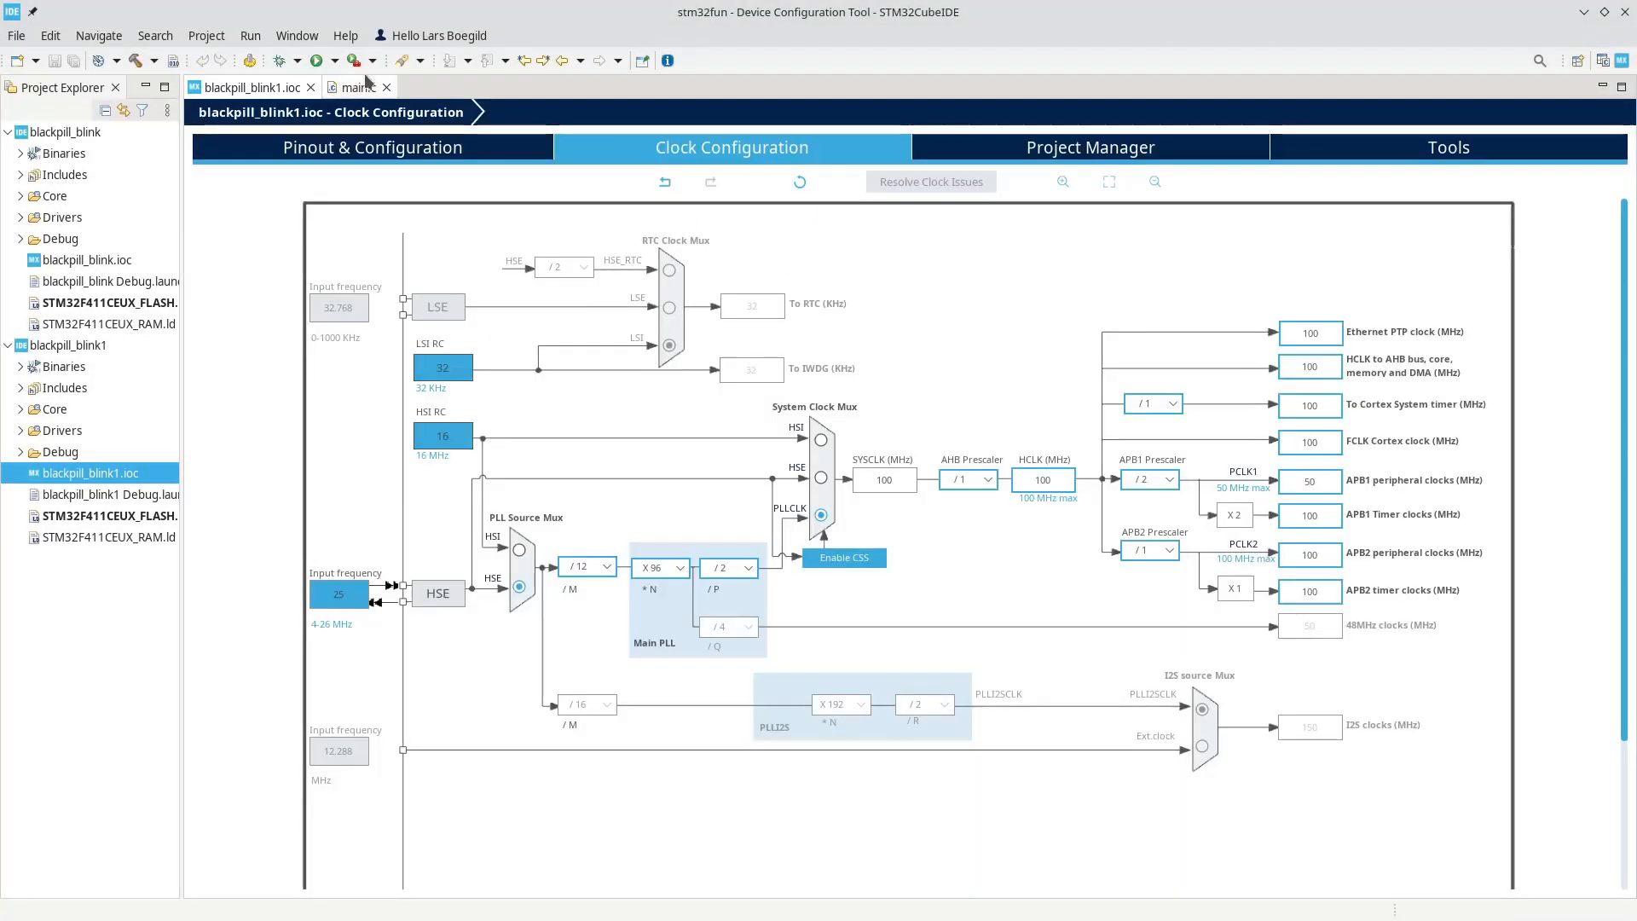
# - Build blackpill_blink1 and flash it to the board via ST-LINK
pyautogui.click(355, 87)
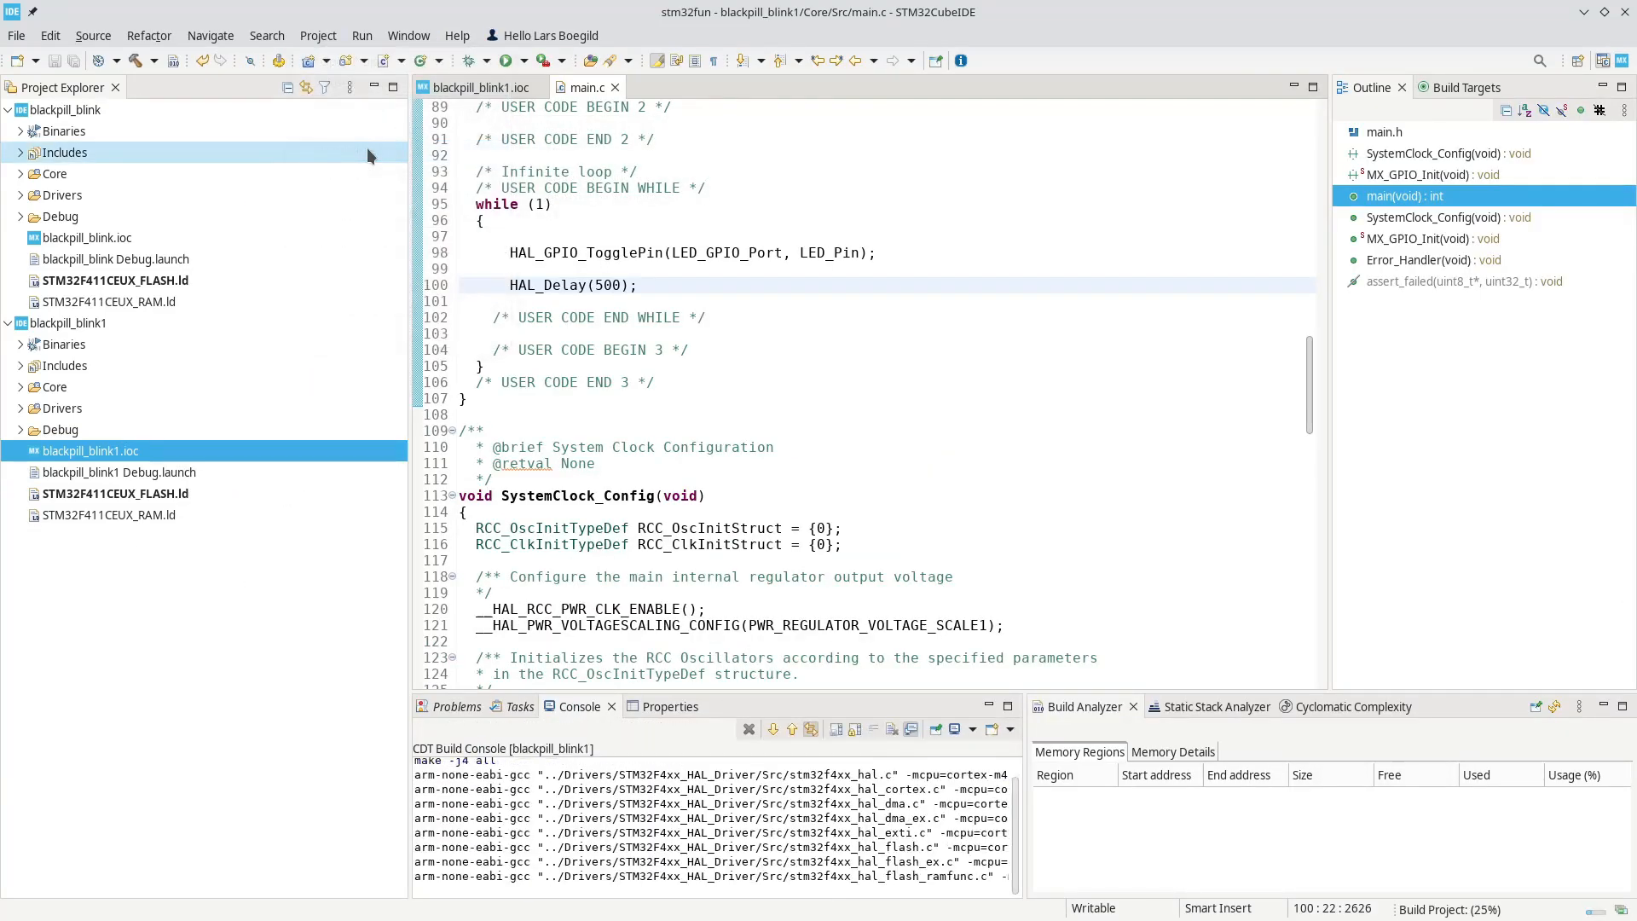
pyautogui.click(504, 60)
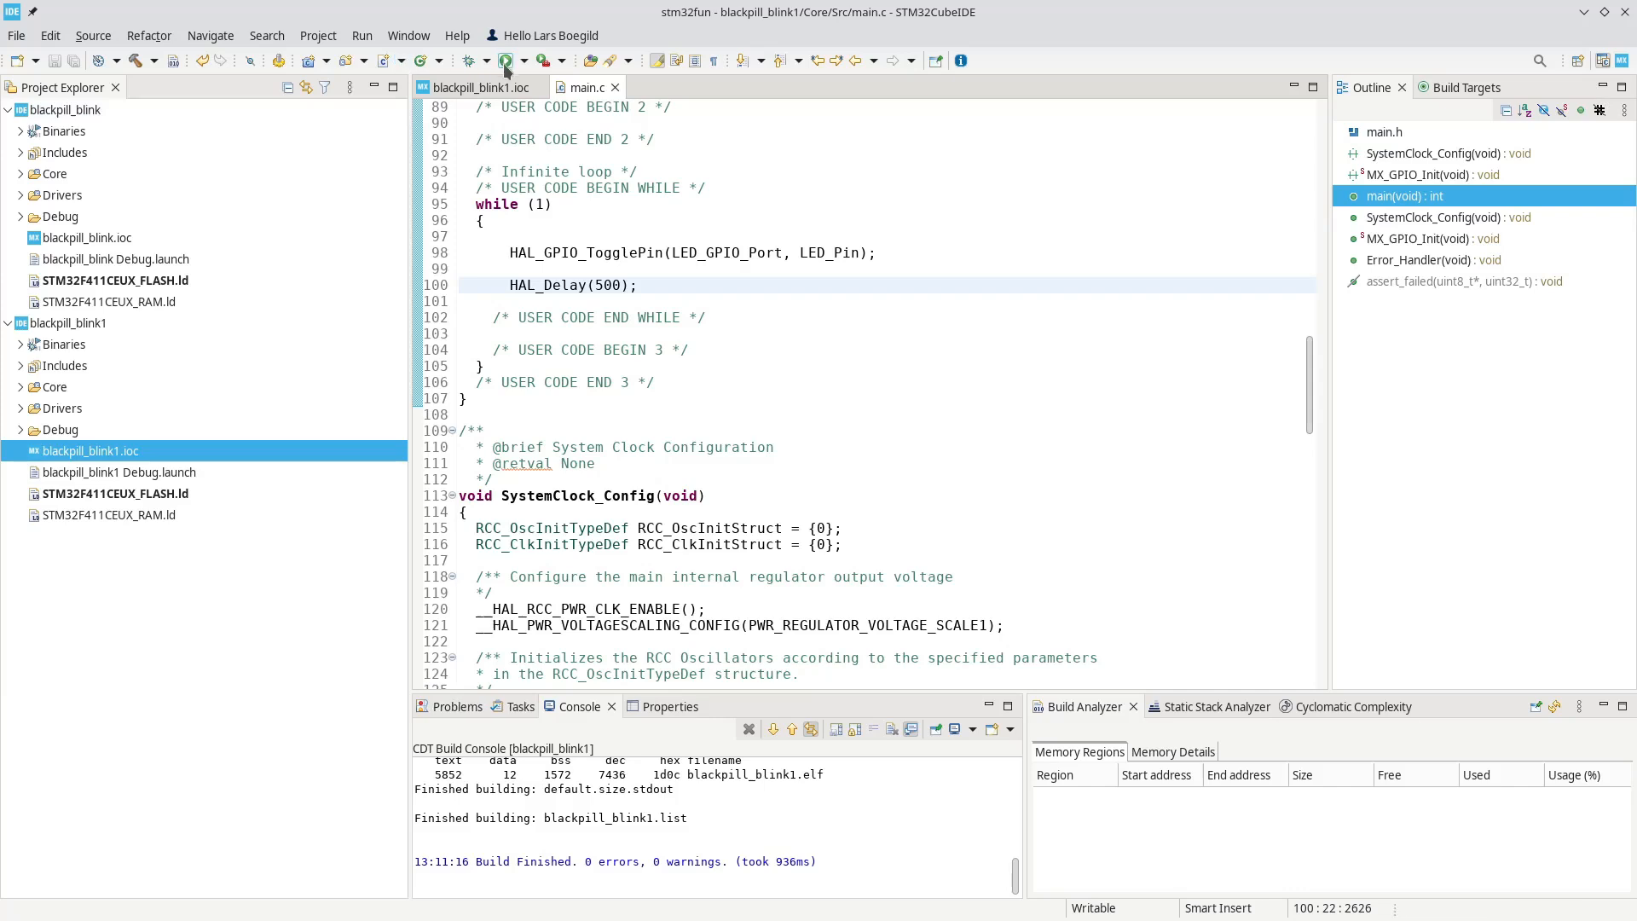
pyautogui.click(504, 60)
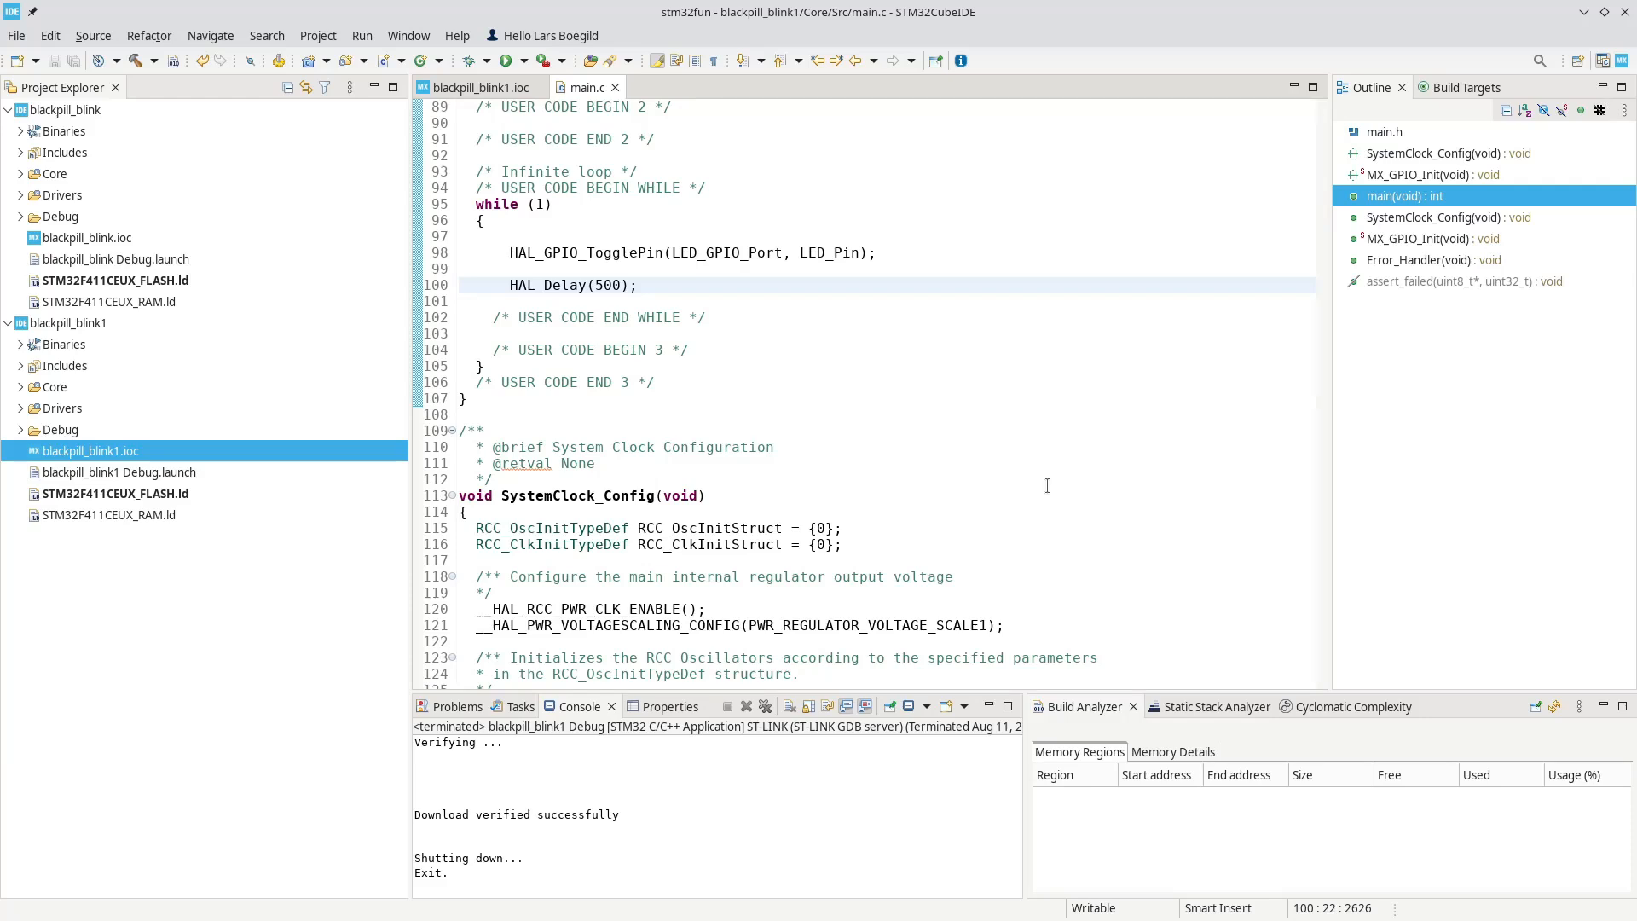
pyautogui.scroll(3)
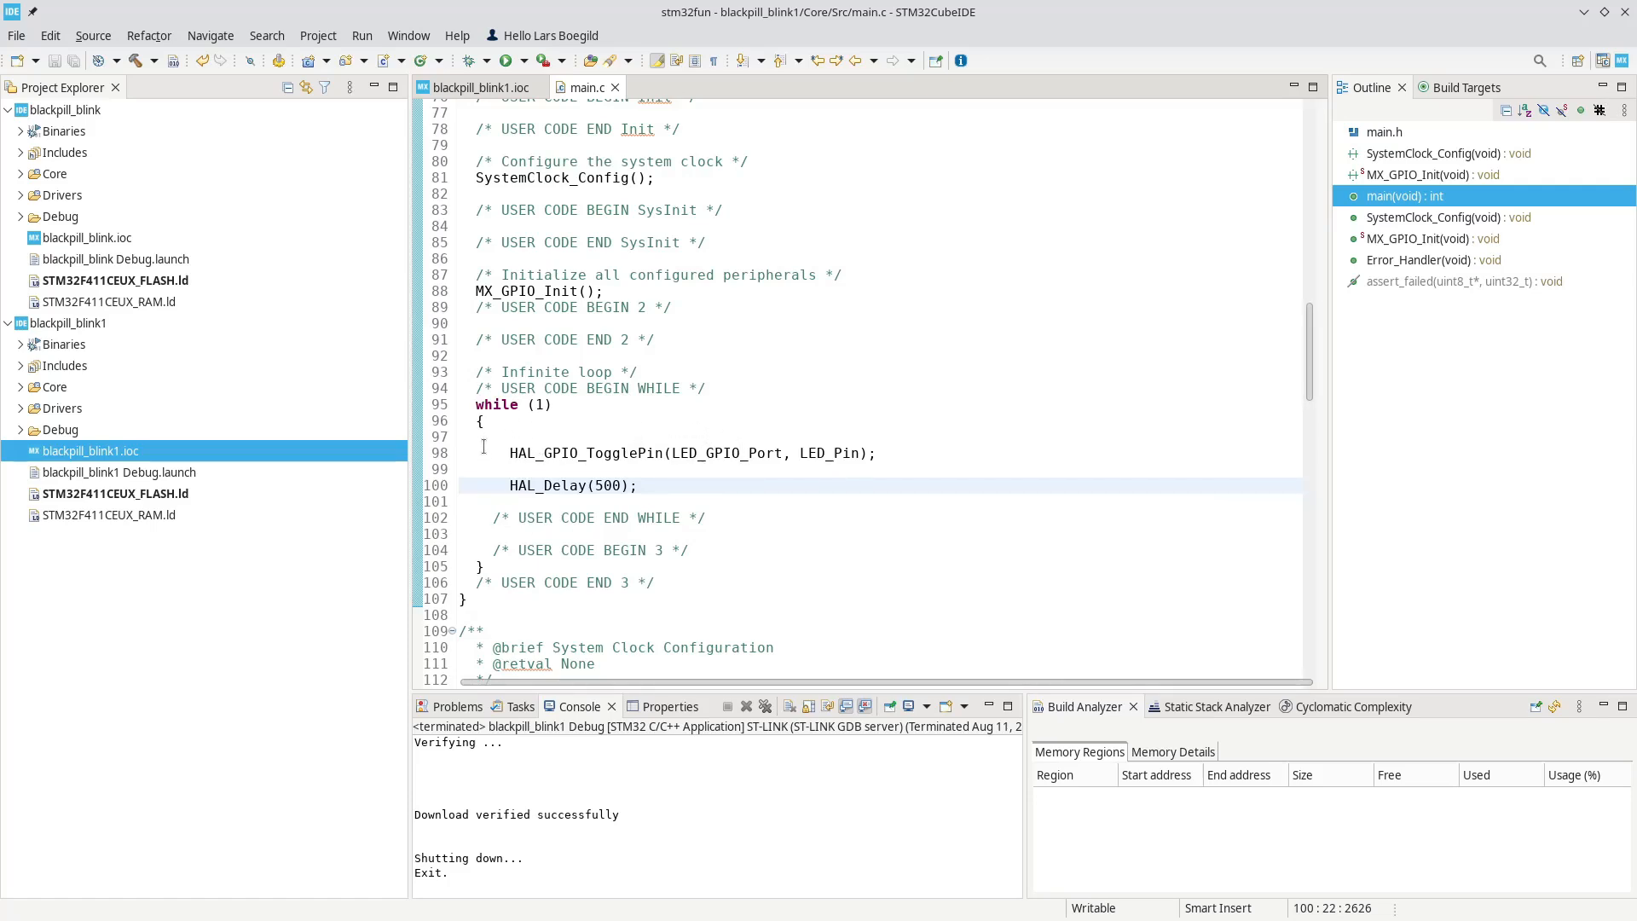
pyautogui.moveTo(725, 472)
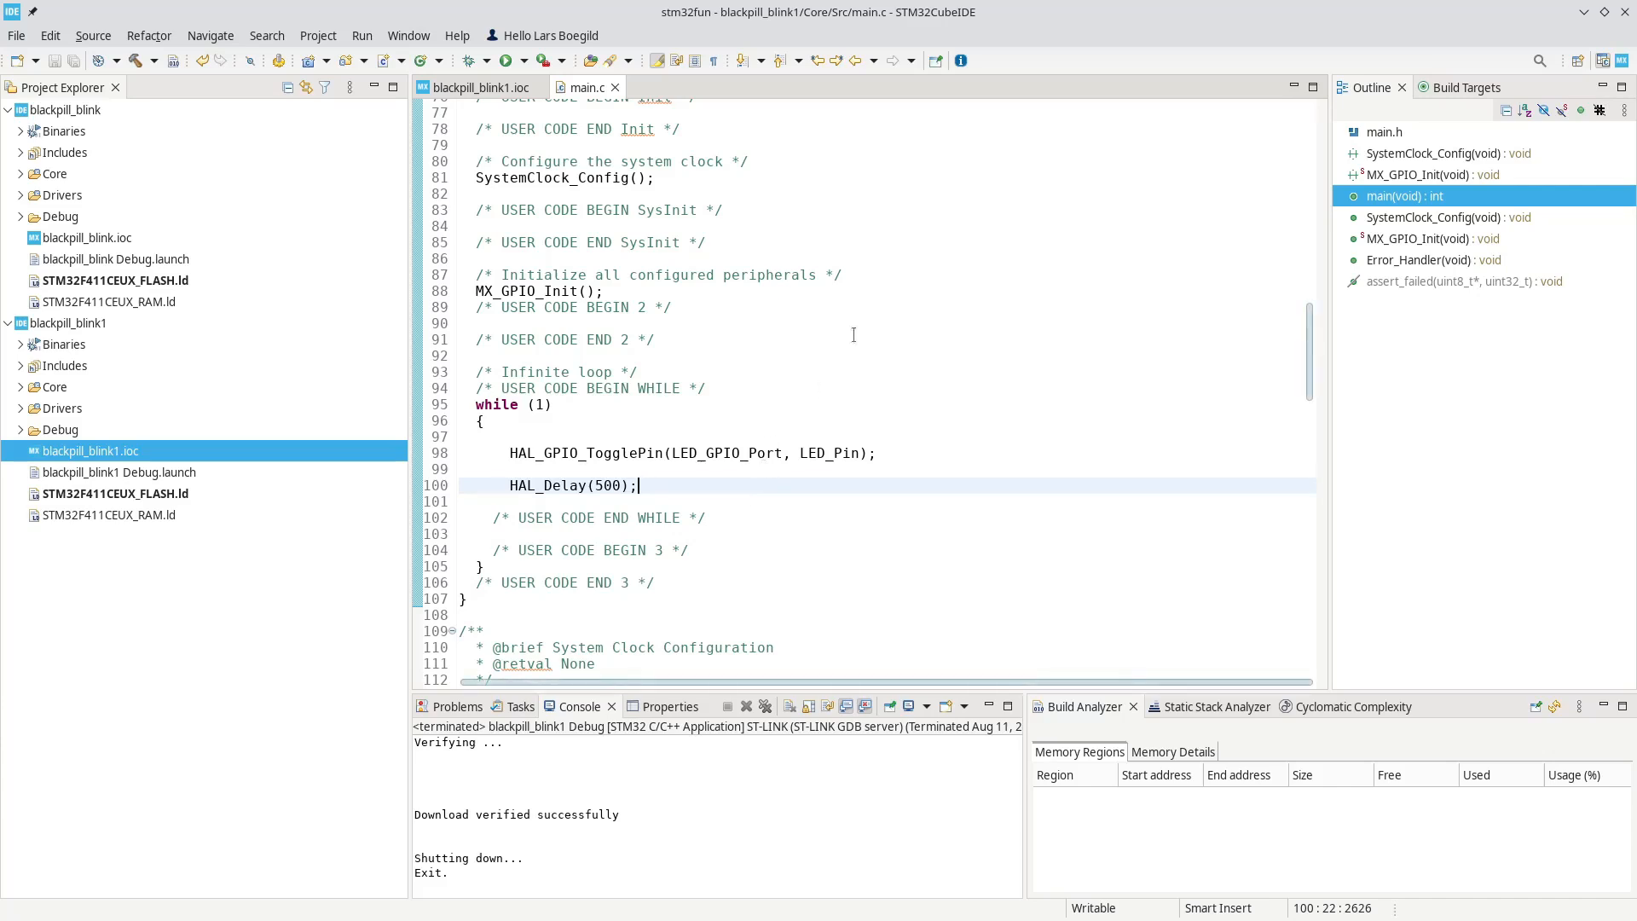
pyautogui.moveTo(1625, 13)
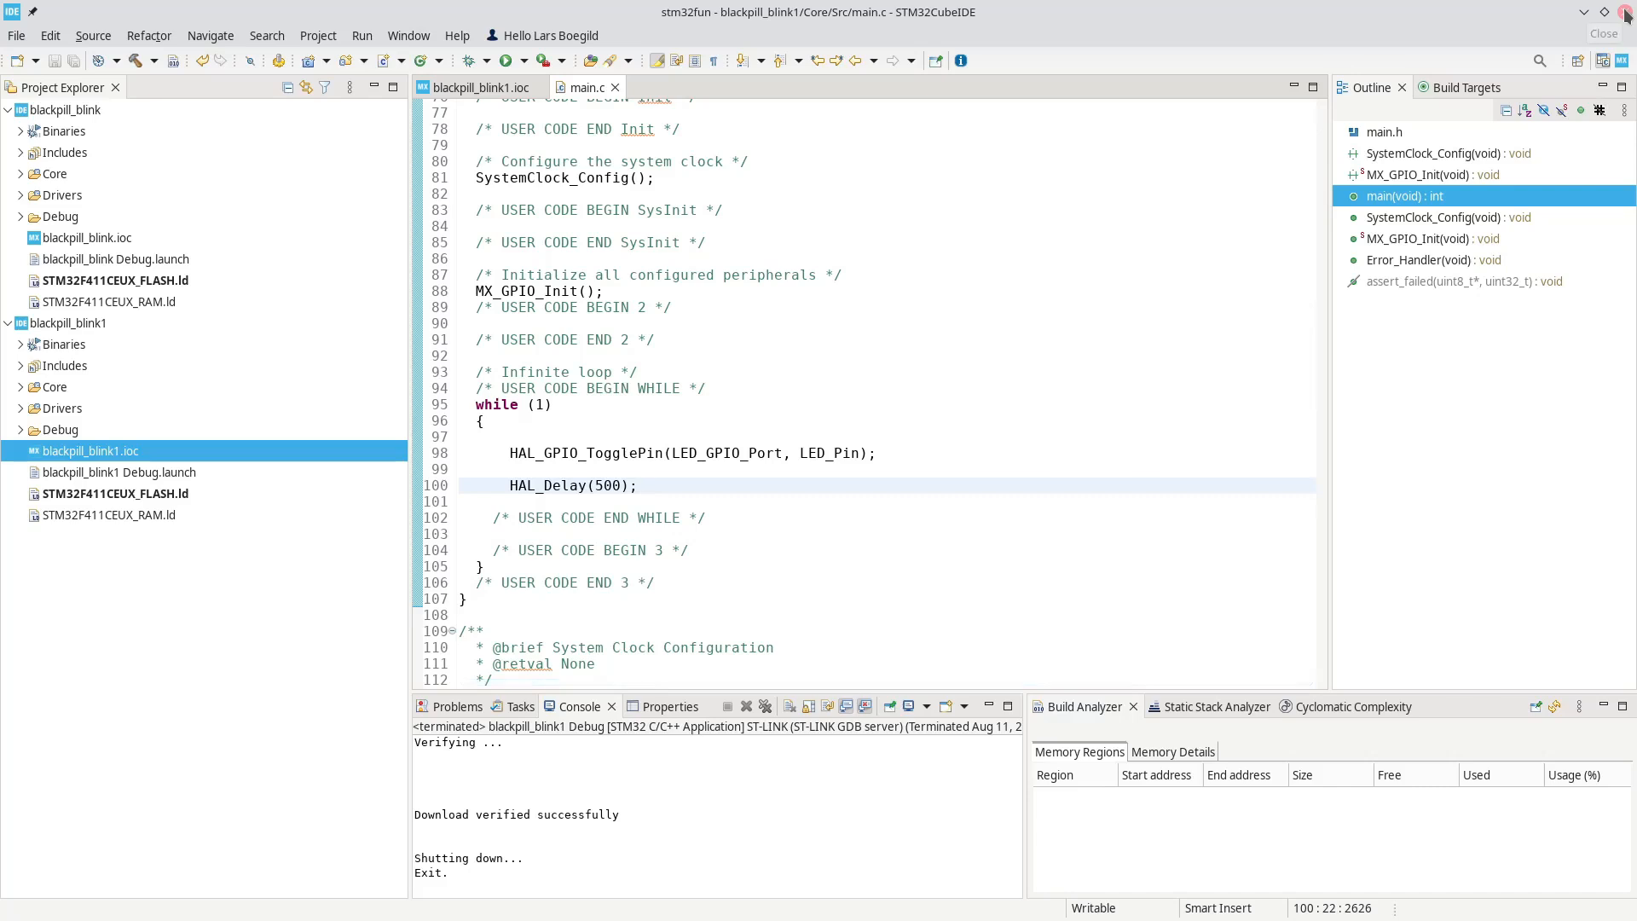